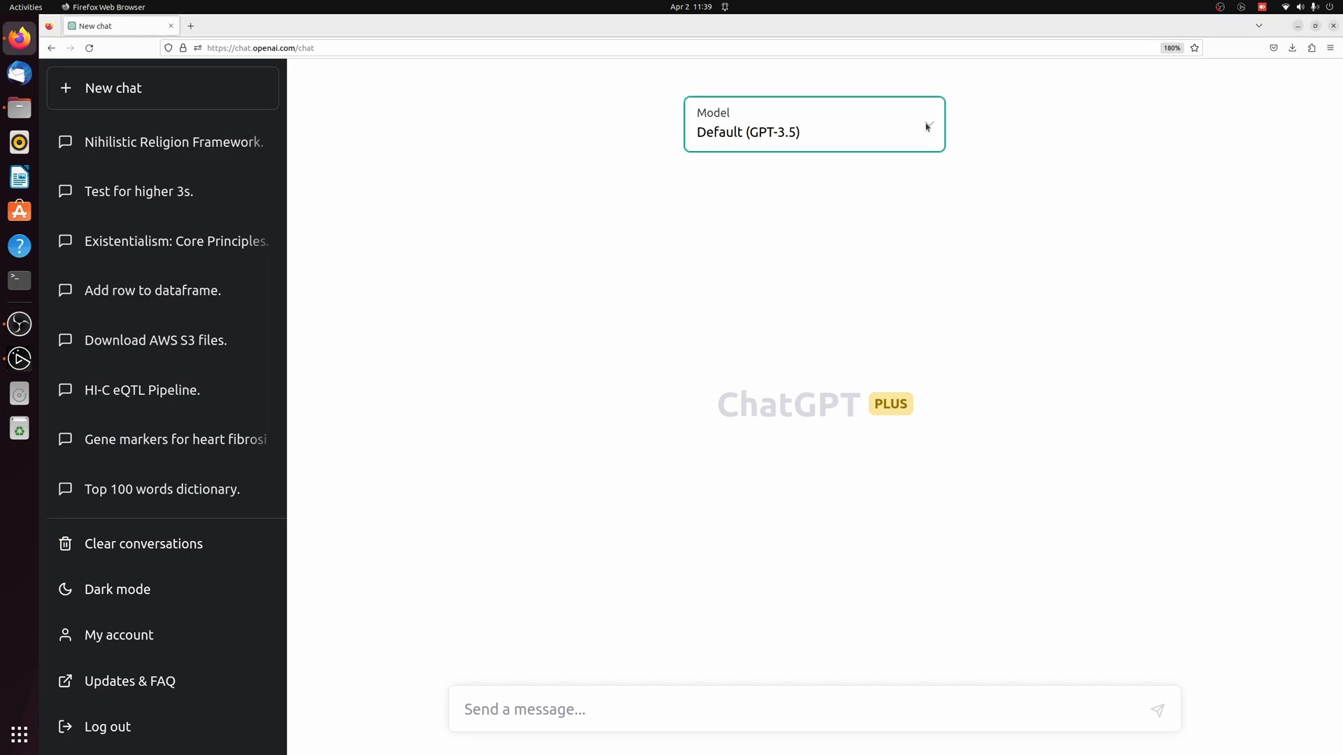
# - Switch the new chat's model to GPT-4 from the model list
pyautogui.click(811, 125)
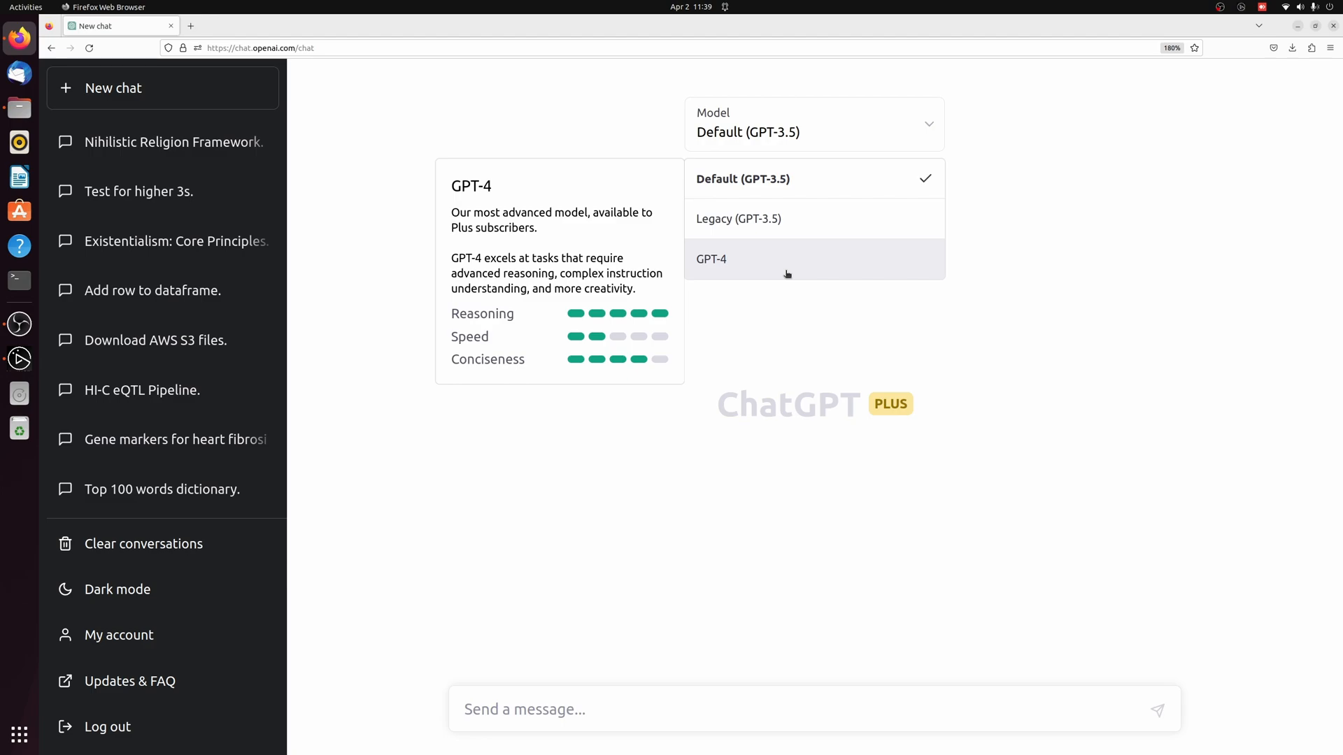
pyautogui.click(710, 258)
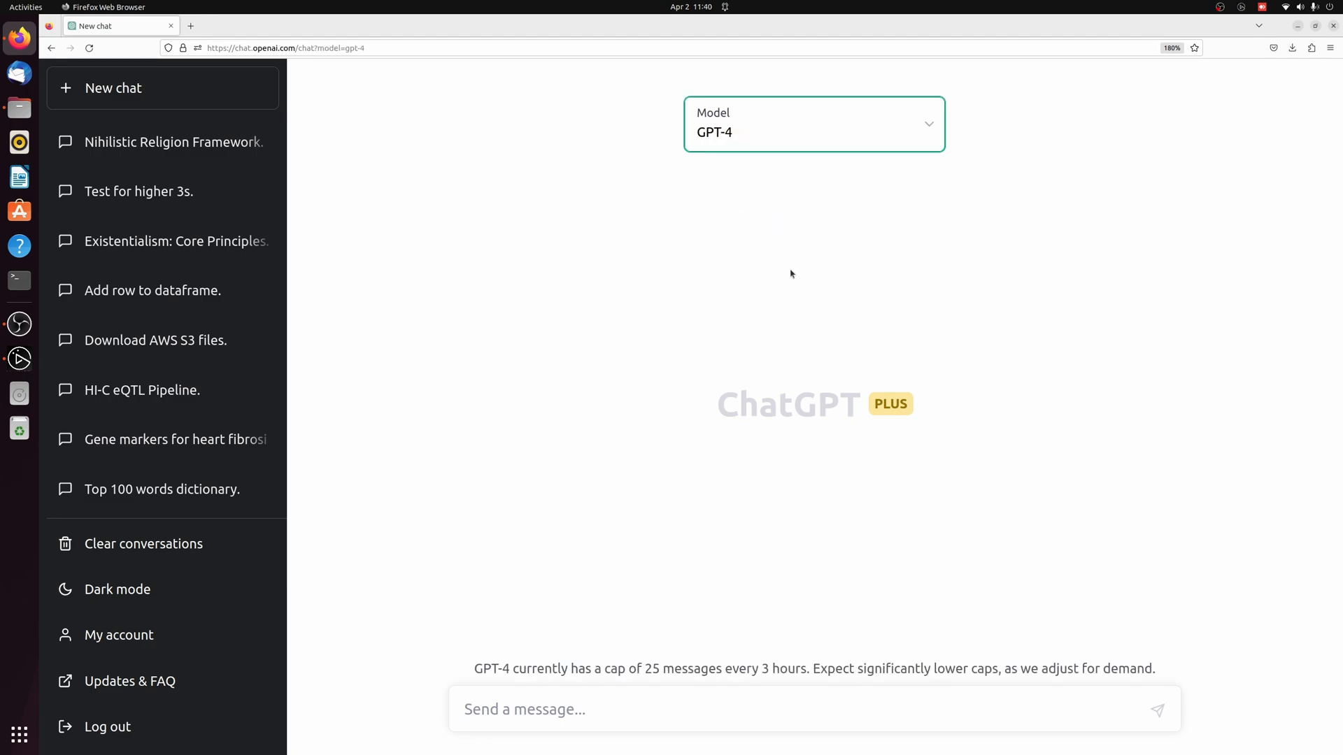
pyautogui.moveTo(1014, 433)
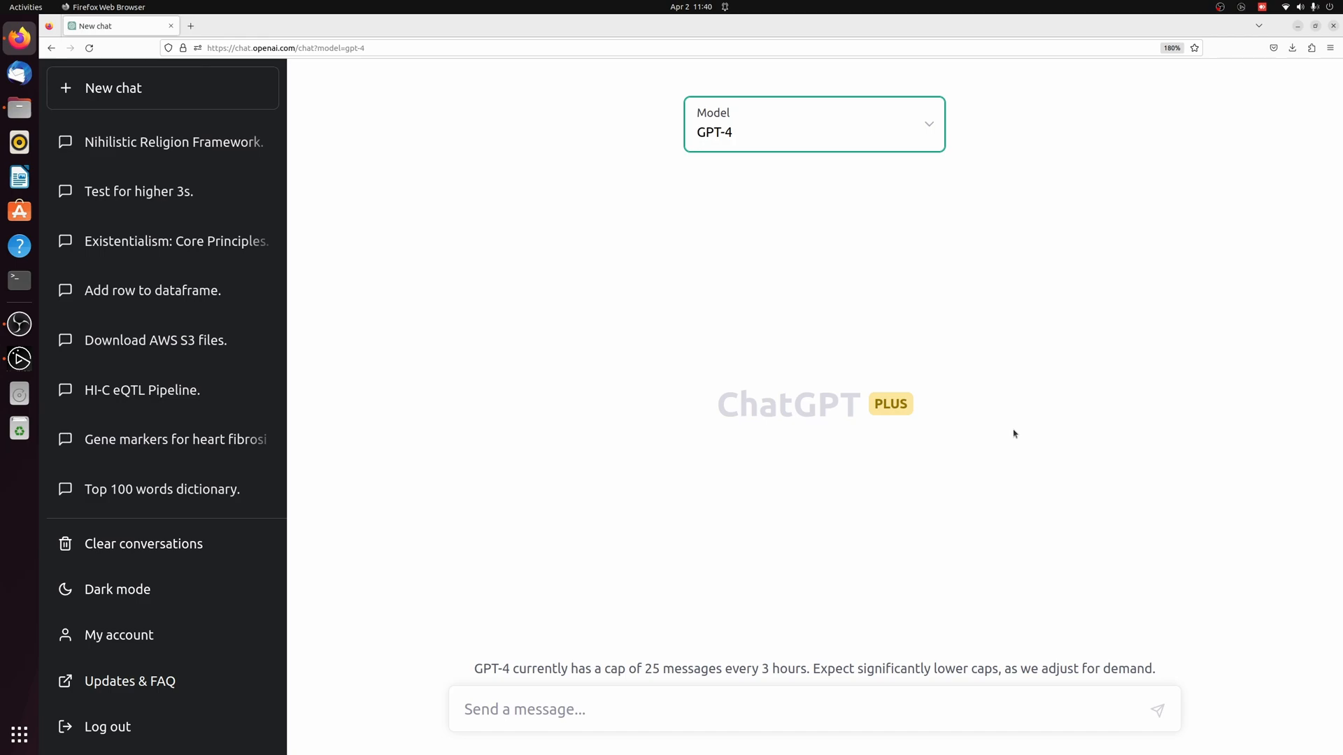
pyautogui.click(18, 108)
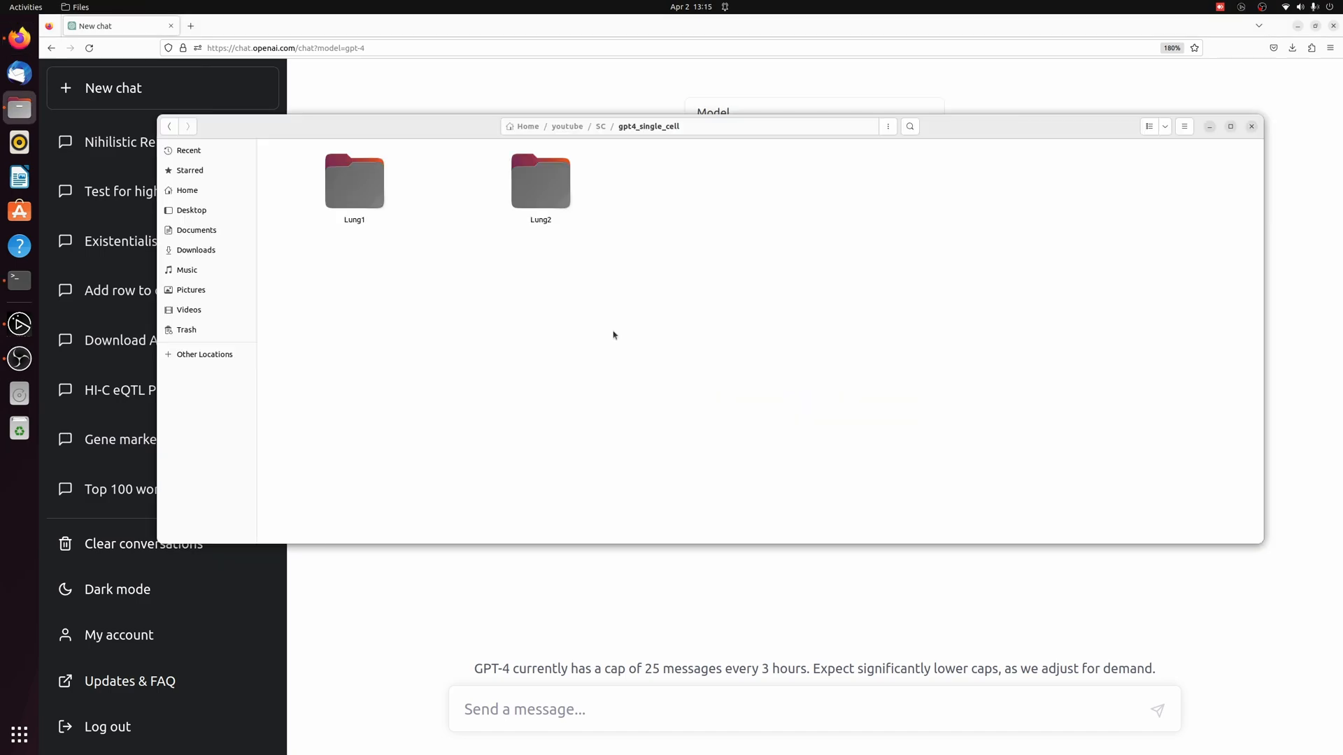
pyautogui.moveTo(512, 273)
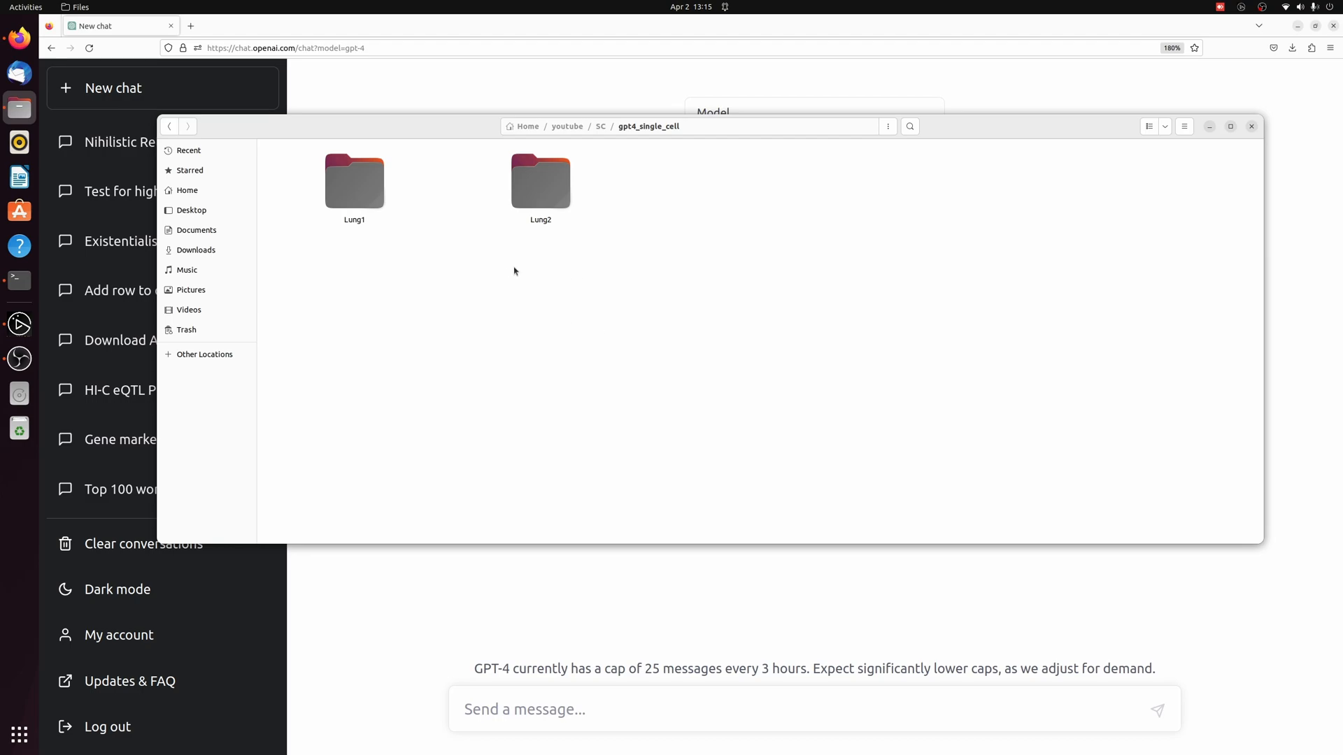
pyautogui.moveTo(554, 341)
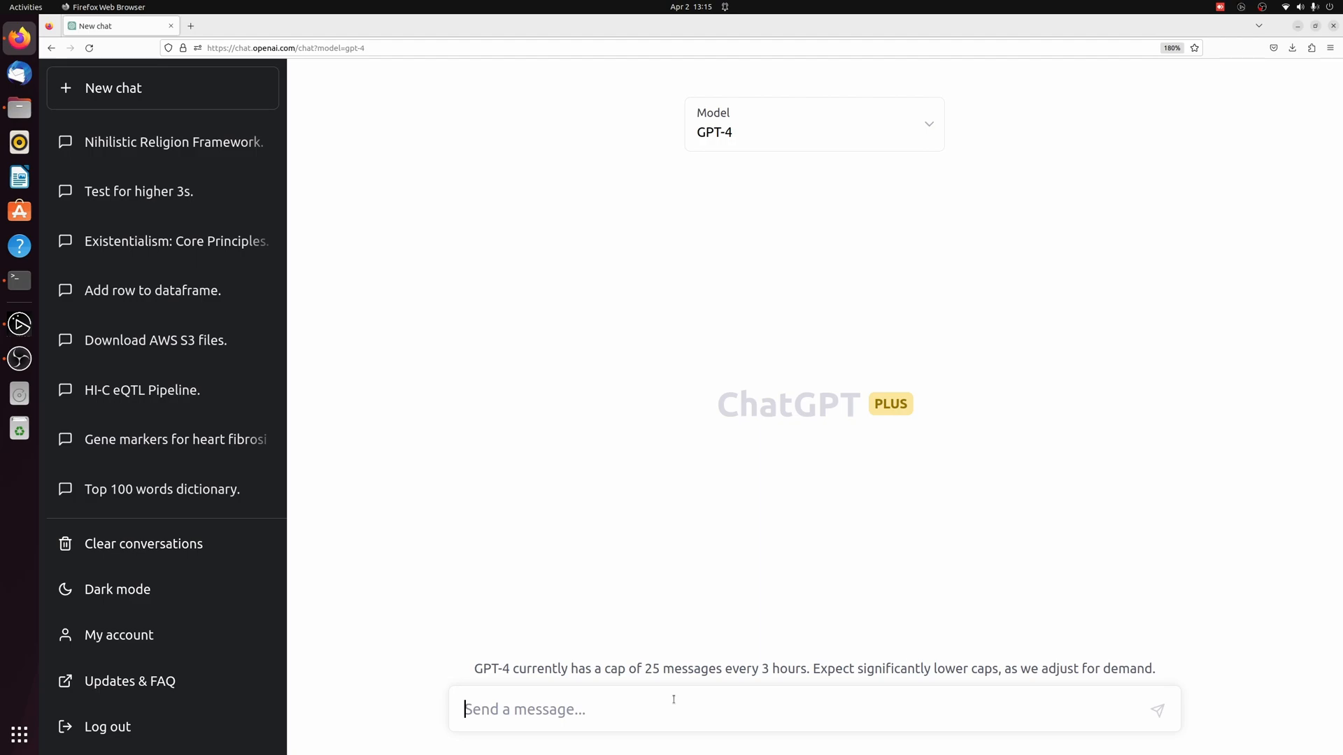
# - Draft the prompt about the two 10x CellRanger lung samples and Scanpy setup on Ubuntu
pyautogui.write('I have two samples that were processed with 10x CellRanger. The sample folders are lung1 and lung2. The samples are lung single-cell data where lung1 is the control and lung2 is after treatment. I want to perform analysis using scanpy in python. Can you help me get started with installing python and')
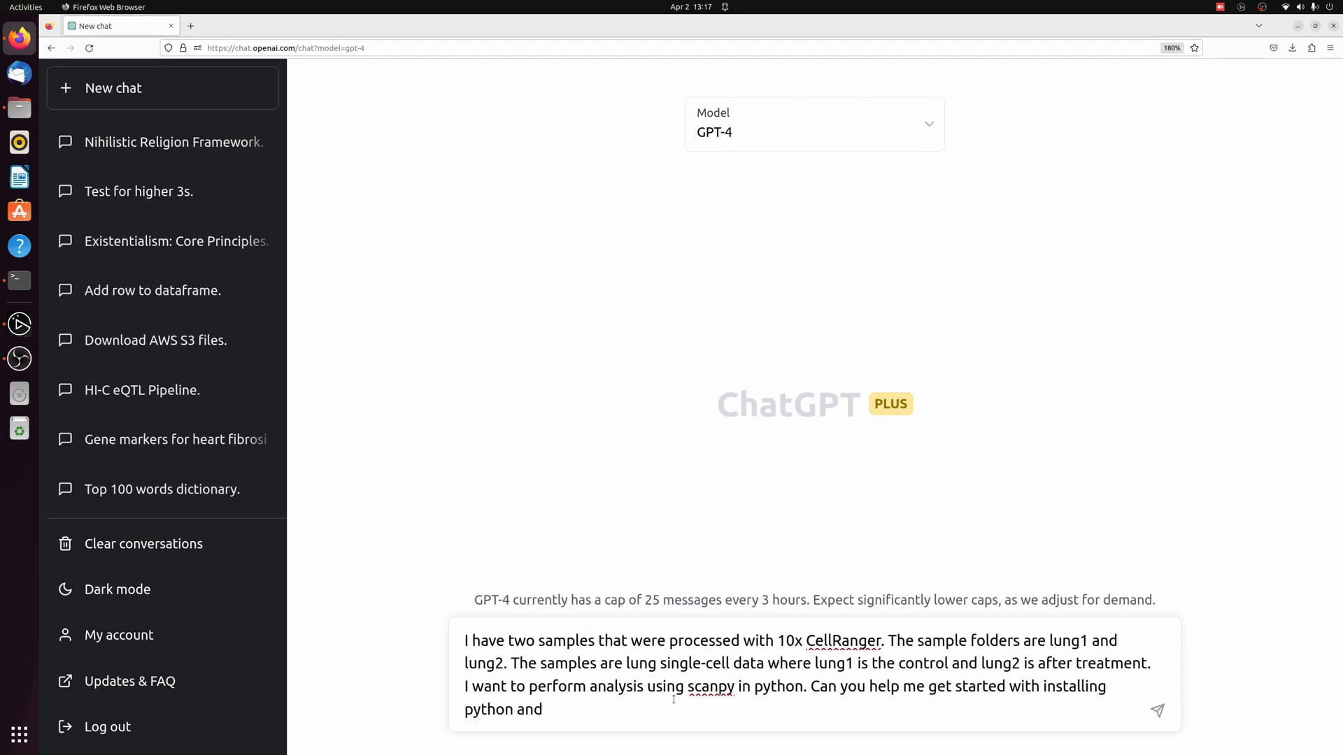
pyautogui.click(1157, 711)
pyautogui.write('so that I can do the scanpy analysis in jupyter notebook? I am using Ubuntu.')
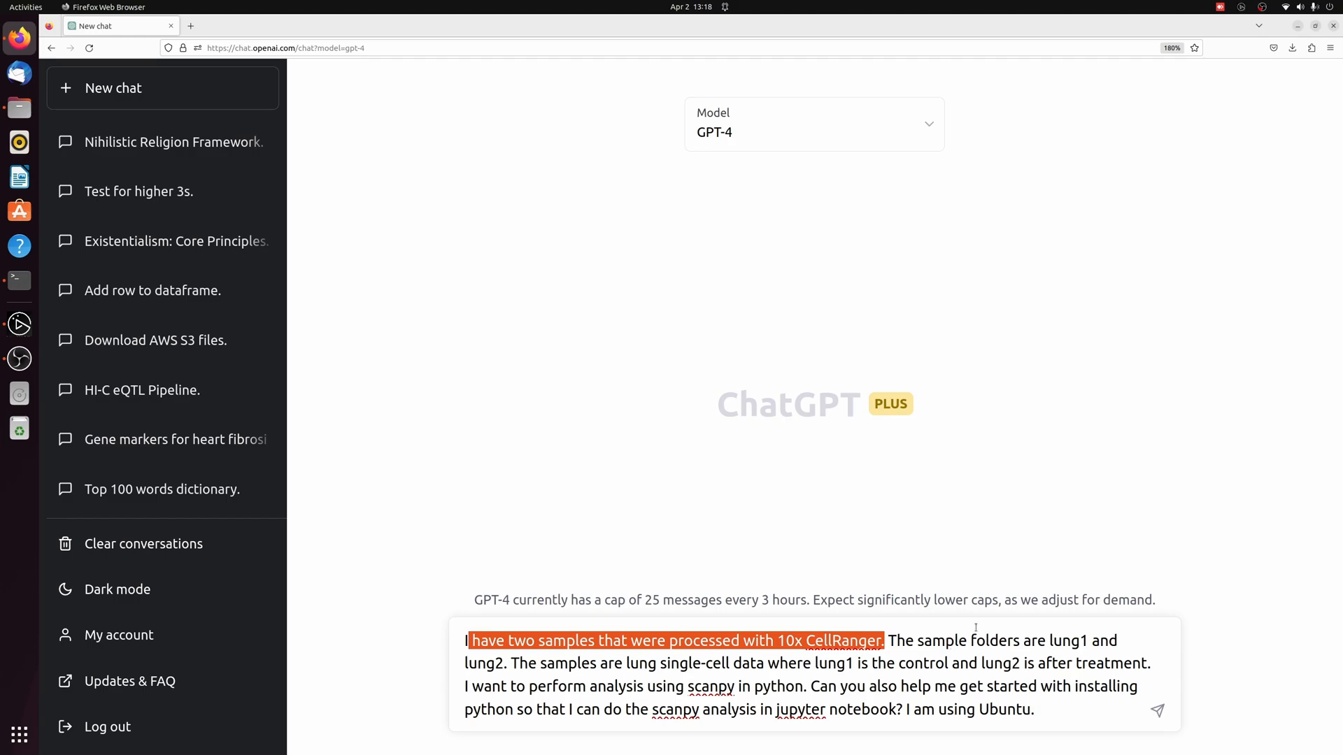
pyautogui.click(470, 663)
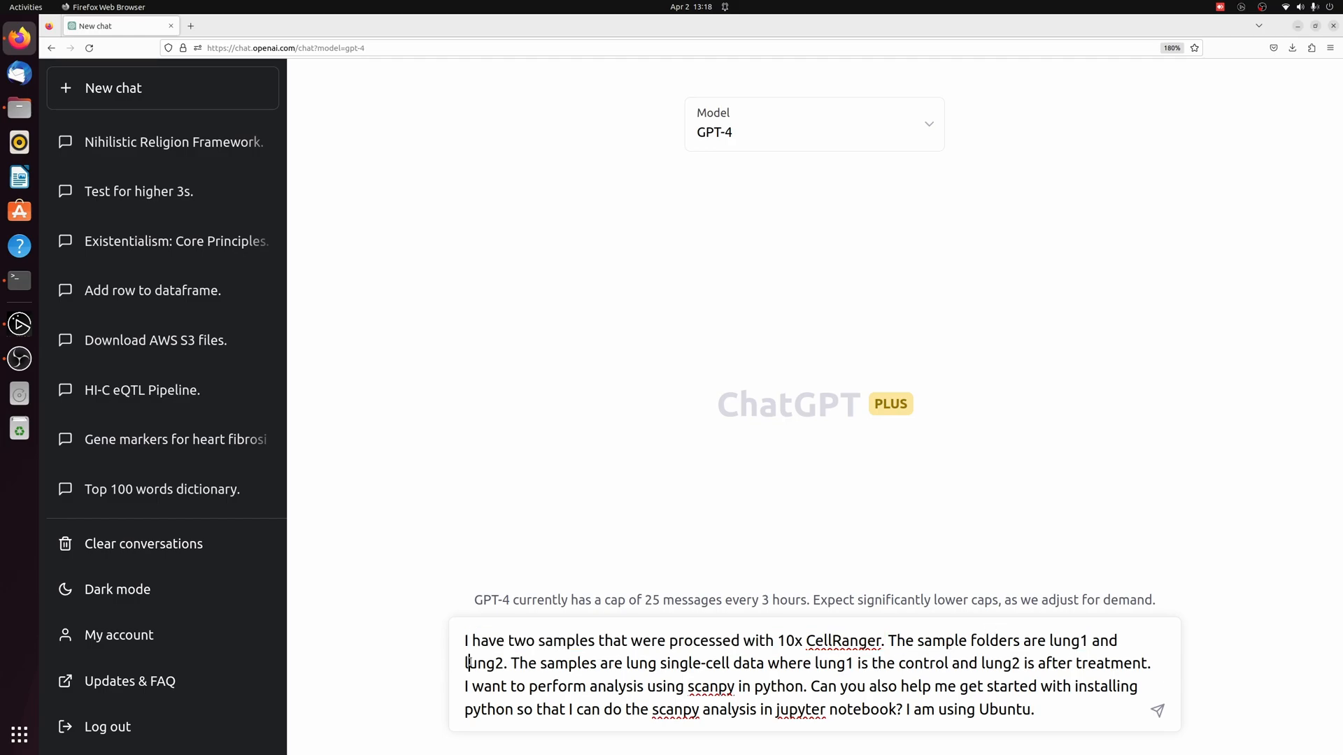
pyautogui.doubleClick(484, 663)
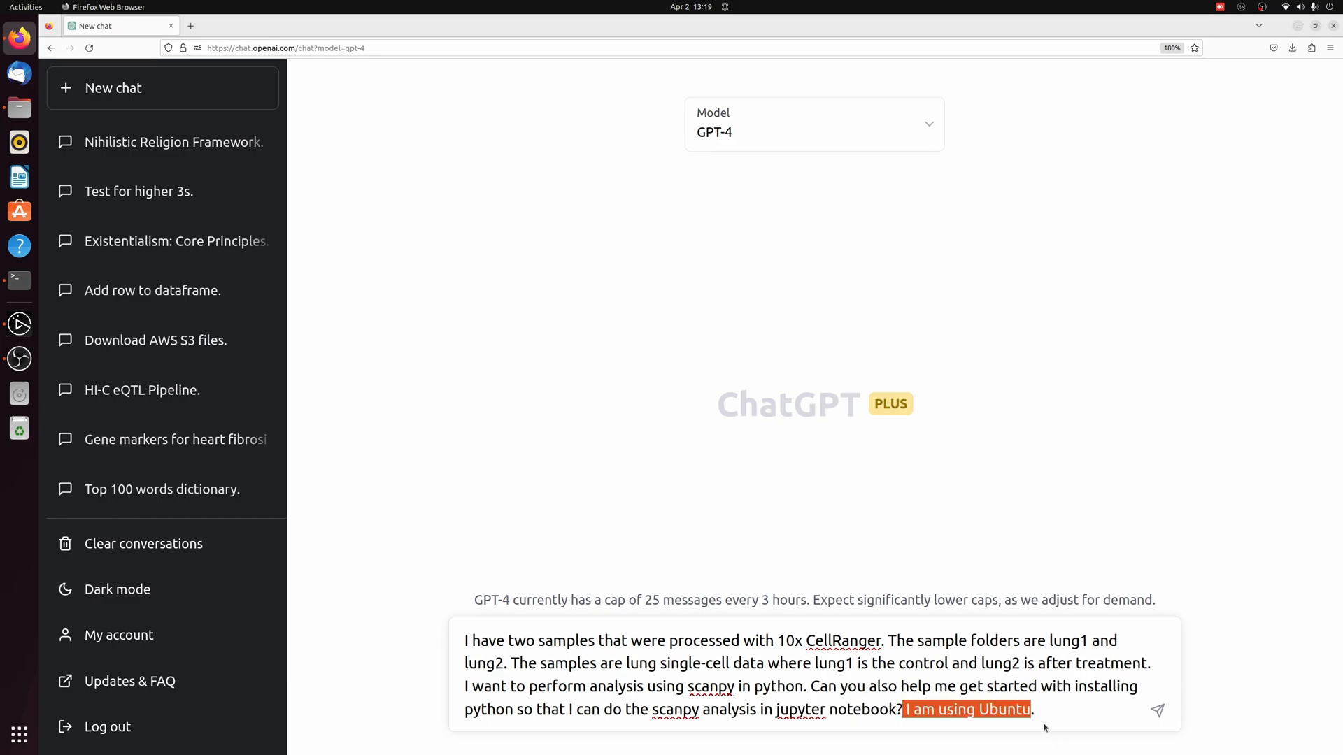
# - Send the question and read GPT-4's bash install commands for python3, Jupyter and Scanpy
pyautogui.click(1157, 711)
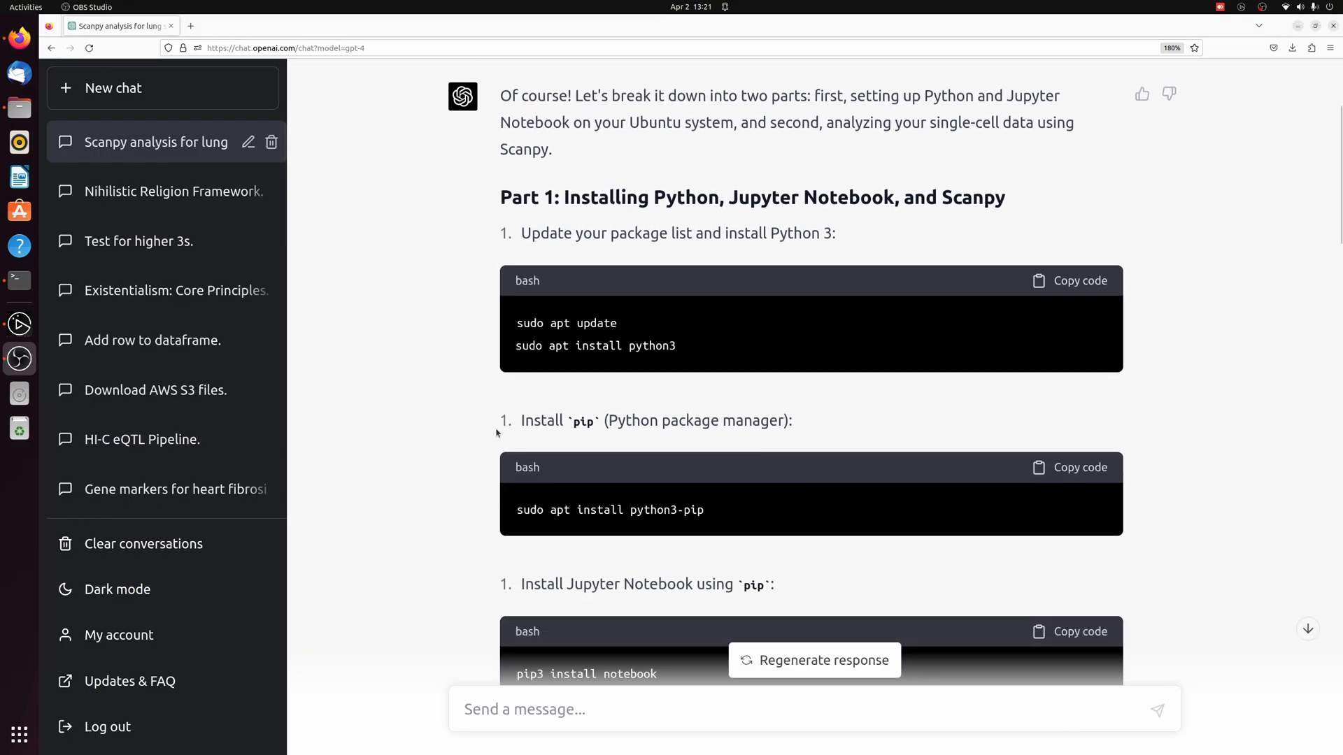
pyautogui.moveTo(604, 417)
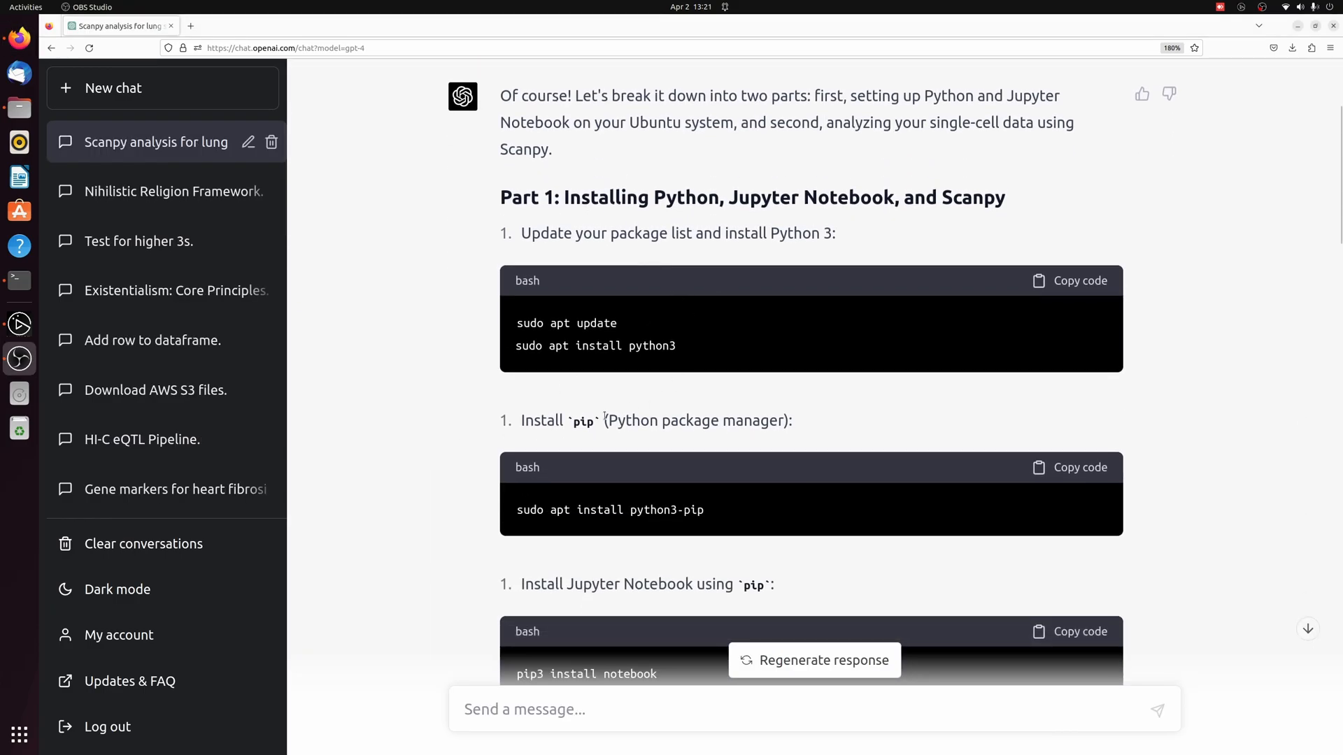
pyautogui.moveTo(719, 379)
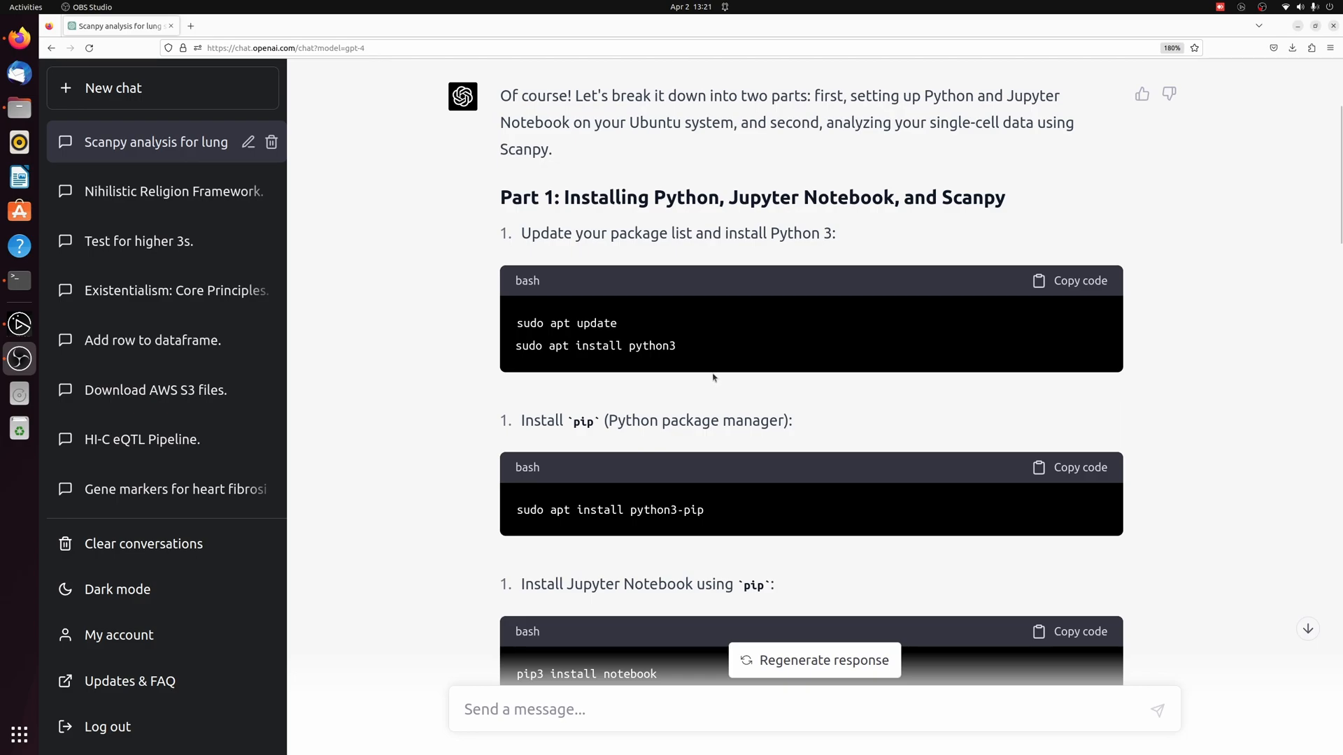
pyautogui.doubleClick(649, 346)
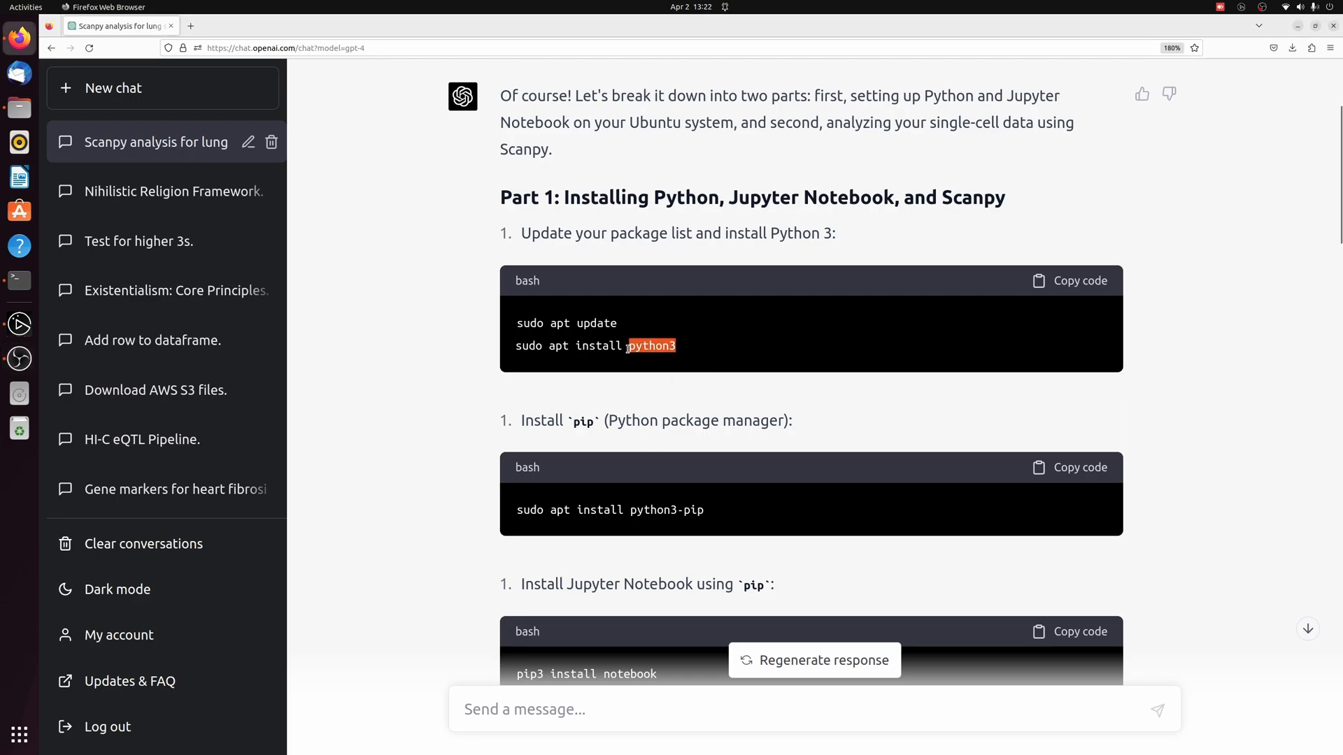
pyautogui.scroll(-3)
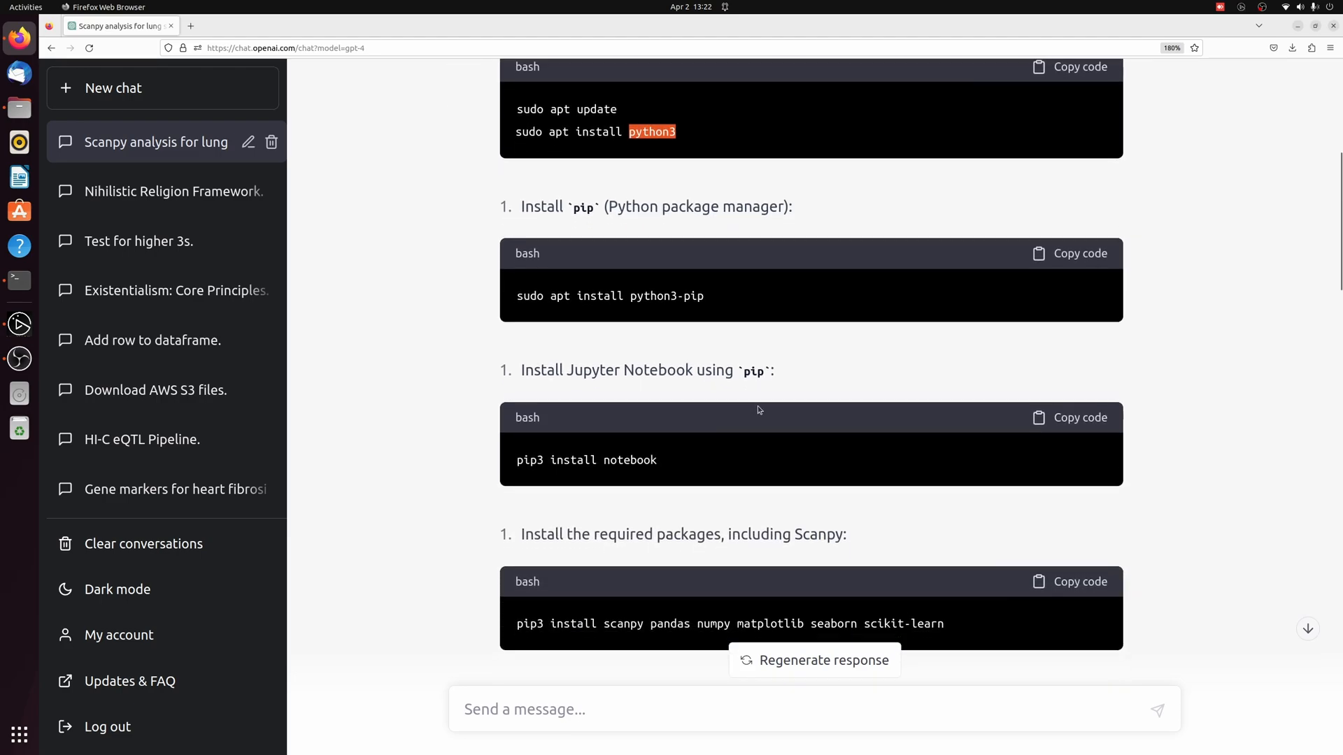
pyautogui.scroll(-3)
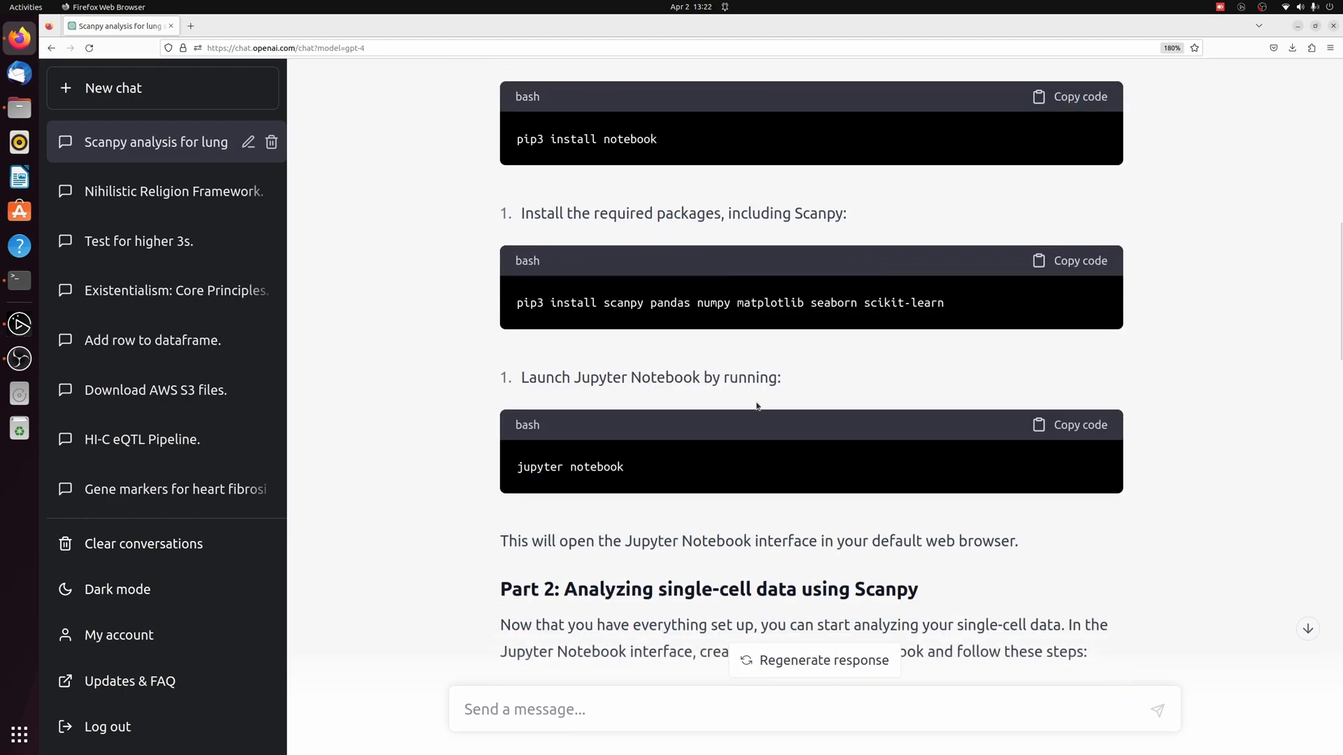
pyautogui.scroll(-3)
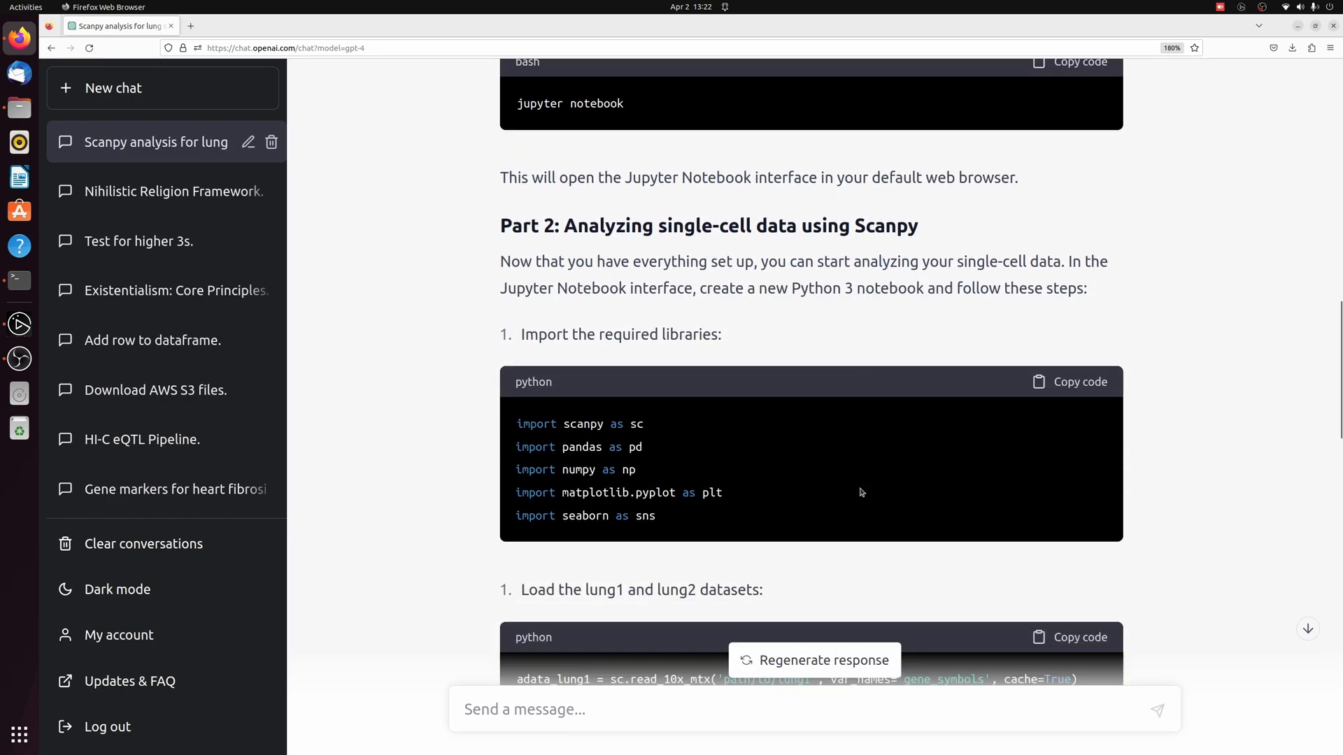
pyautogui.scroll(-3)
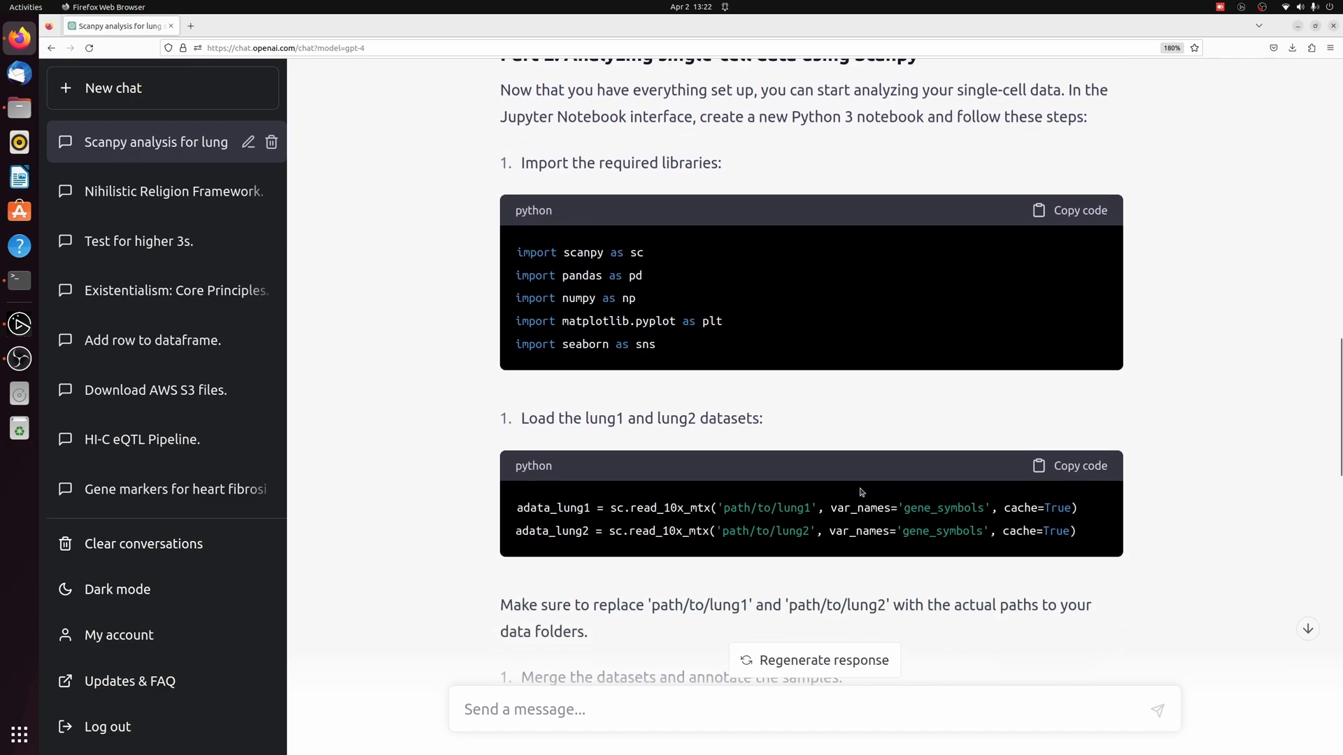
pyautogui.moveTo(686, 274)
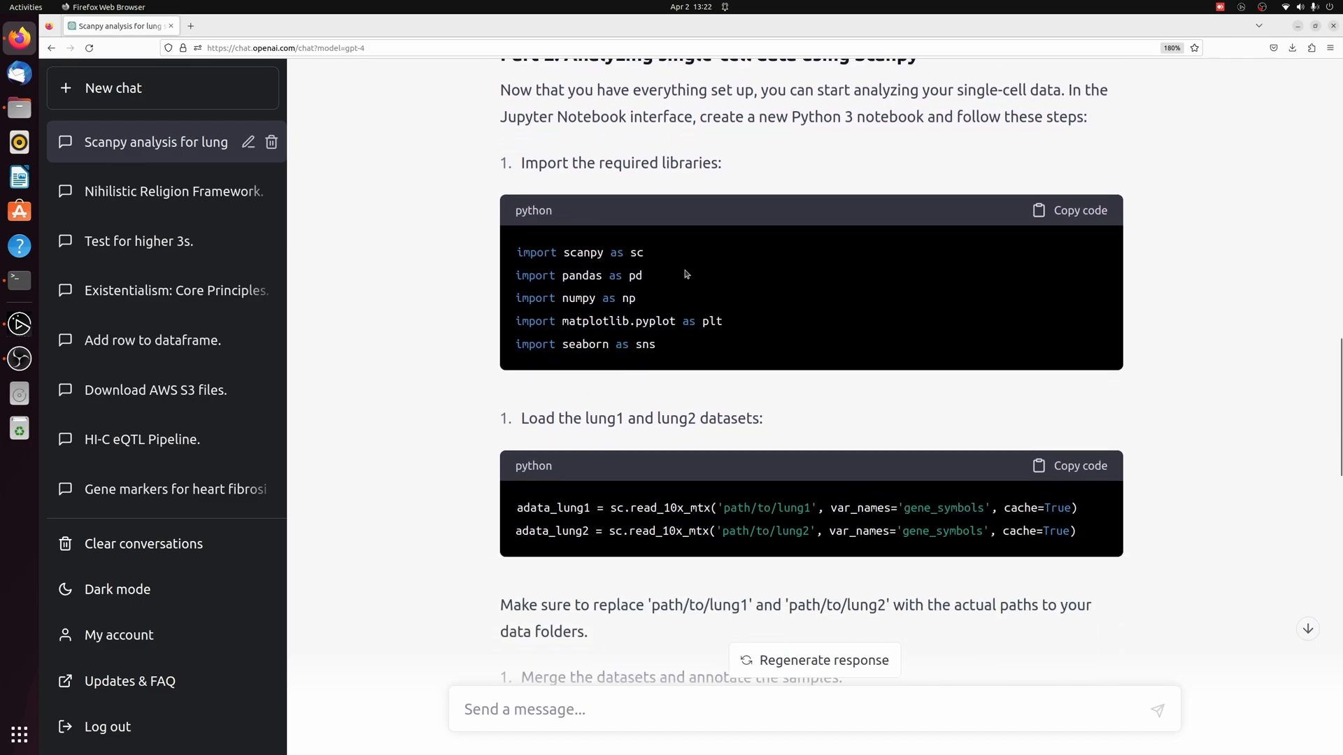
# - Review the Python Scanpy analysis code for the lung samples further down the reply
pyautogui.scroll(-3)
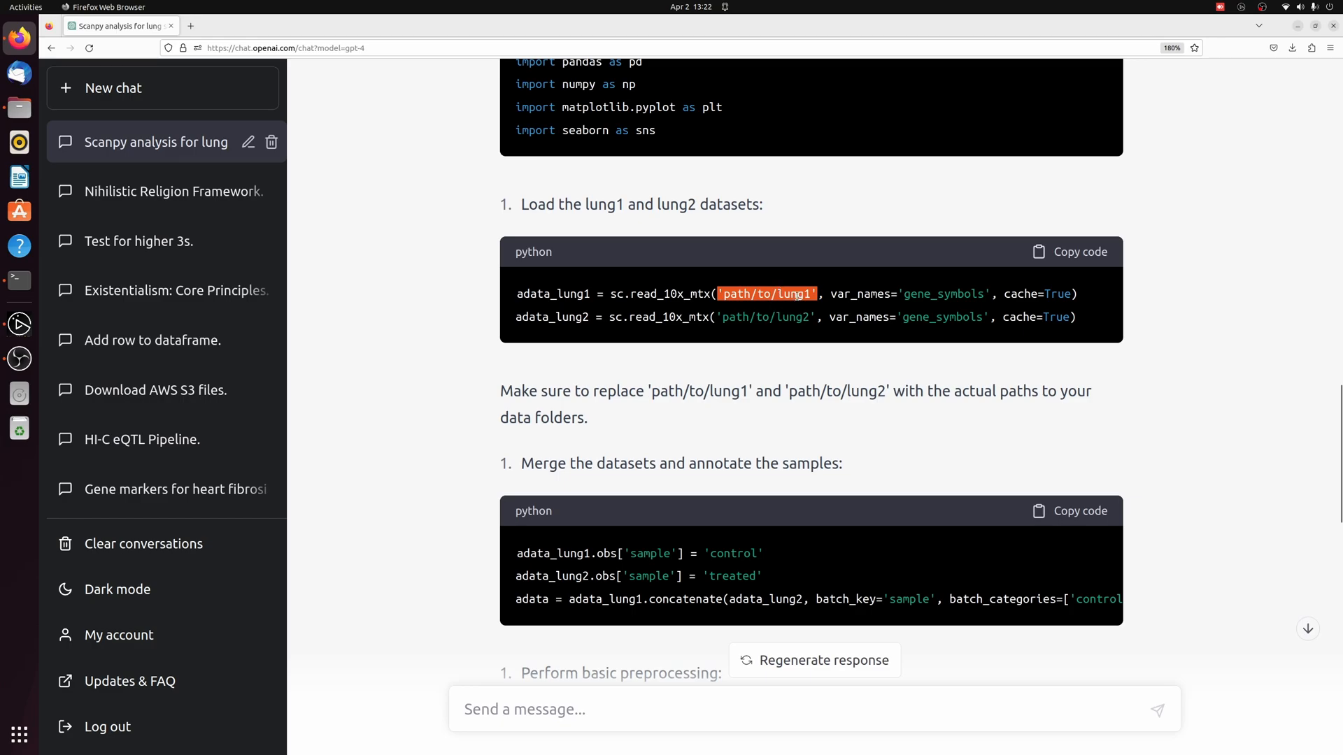
pyautogui.scroll(-3)
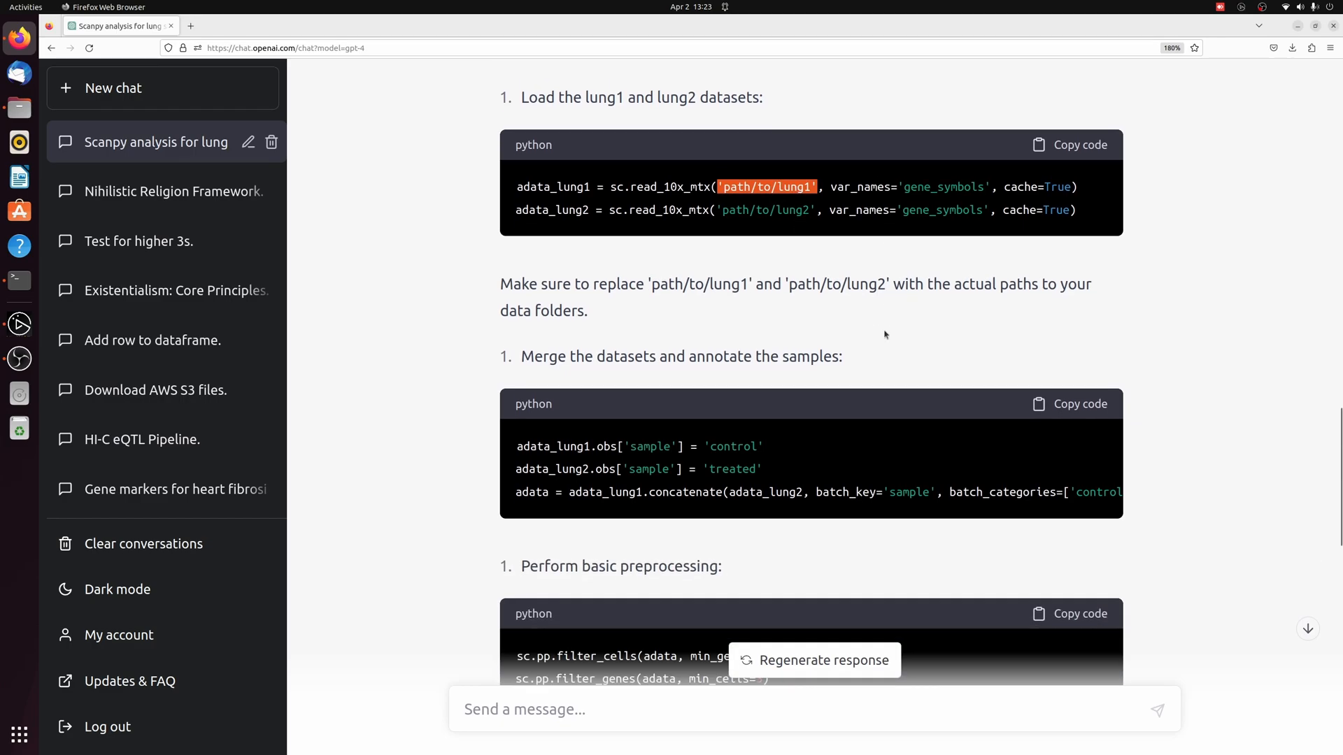
pyautogui.scroll(-3)
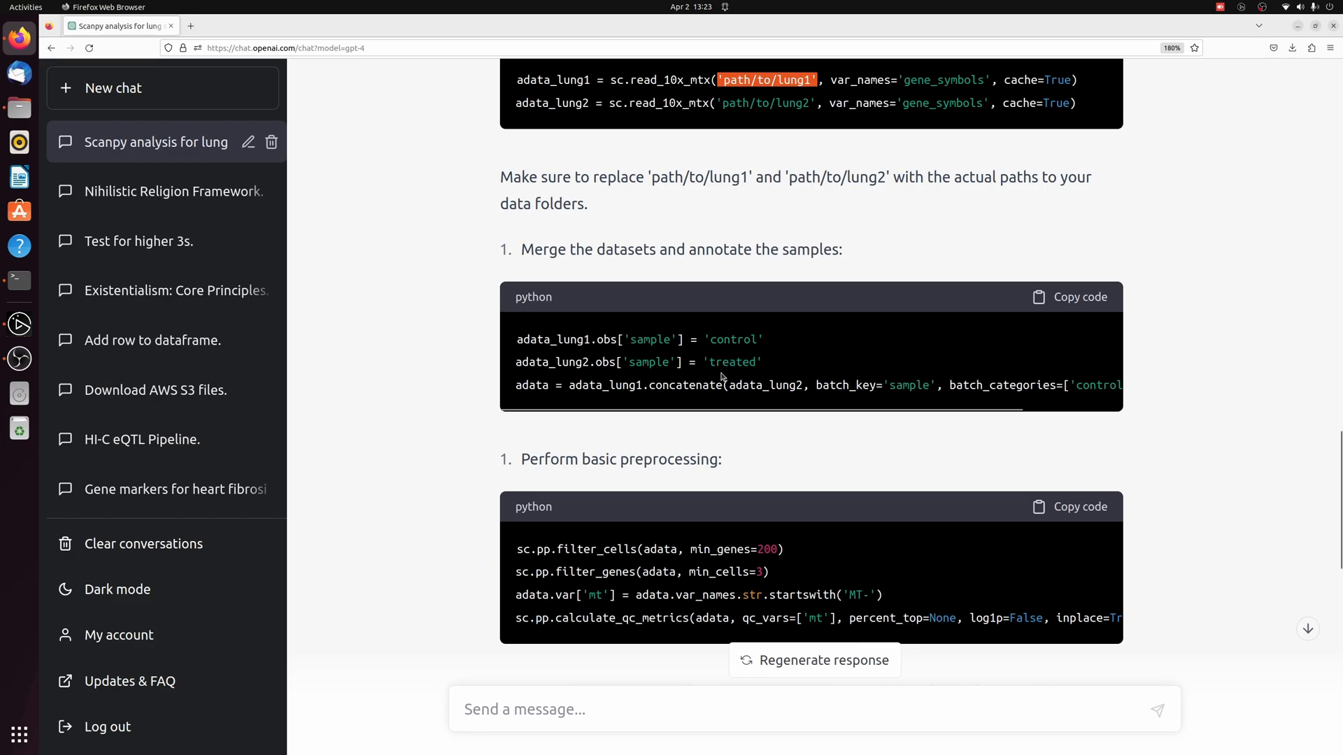
pyautogui.scroll(-3)
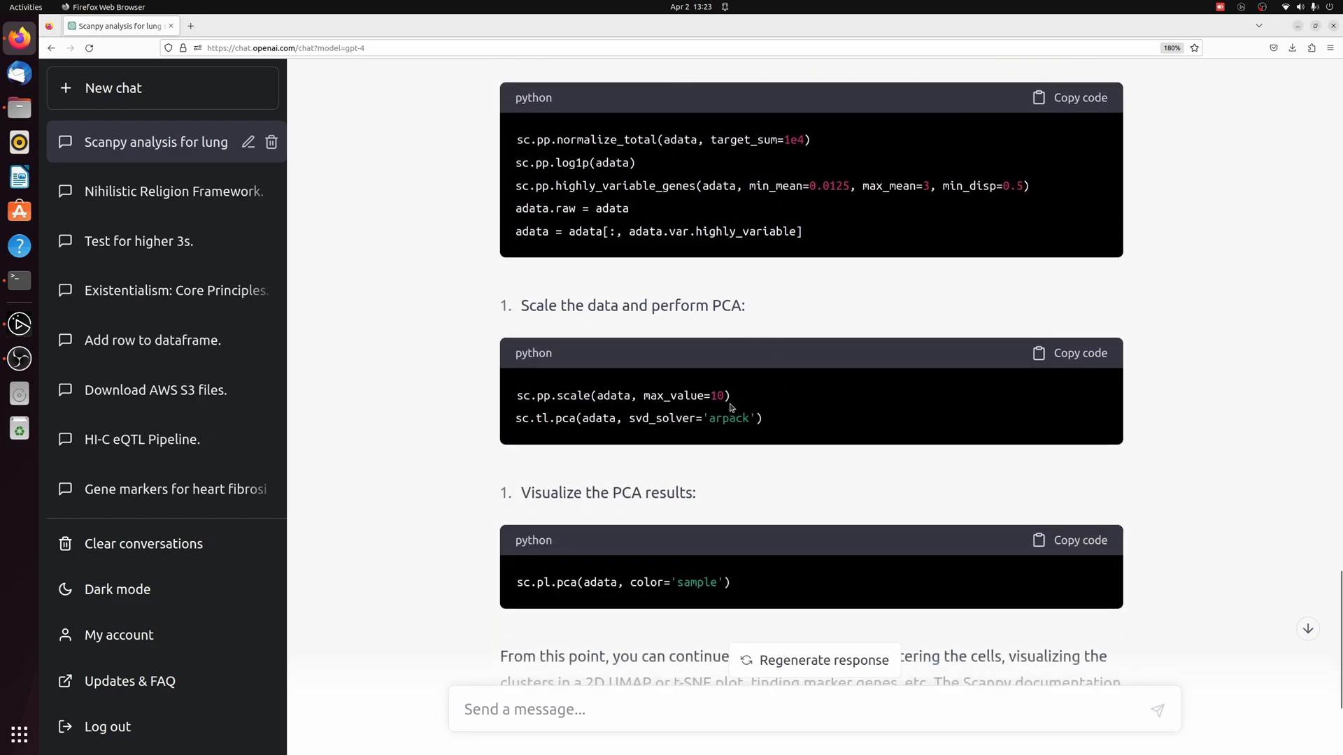
pyautogui.scroll(3)
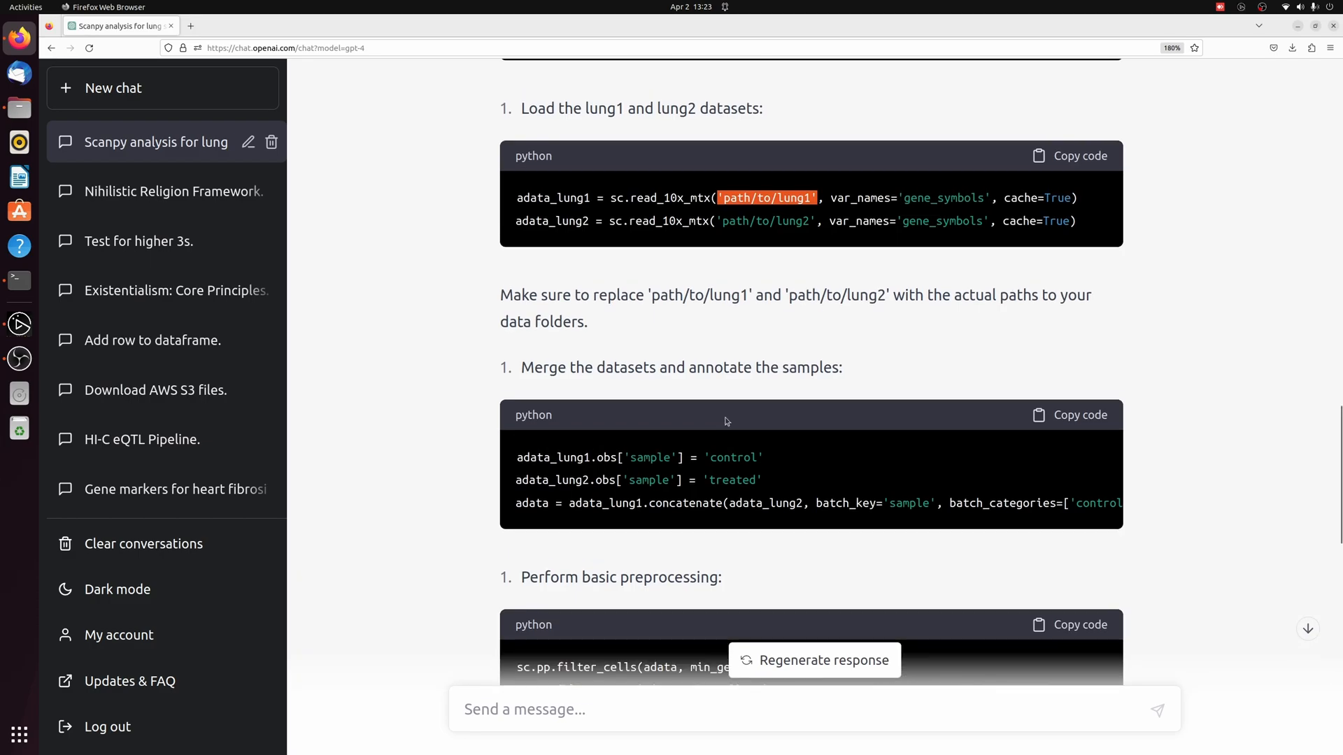
pyautogui.scroll(3)
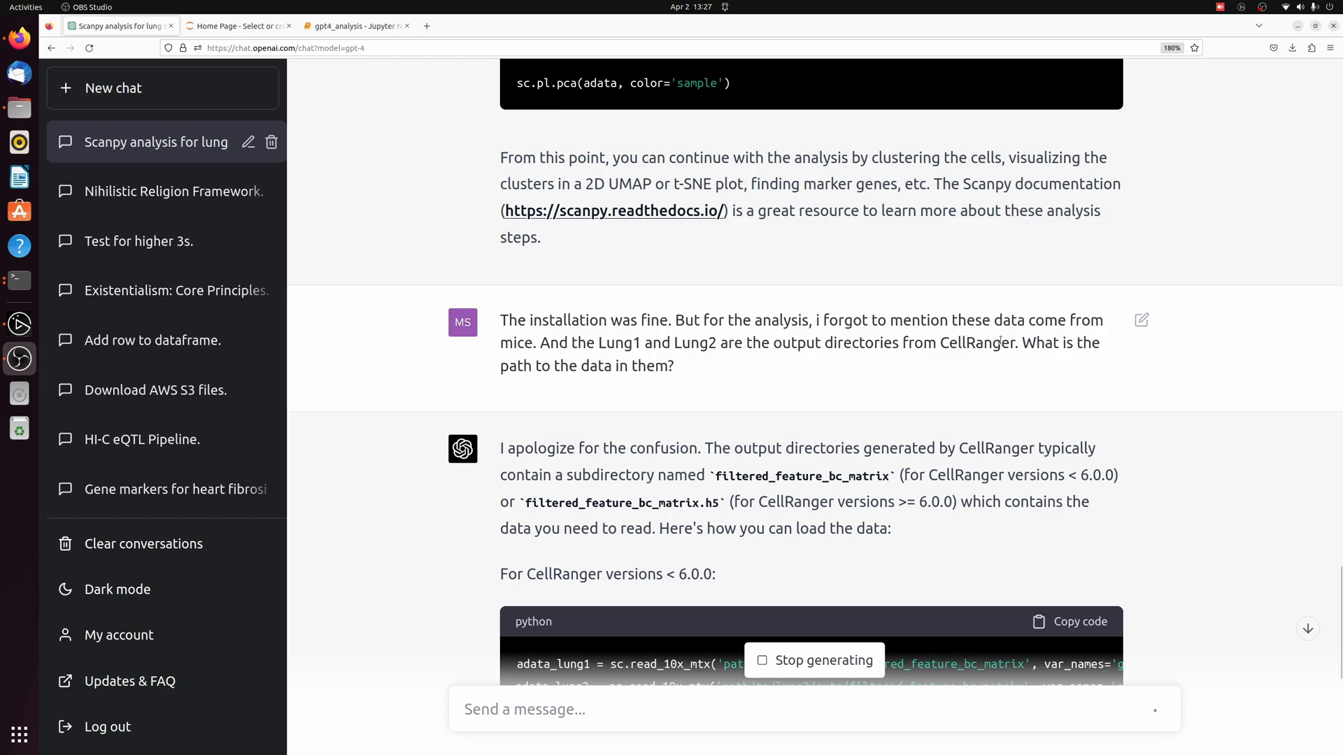
pyautogui.moveTo(1003, 370)
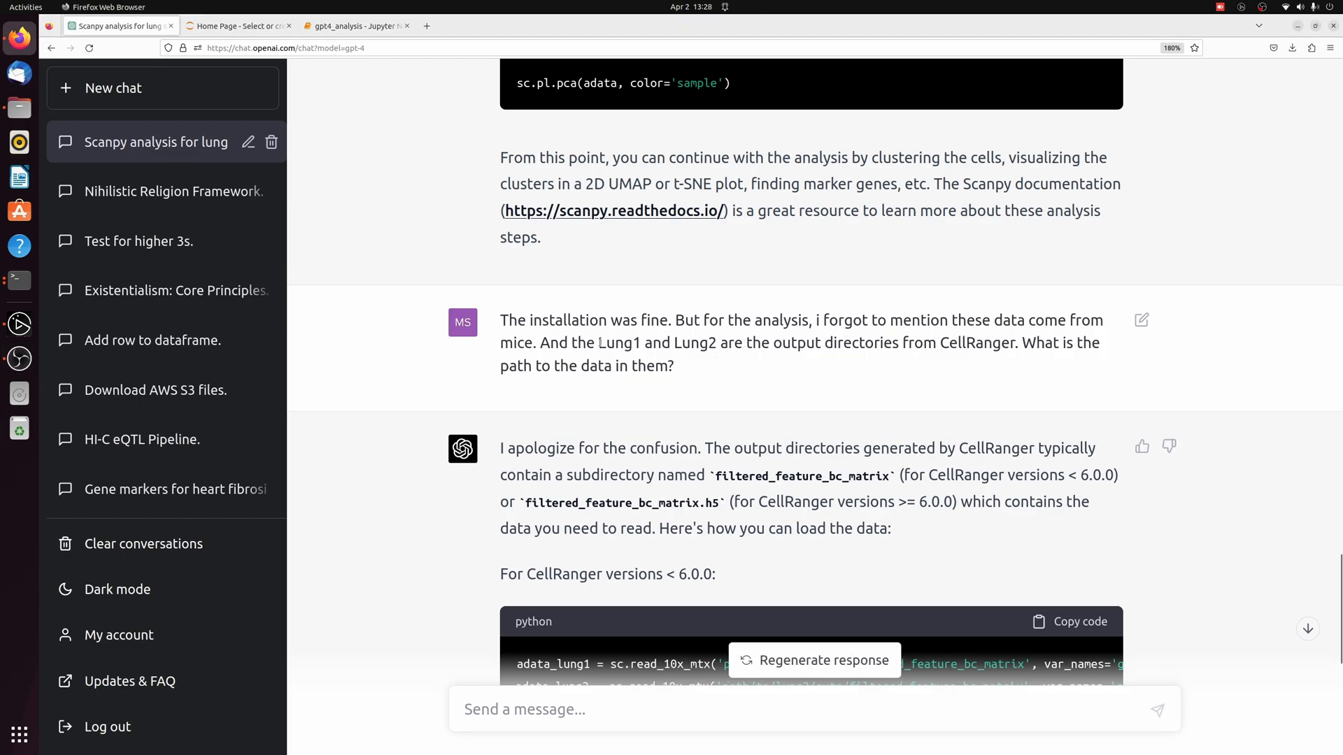
# - Review the Lung1/Lung2 loading code and highlight the filtered_feature_bc_matrix path
pyautogui.doubleClick(630, 343)
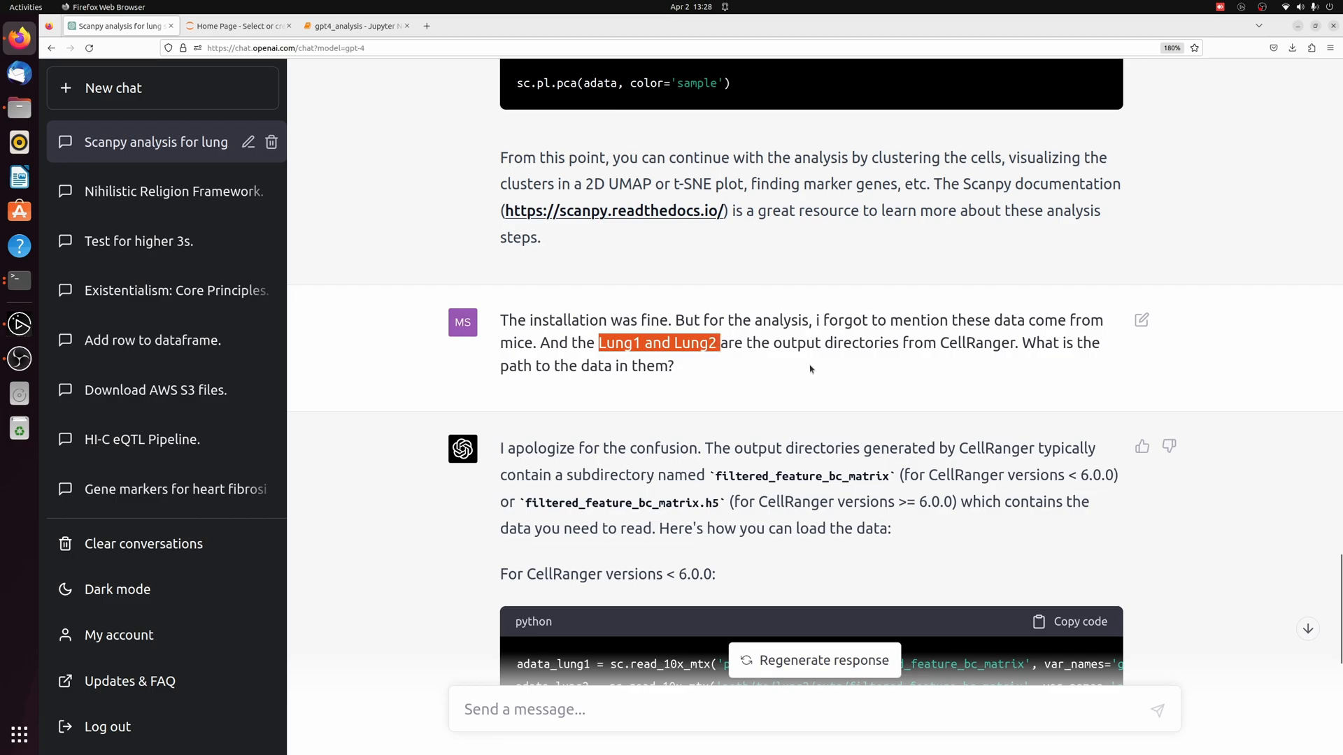
pyautogui.moveTo(827, 369)
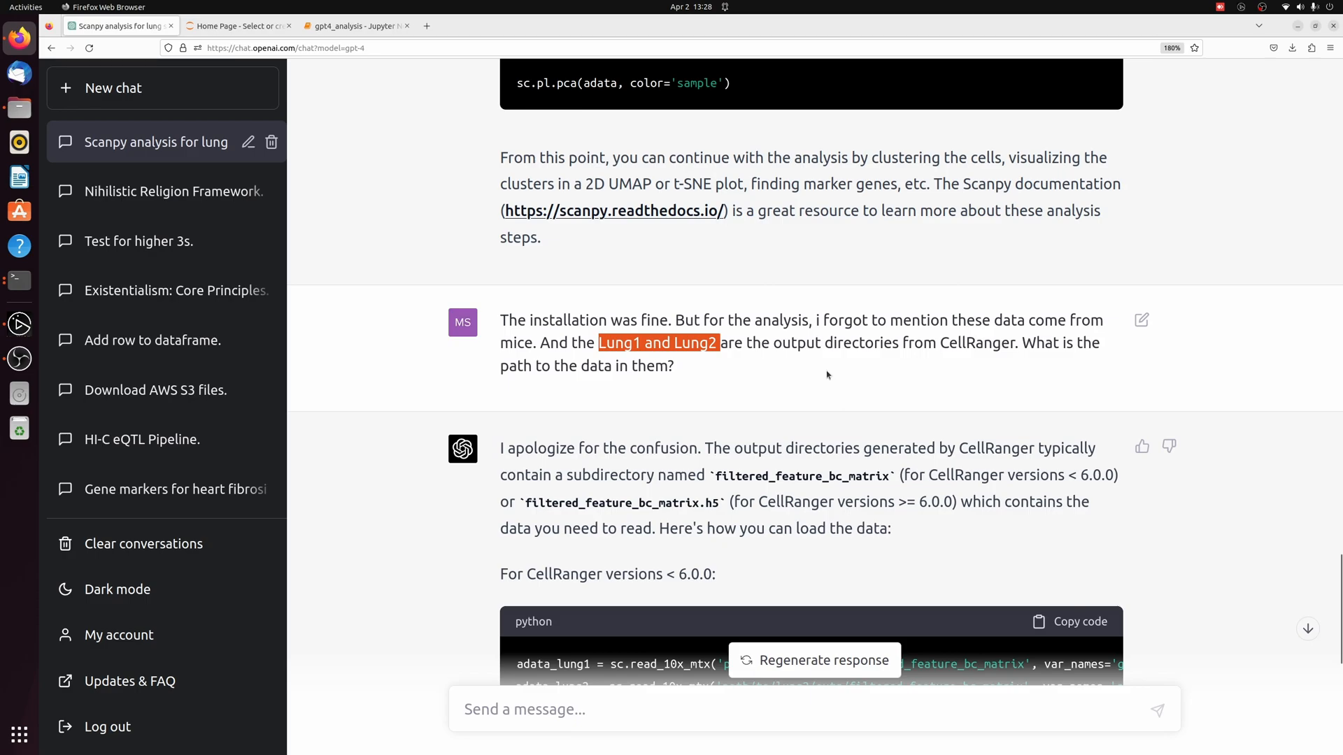
pyautogui.scroll(-3)
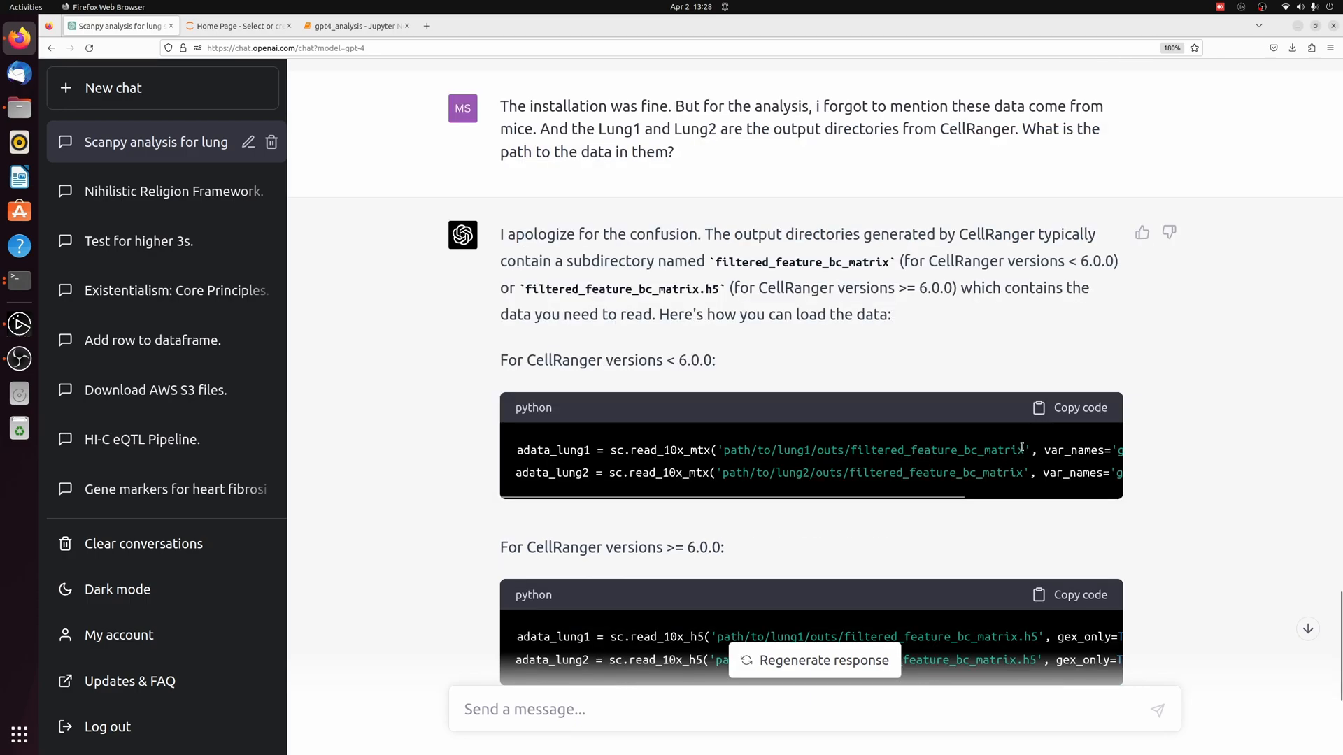
pyautogui.doubleClick(933, 449)
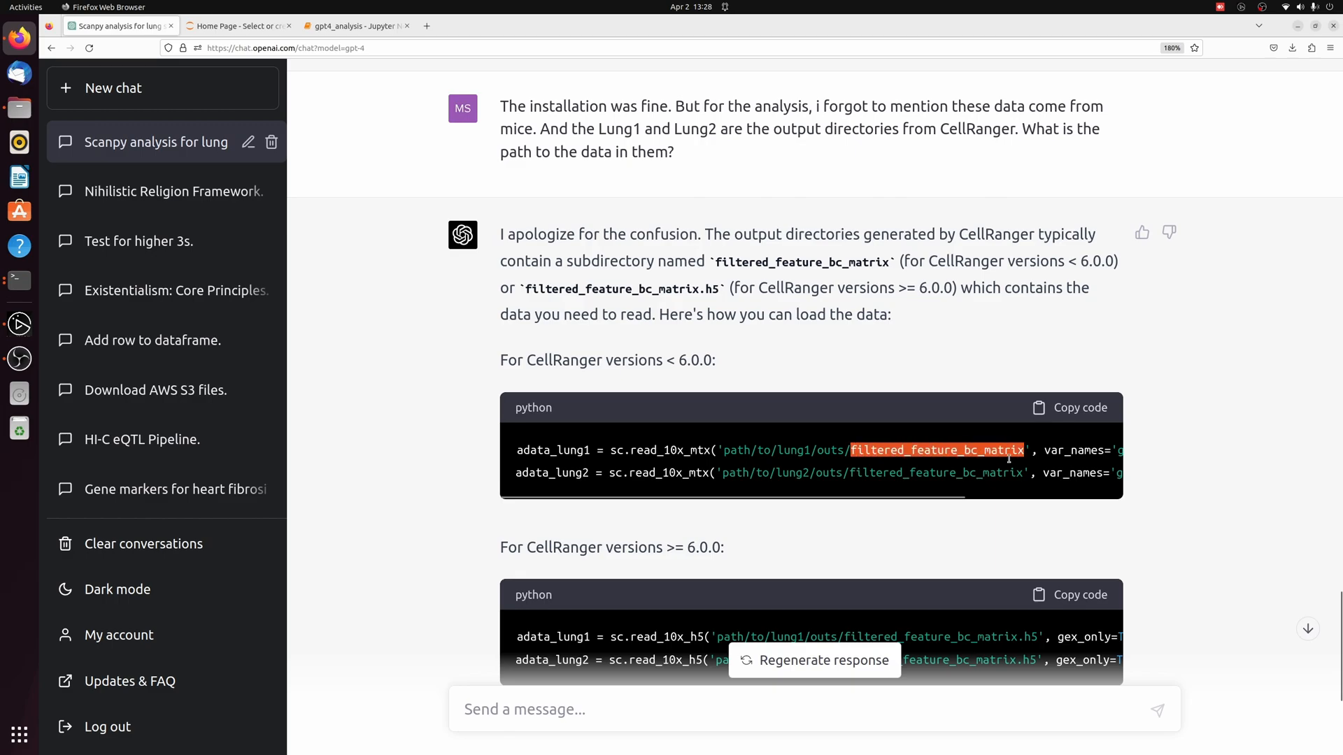
pyautogui.scroll(-3)
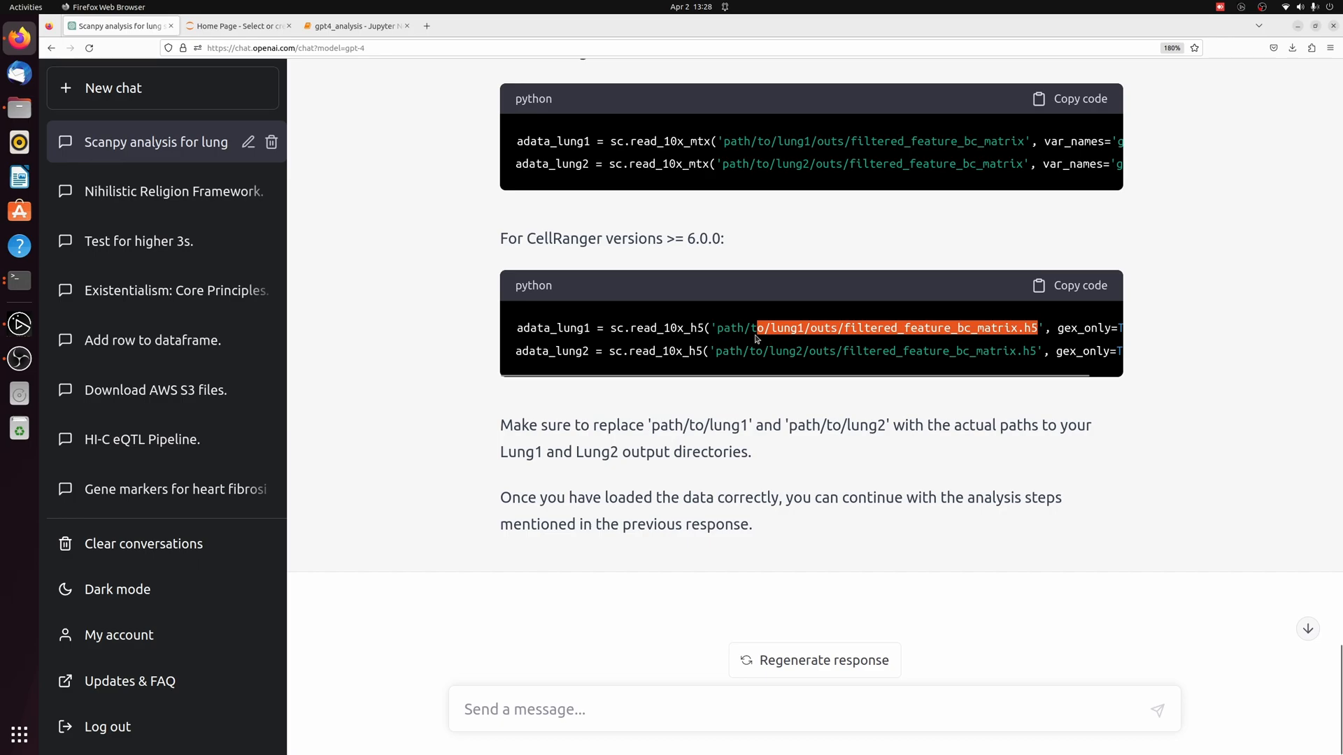
pyautogui.click(353, 25)
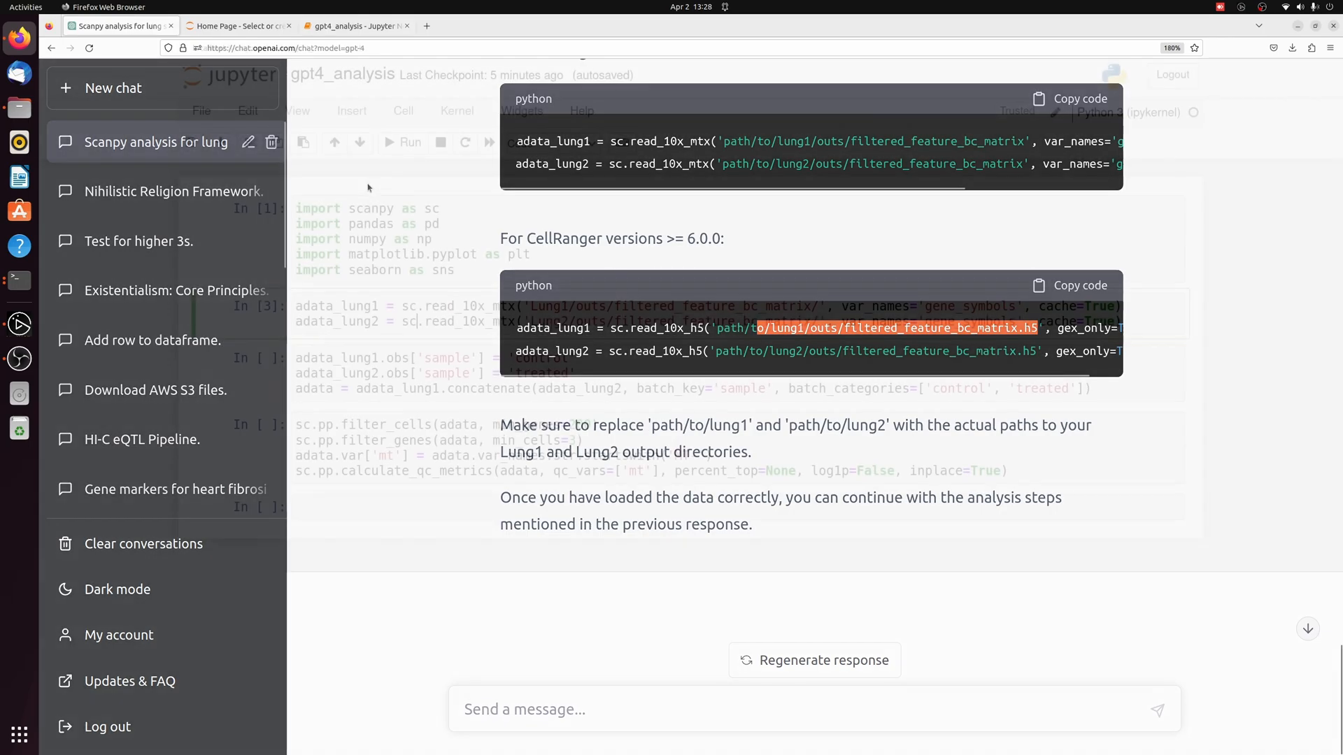
# - Run the concatenate and QC cells, then show adata and the adata.obs per-cell metrics table
pyautogui.click(354, 25)
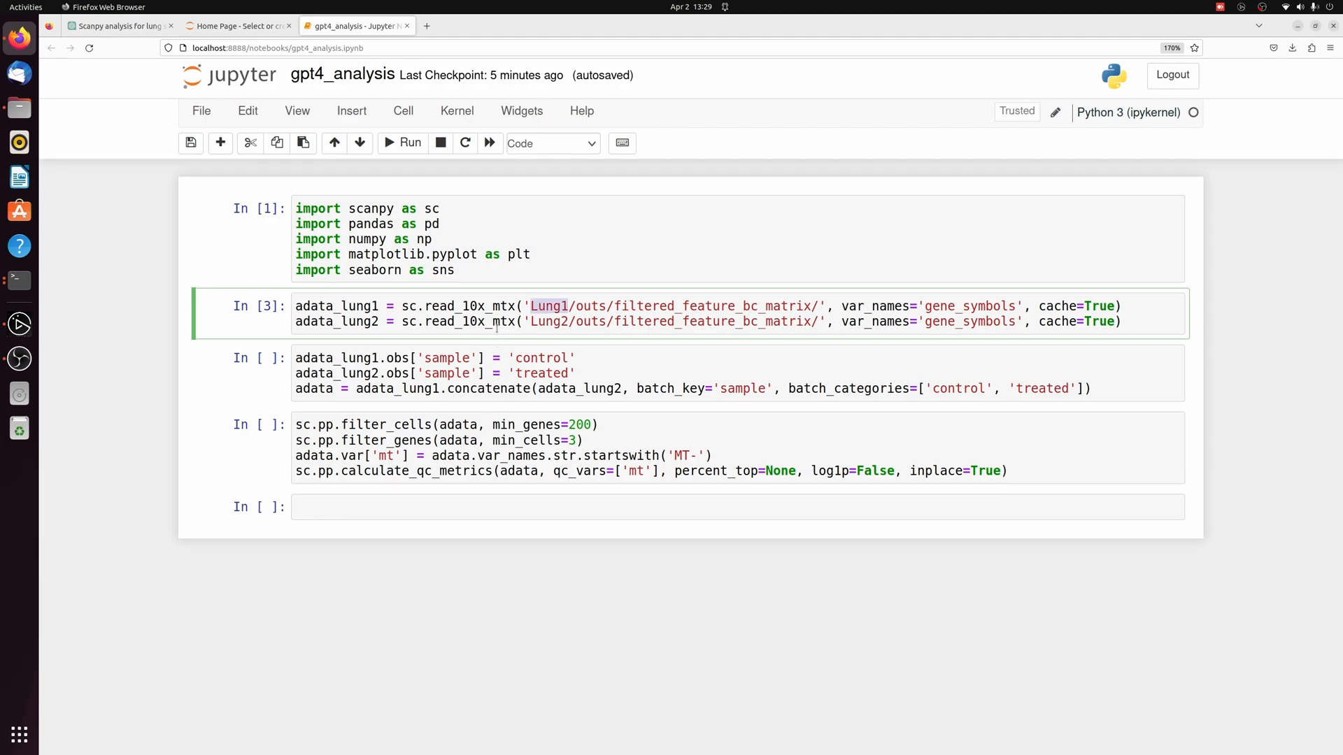
pyautogui.write('adat')
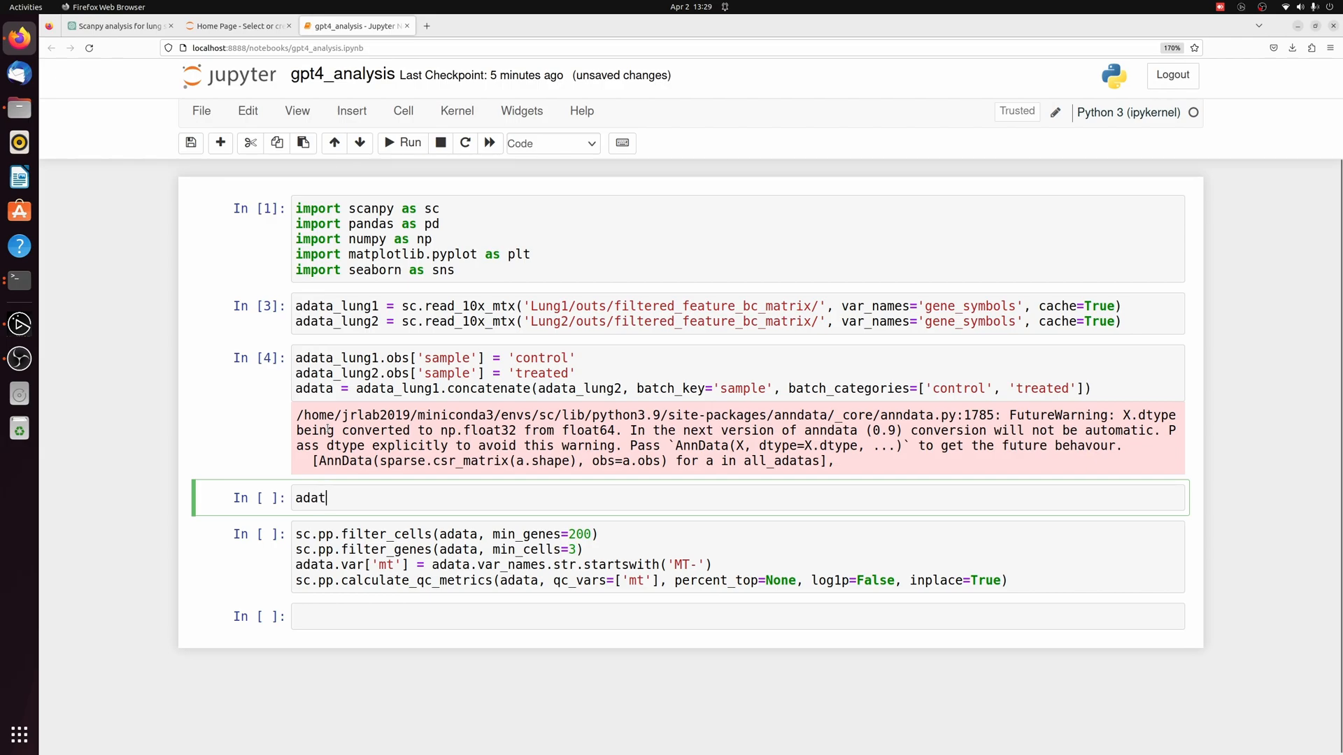
pyautogui.click(402, 142)
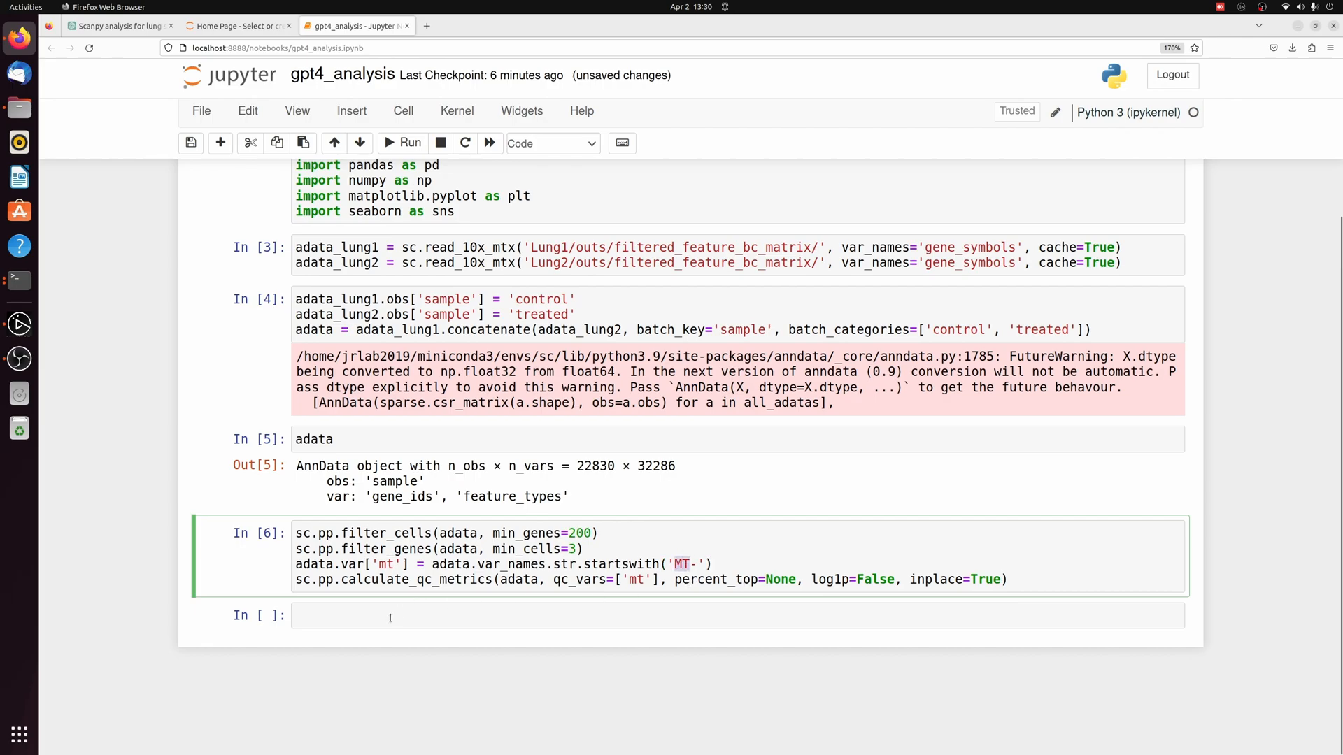
pyautogui.write('adata.obs')
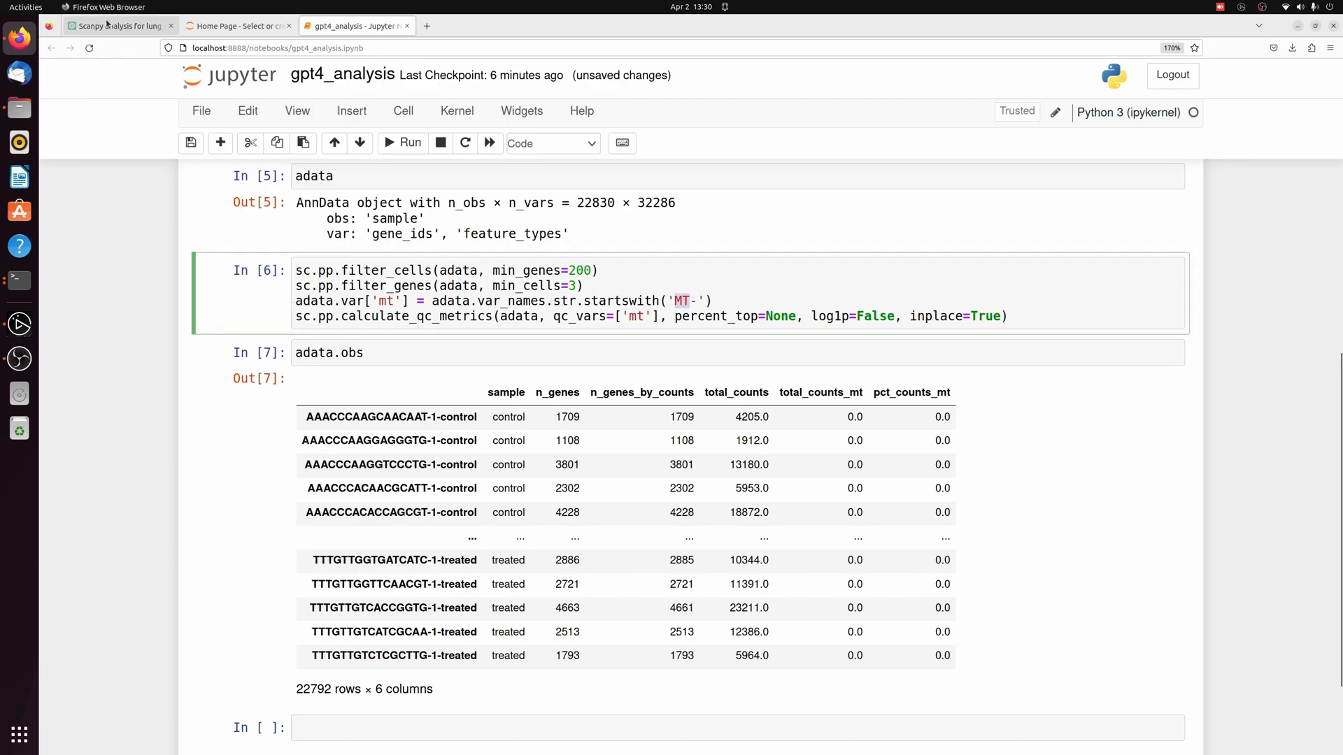
pyautogui.click(120, 25)
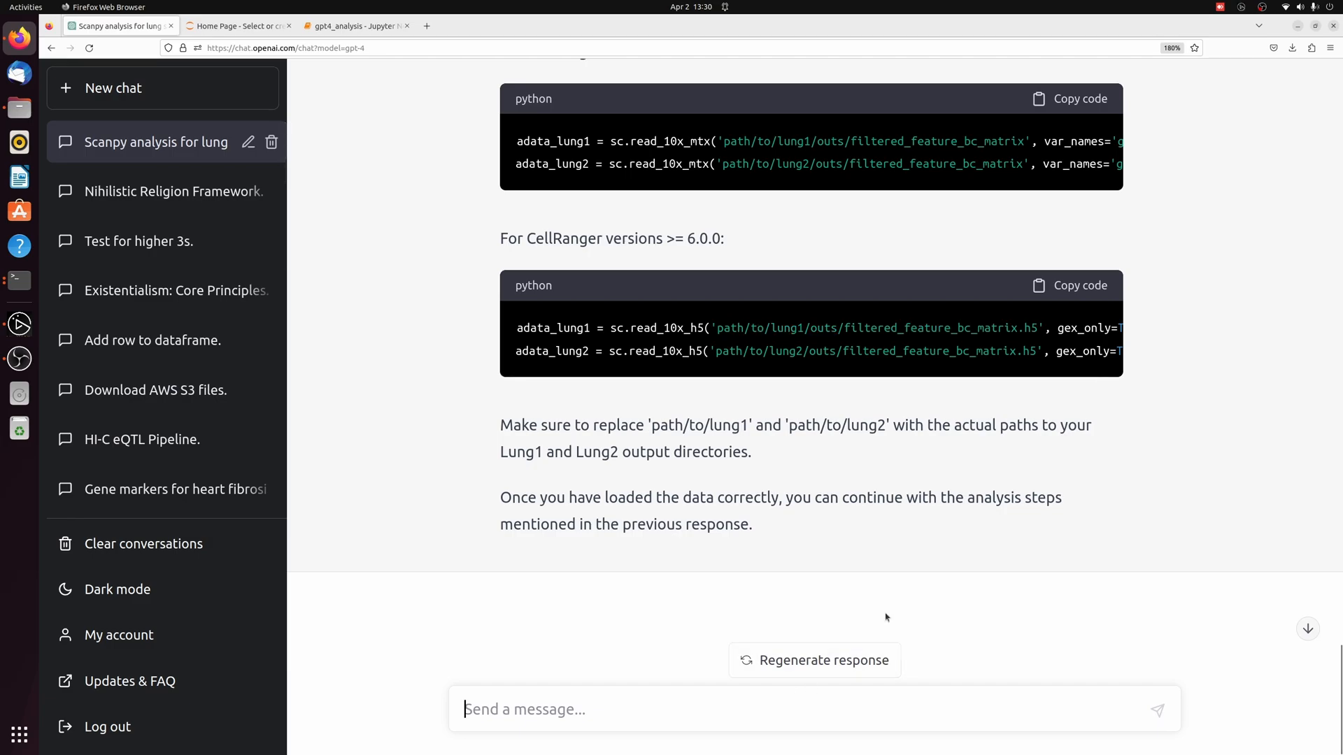
pyautogui.moveTo(914, 528)
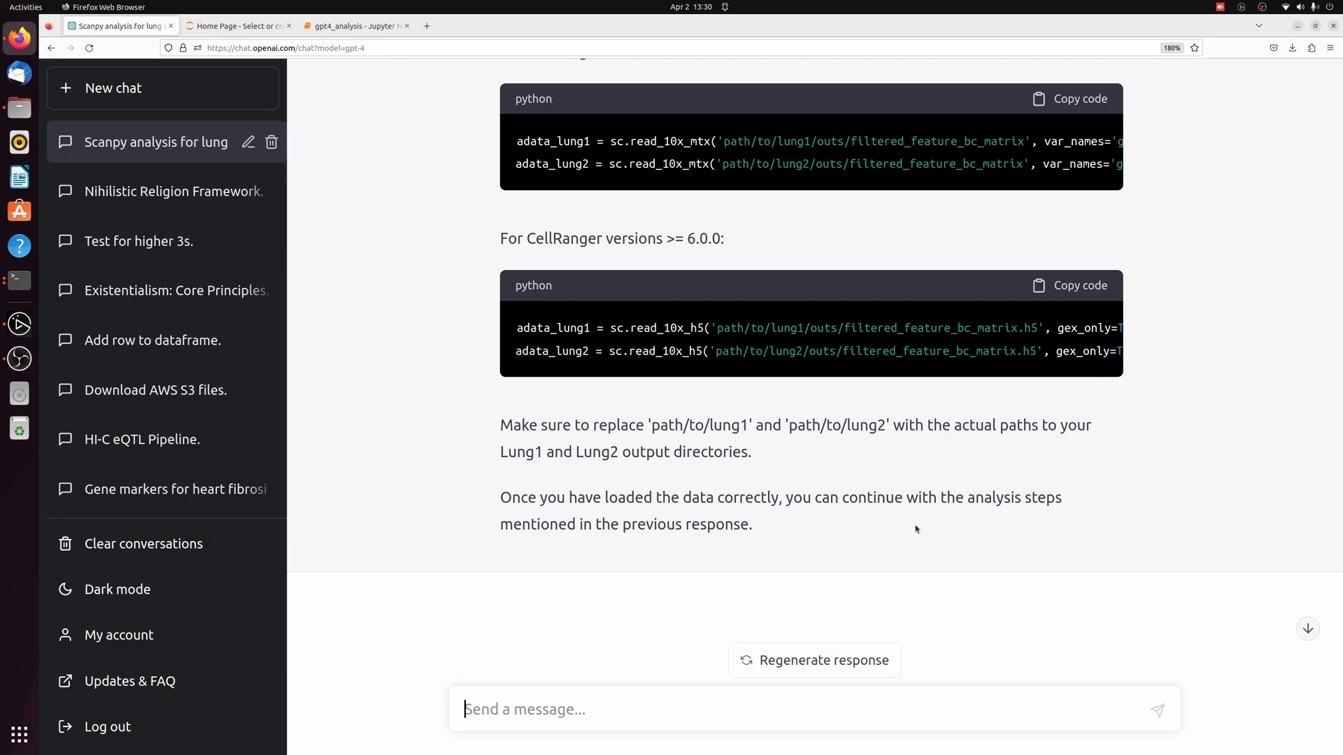
# - Ask why every cell shows 0 mitochondrial counts and copy the lowercase 'mt-' prefix fix
pyautogui.write('Every')
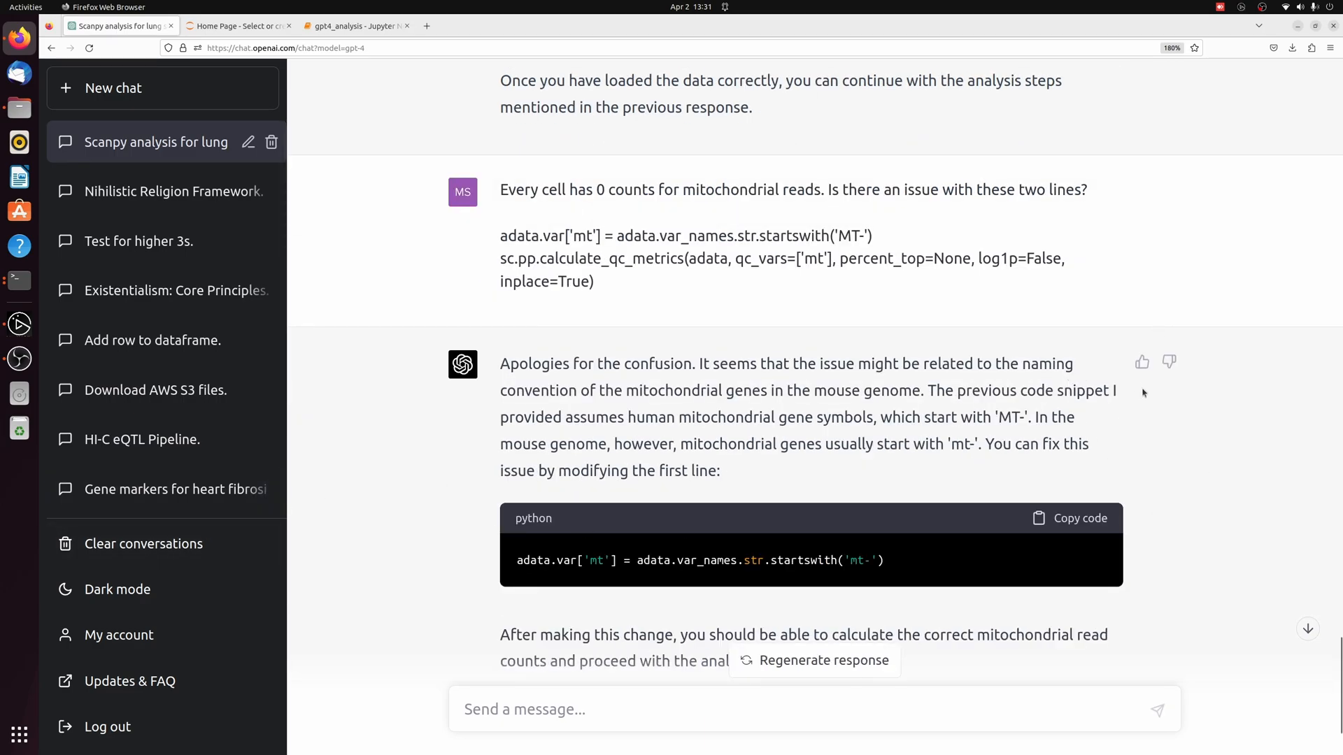
pyautogui.moveTo(816, 312)
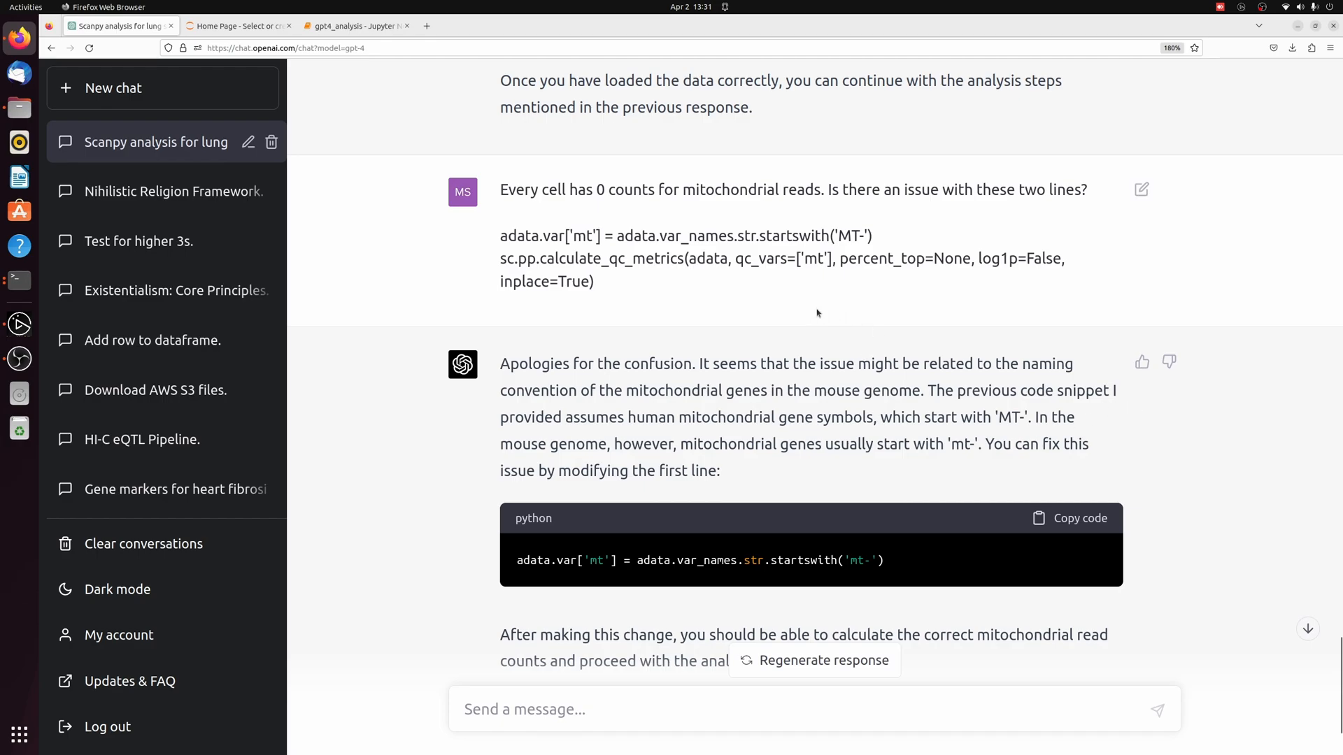
pyautogui.moveTo(809, 309)
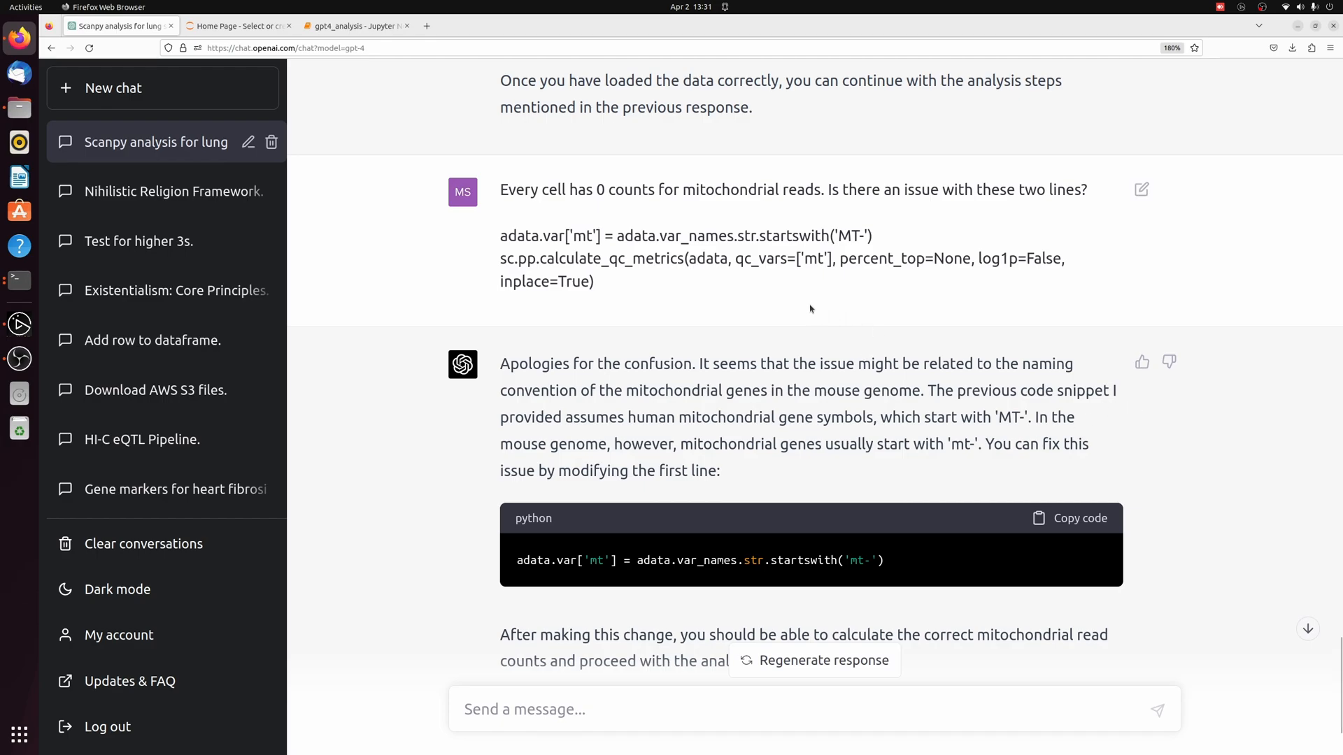
pyautogui.moveTo(884, 340)
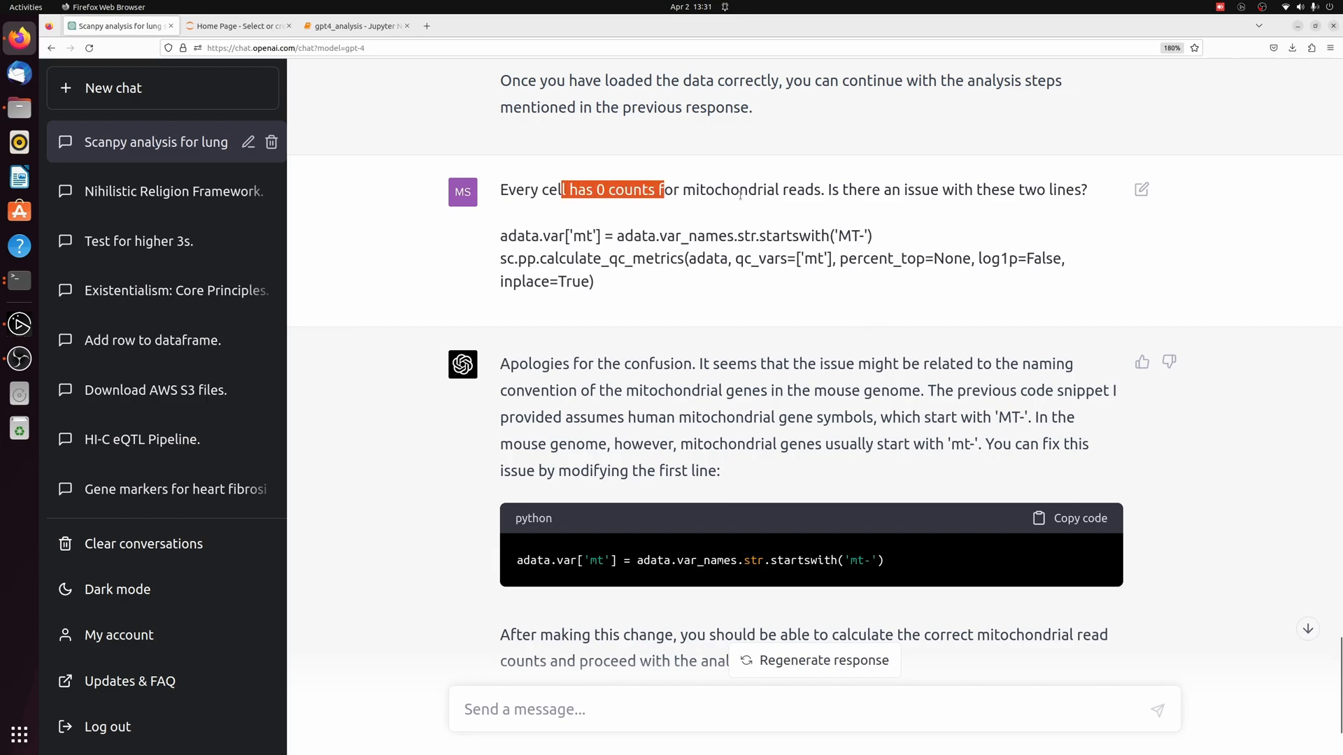
pyautogui.moveTo(959, 548)
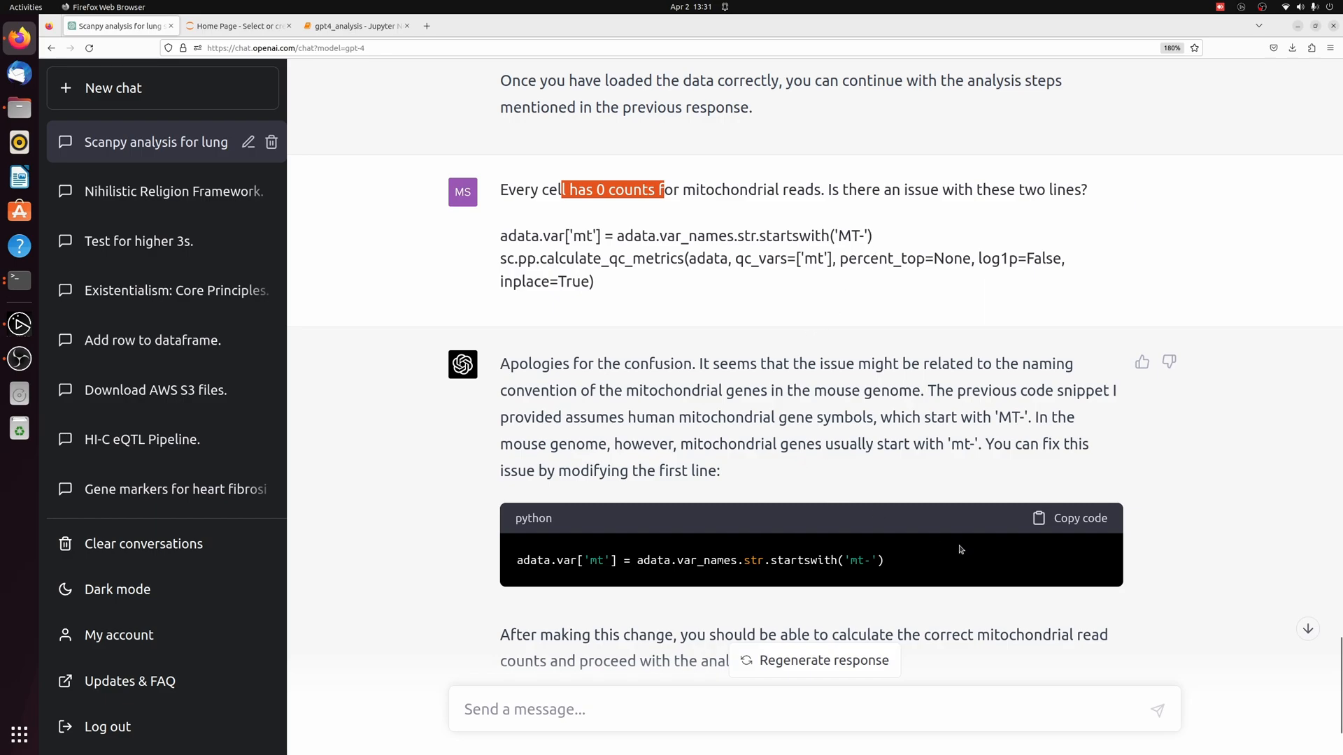
pyautogui.click(1068, 518)
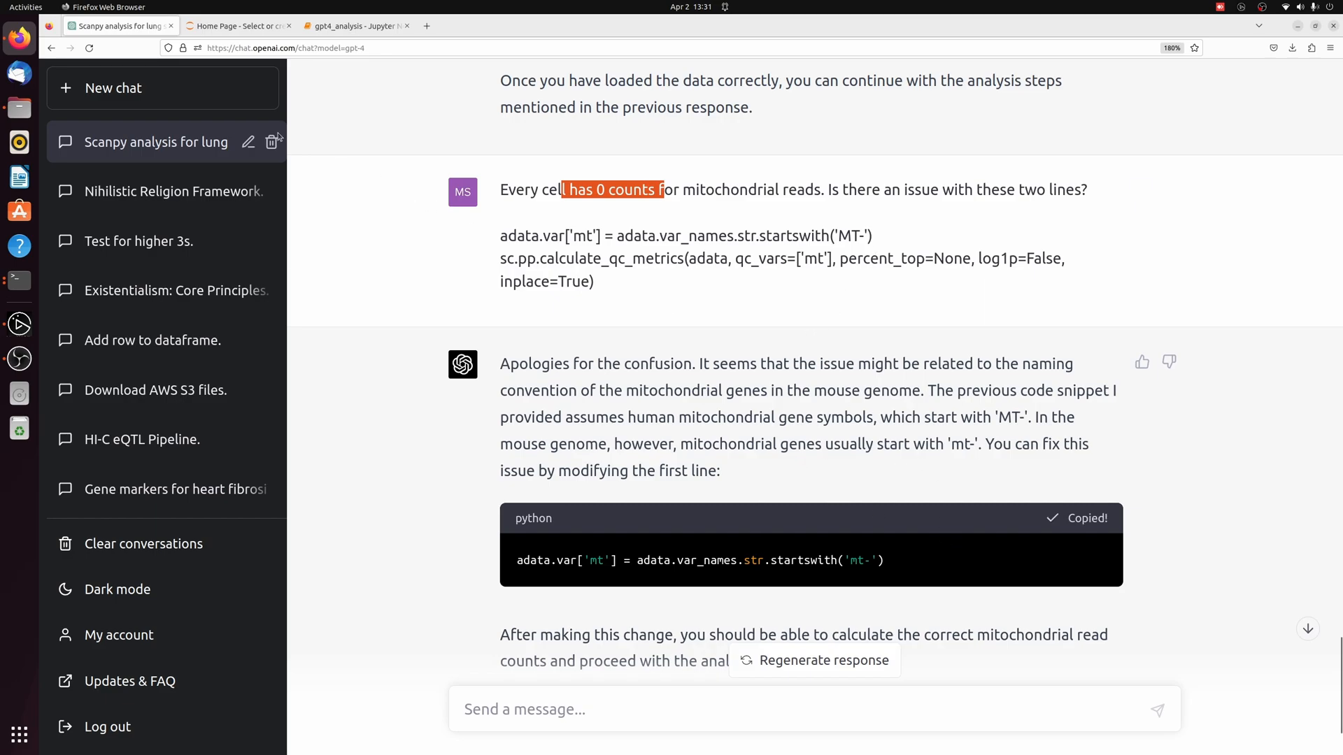
pyautogui.click(353, 26)
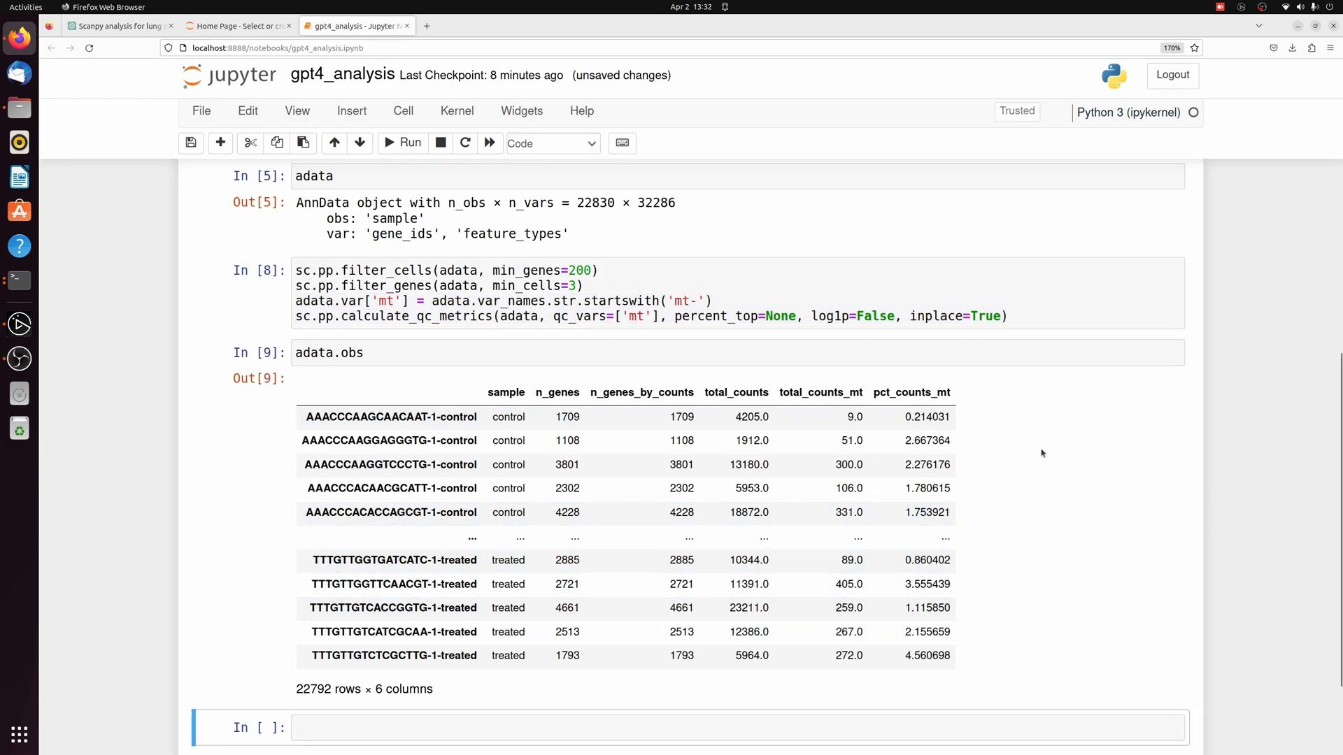
pyautogui.moveTo(1017, 471)
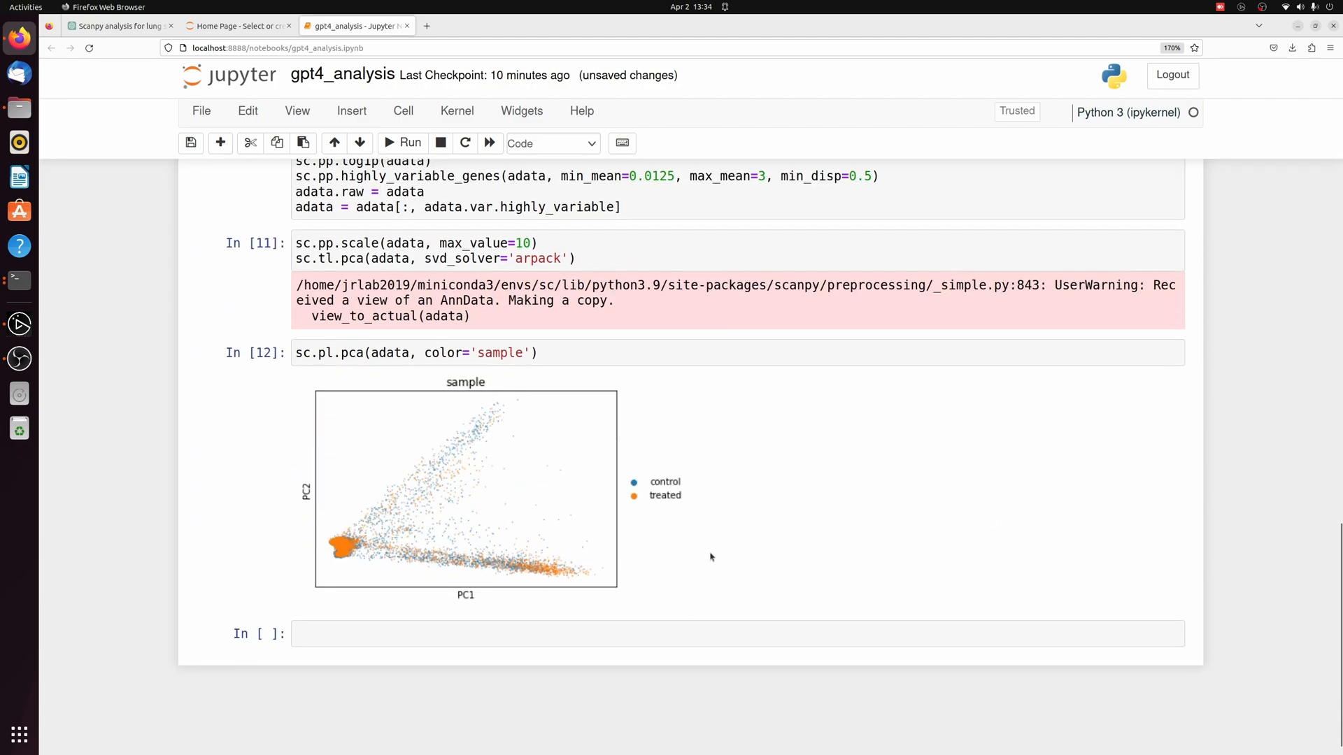
pyautogui.moveTo(768, 552)
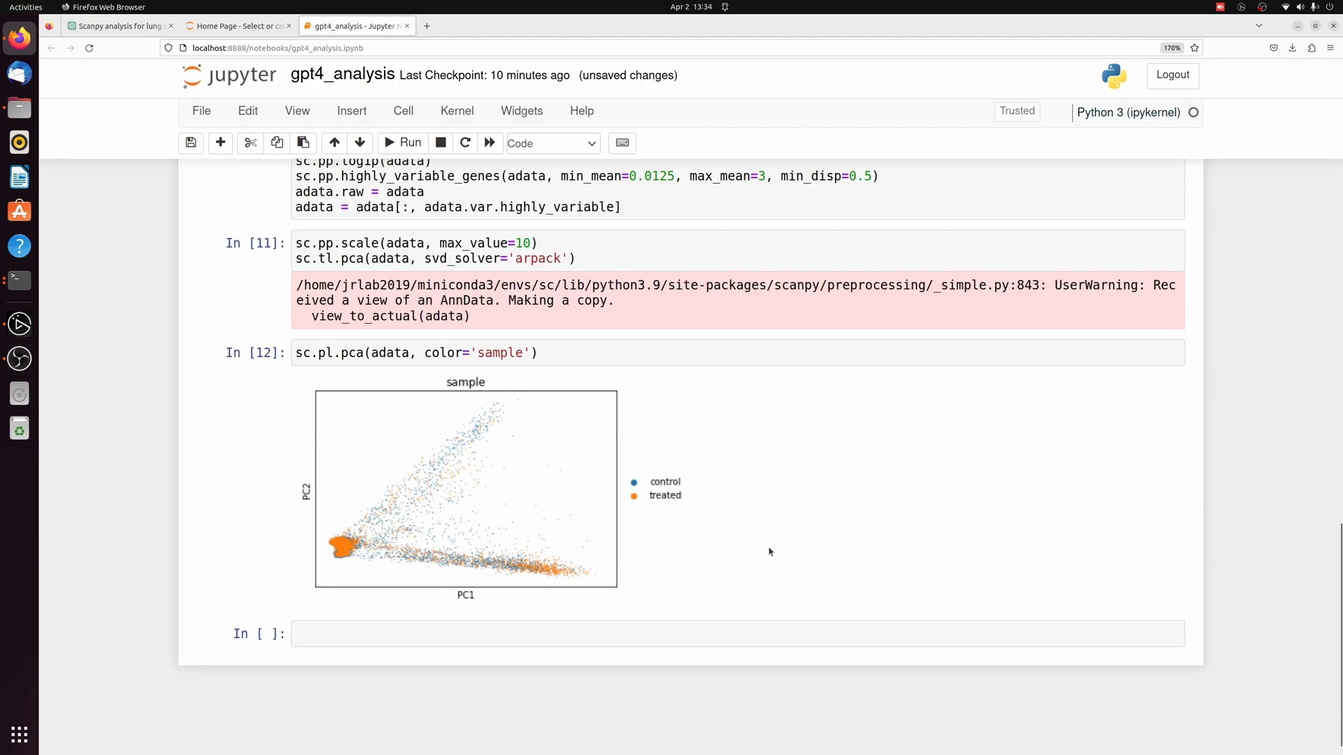
pyautogui.moveTo(730, 540)
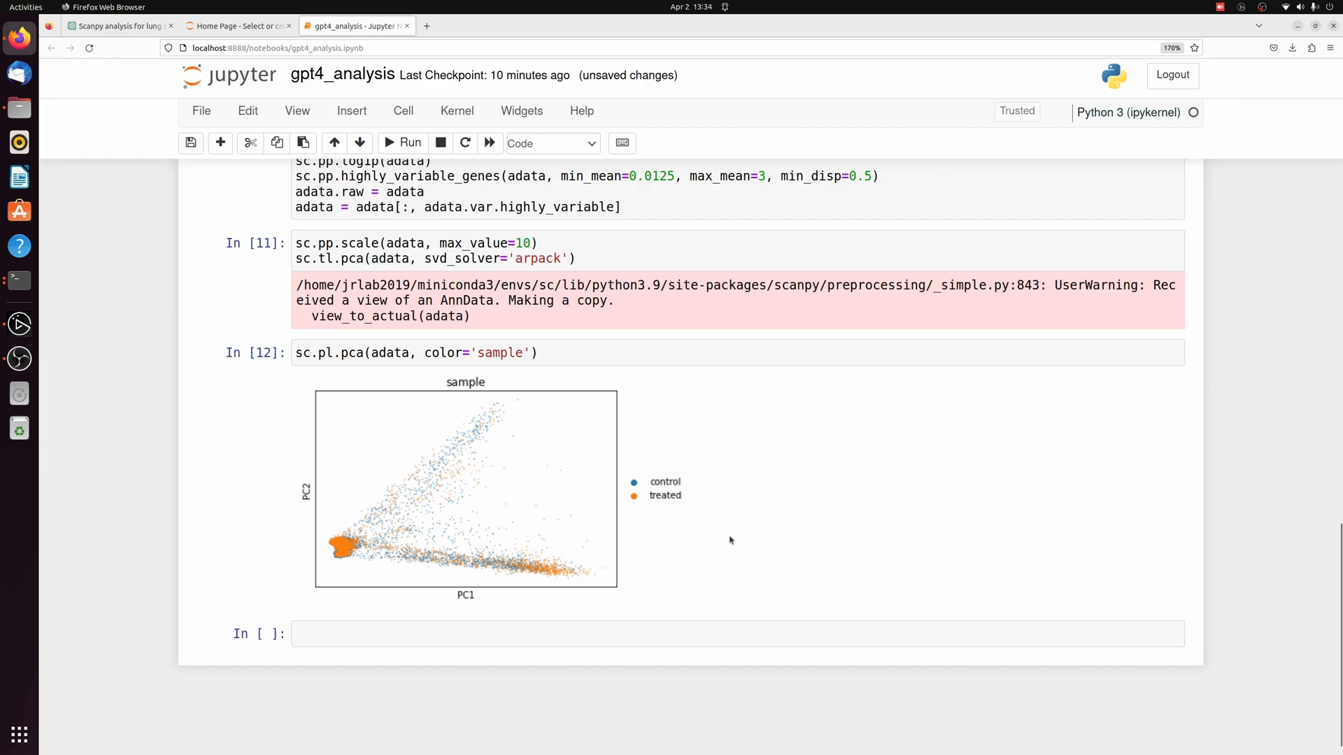
pyautogui.moveTo(131, 60)
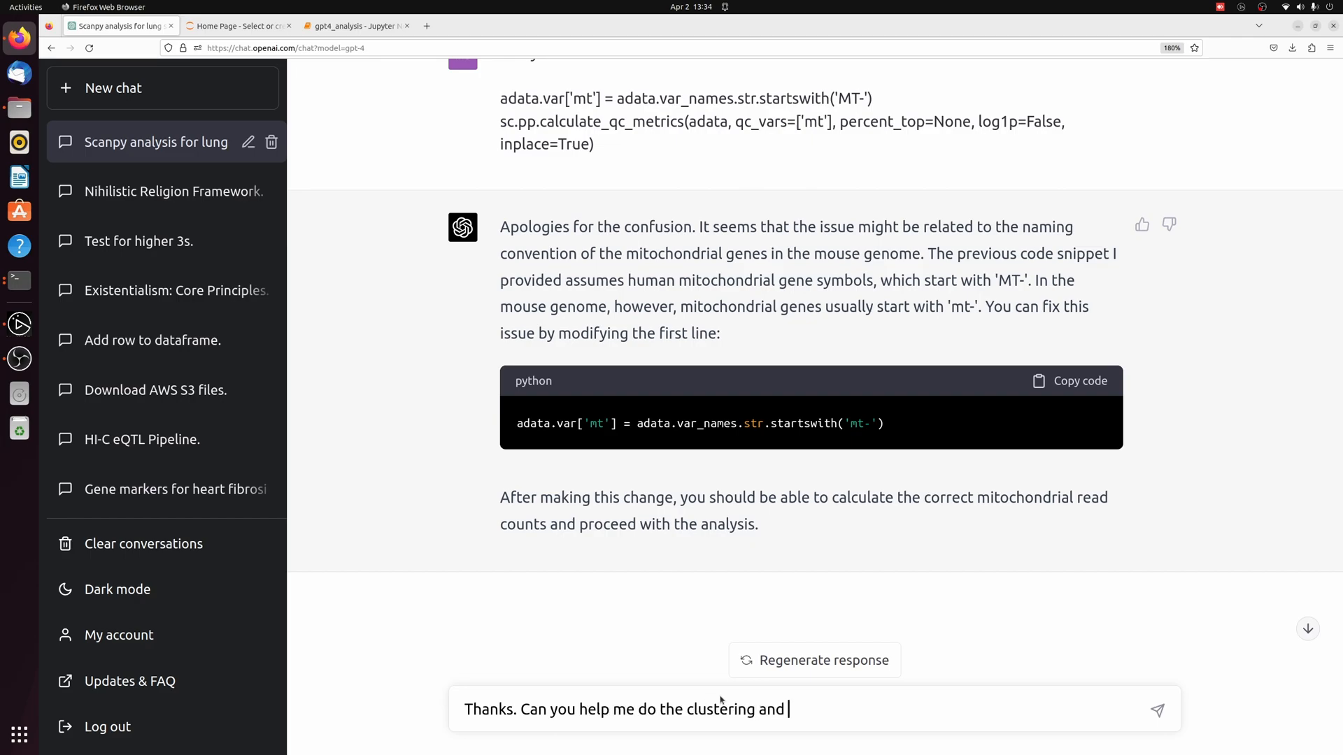
# - Send the clustering and marker-genes question and read the neighbors and Leiden code
pyautogui.write('find the marker genes for the different clusters?')
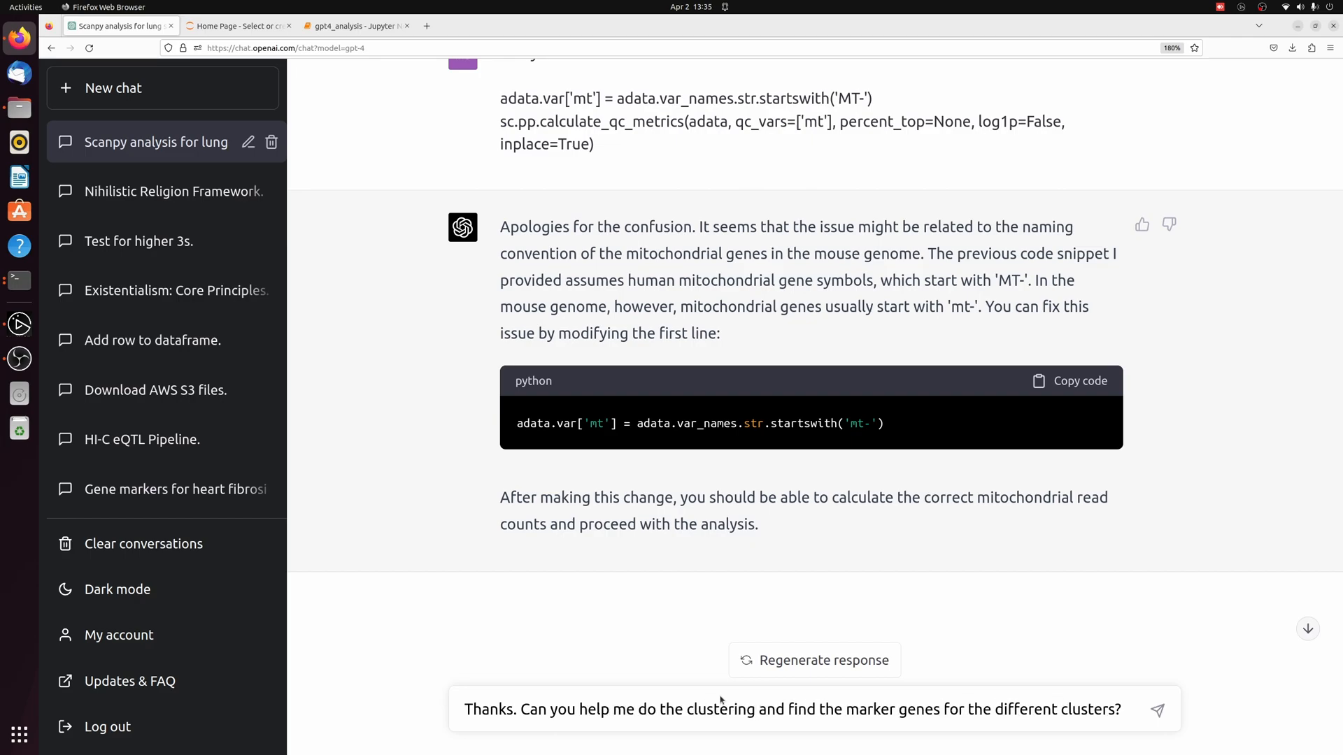
pyautogui.click(1157, 709)
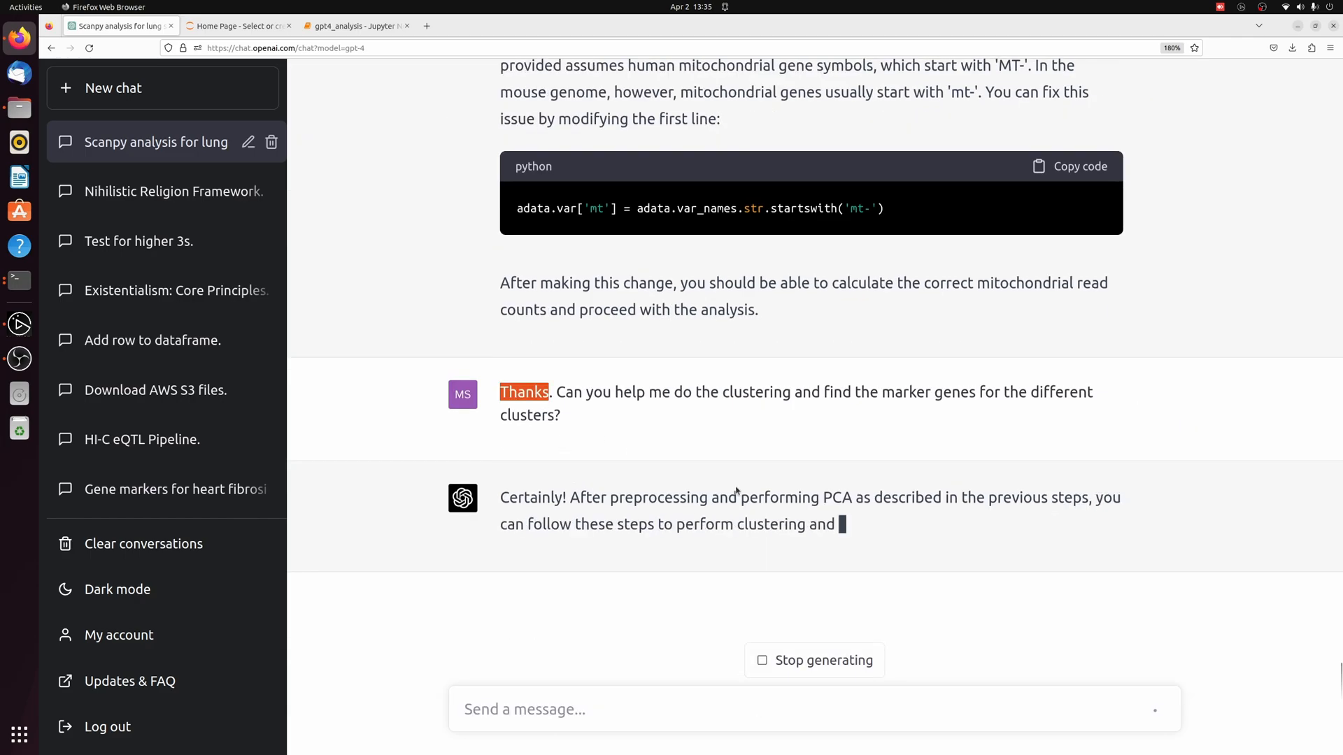
pyautogui.scroll(-3)
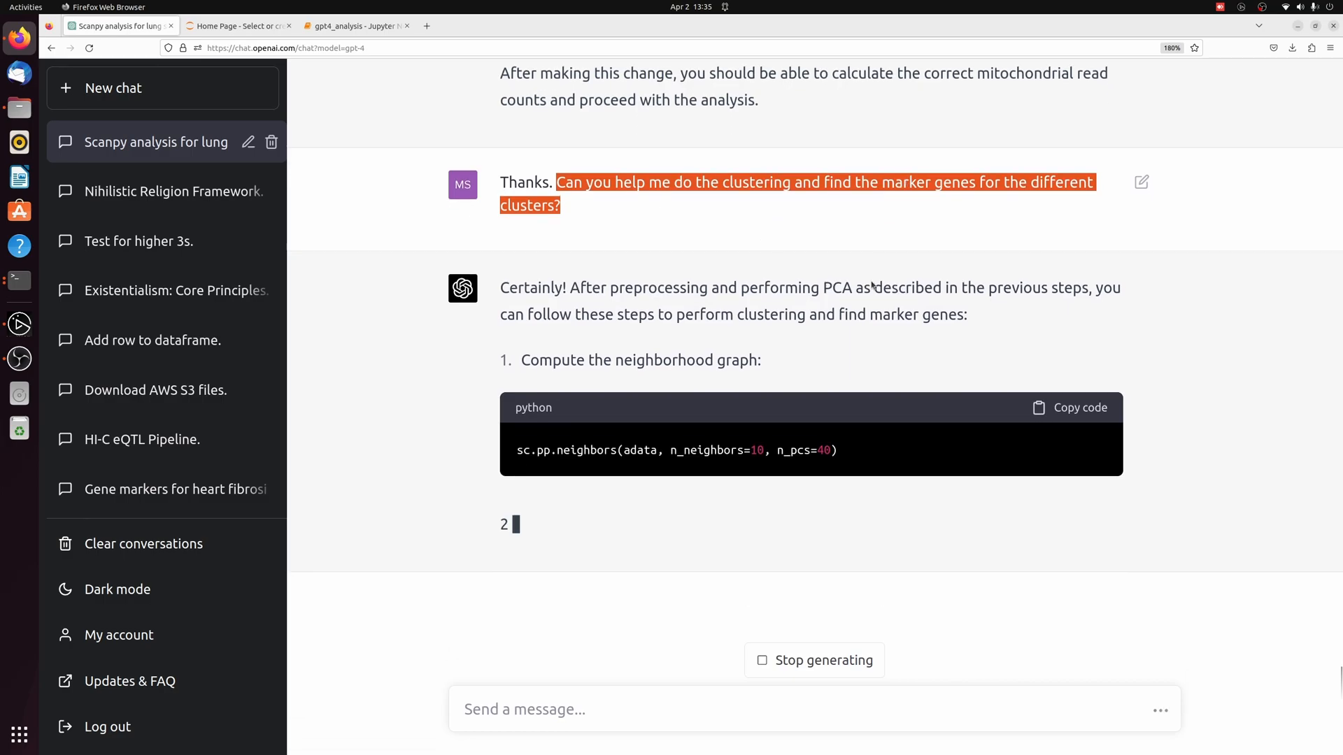
pyautogui.scroll(-3)
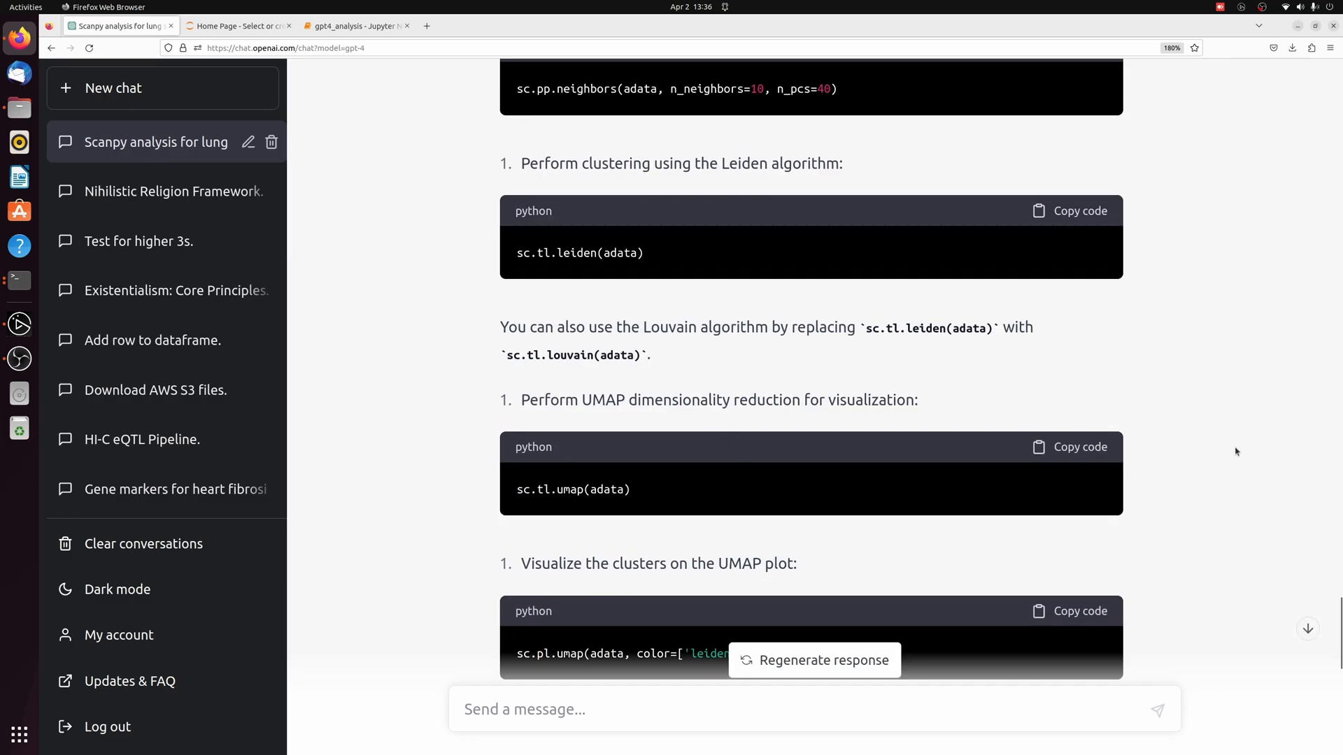
pyautogui.scroll(3)
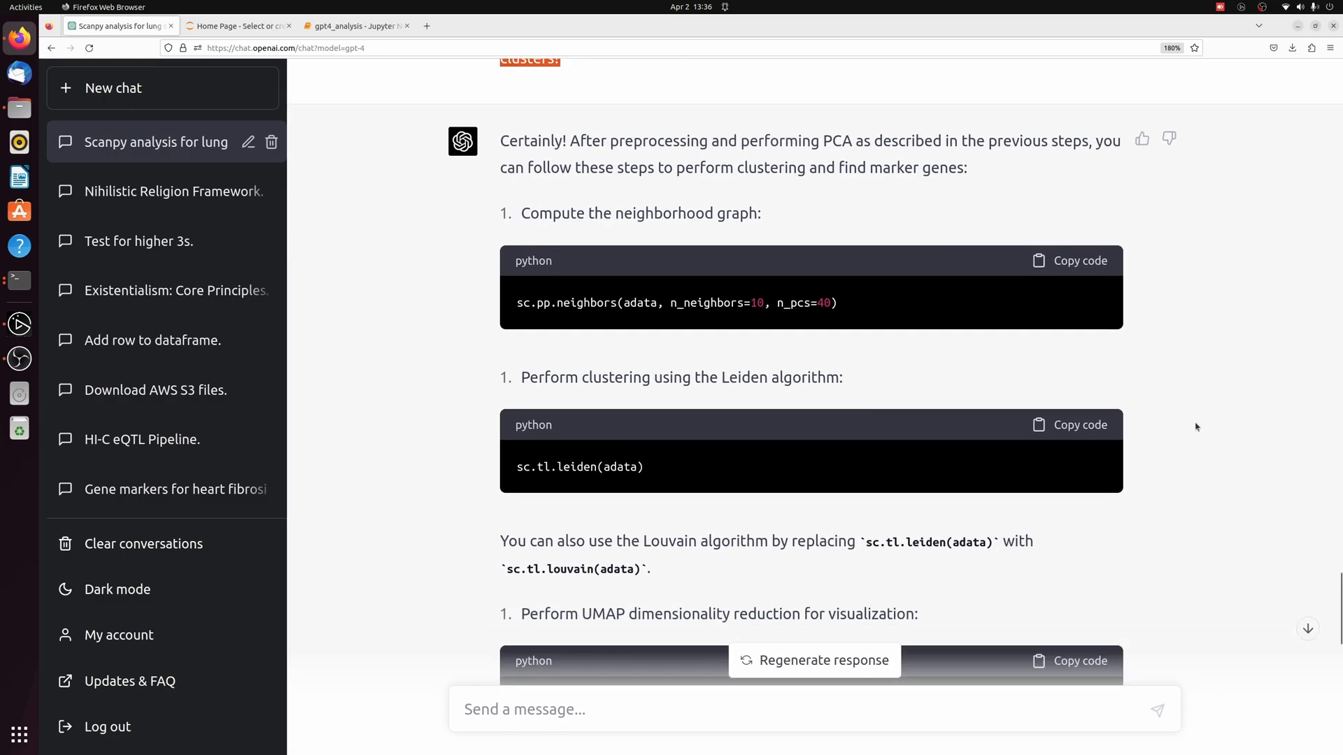
# - Highlight 'louvain' in the reply and read the UMAP and rank_genes_groups code blocks
pyautogui.scroll(-3)
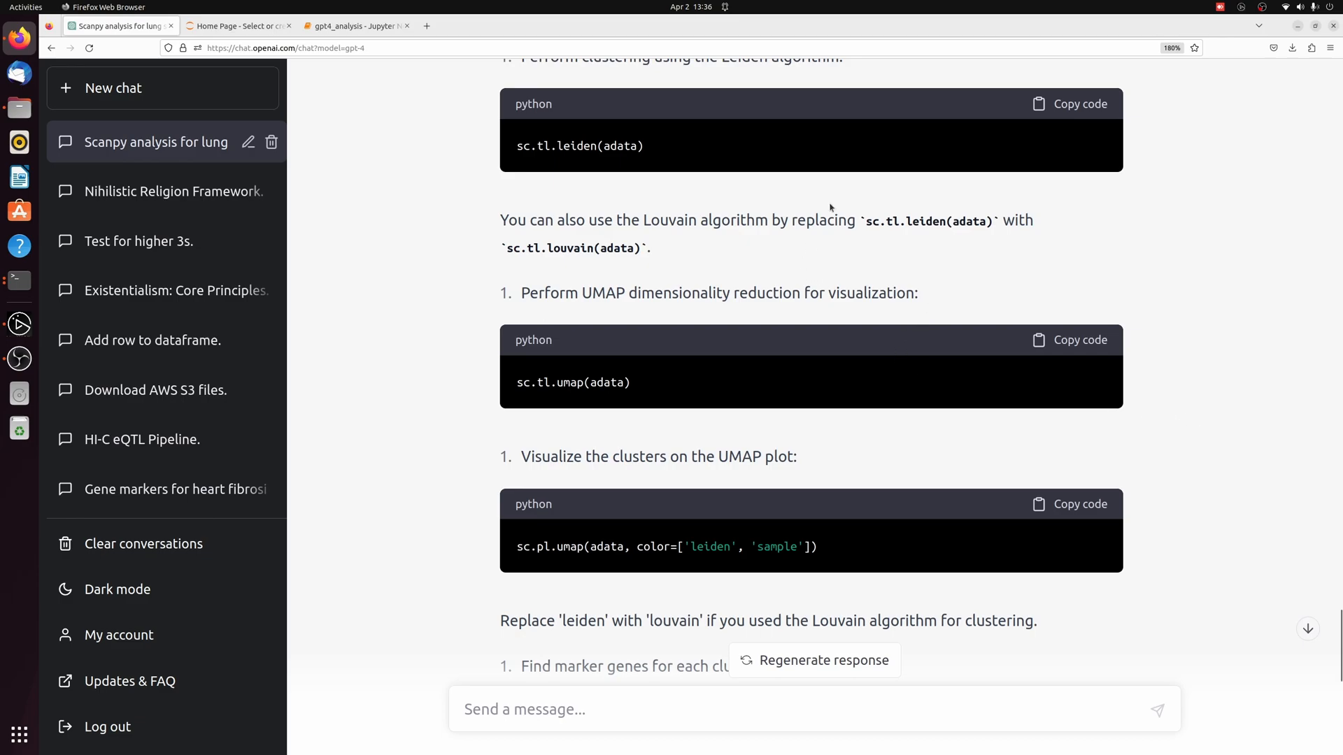
pyautogui.doubleClick(925, 221)
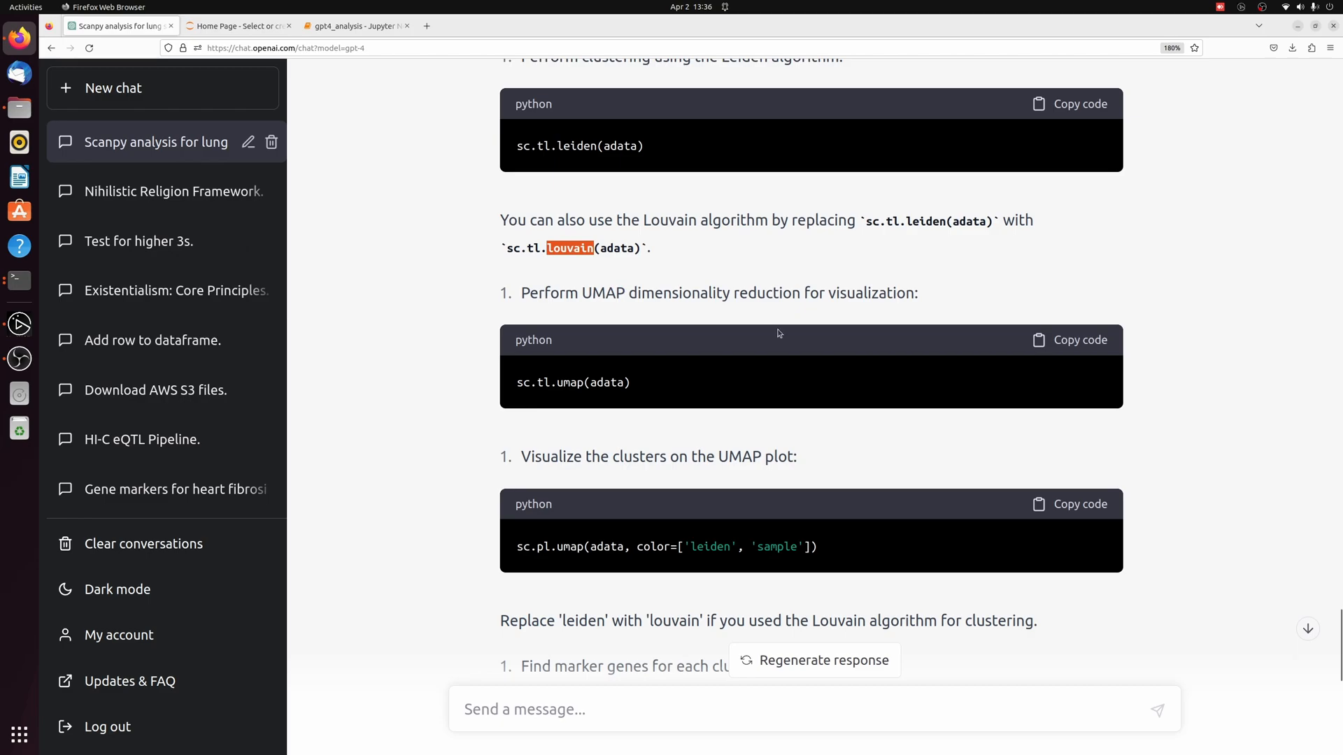
pyautogui.moveTo(709, 543)
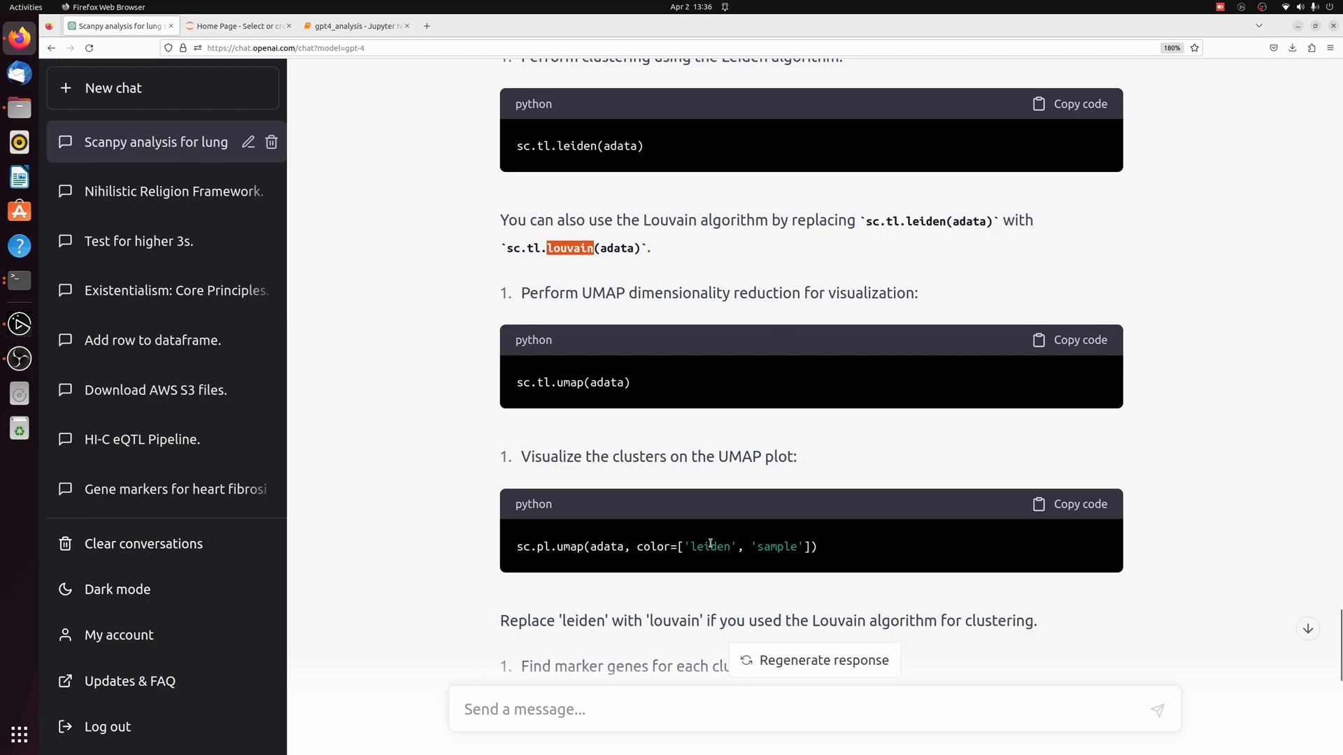
pyautogui.scroll(-3)
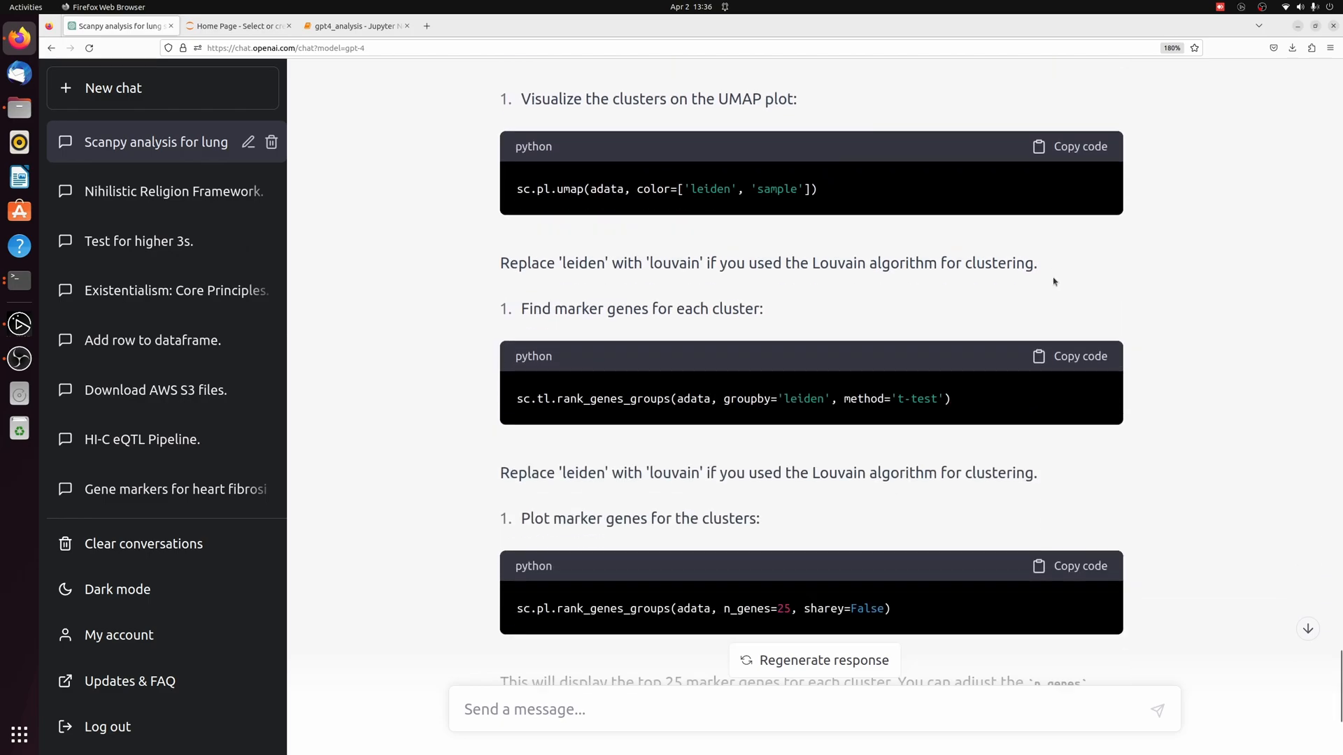
pyautogui.scroll(-3)
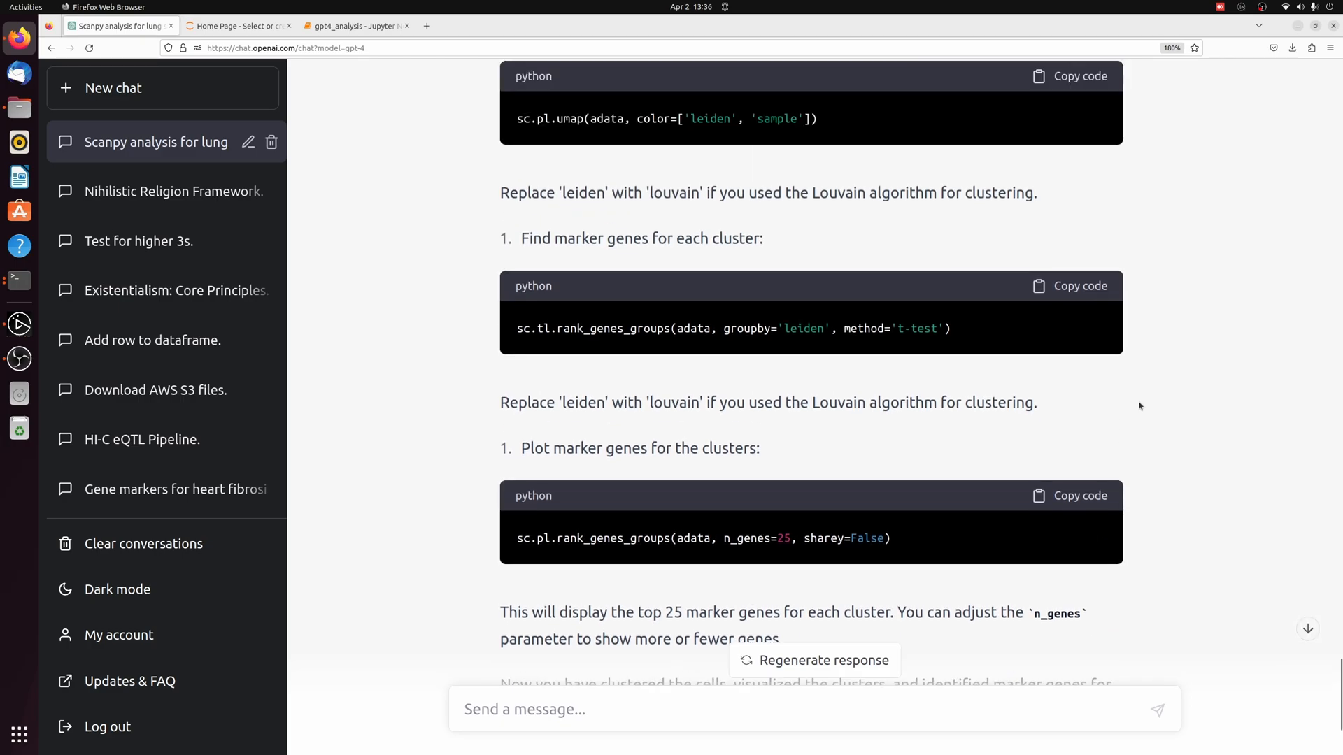
# - Run the neighbours/Leiden/UMAP cell and draw the UMAP coloured by leiden and sample
pyautogui.click(357, 26)
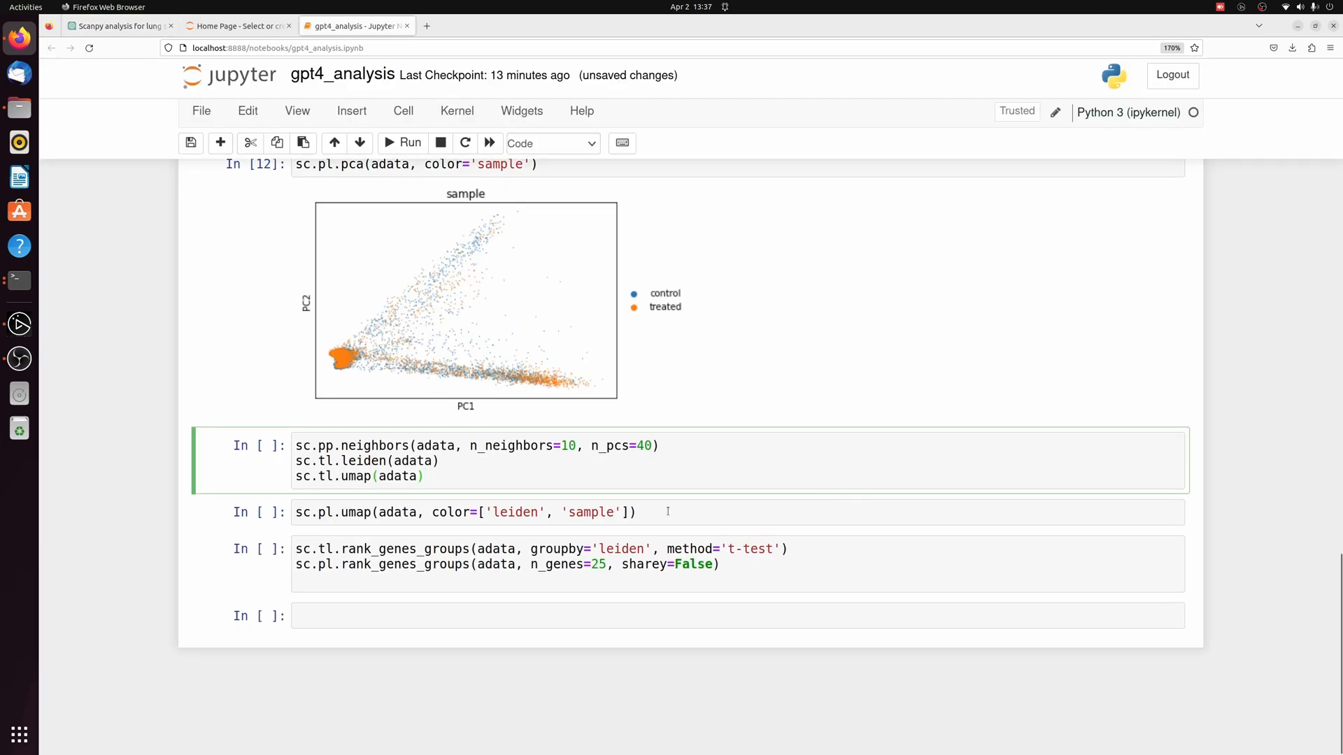
pyautogui.click(410, 143)
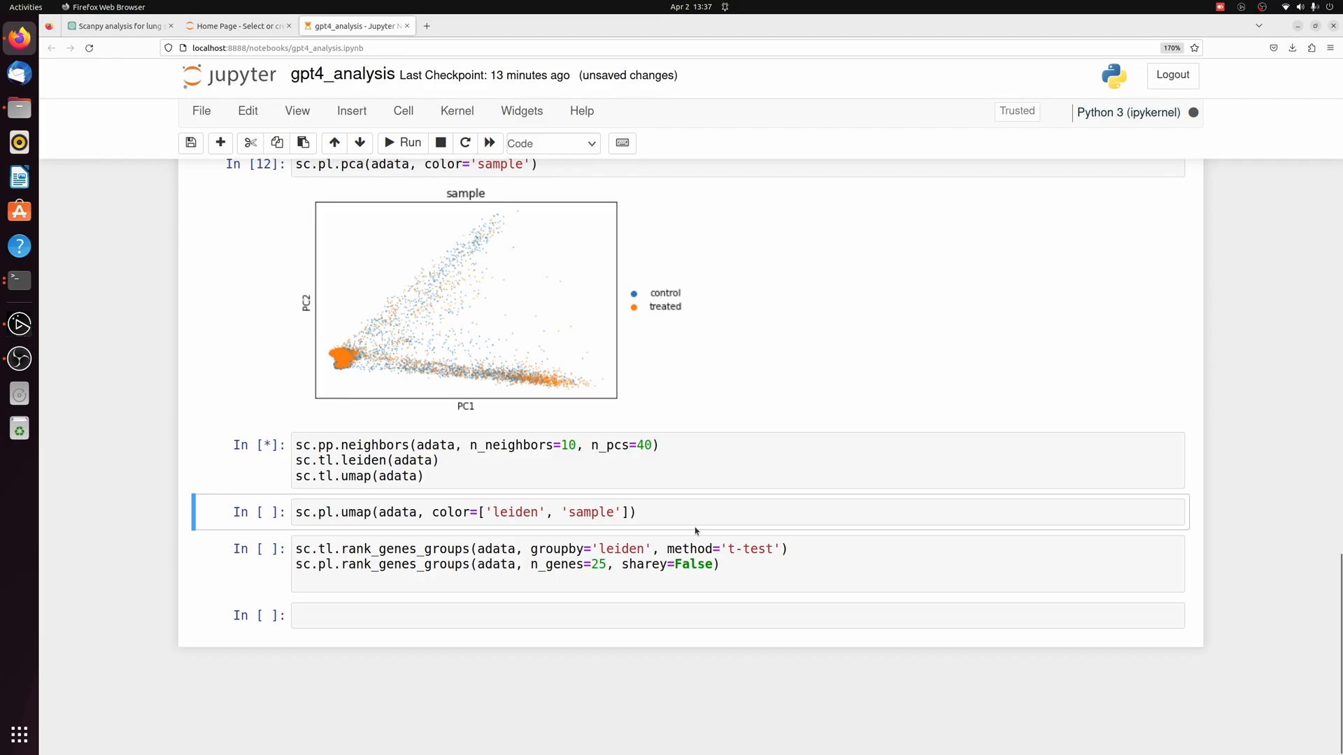
pyautogui.click(402, 143)
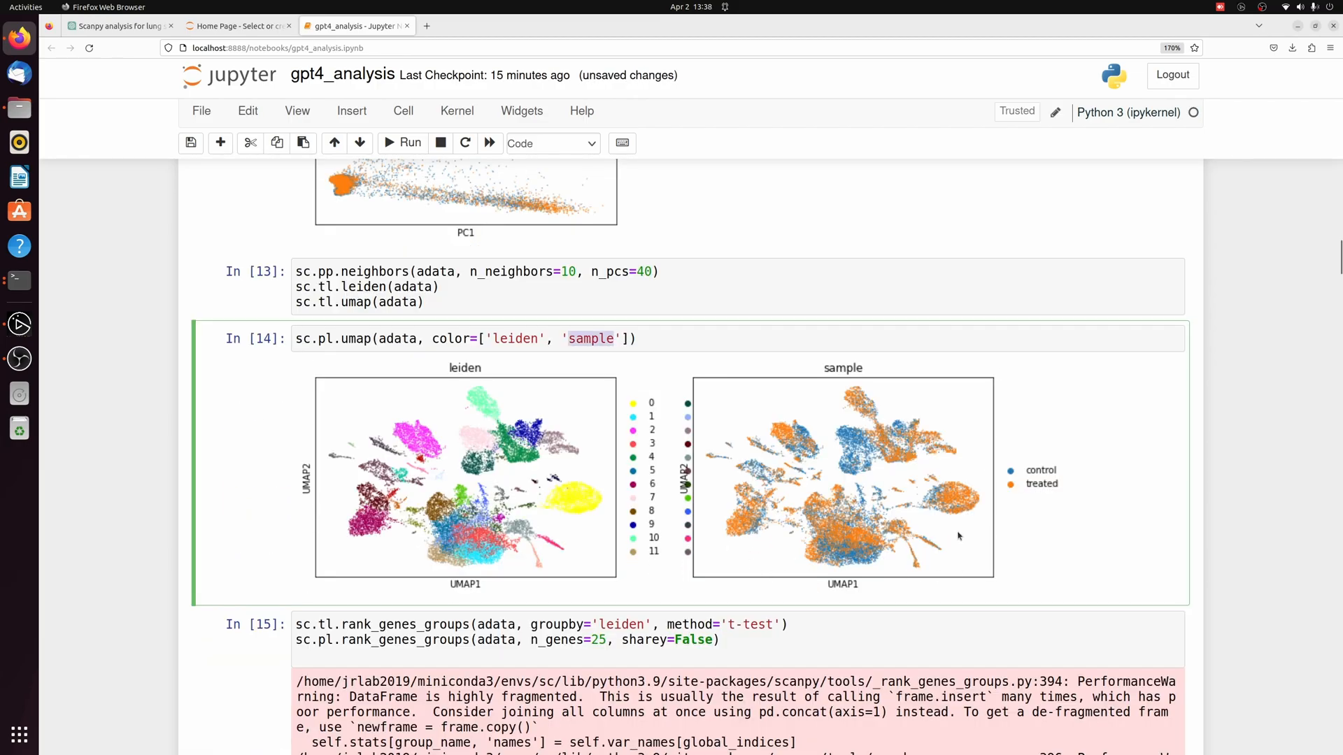
pyautogui.moveTo(817, 494)
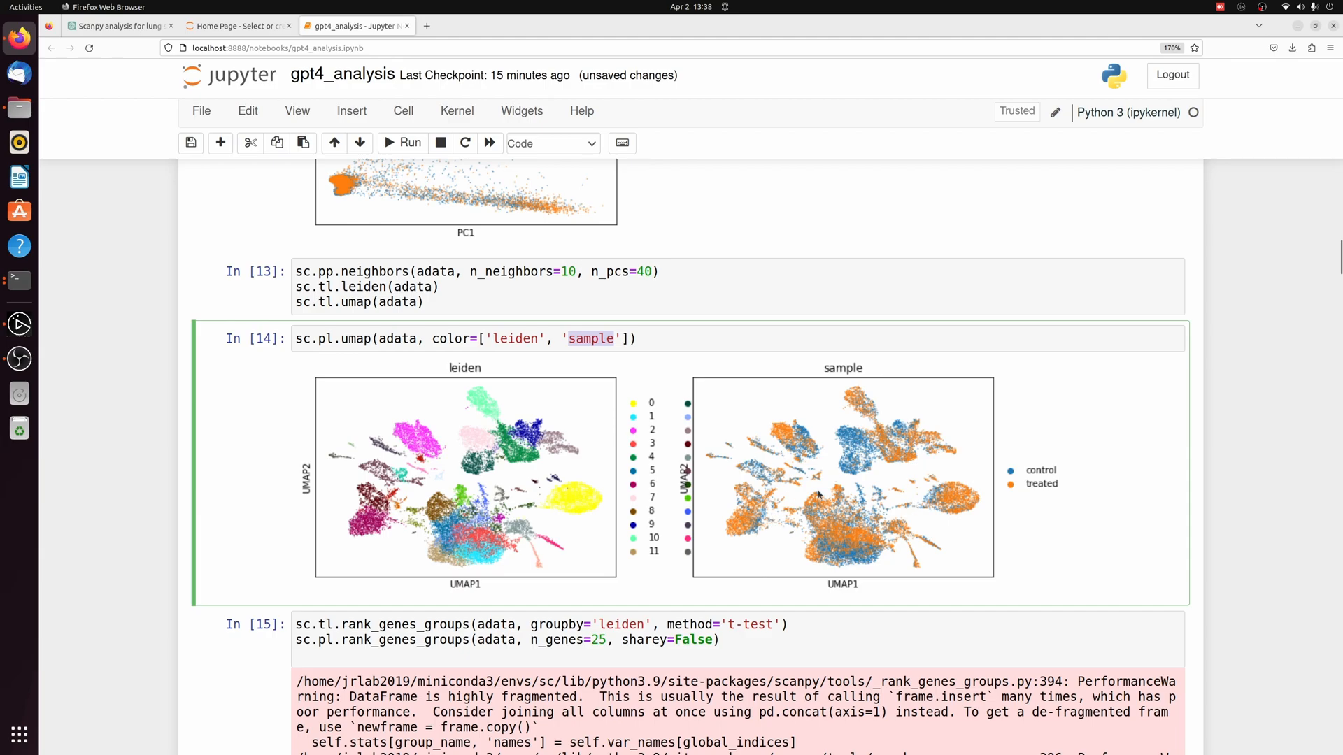
pyautogui.moveTo(580, 543)
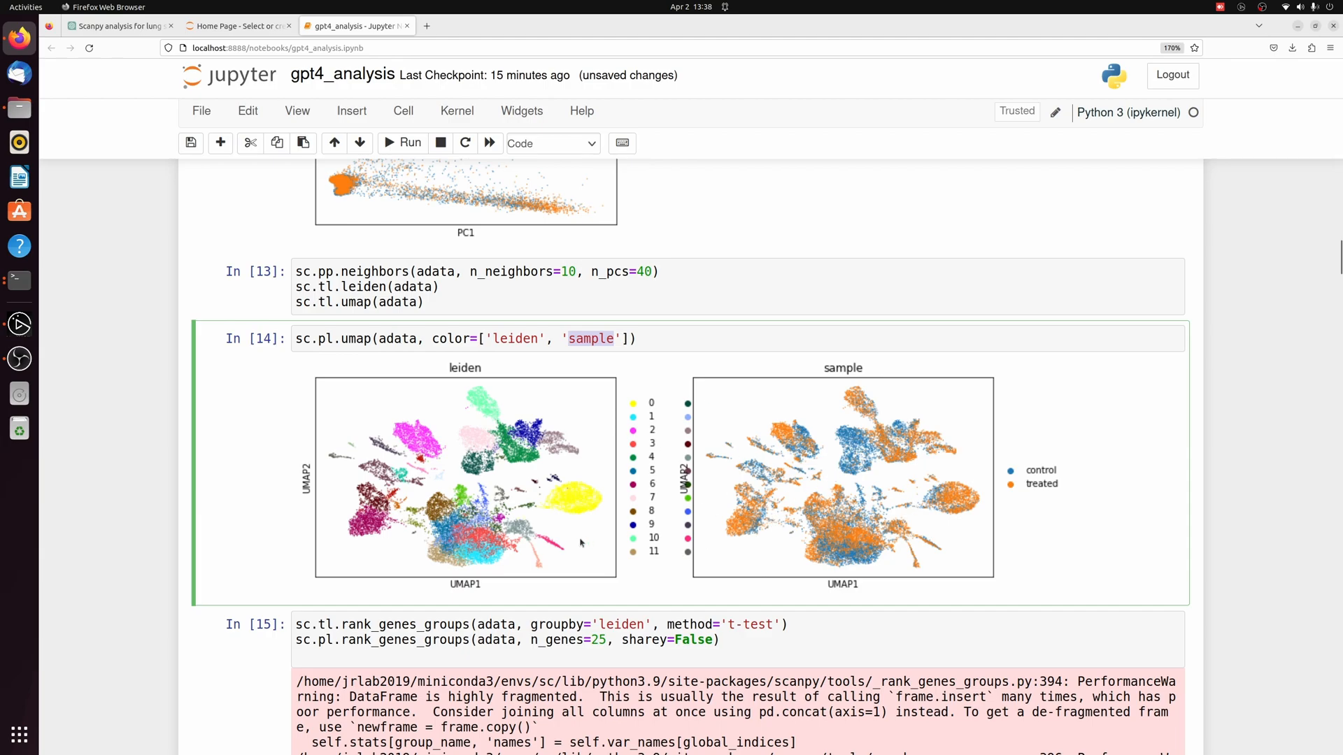
pyautogui.moveTo(403, 203)
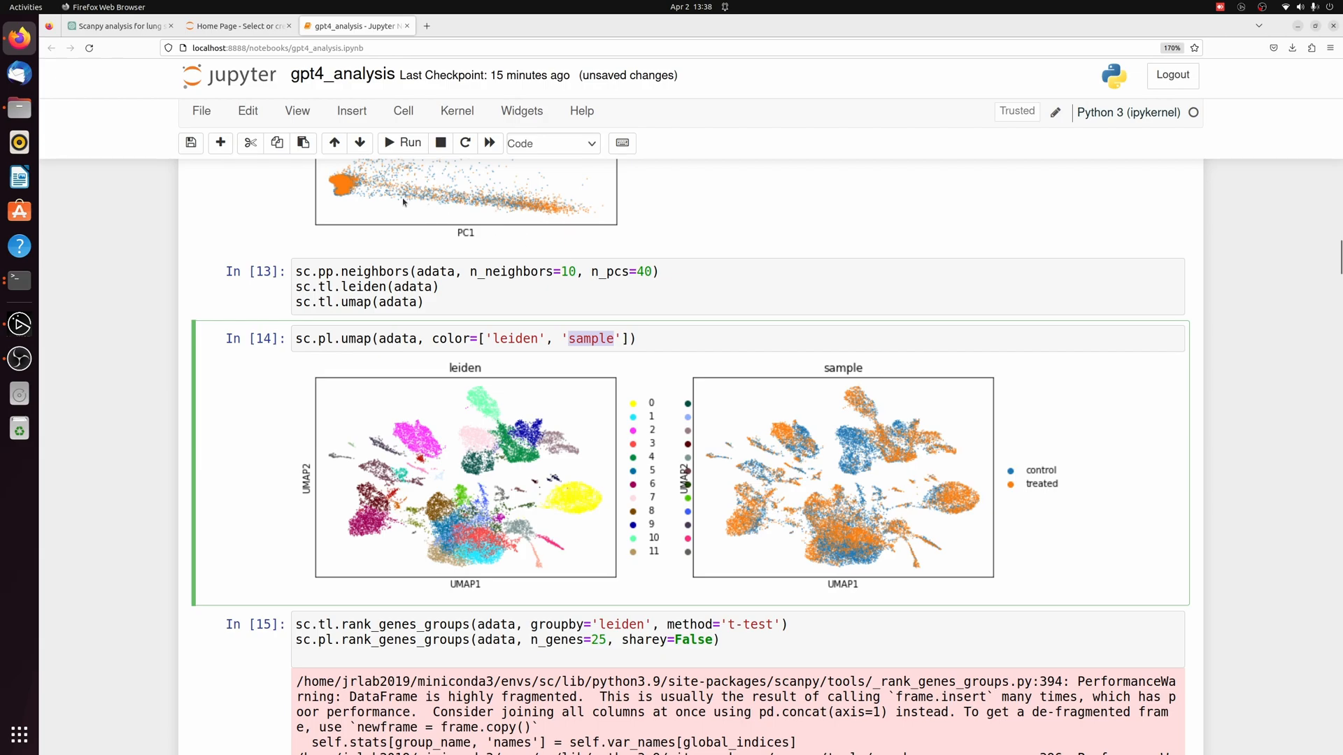
pyautogui.click(90, 48)
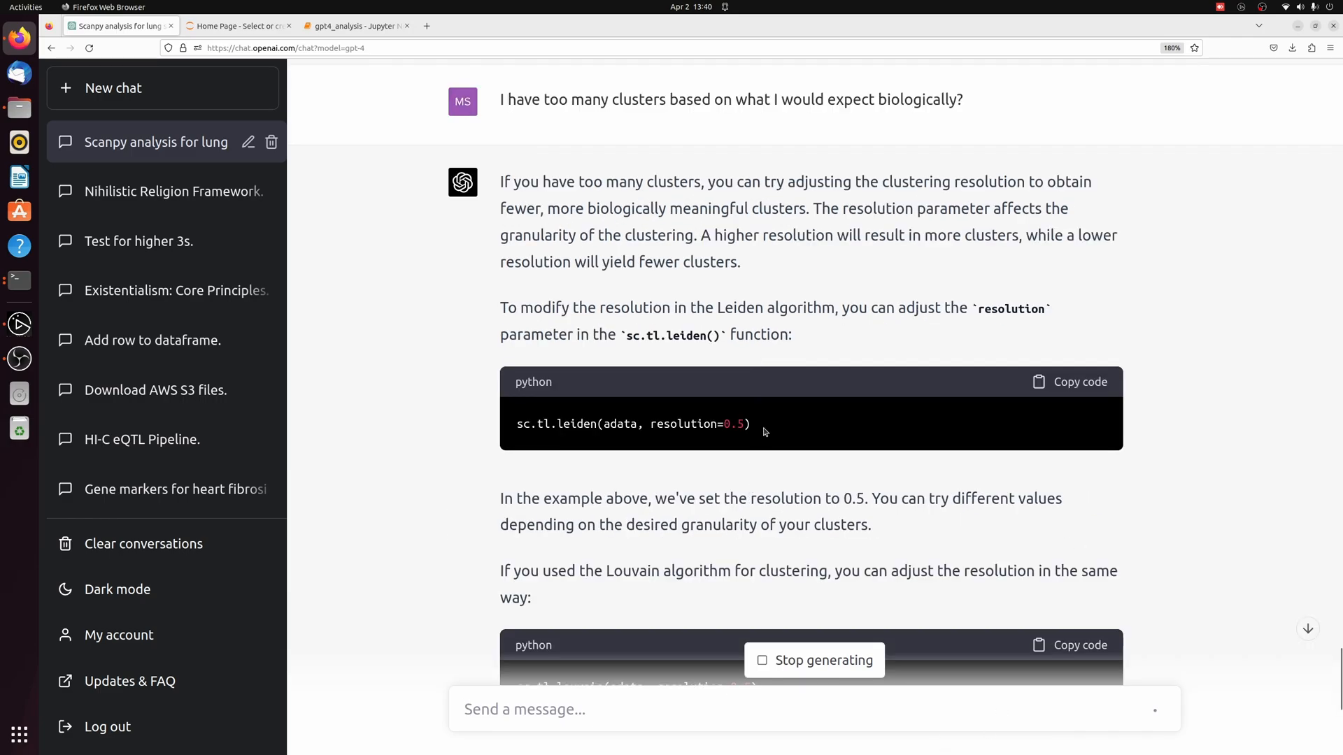
# - Select the suggested sc.tl.leiden(adata, resolution=0.5) code line for copying
pyautogui.tripleClick(631, 424)
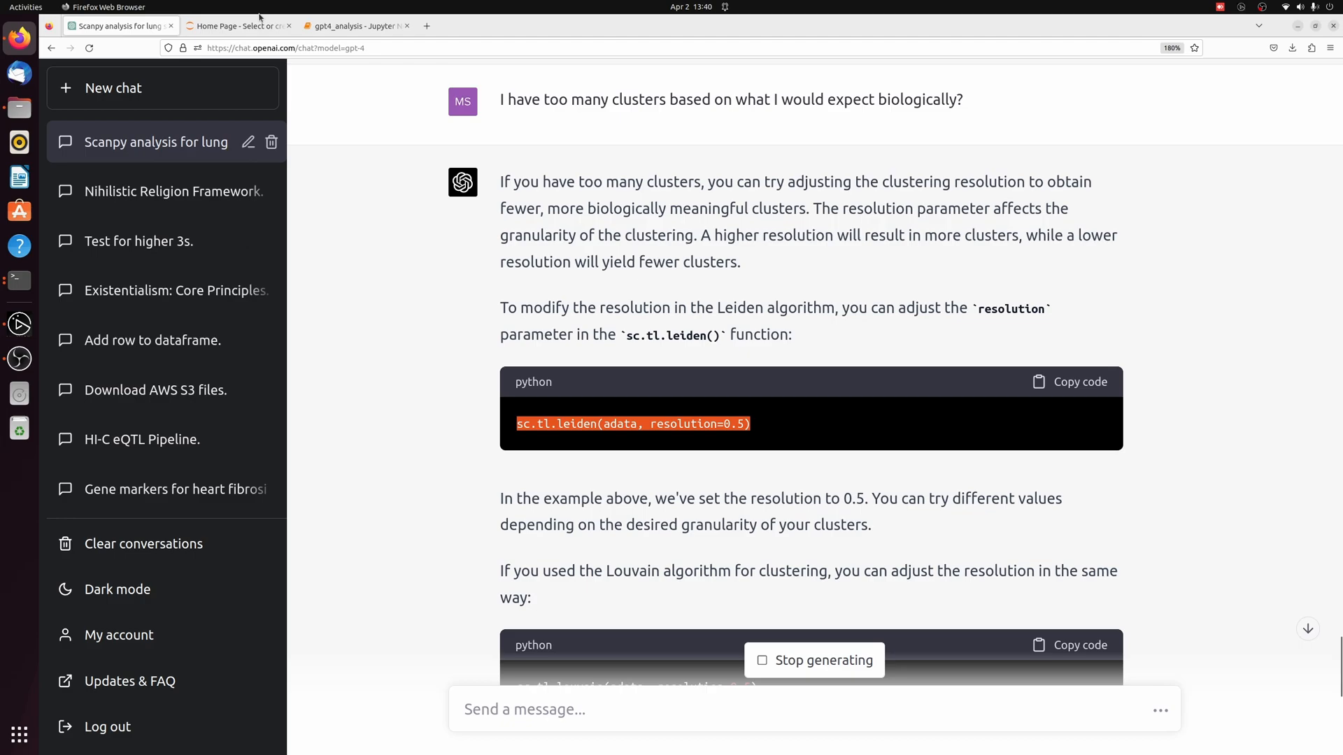
# - Set resolution=0.5 in the notebook's Leiden call, then return to the ChatGPT reply
pyautogui.click(354, 25)
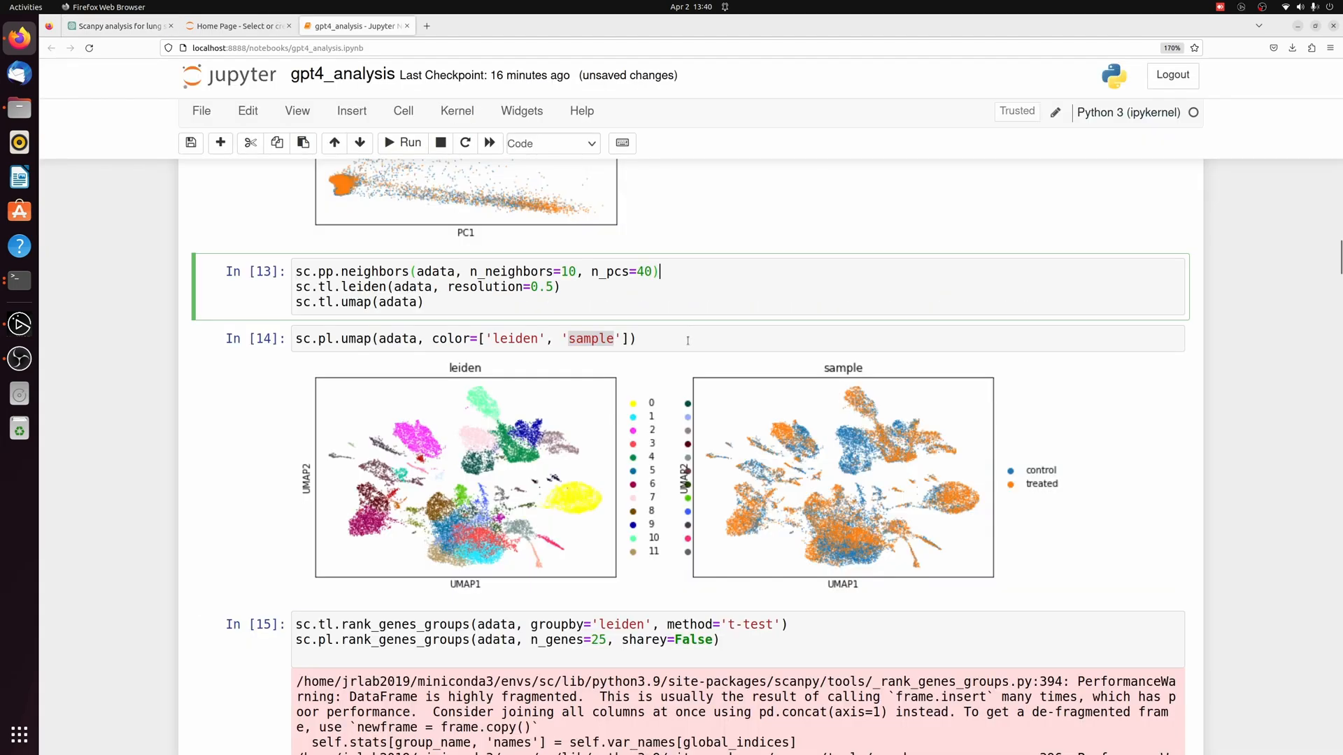
pyautogui.click(120, 25)
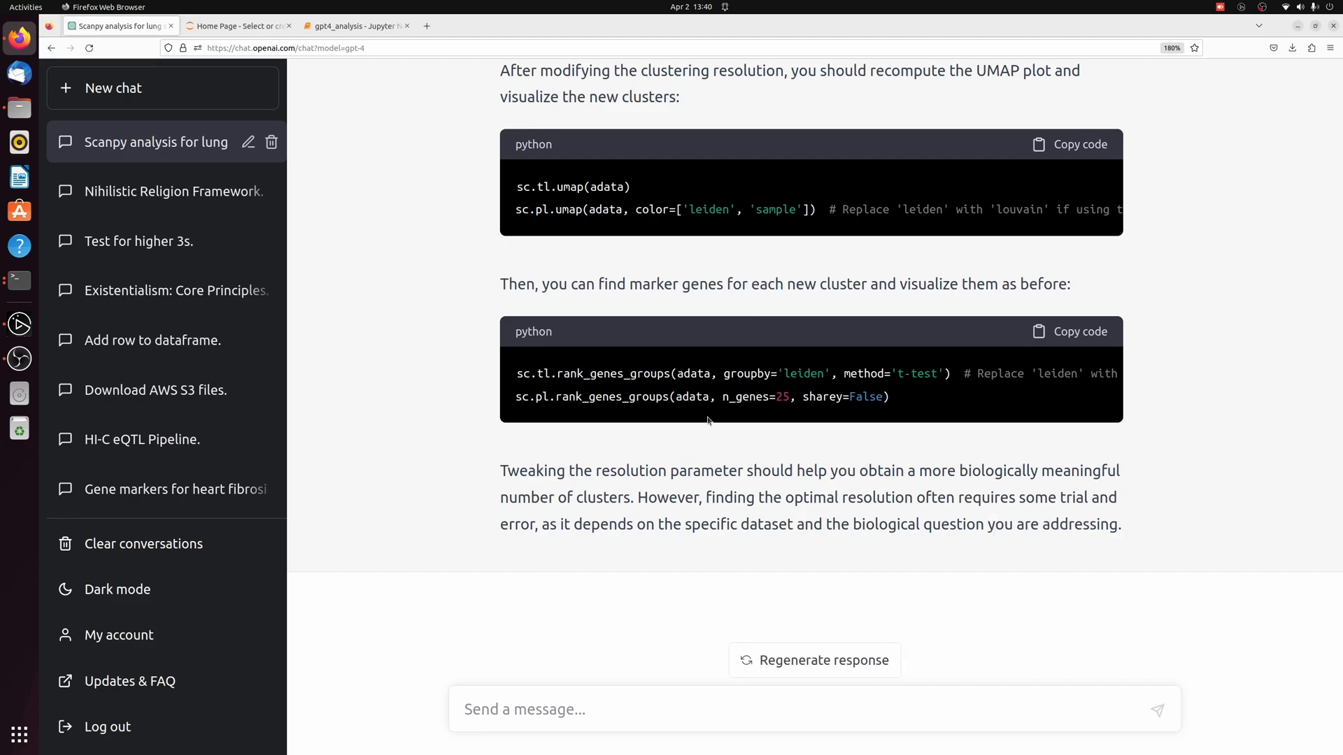
# - Ask ChatGPT for a better way to pick the resolution and copy its silhouette_score import code
pyautogui.write('Is there a better way to pick the reso')
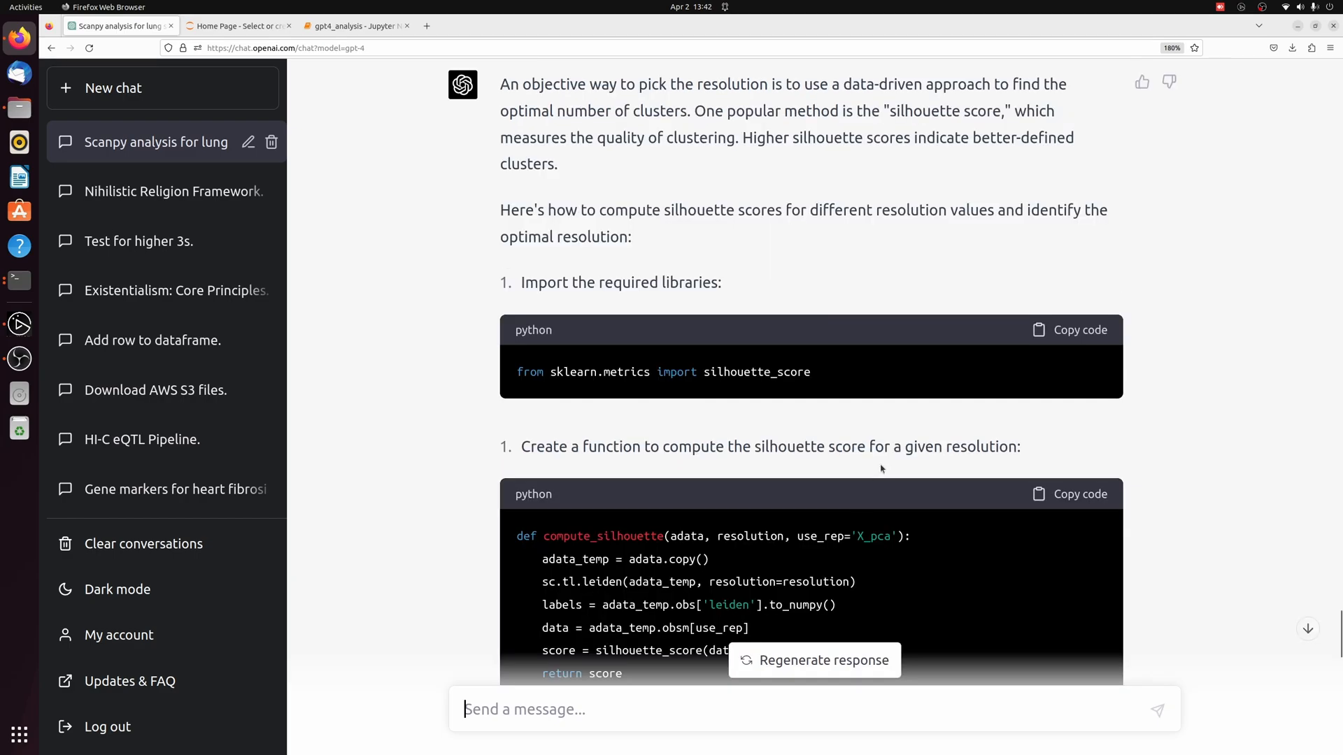
pyautogui.moveTo(894, 390)
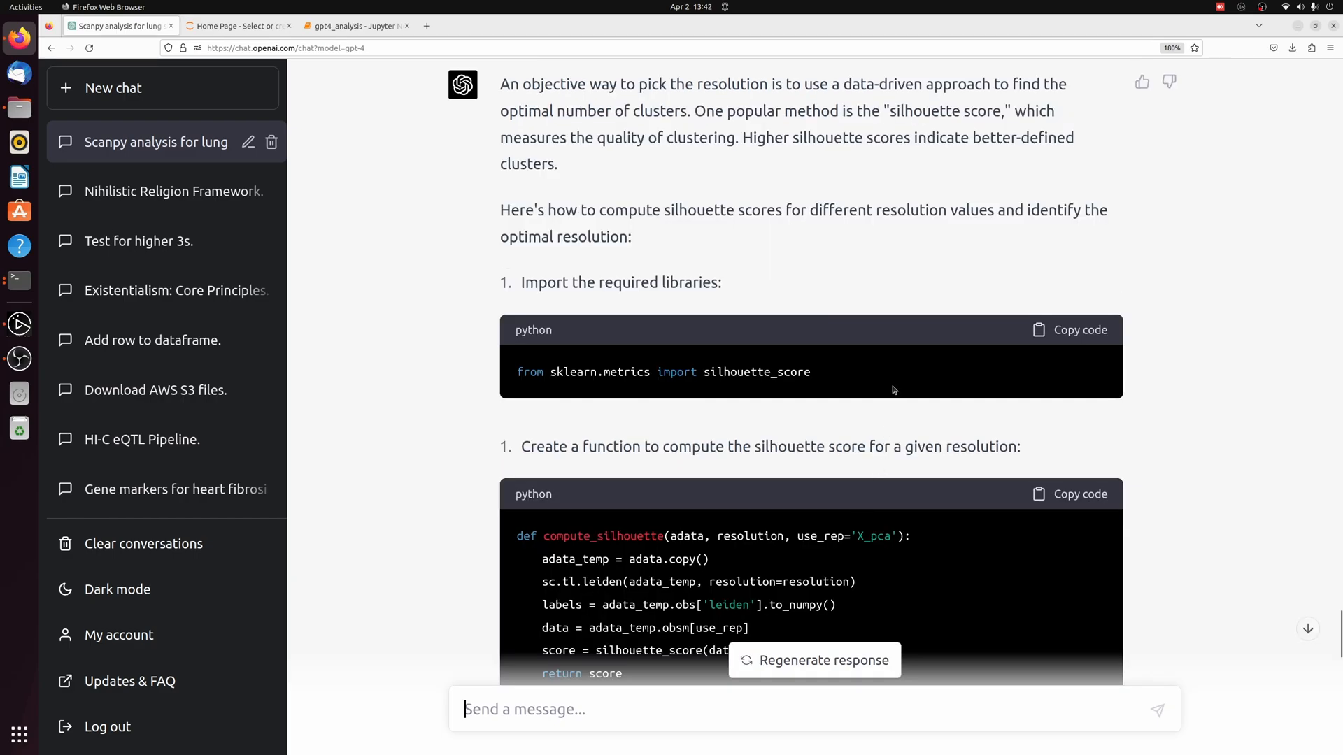
pyautogui.doubleClick(757, 372)
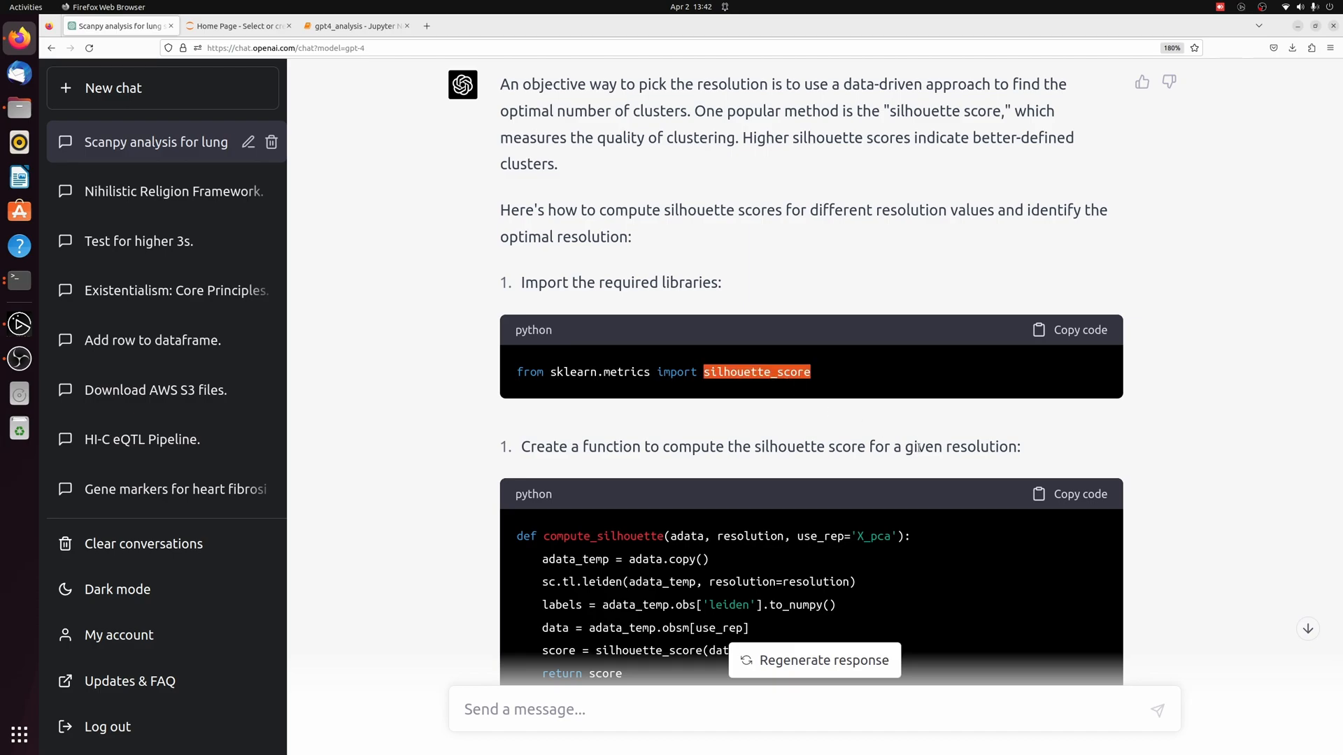
pyautogui.scroll(-3)
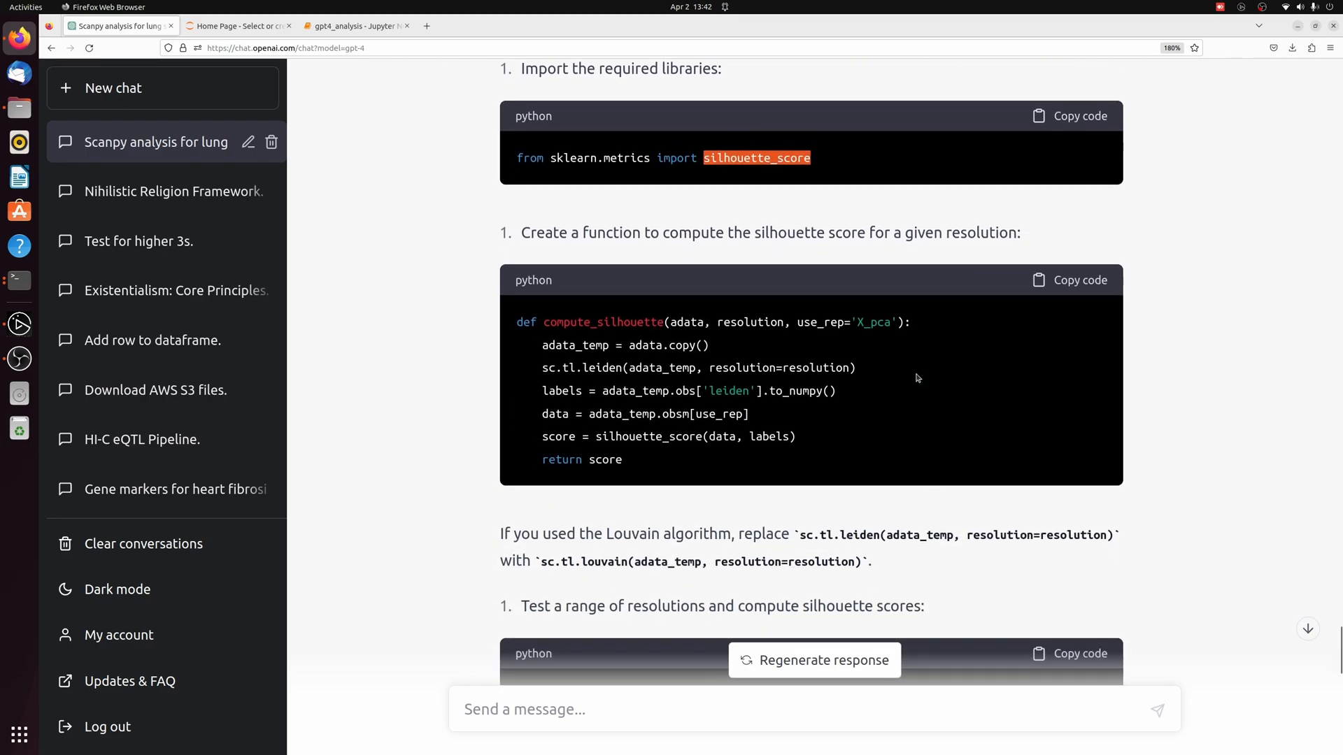
pyautogui.scroll(3)
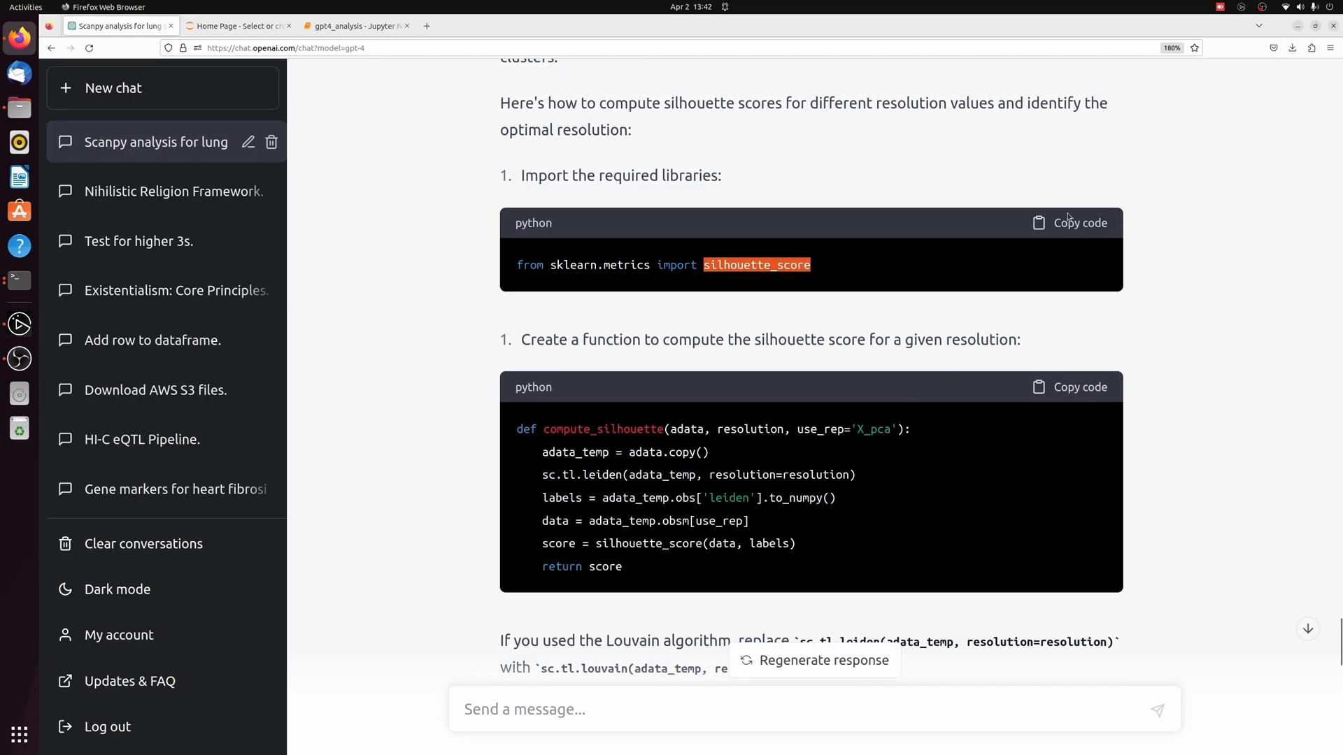
pyautogui.click(1078, 222)
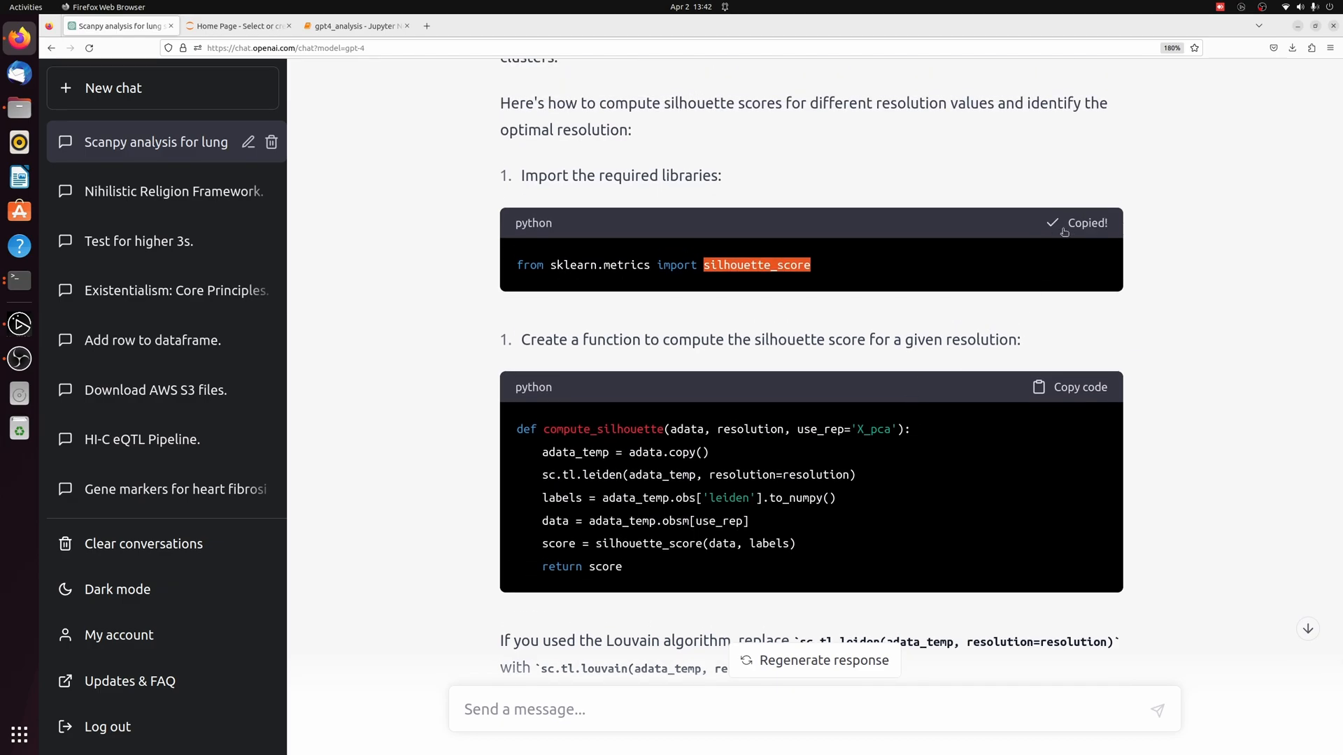
# - Save the notebook, compute silhouette scores across resolutions, plot them and recluster at the optimal 0.1
pyautogui.click(354, 25)
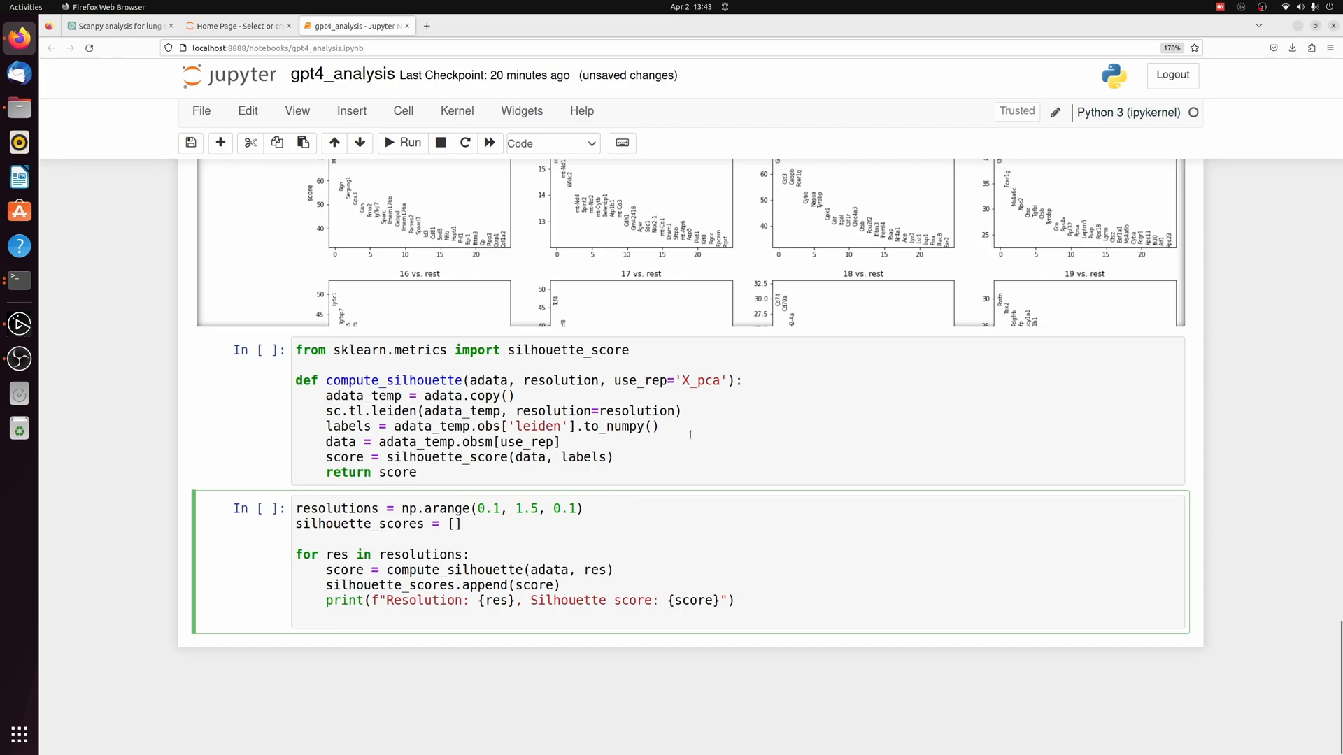
pyautogui.press('ctrl+s')
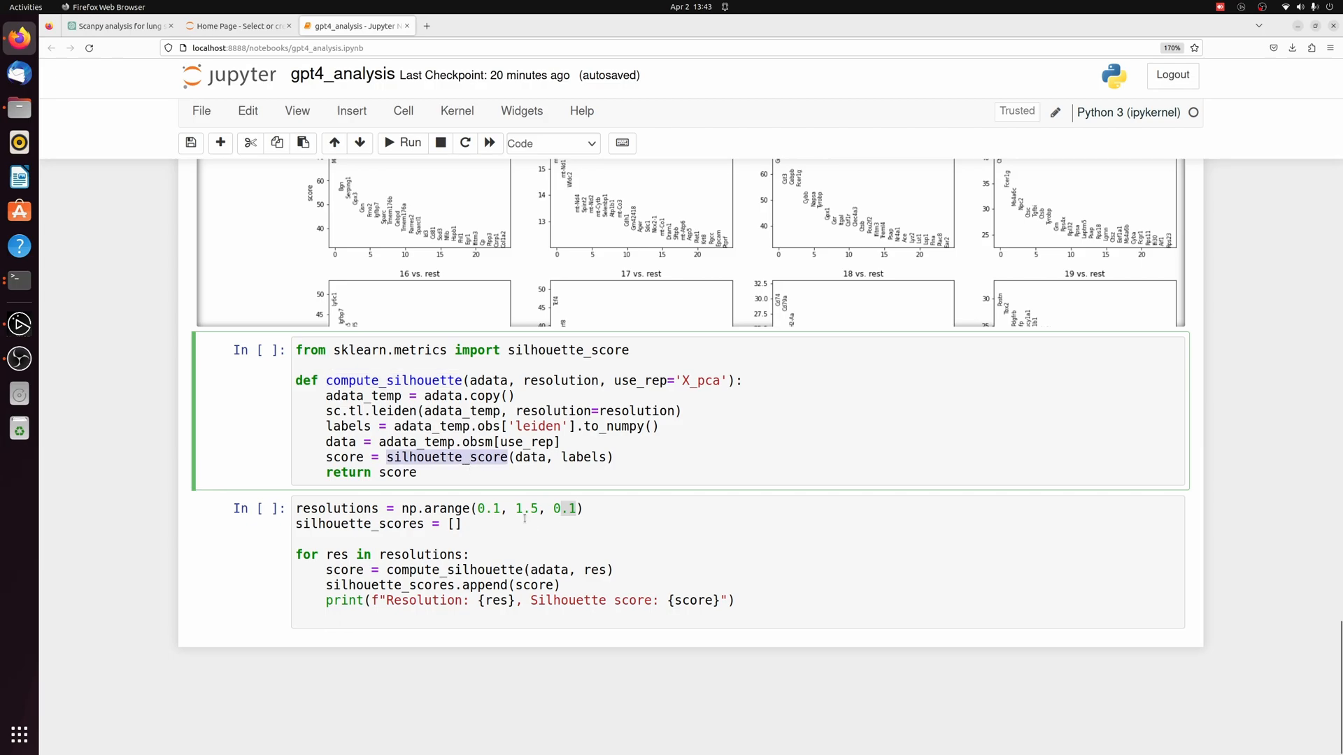
pyautogui.click(409, 142)
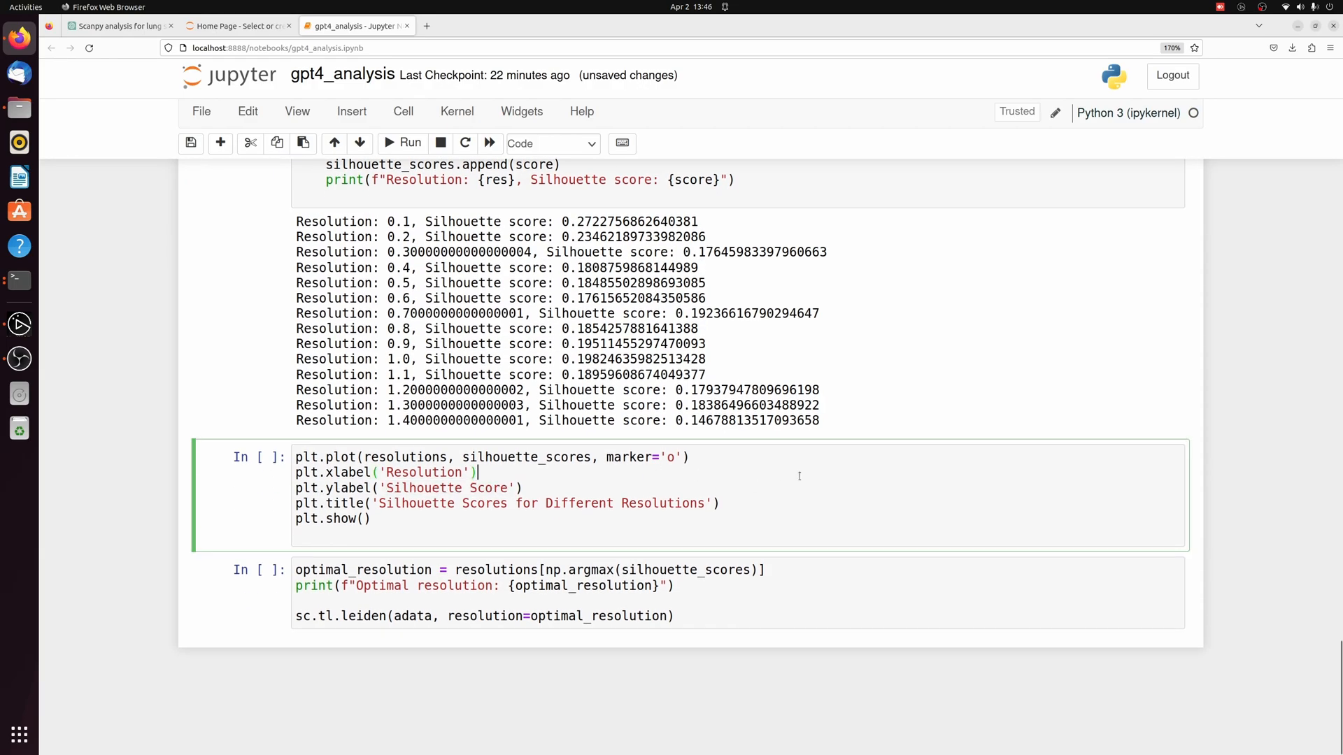
pyautogui.click(410, 143)
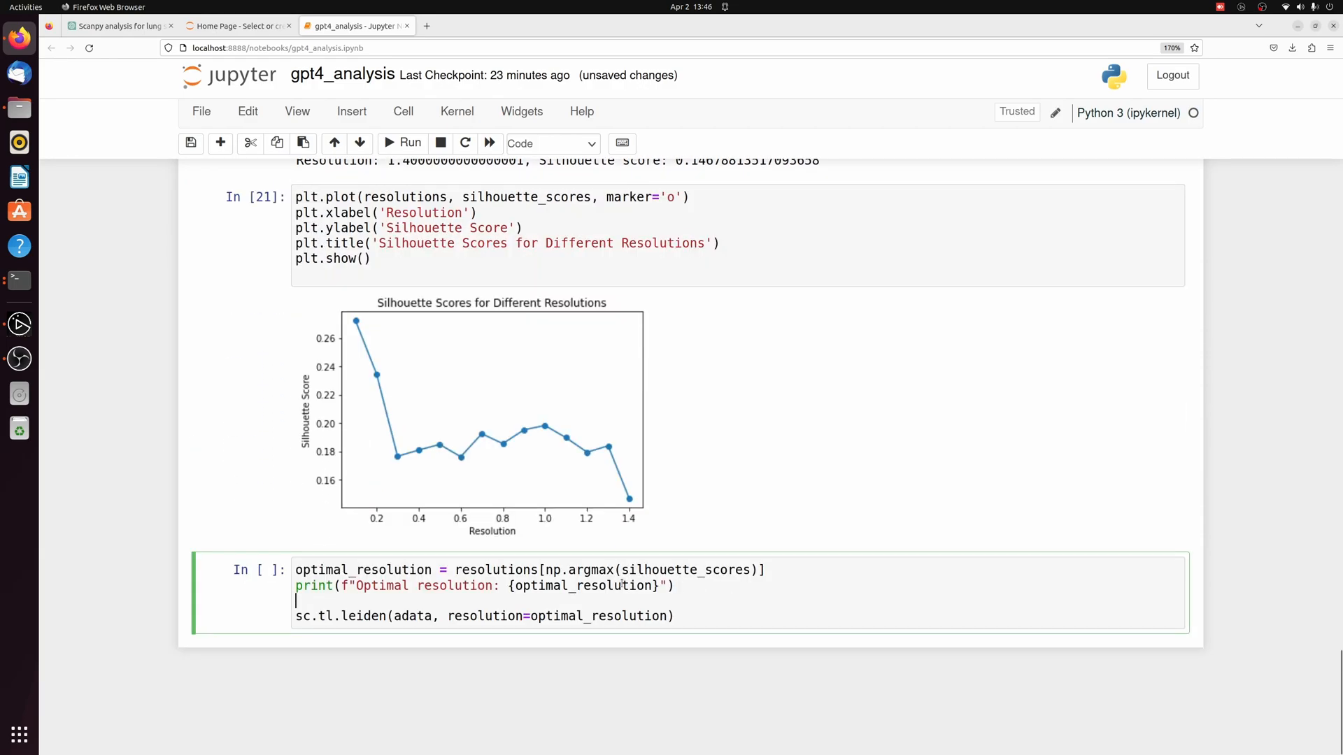
pyautogui.click(410, 143)
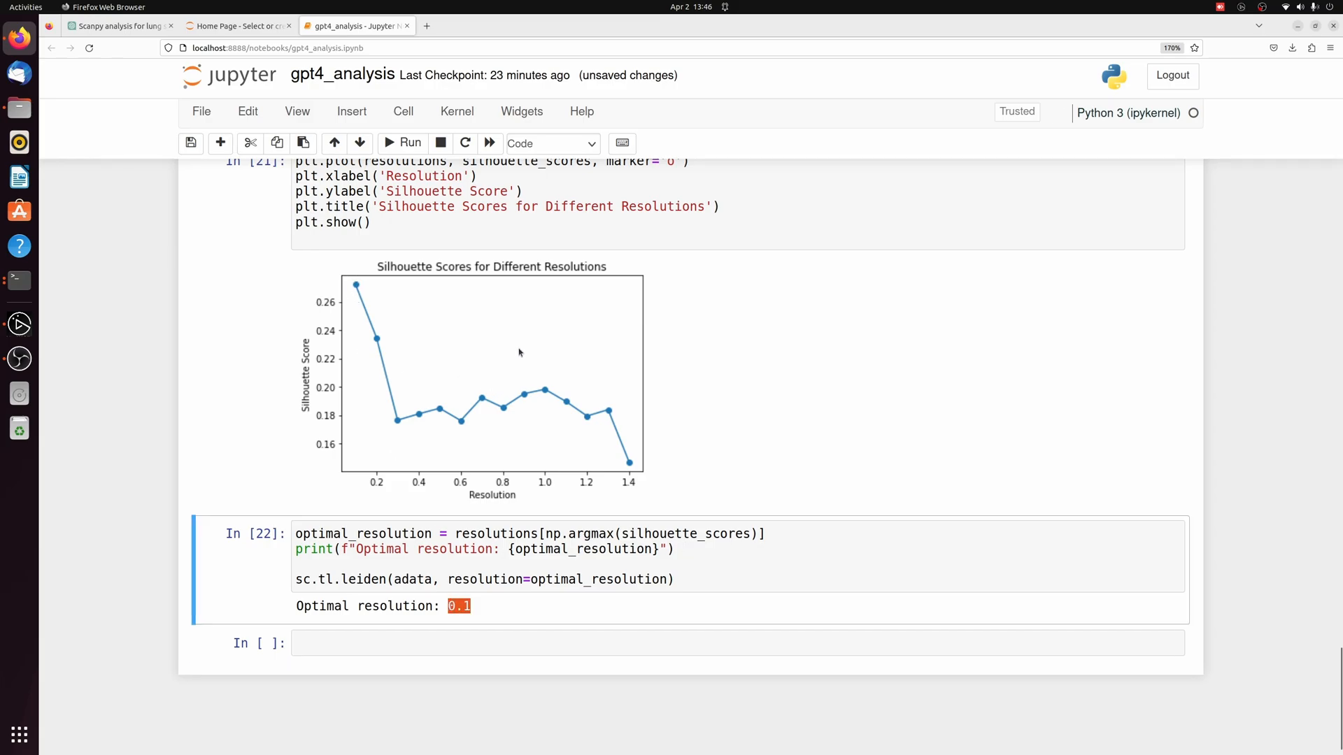
pyautogui.moveTo(504, 333)
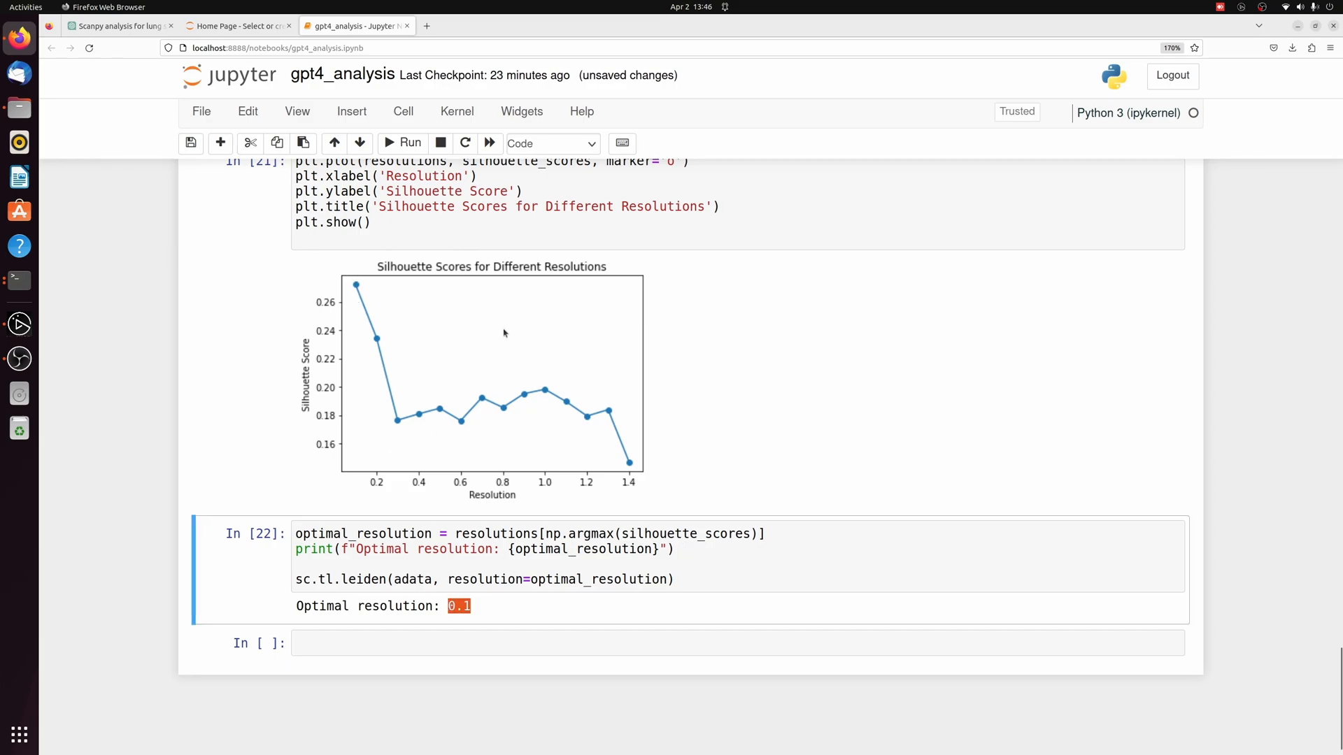
pyautogui.moveTo(692, 470)
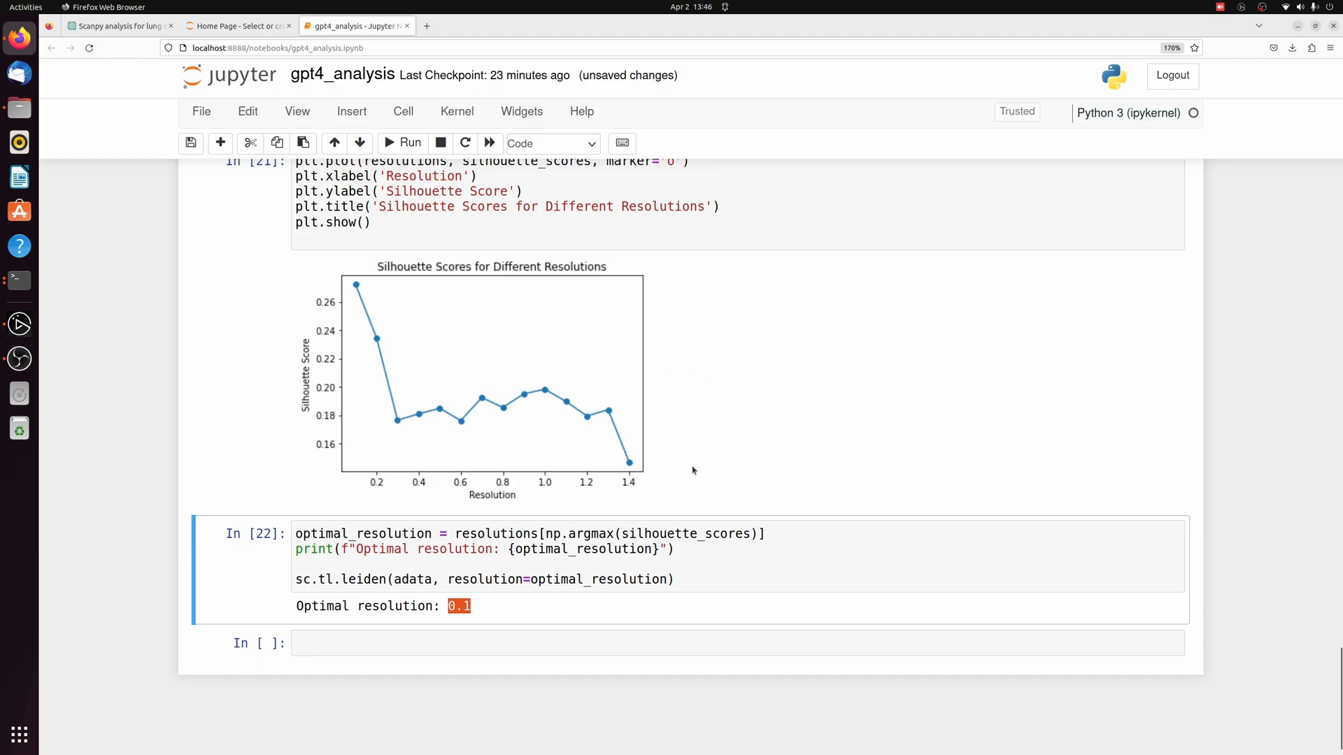
pyautogui.moveTo(620, 493)
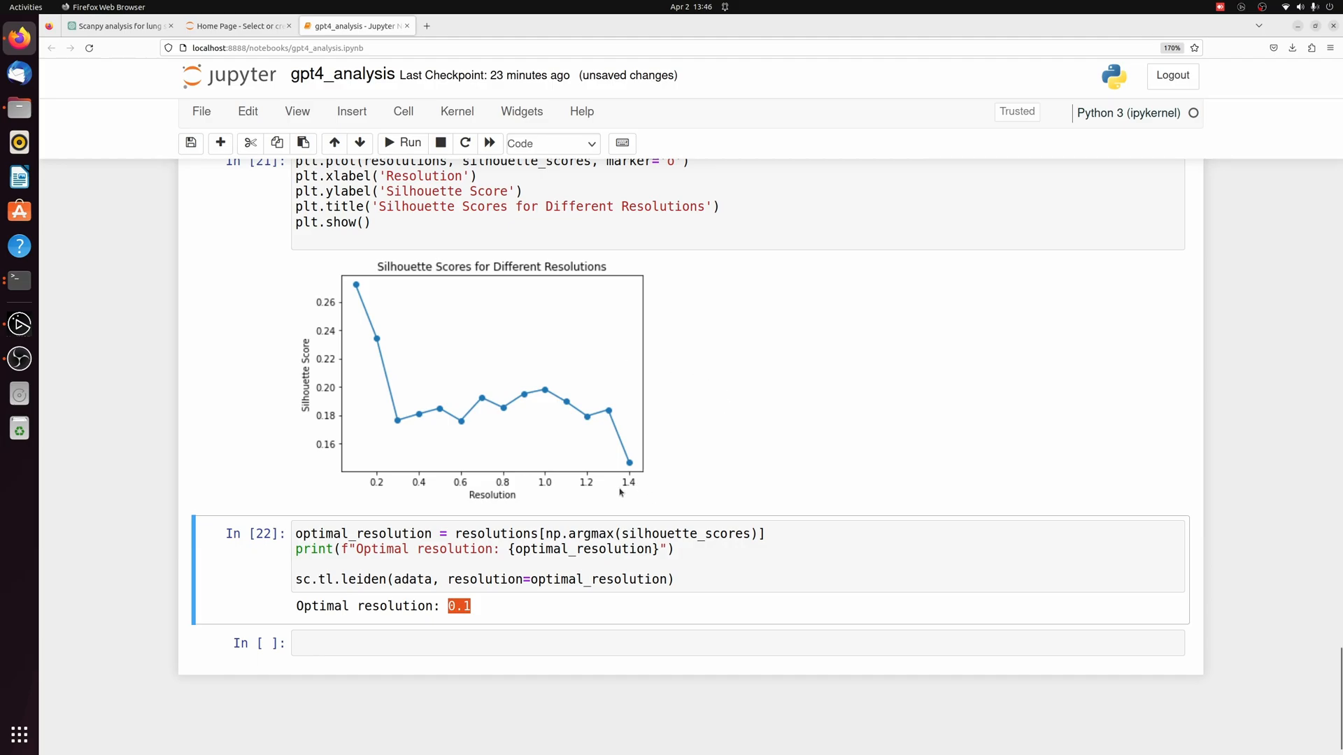
# - Recompute the UMAP with sc.tl.umap(adata) and redraw the leiden and sample UMAPs
pyautogui.write('sc.tl.umap(adata)')
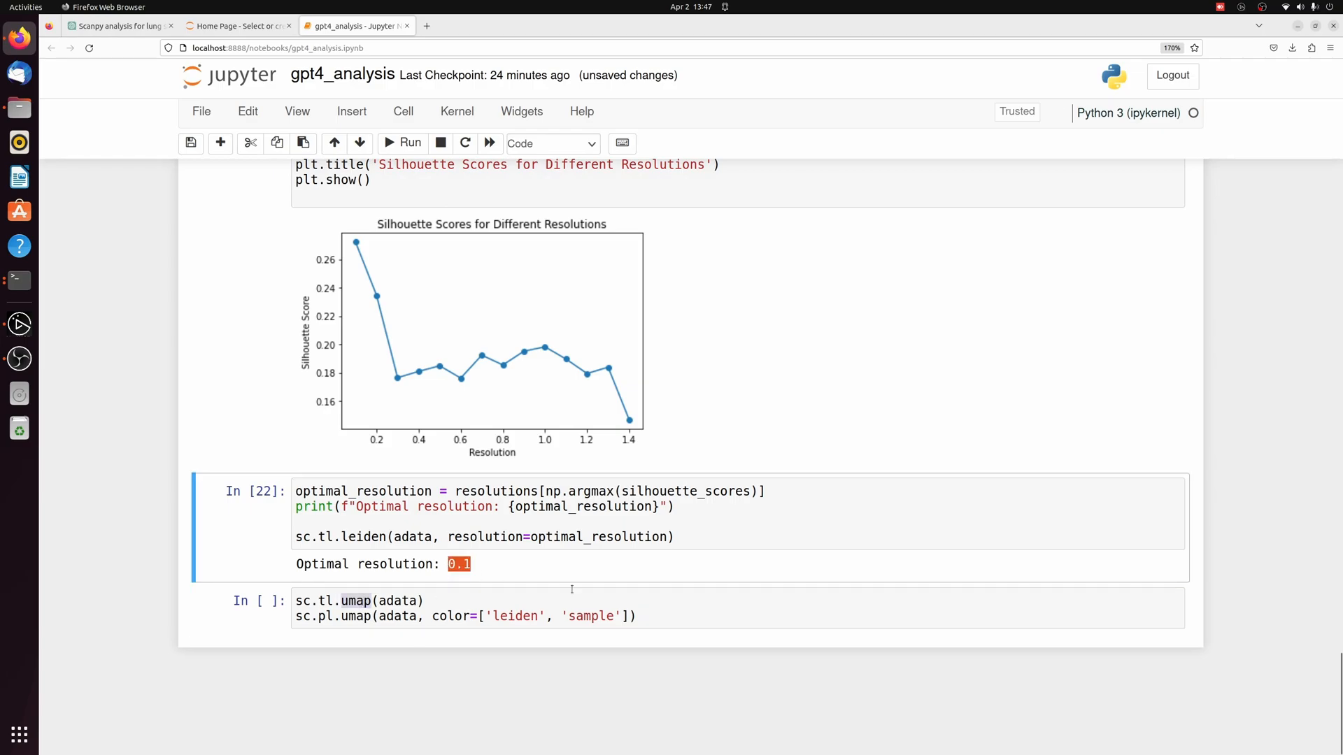
pyautogui.click(410, 143)
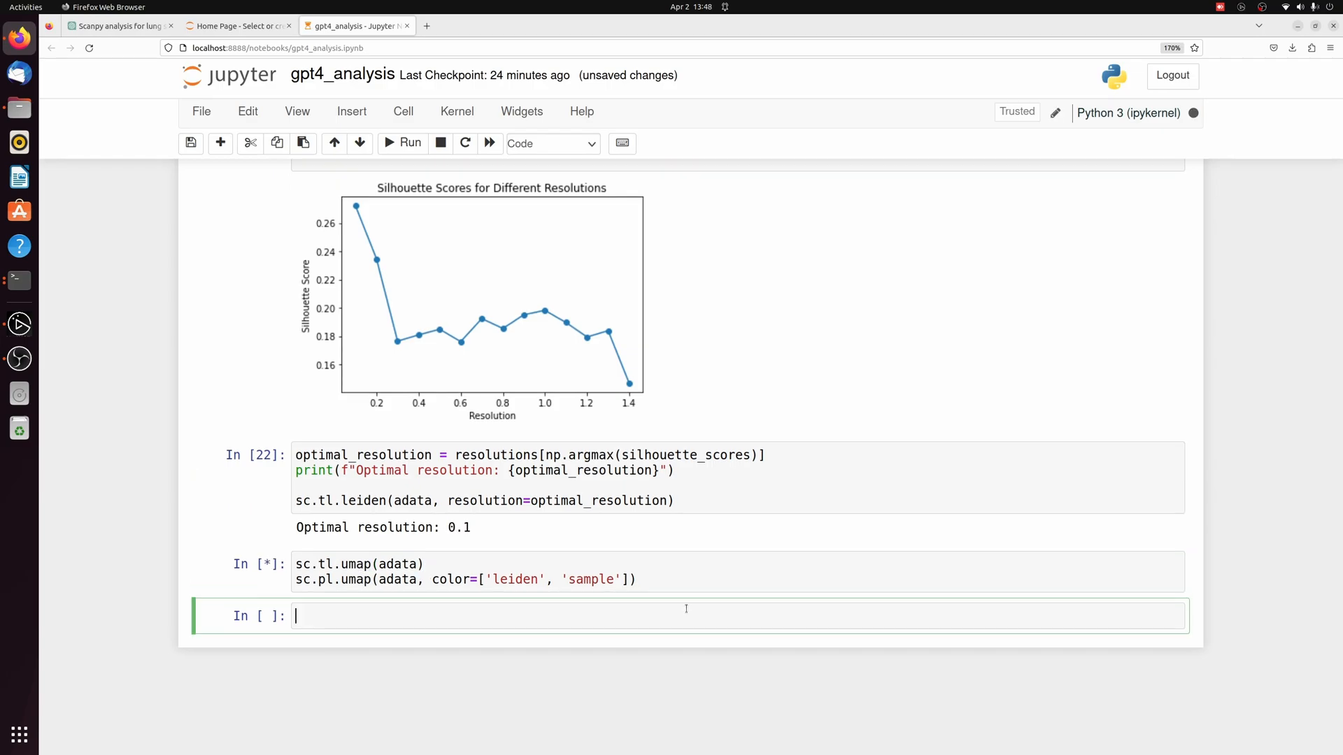
pyautogui.click(403, 142)
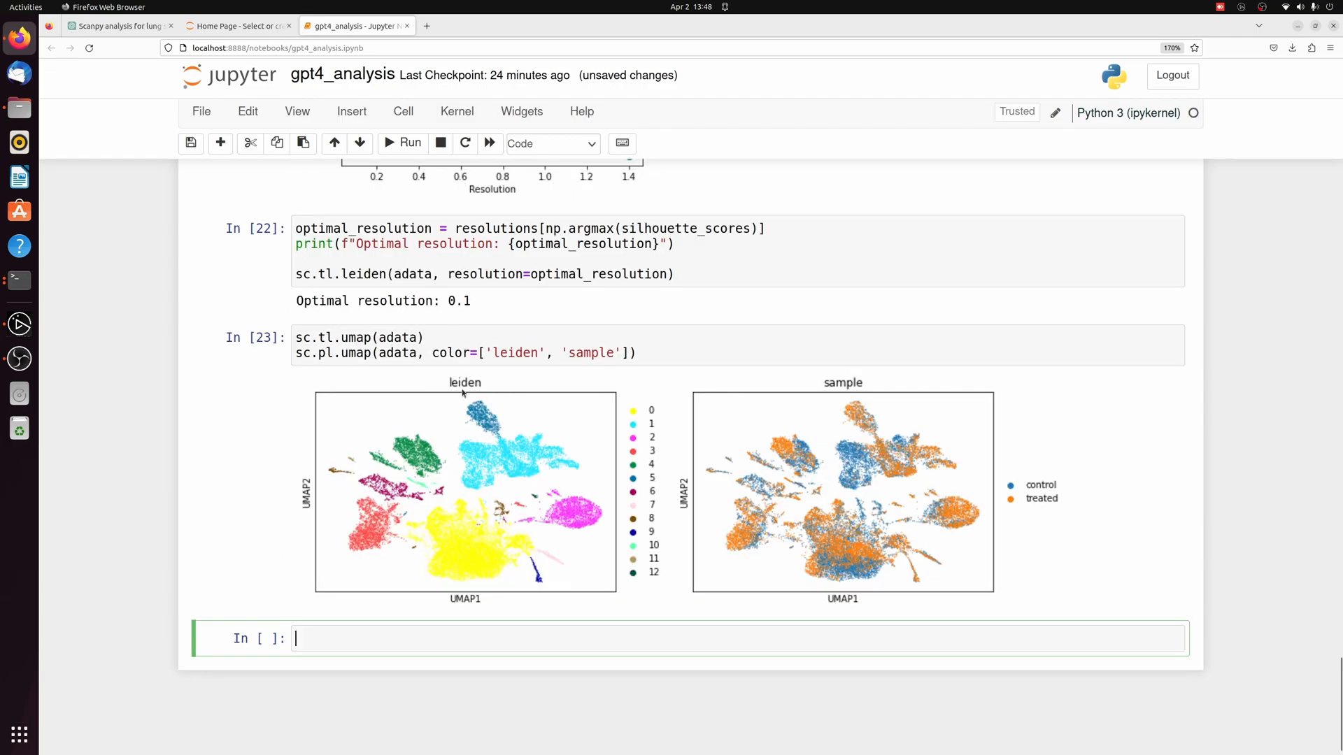
pyautogui.moveTo(624, 387)
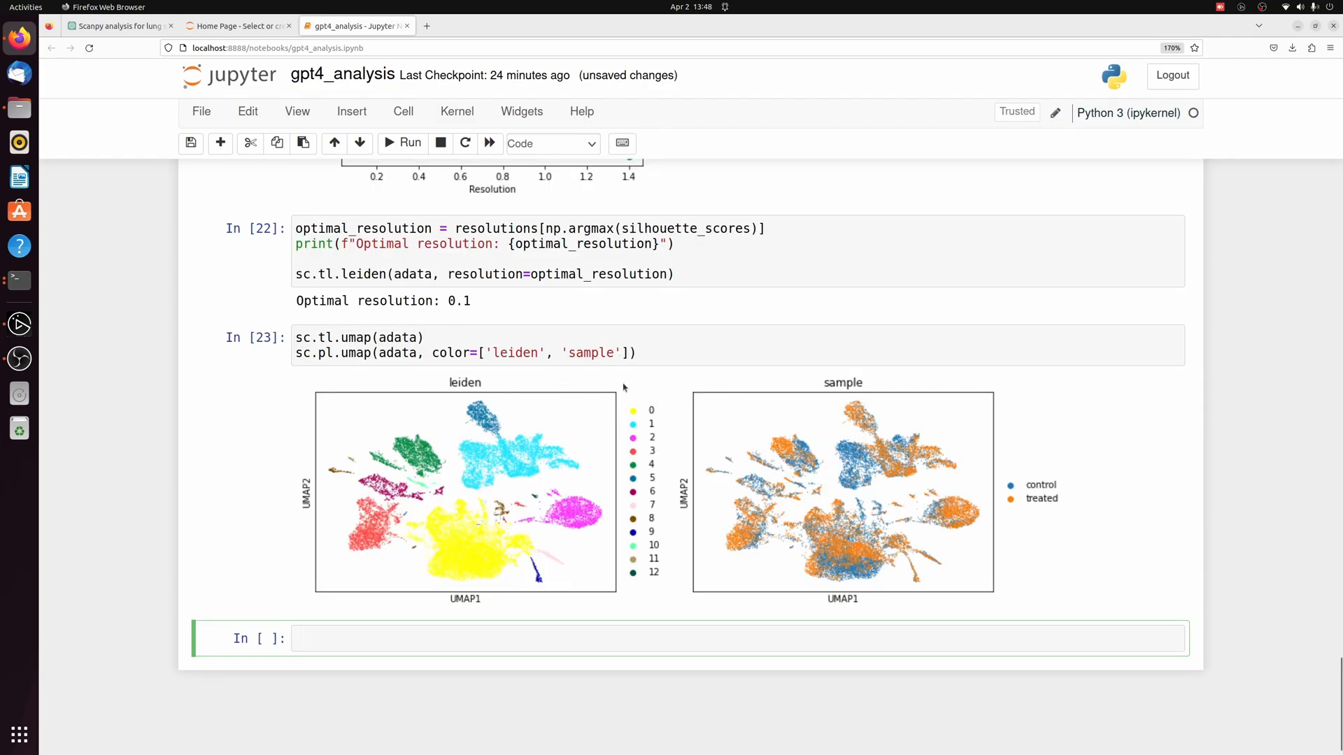
pyautogui.moveTo(716, 411)
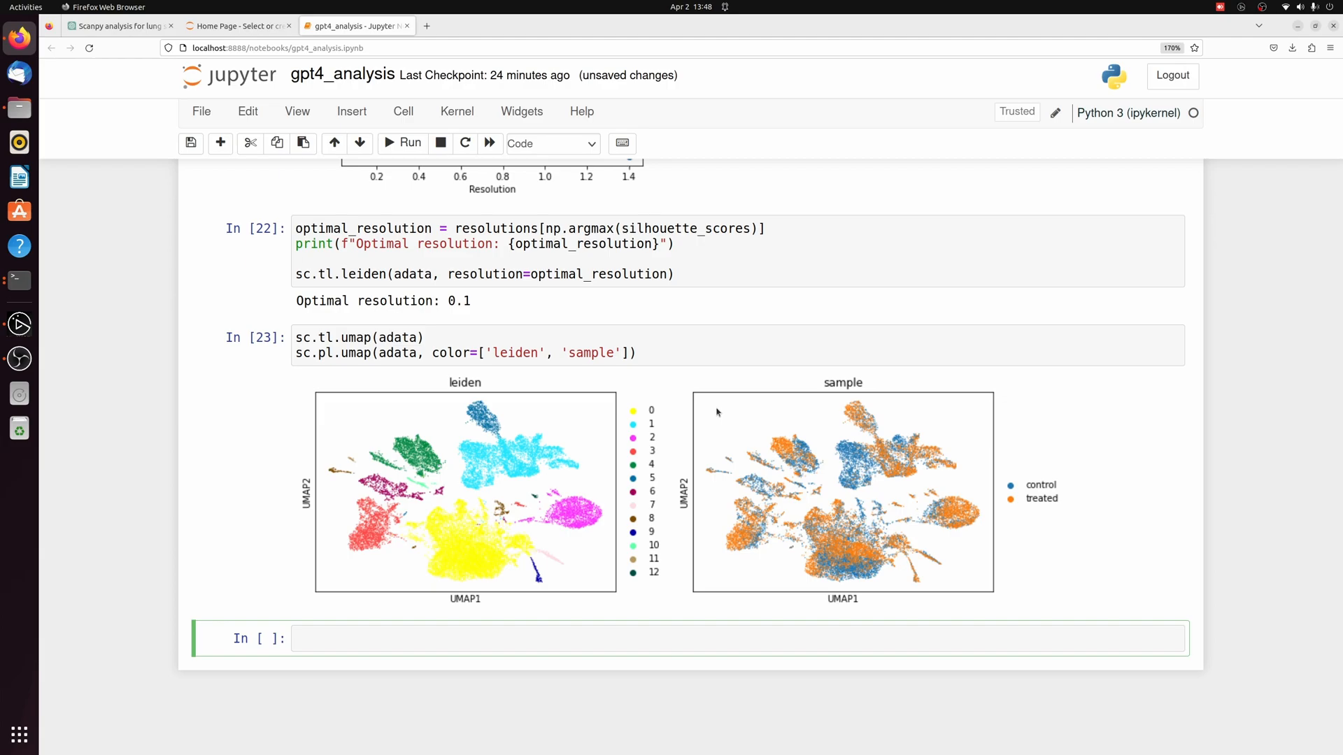
pyautogui.moveTo(605, 570)
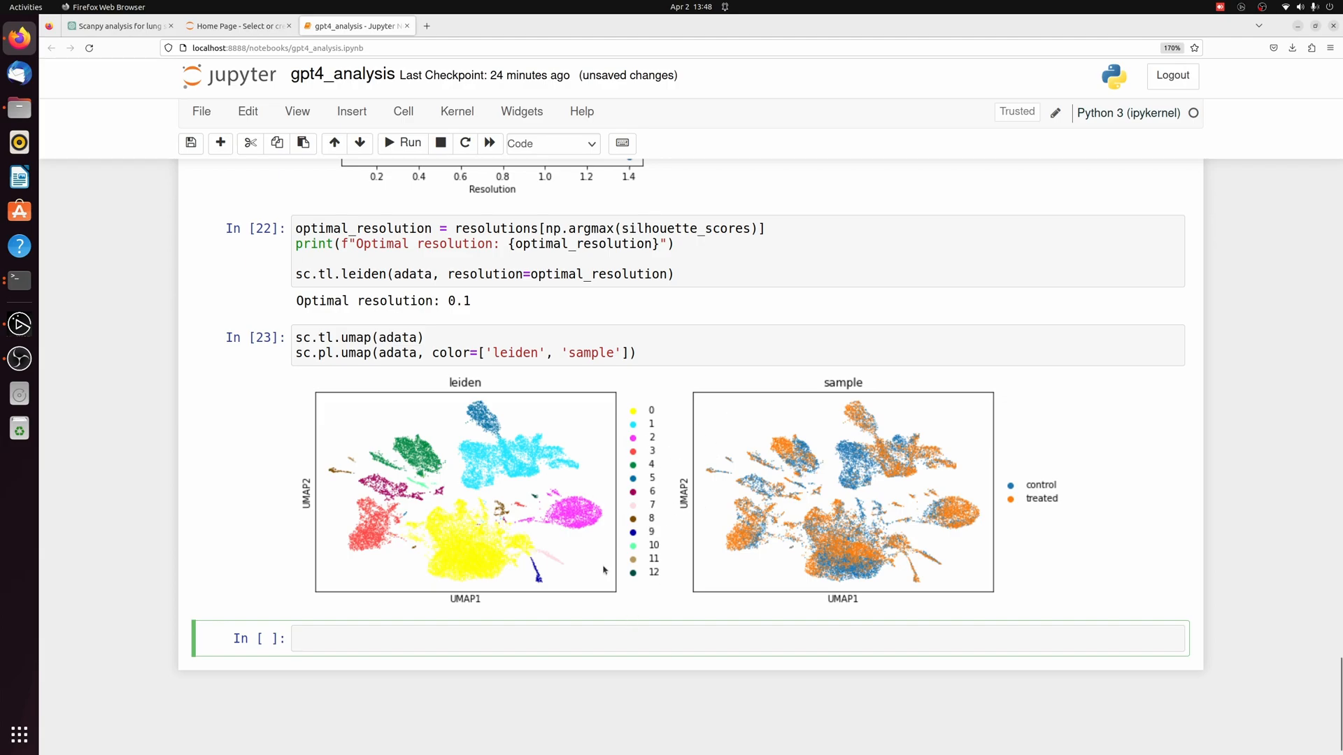
pyautogui.moveTo(651, 512)
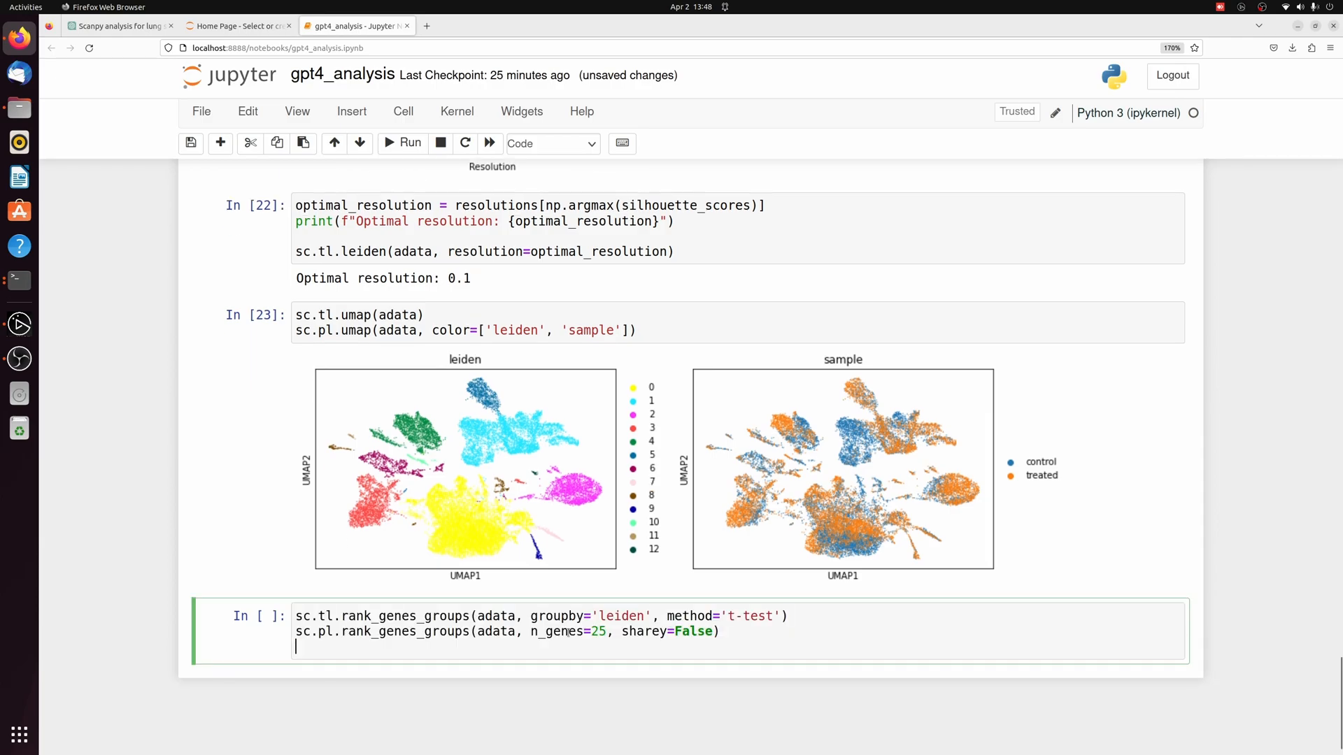
# - Run rank_genes_groups to get marker score plots for clusters 0–12 versus rest, then return to ChatGPT
pyautogui.click(403, 142)
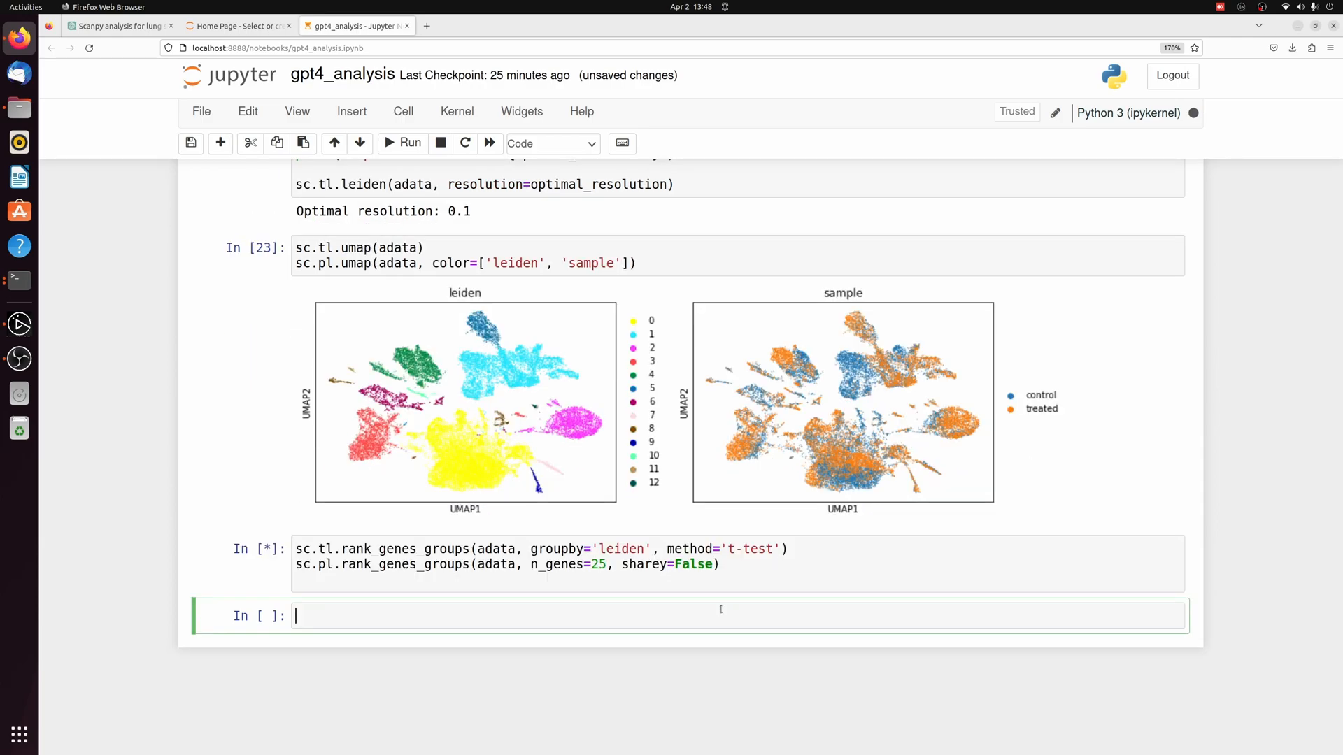
pyautogui.click(410, 143)
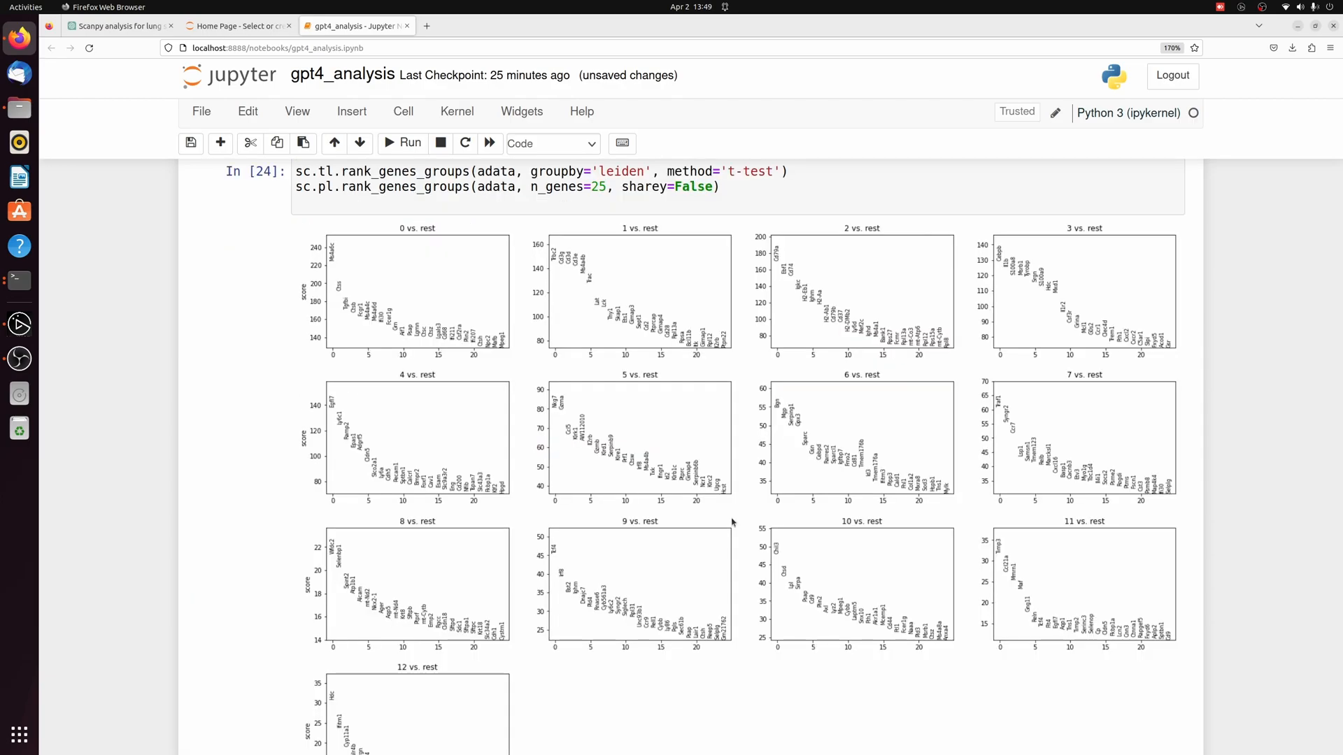
pyautogui.moveTo(600, 431)
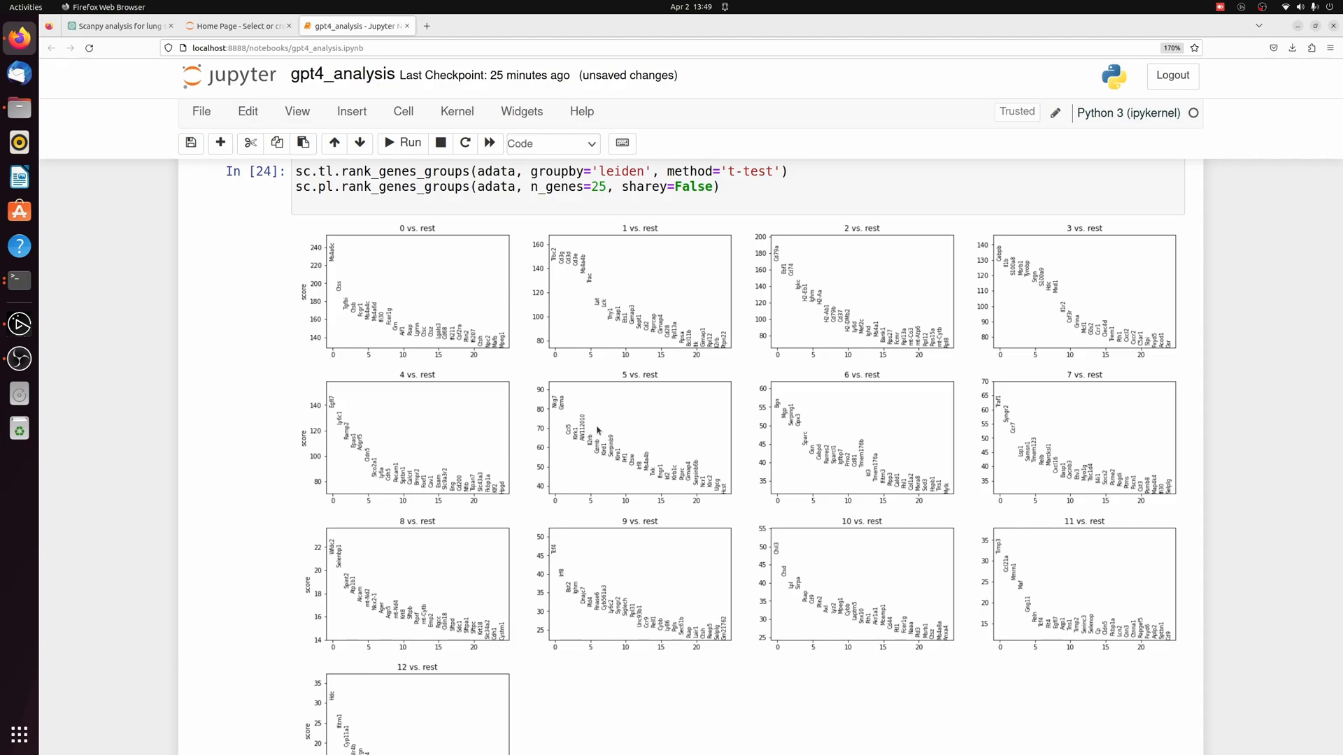
pyautogui.moveTo(656, 415)
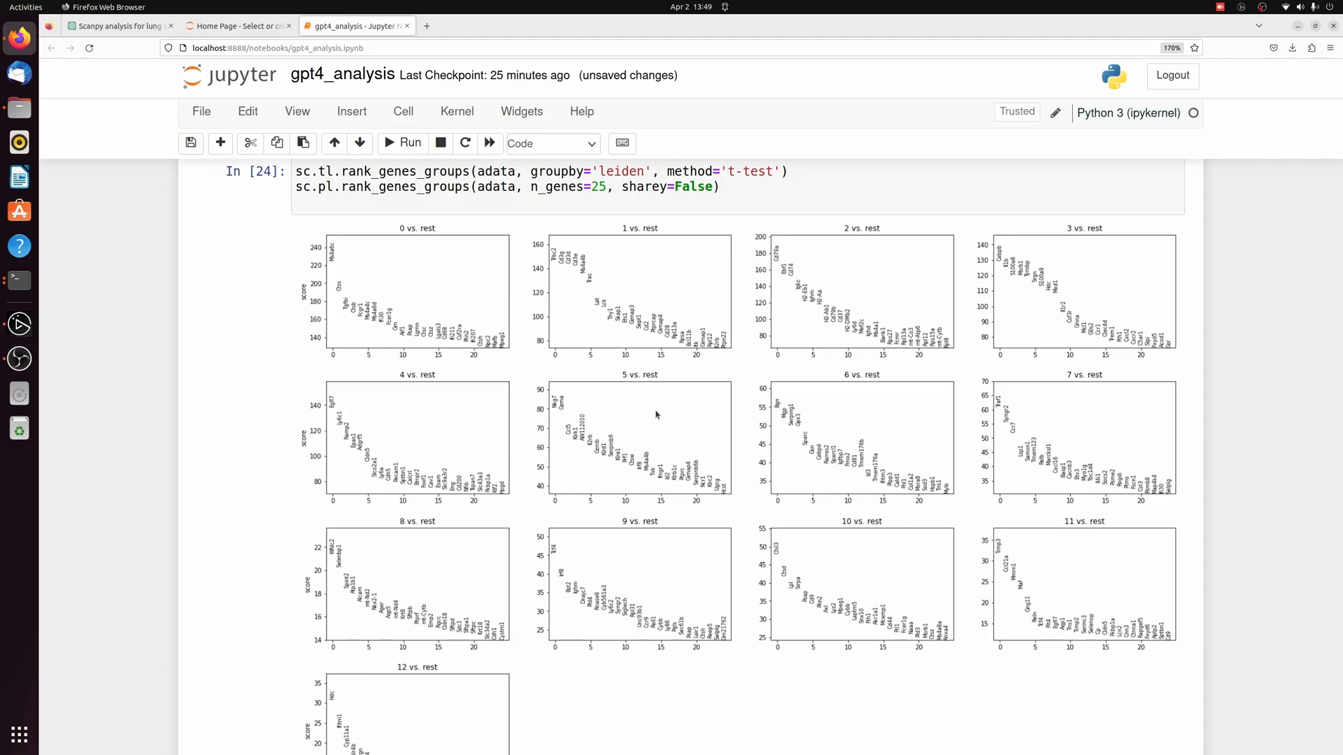
pyautogui.moveTo(479, 418)
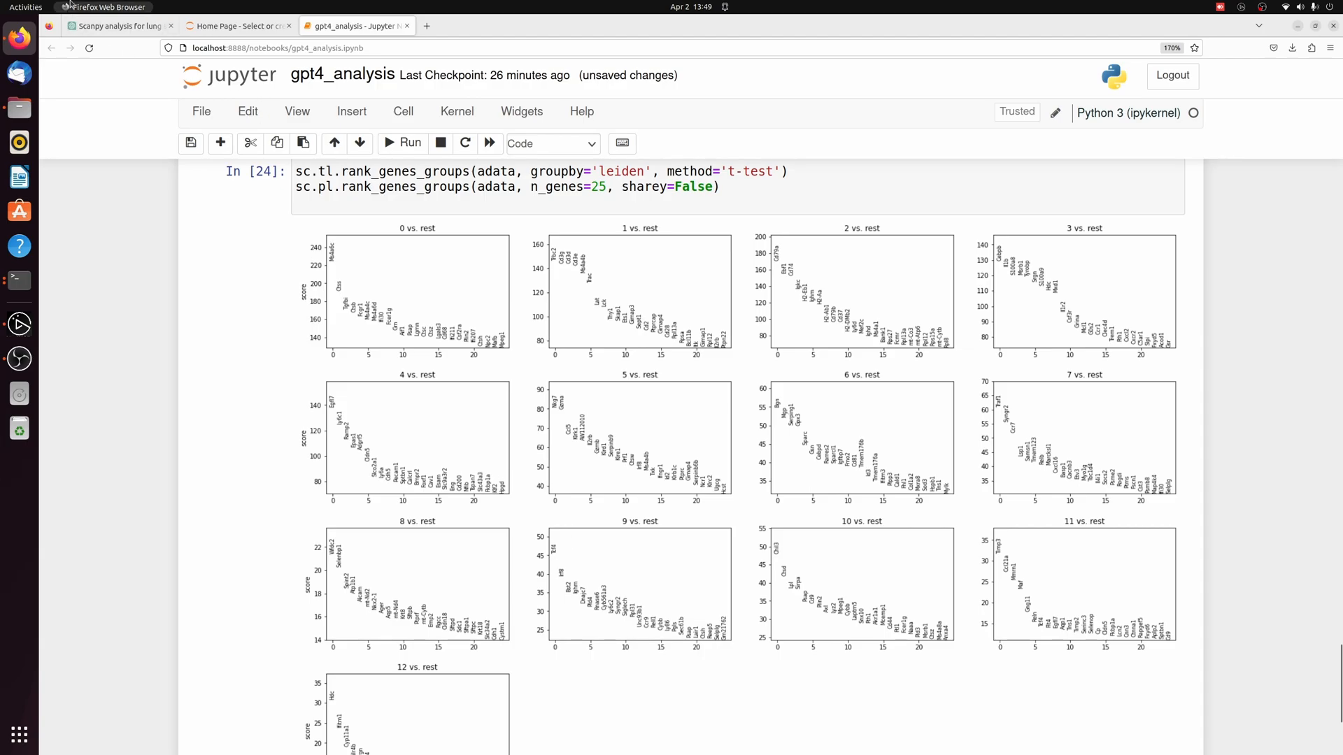
pyautogui.click(120, 25)
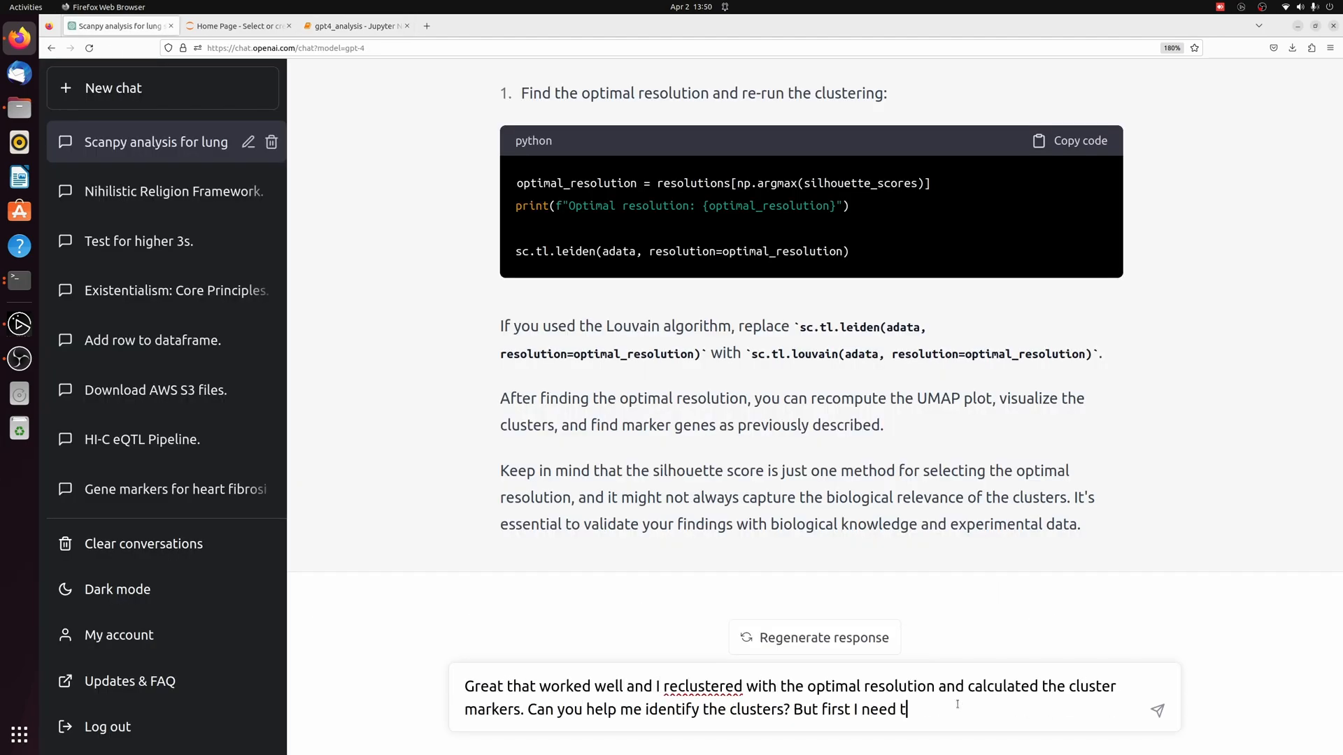
# - Ask ChatGPT for copyable marker-gene output code for cluster identification and bring it back to the notebook
pyautogui.write('o be able to output the markers in a way that I can copy and paste here for you to und')
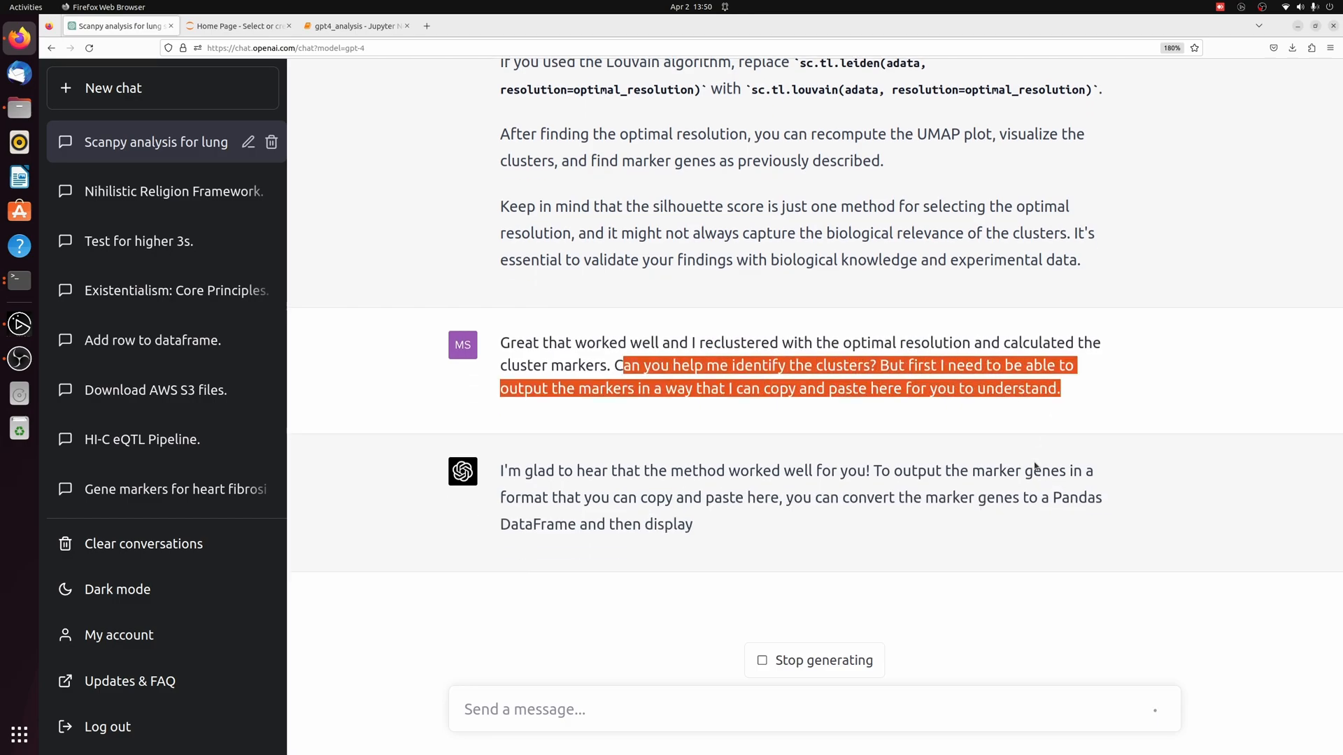
pyautogui.scroll(3)
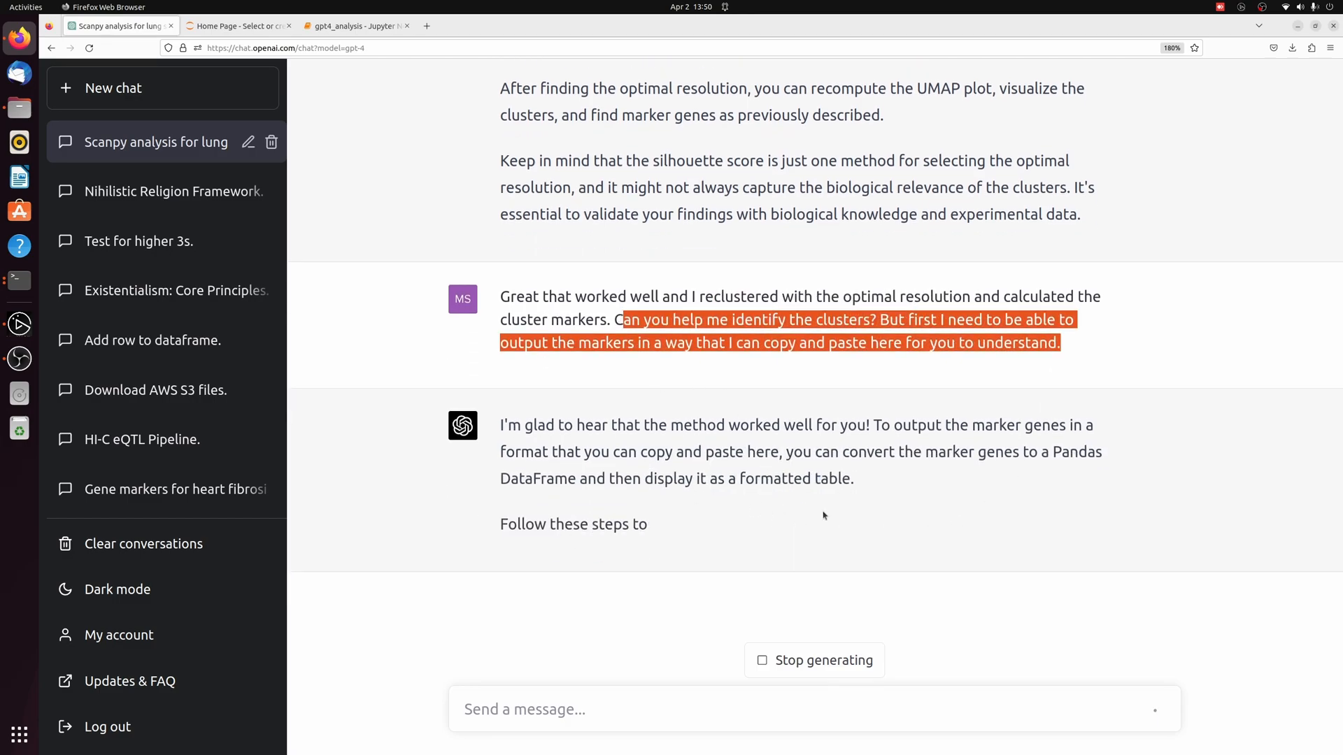
pyautogui.scroll(-3)
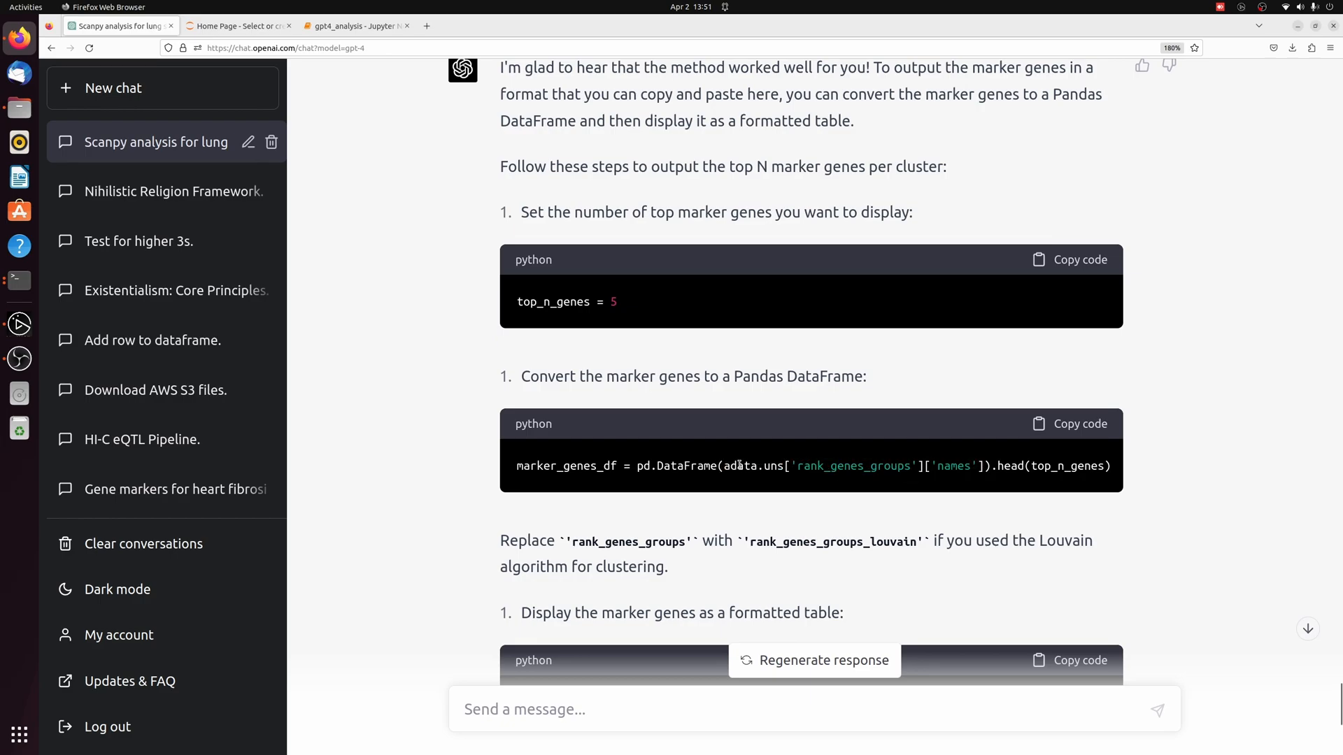
pyautogui.doubleClick(740, 466)
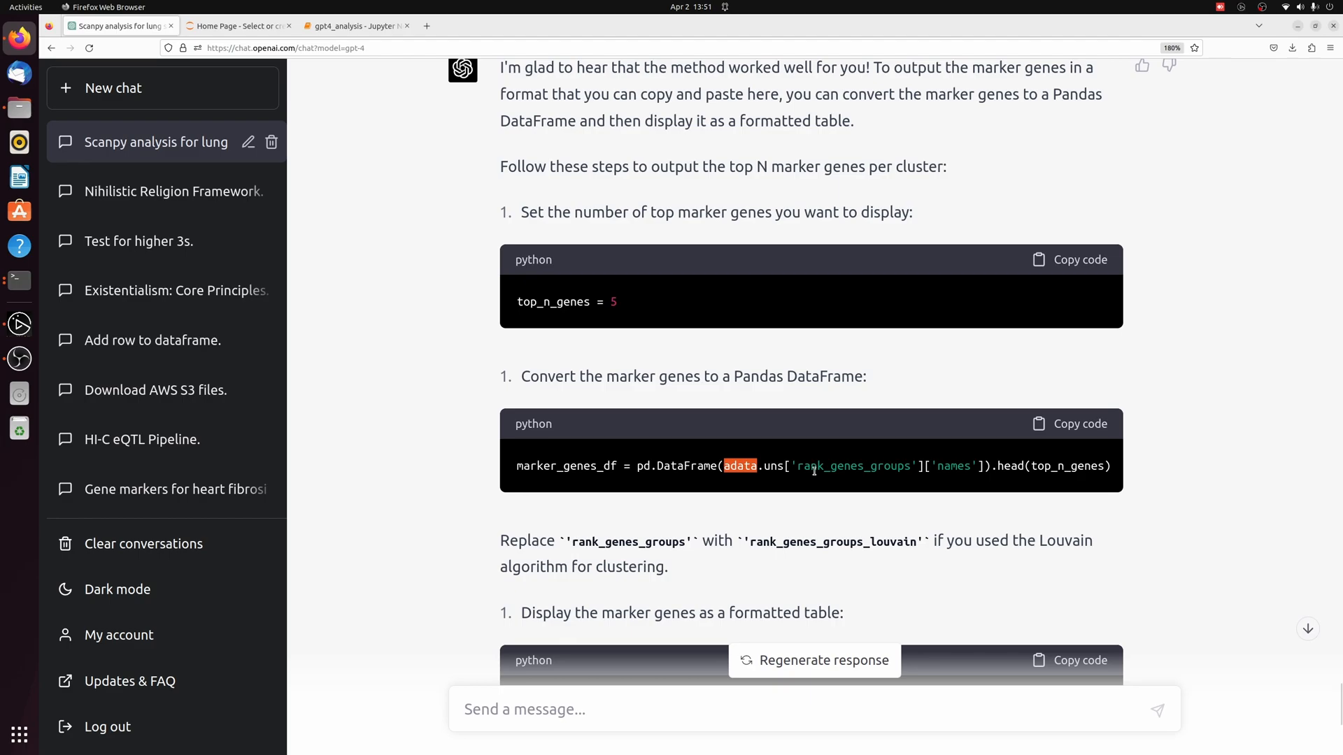
pyautogui.moveTo(902, 475)
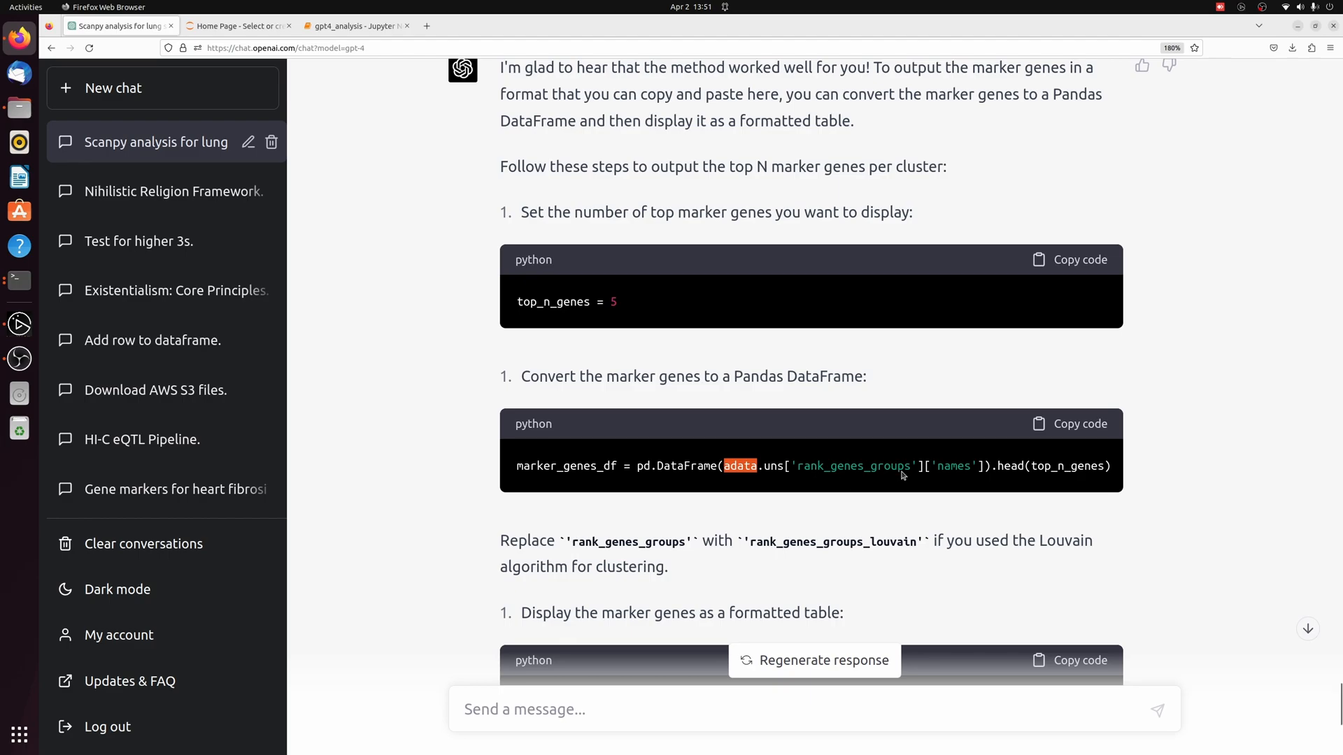
pyautogui.moveTo(884, 480)
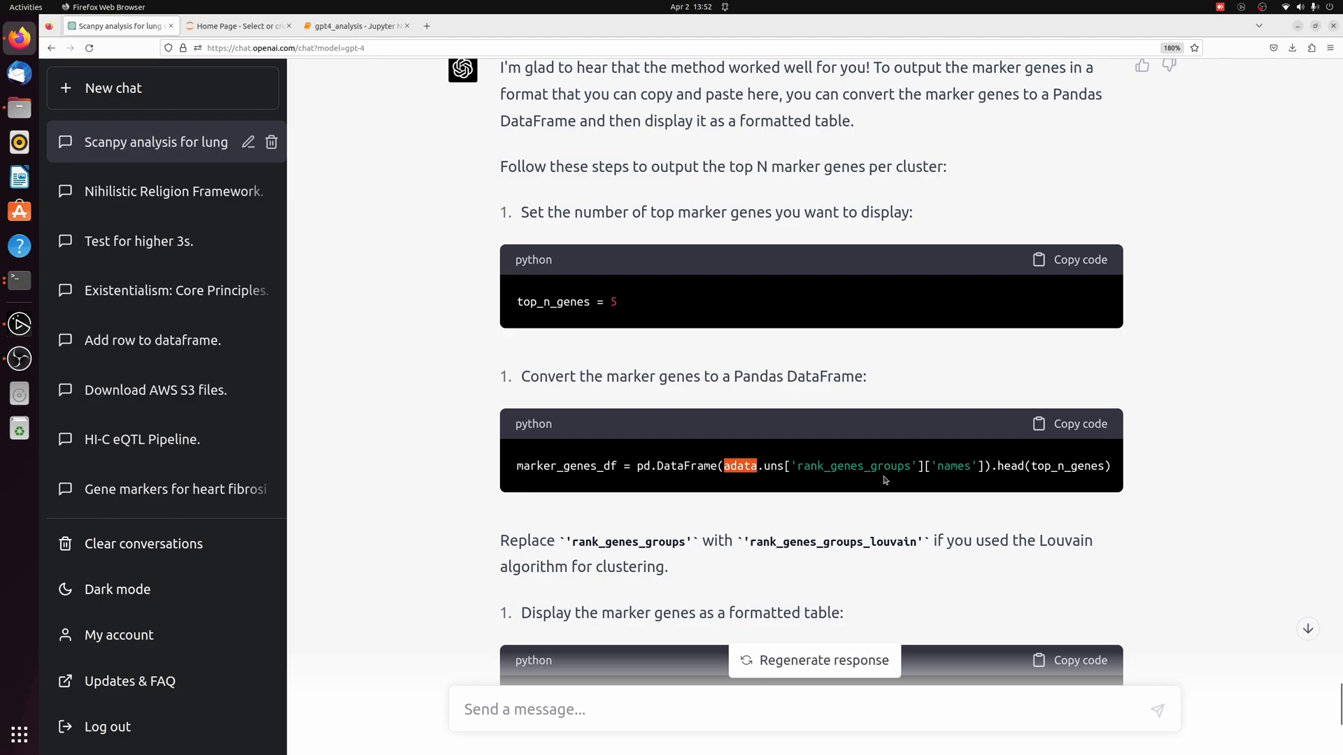
pyautogui.click(354, 25)
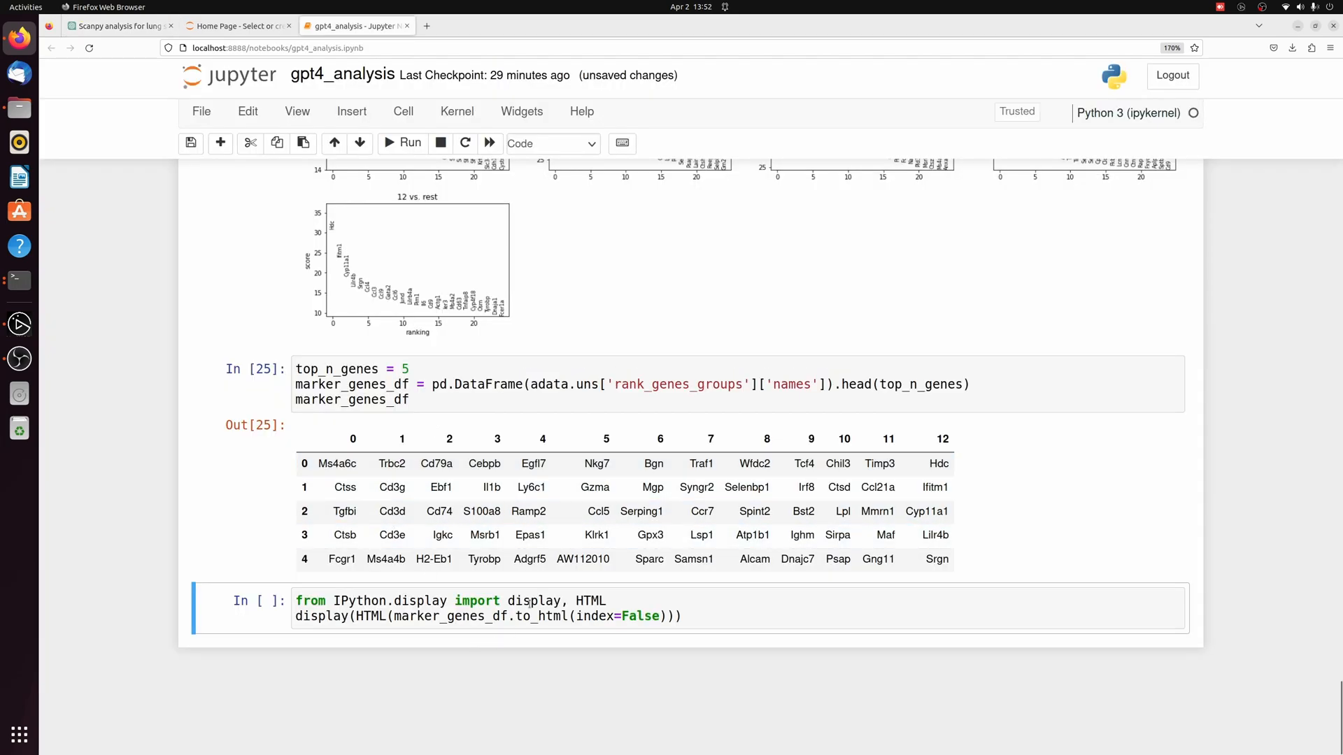
# - Run the cell producing the top-5 marker gene DataFrame for clusters 0–12
pyautogui.click(403, 142)
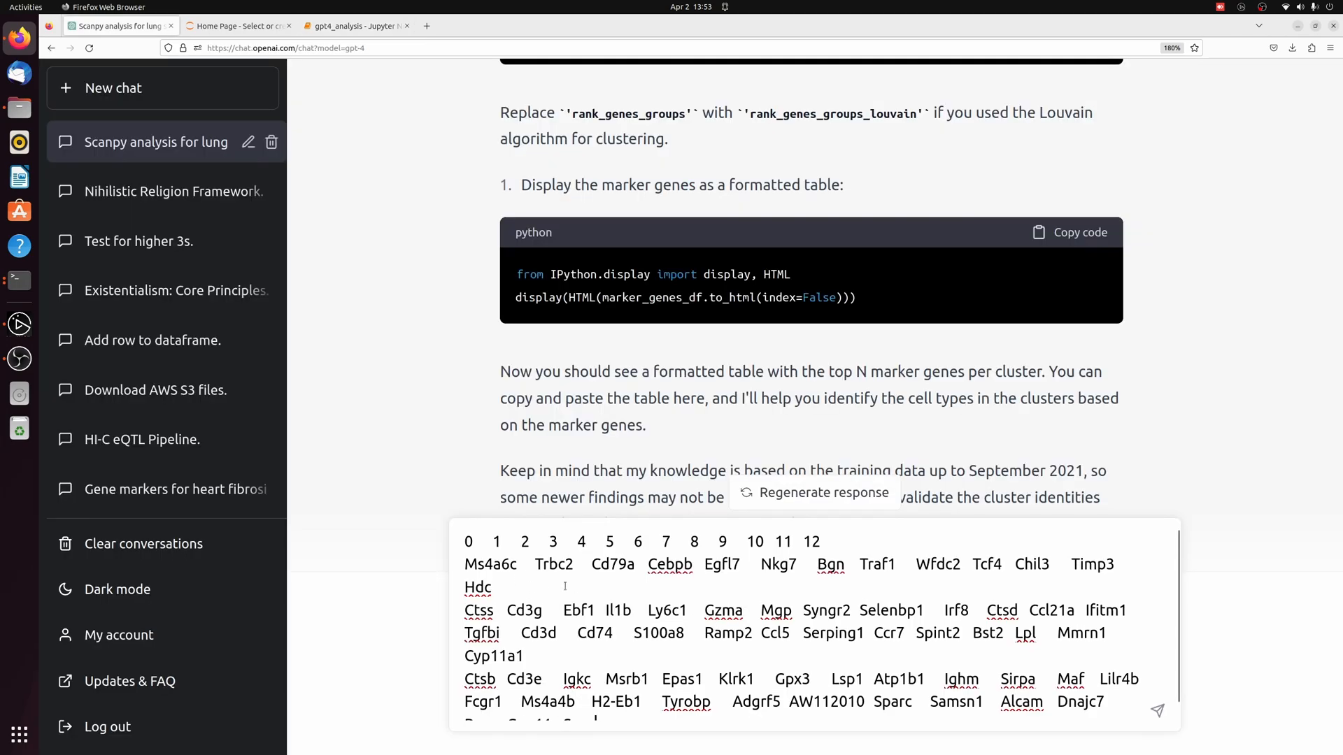
# - Read ChatGPT's tentative cell-type identities, noting dendritic cells for cluster 8 and Macrophages for cluster 0
pyautogui.scroll(-3)
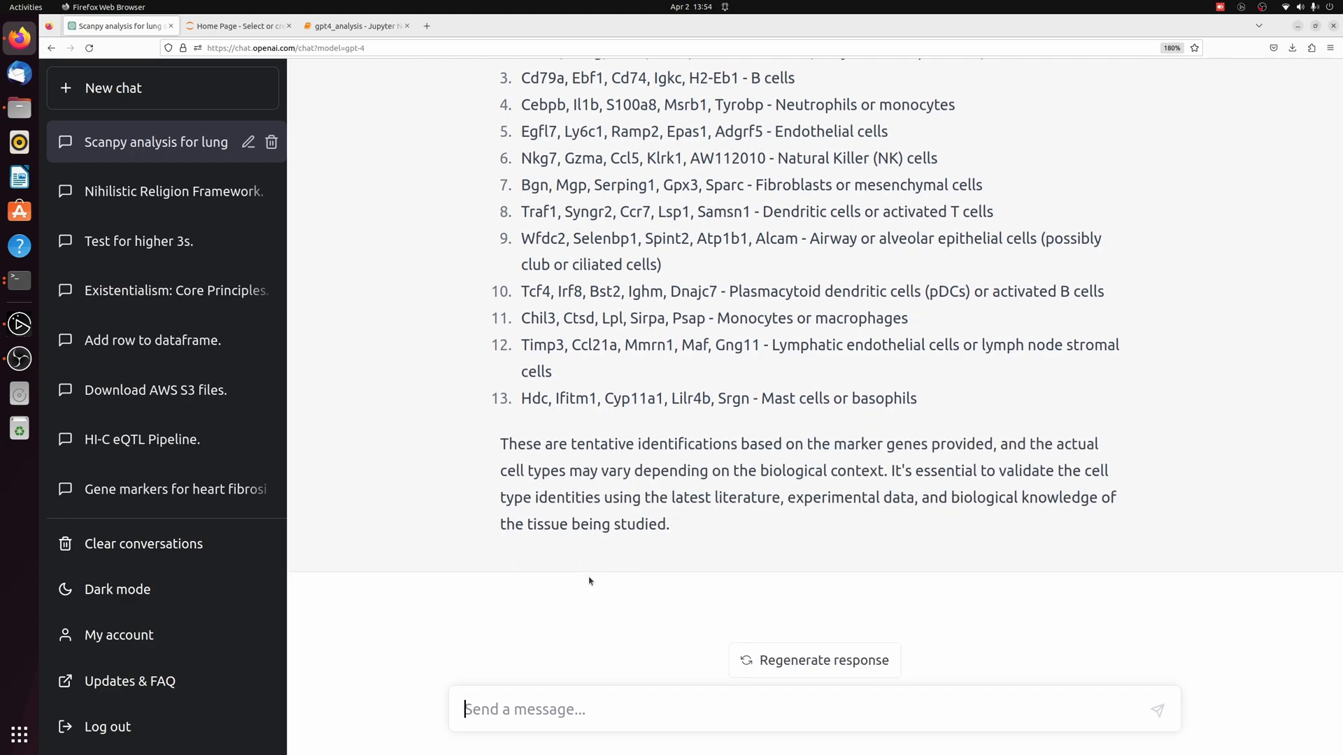
pyautogui.scroll(3)
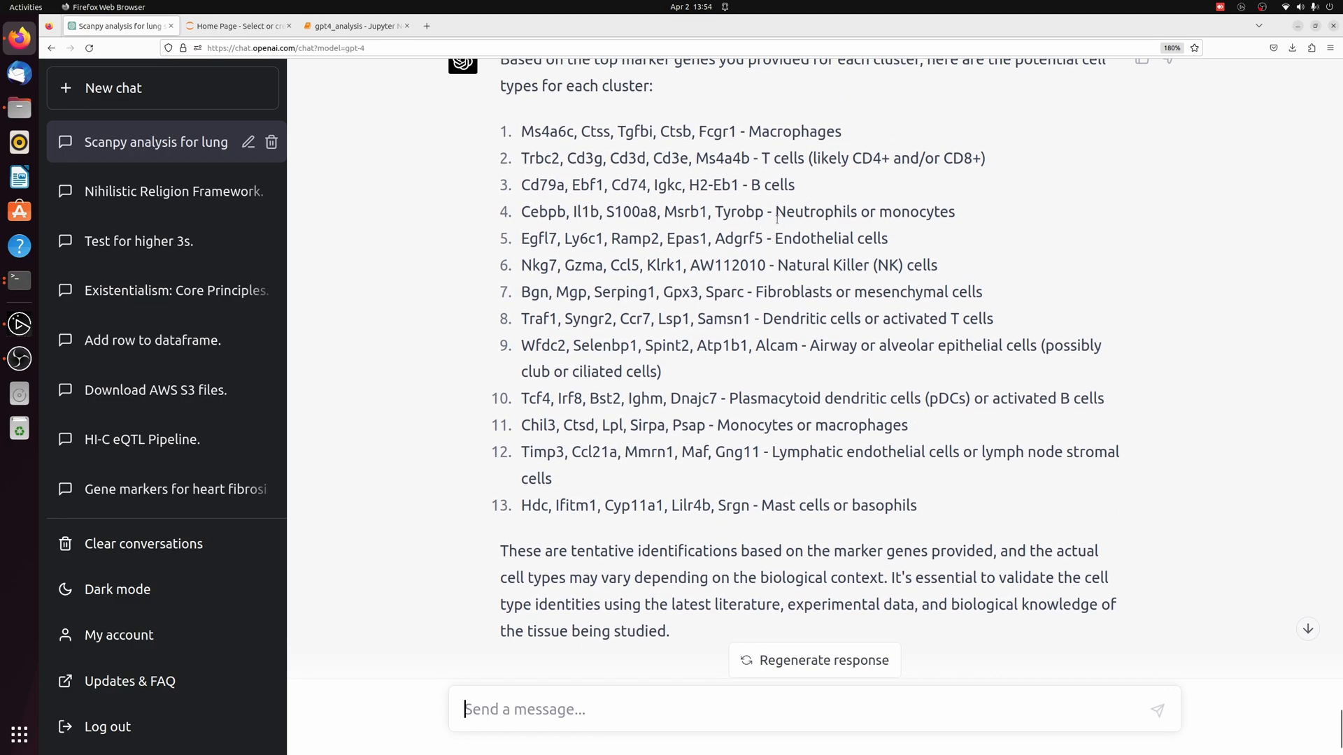
pyautogui.doubleClick(876, 319)
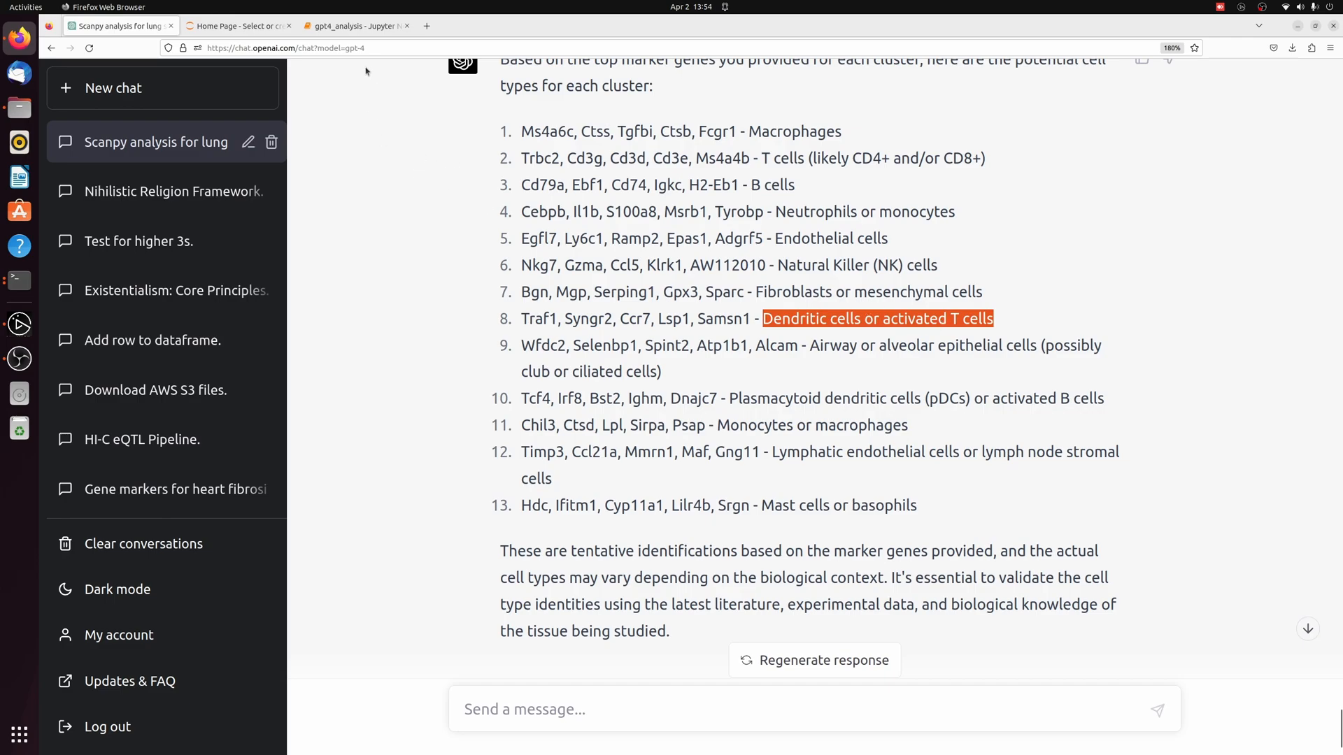
pyautogui.click(355, 25)
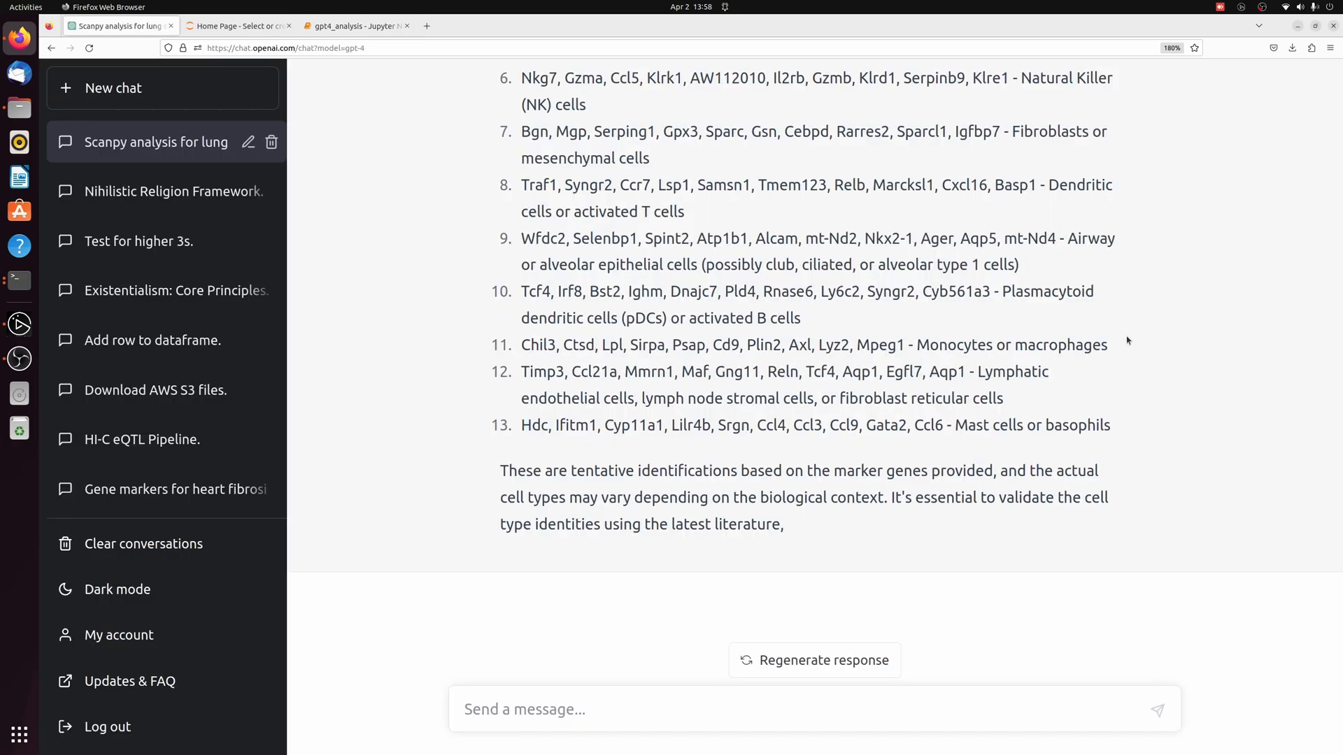
pyautogui.scroll(3)
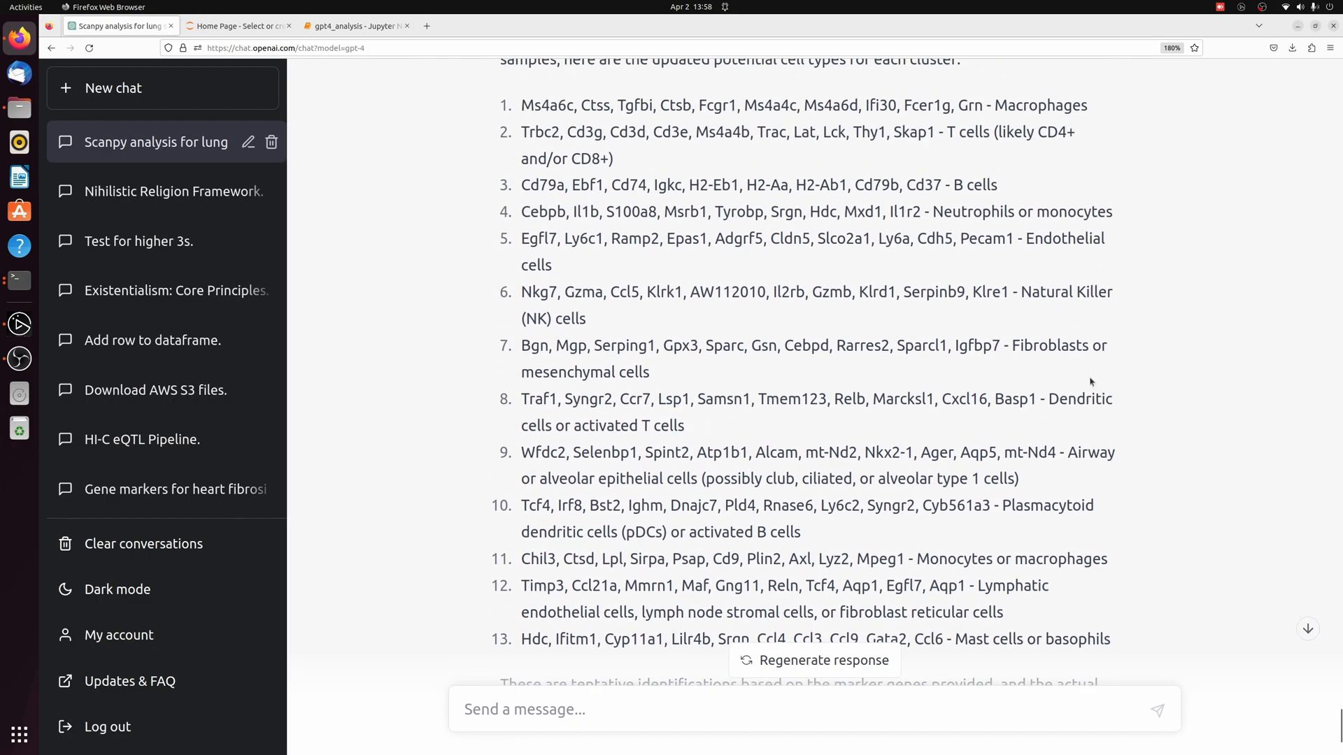
pyautogui.doubleClick(1044, 105)
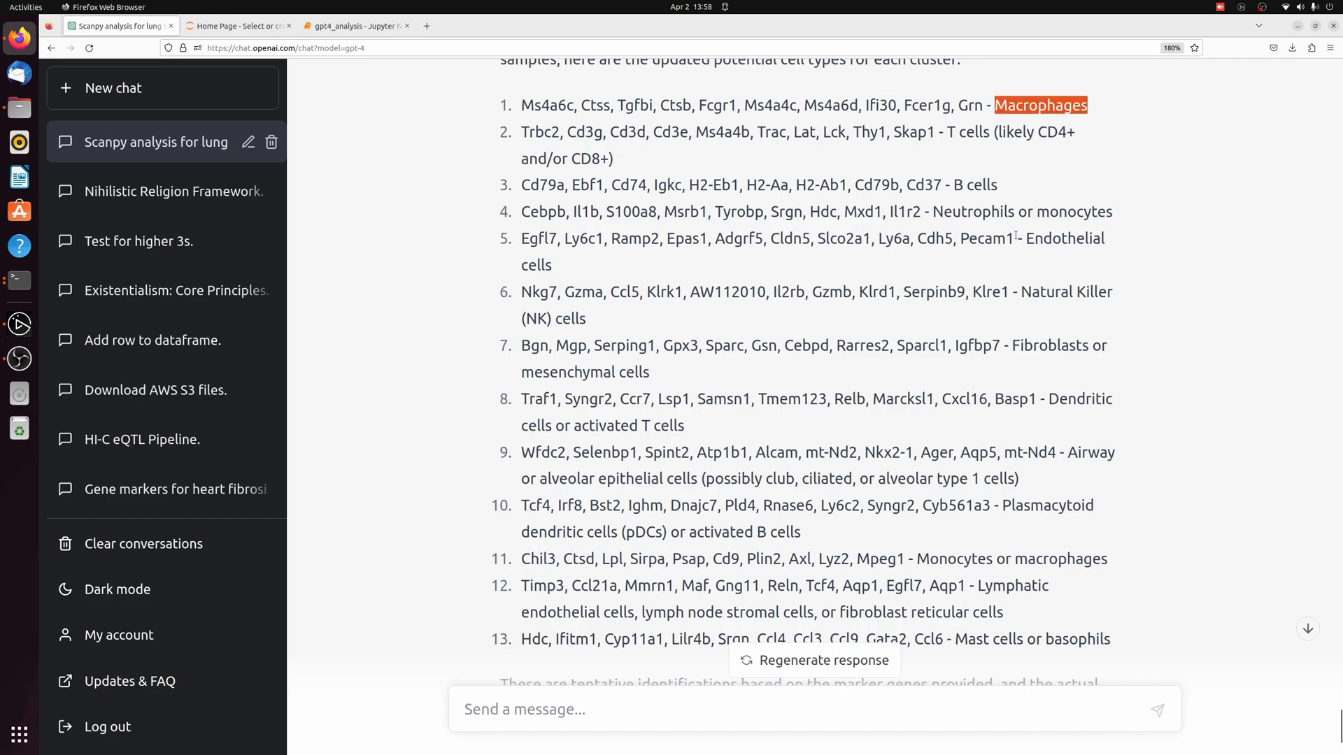
pyautogui.moveTo(1067, 312)
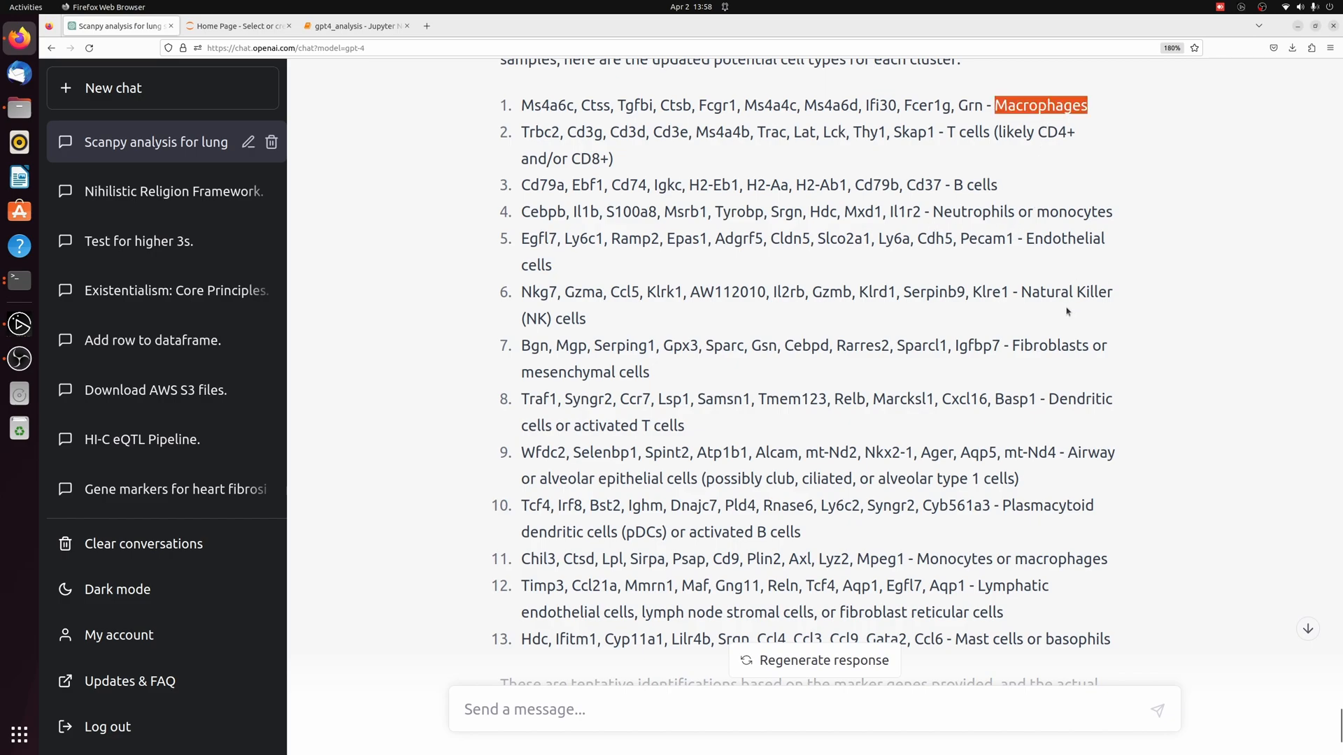
pyautogui.moveTo(1046, 265)
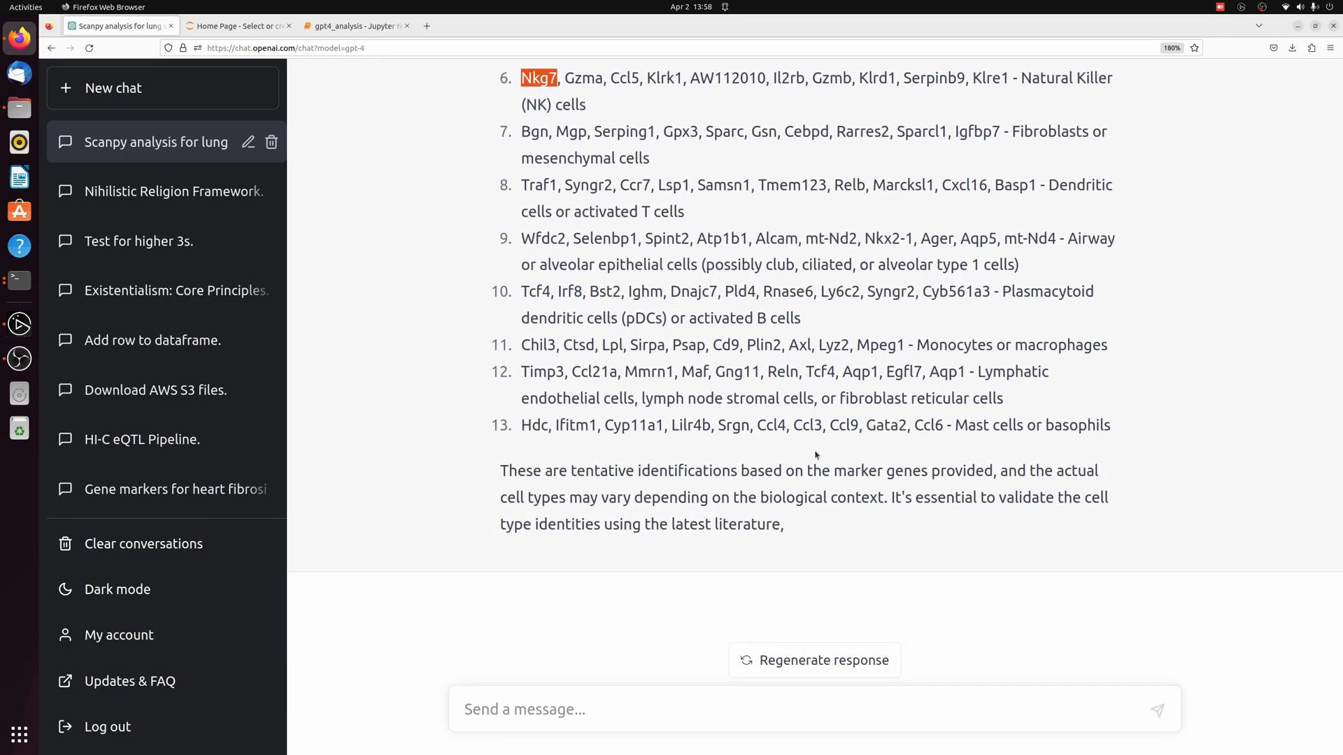
# - Ask ChatGPT to label the cells with abbreviated names and take its cell_type mapping code to the notebook
pyautogui.write('Thanks.')
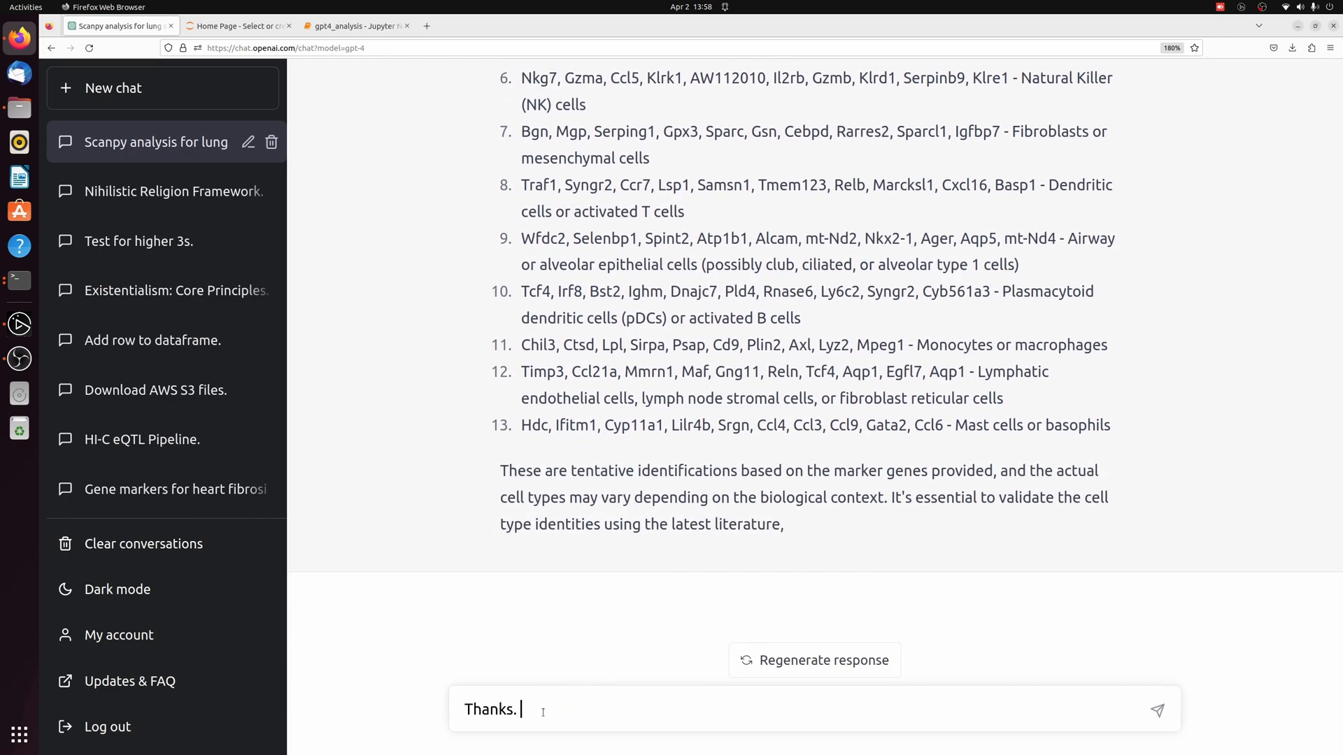
pyautogui.write('Can you help me label the cells with these now? Can you use abreviated names for')
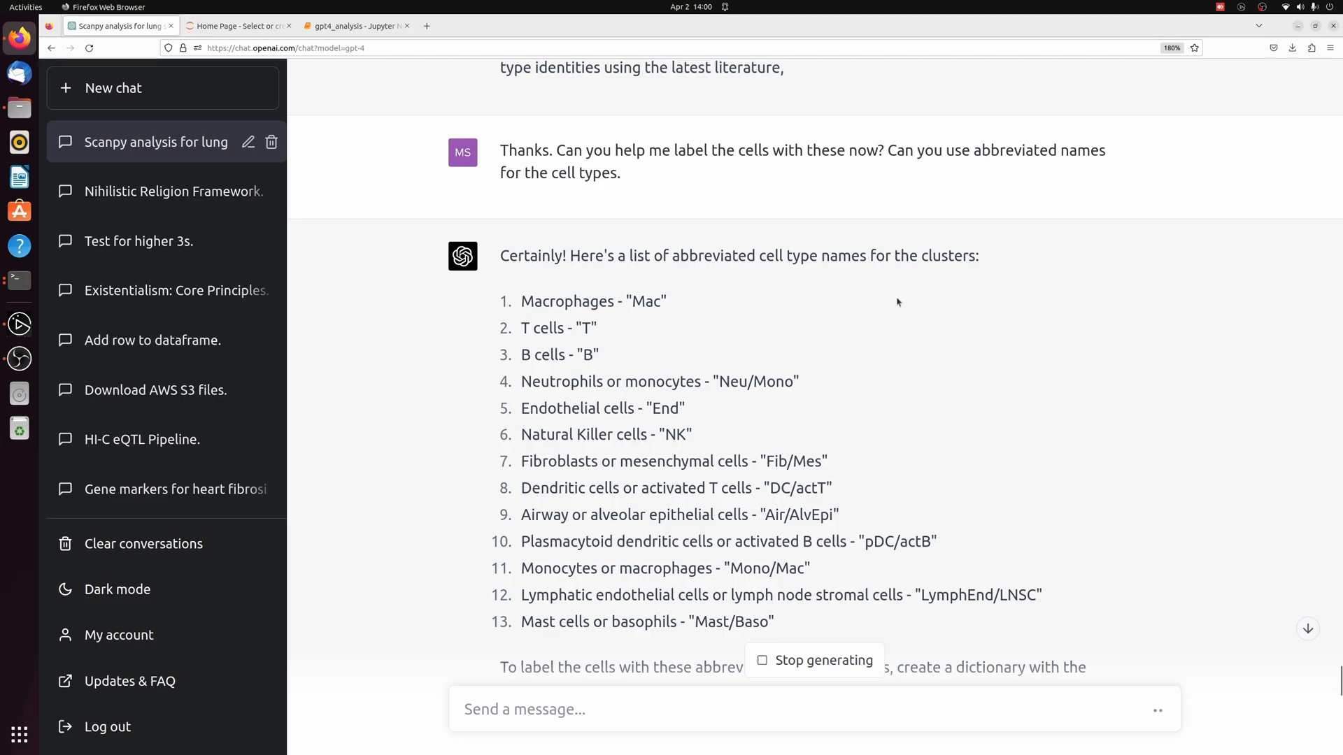
pyautogui.scroll(-3)
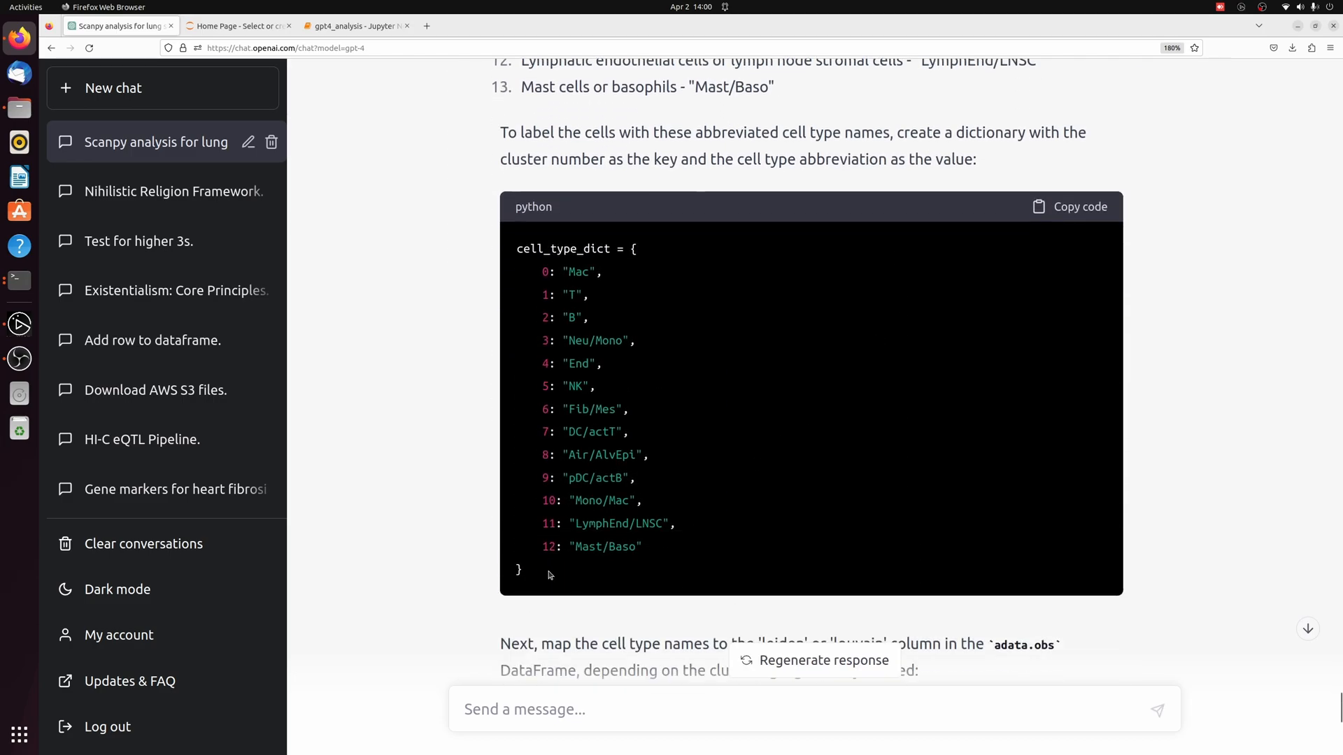
pyautogui.scroll(-3)
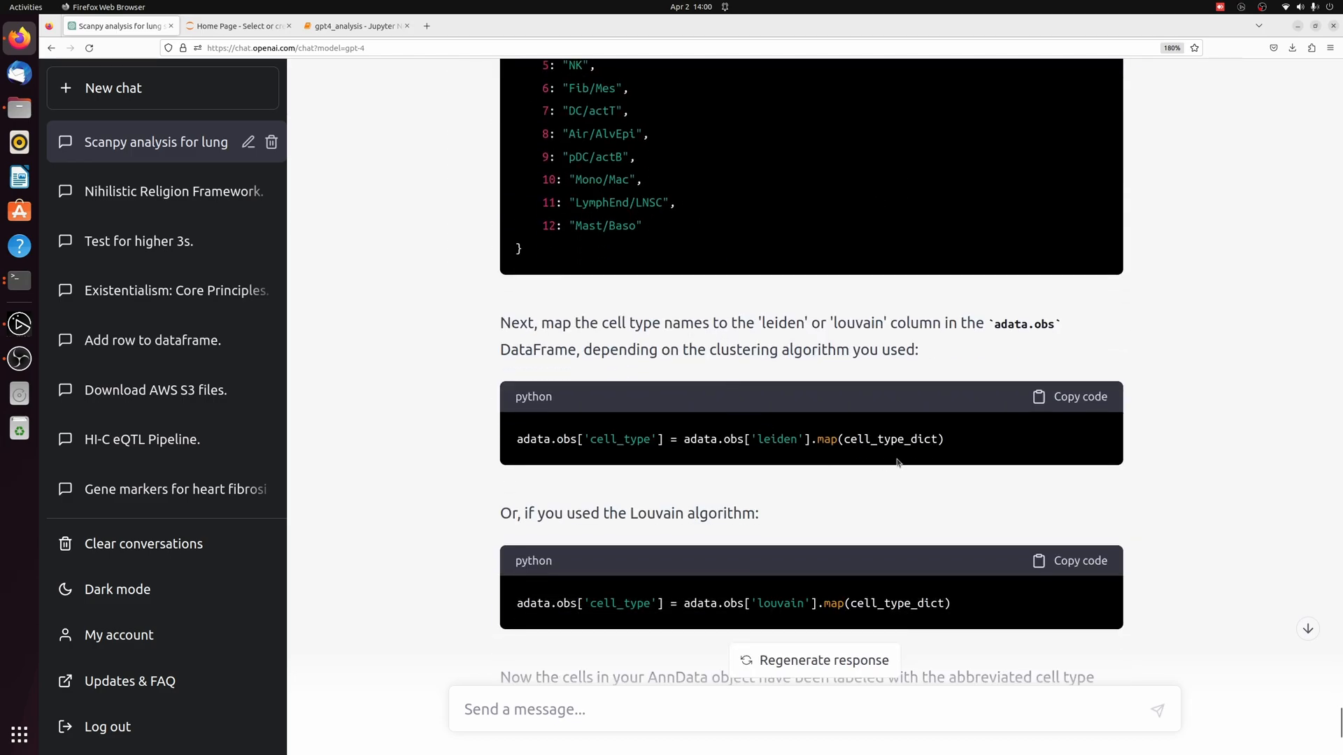
pyautogui.scroll(3)
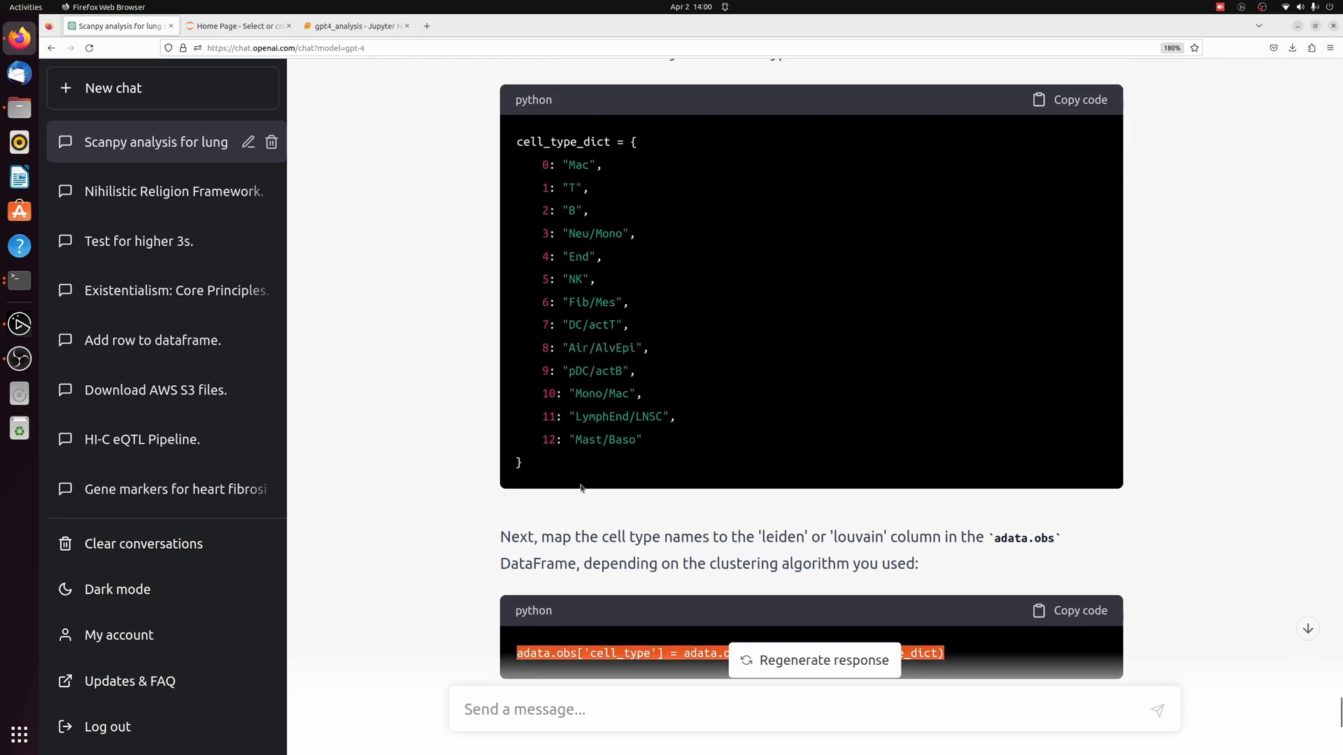
pyautogui.click(355, 25)
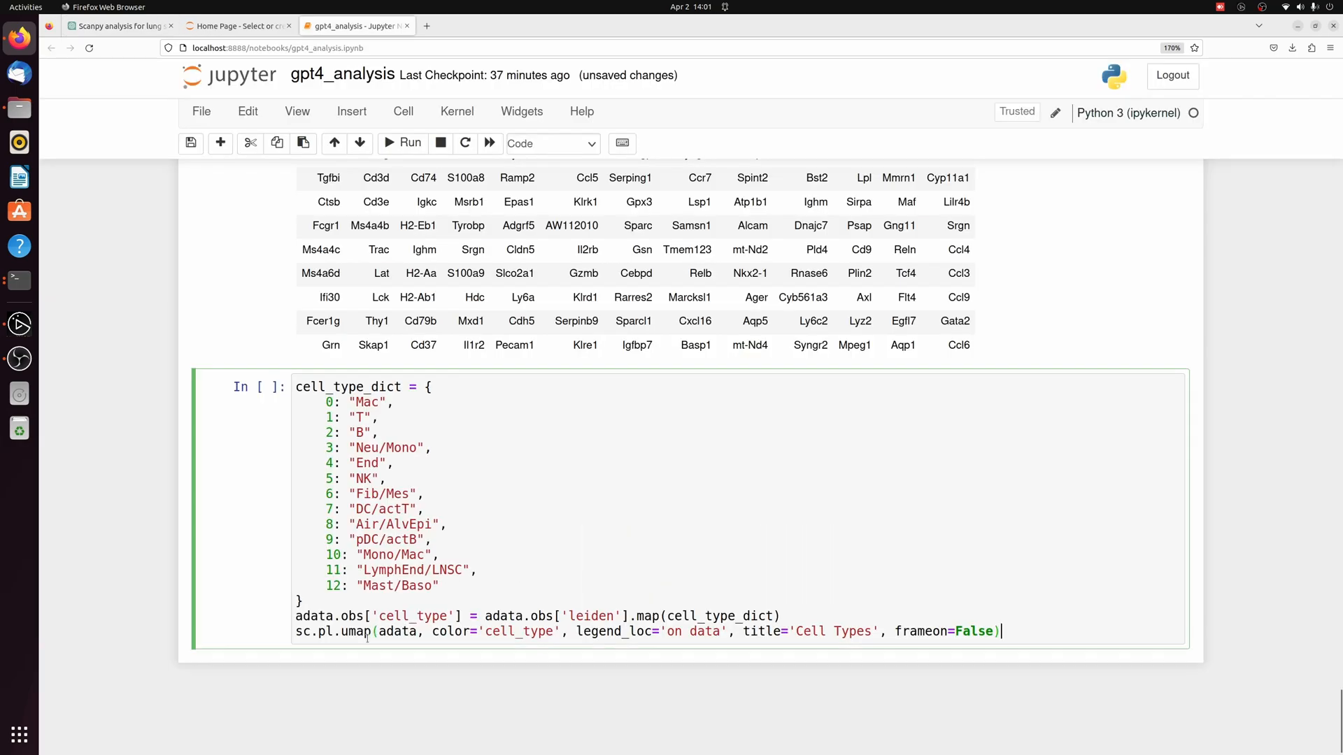
# - Run the cell-type mapping and UMAP, then display adata.obs showing every cell_type value is NaN
pyautogui.click(403, 142)
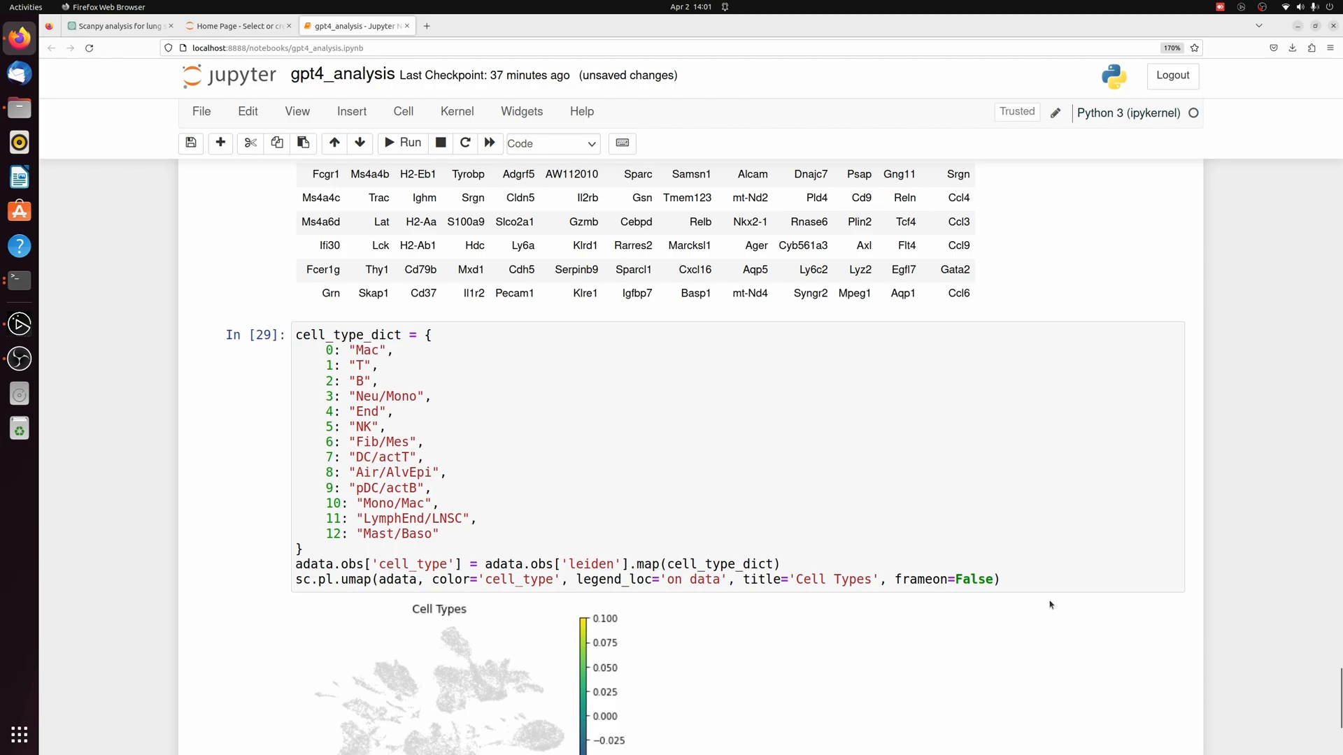
pyautogui.scroll(-3)
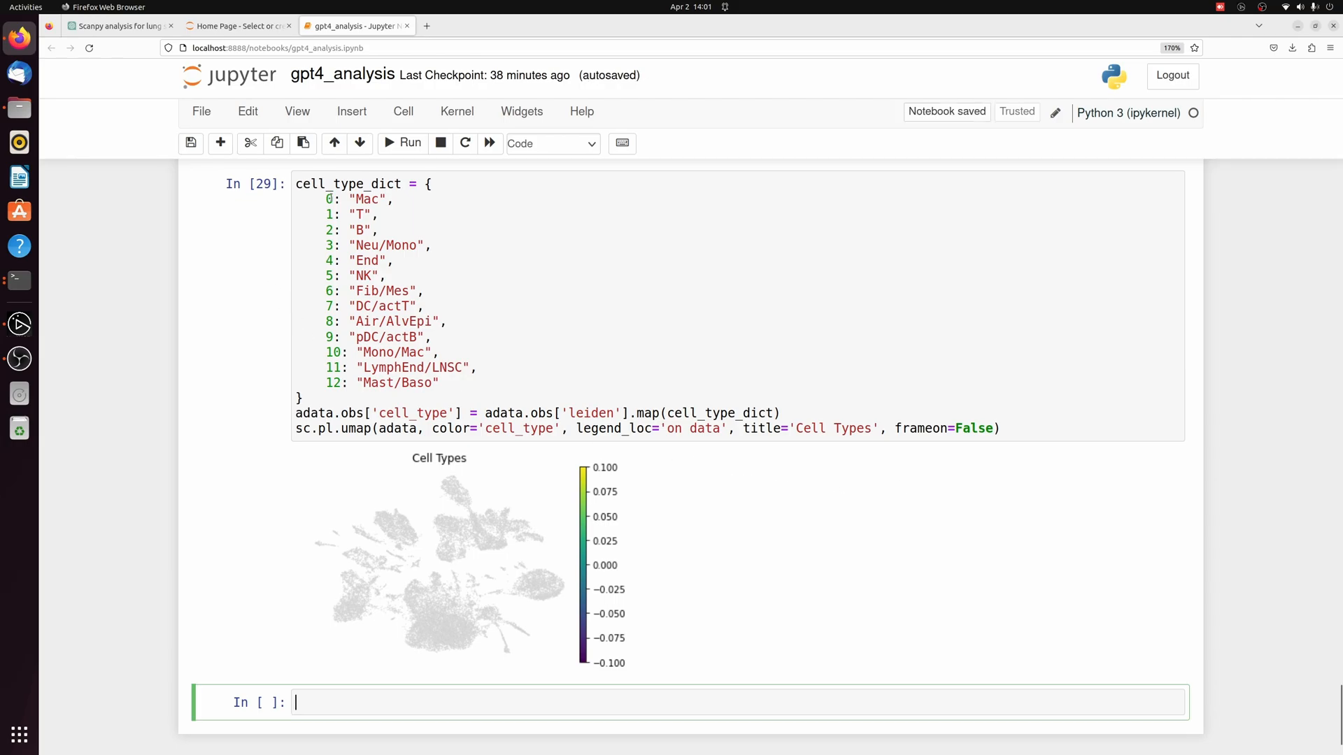
pyautogui.write('adata.obs')
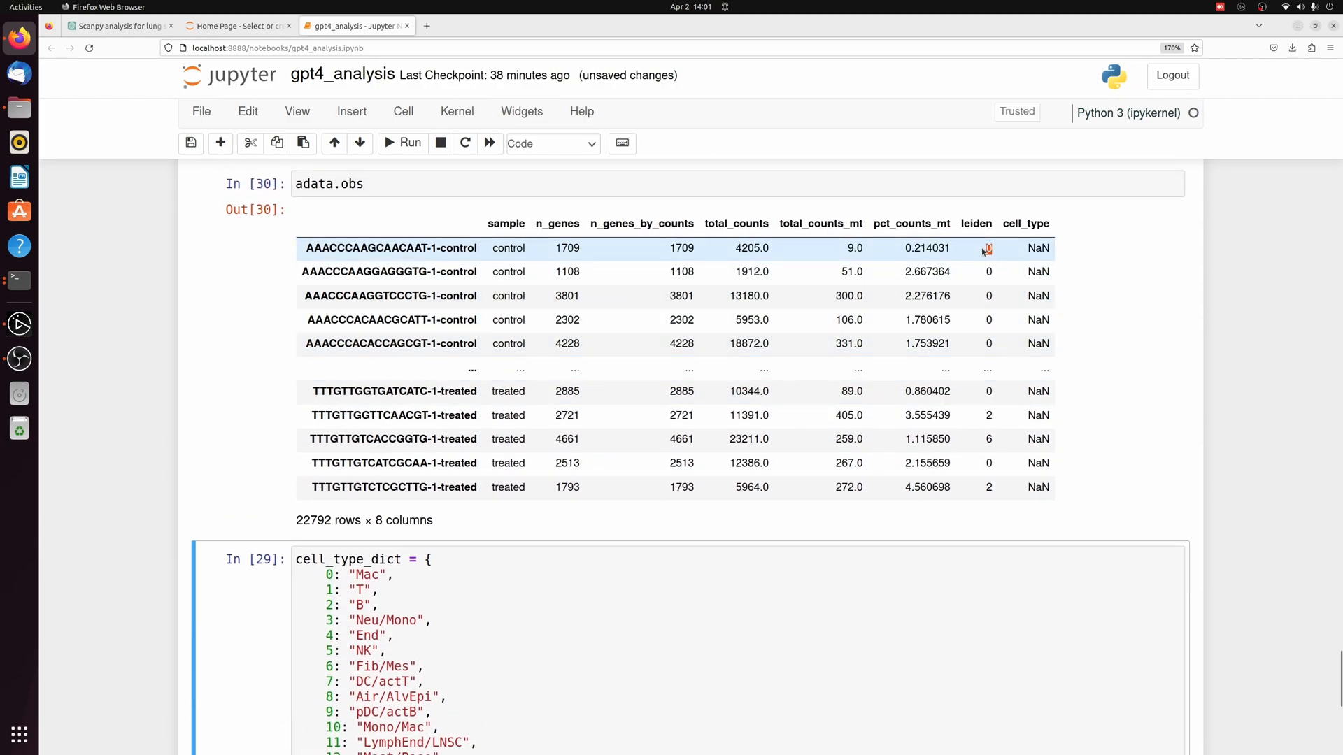
pyautogui.moveTo(986, 415)
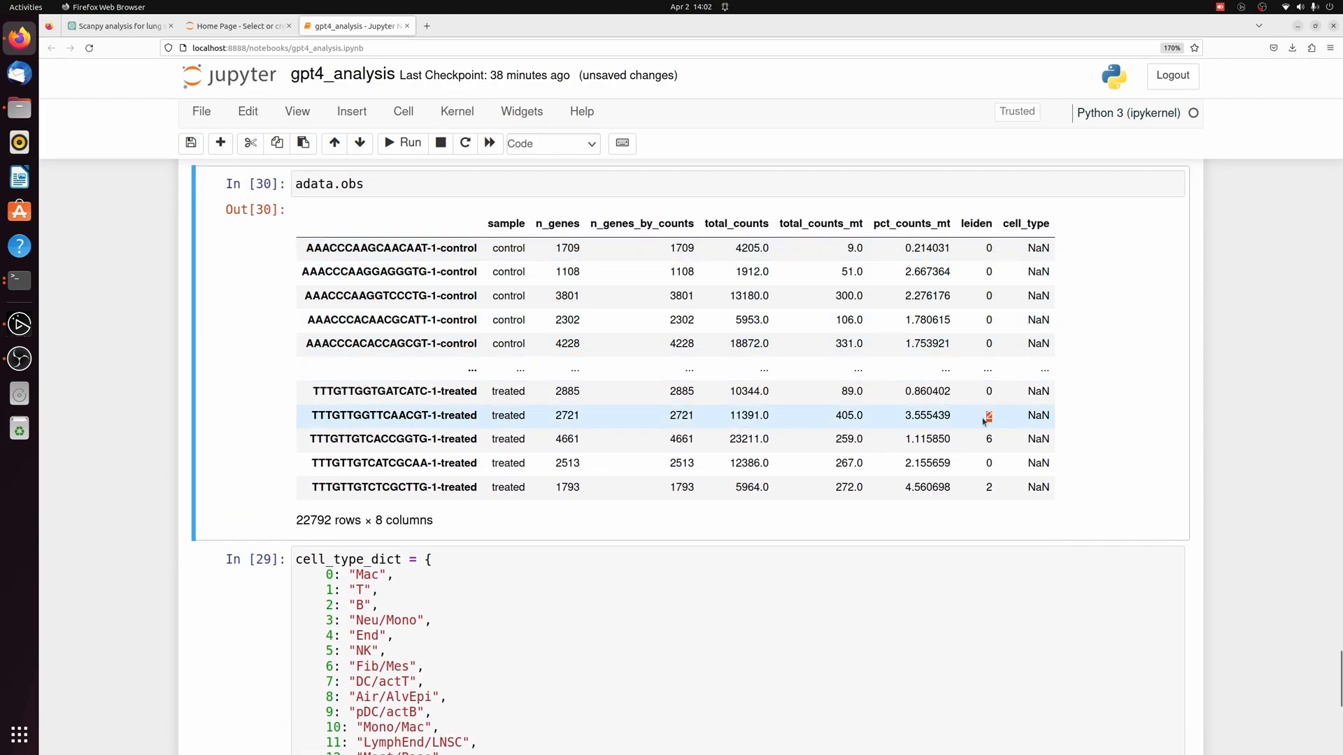
pyautogui.scroll(-3)
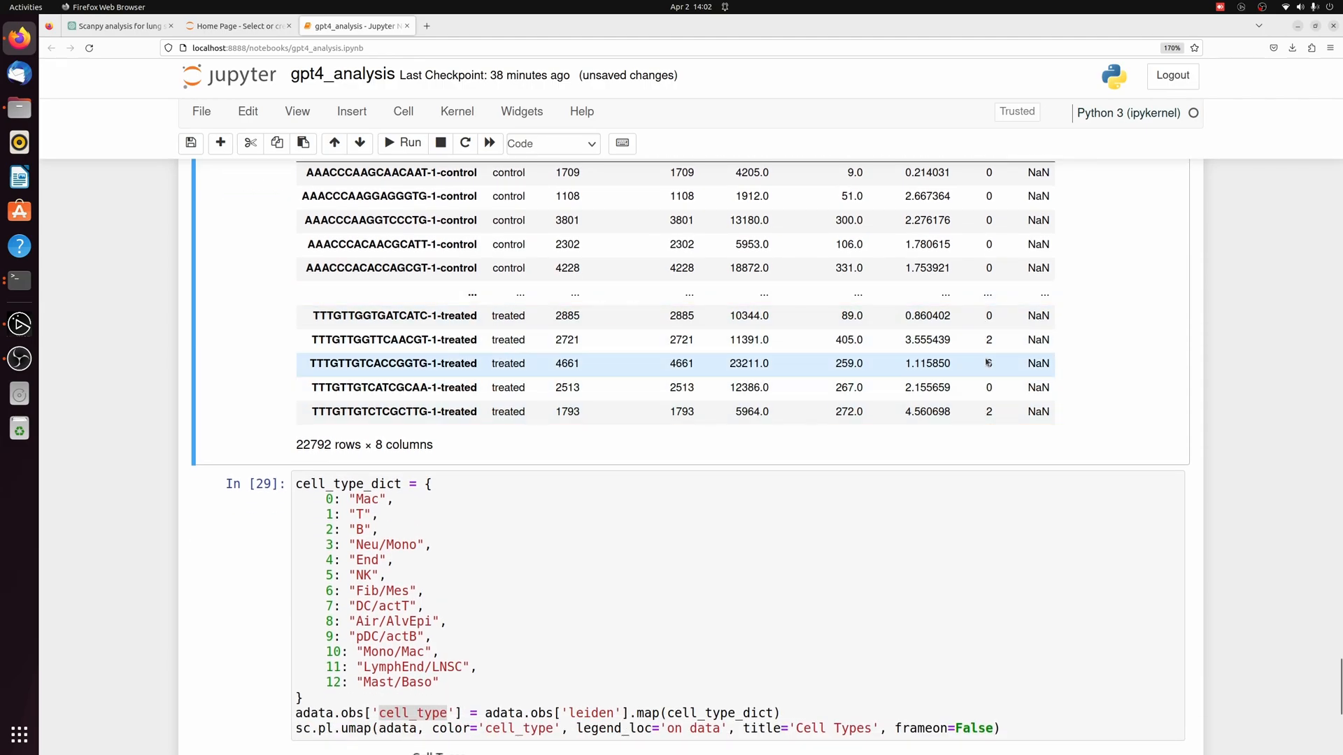
pyautogui.scroll(3)
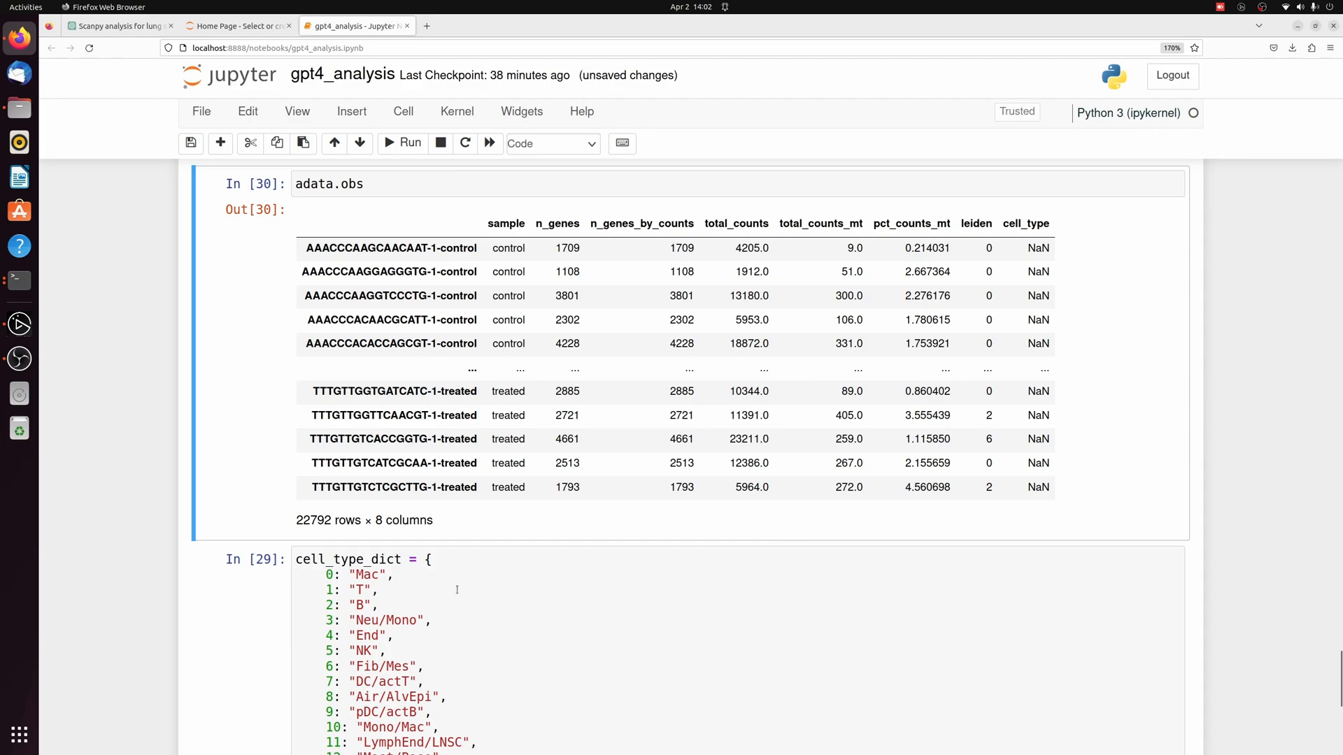
pyautogui.scroll(-3)
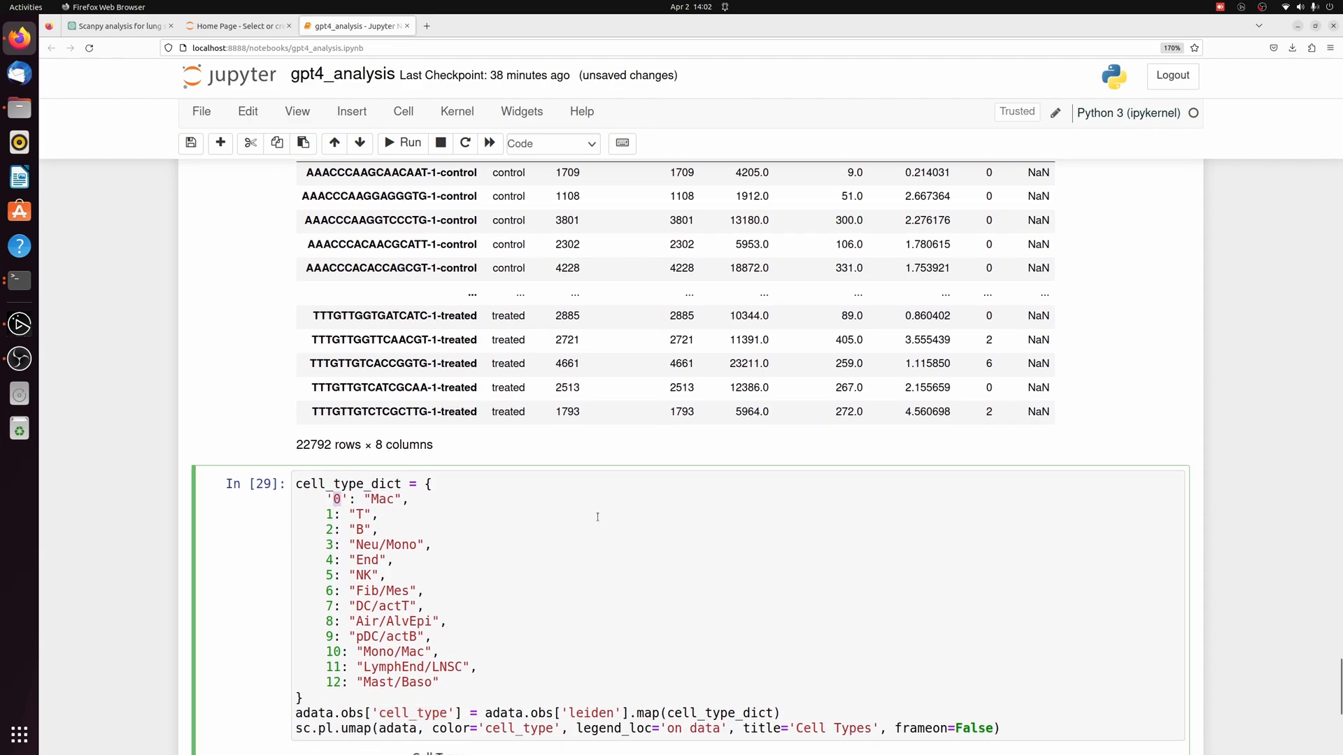
pyautogui.click(848, 388)
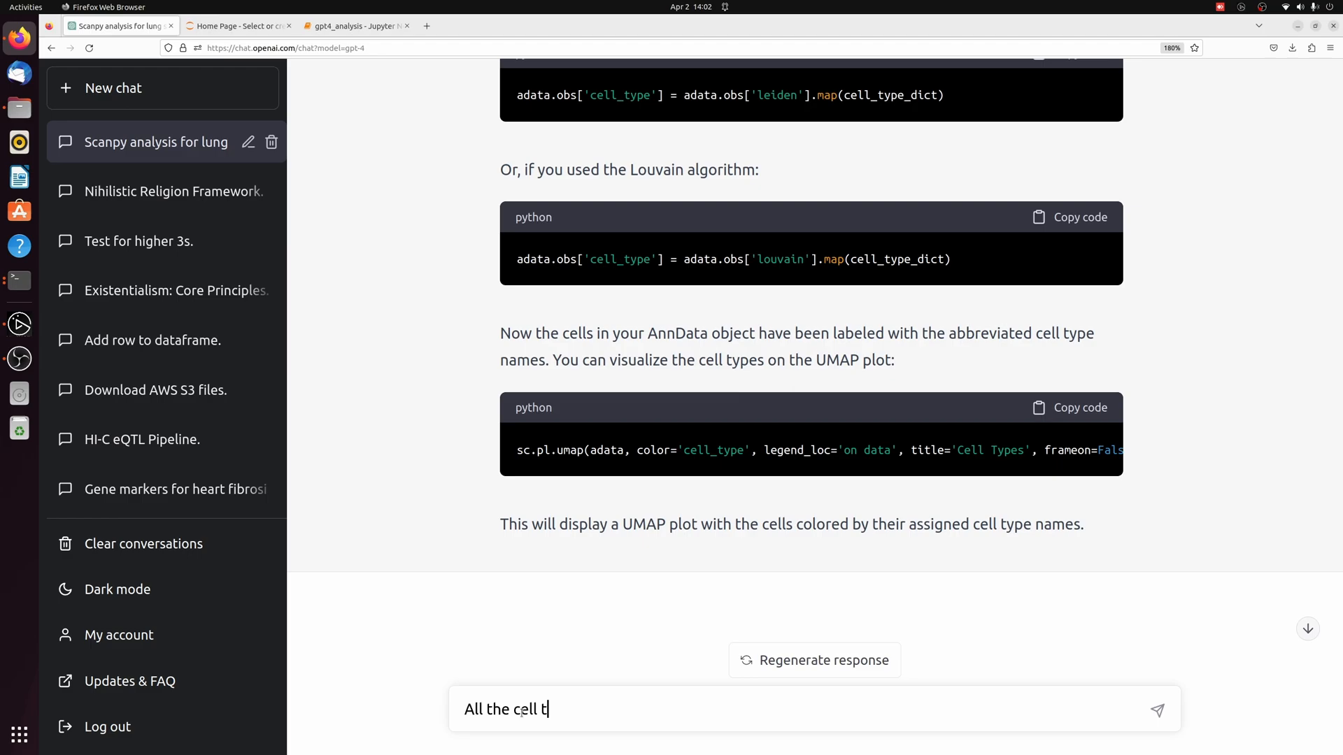
# - Send ChatGPT the NaN cell-type complaint and return to the notebook with its string-key fix
pyautogui.write('ypes were mapped as Nan')
pyautogui.press('Return')
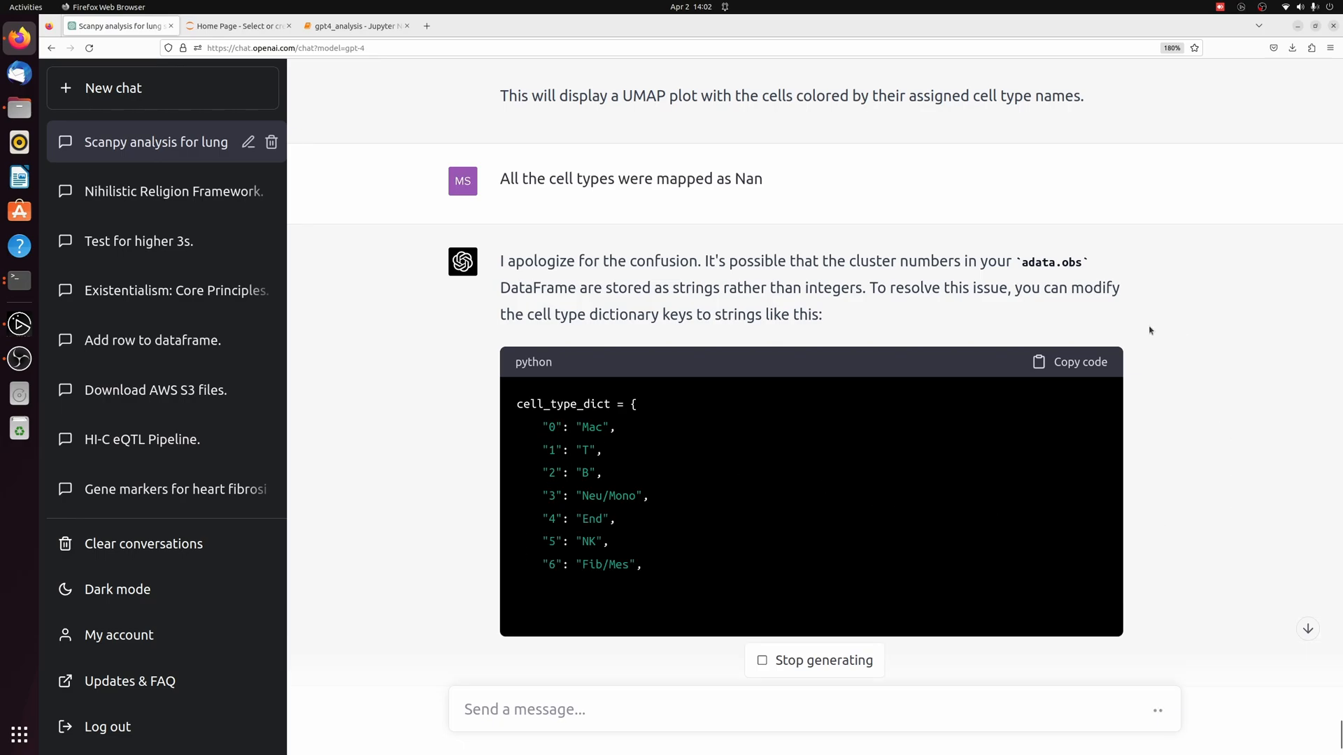
pyautogui.click(354, 25)
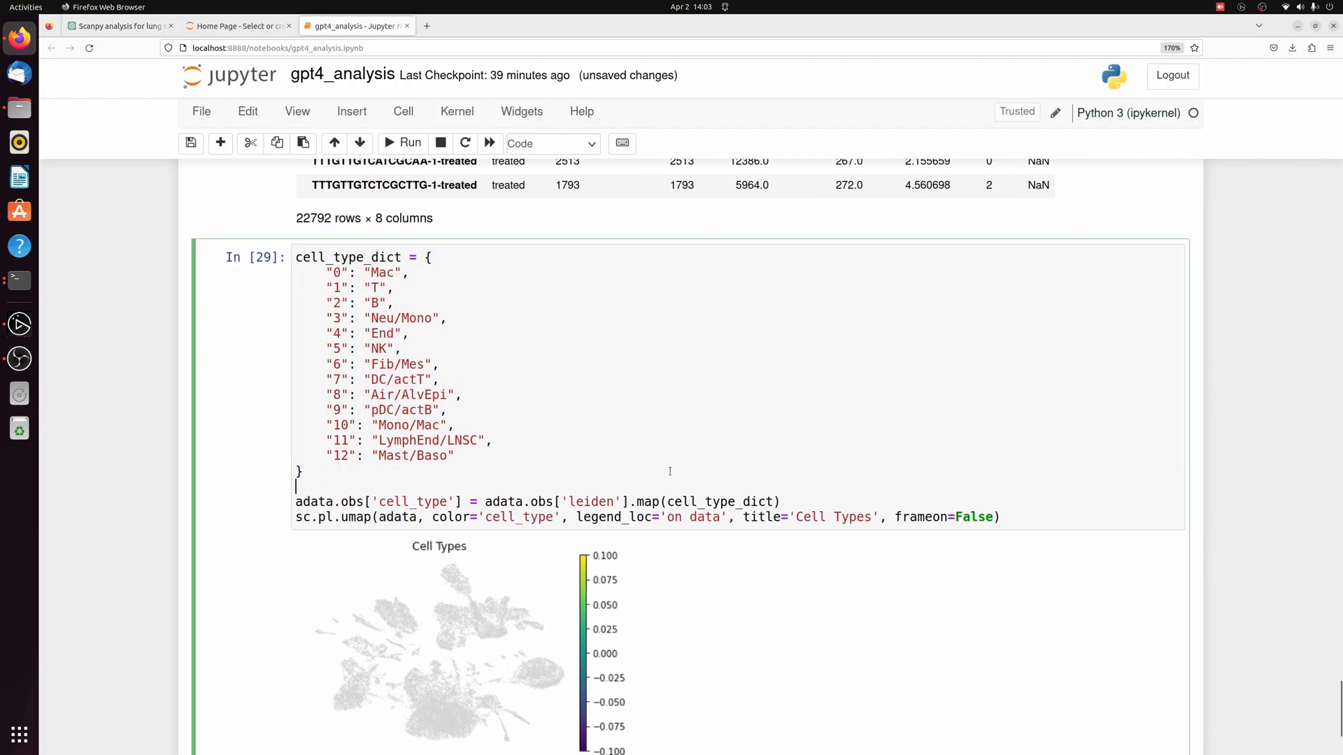
# - Rerun the mapping with quoted cluster keys so the UMAP shows all 13 labelled cell types
pyautogui.click(401, 142)
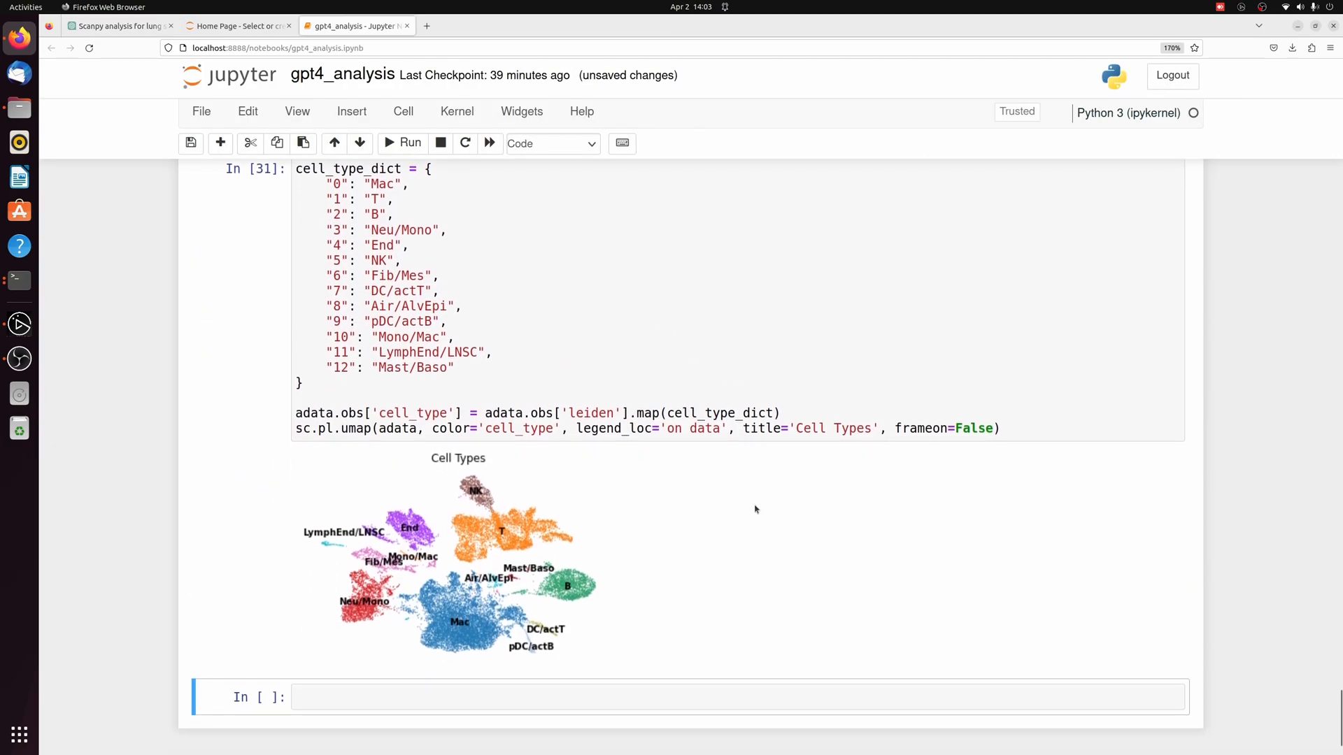
pyautogui.scroll(-3)
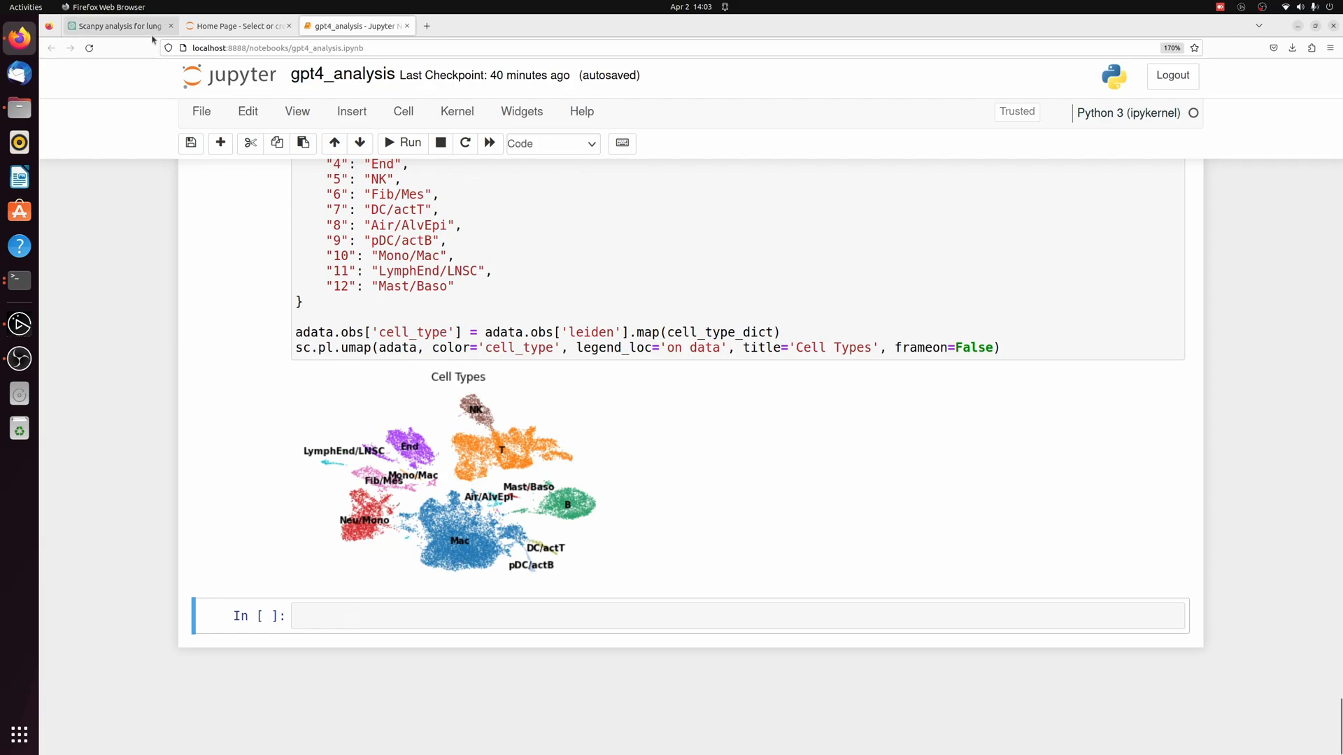
pyautogui.click(121, 25)
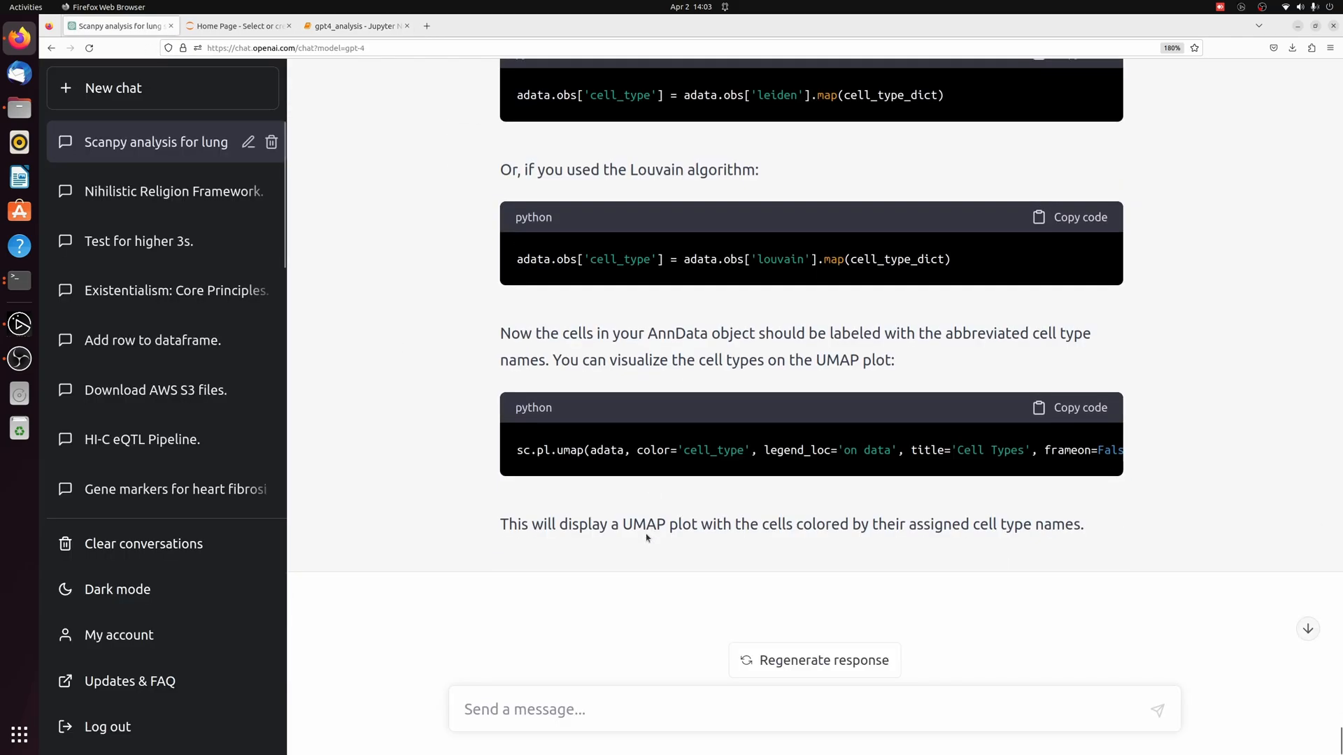
# - Ask ChatGPT whether the cell types can be double-checked with canonical markers
pyautogui.write('Great, Now is it possible to double check the cell types using canonical known markers and whether')
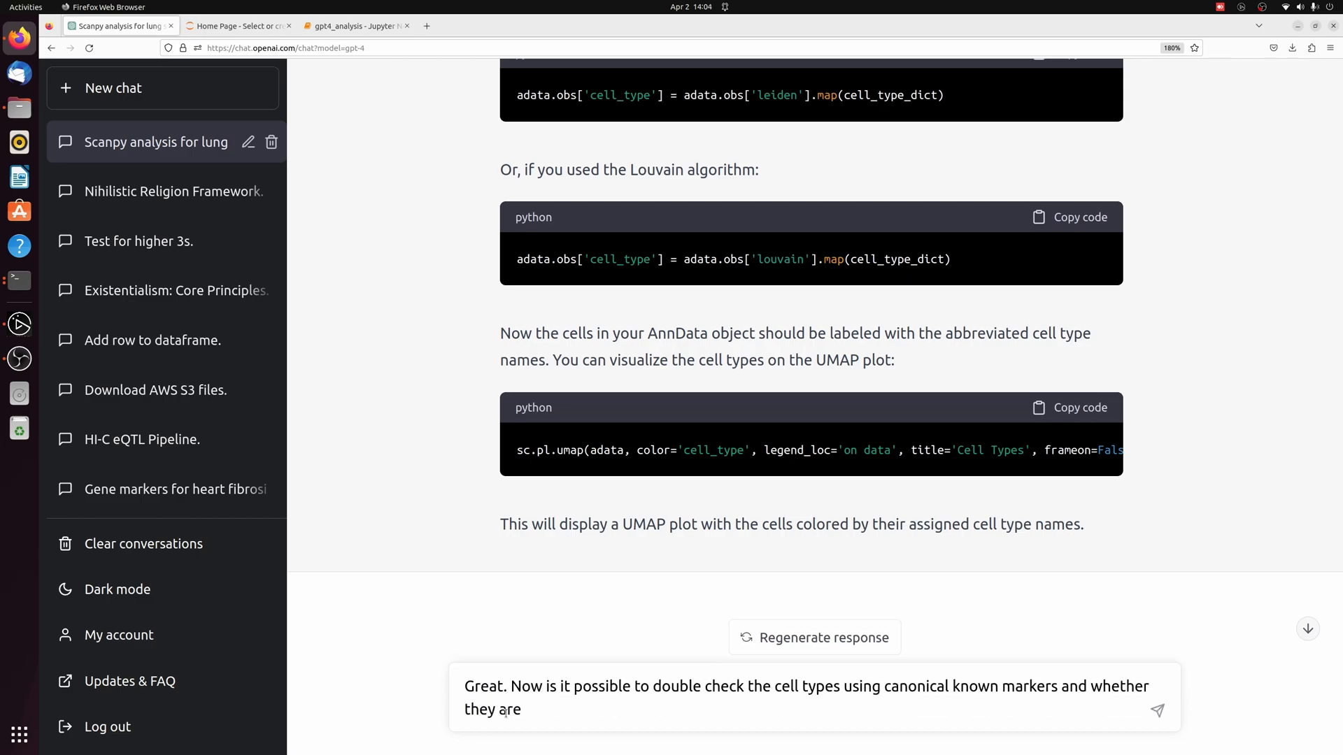
pyautogui.write('more abundant in the respective cell populations?')
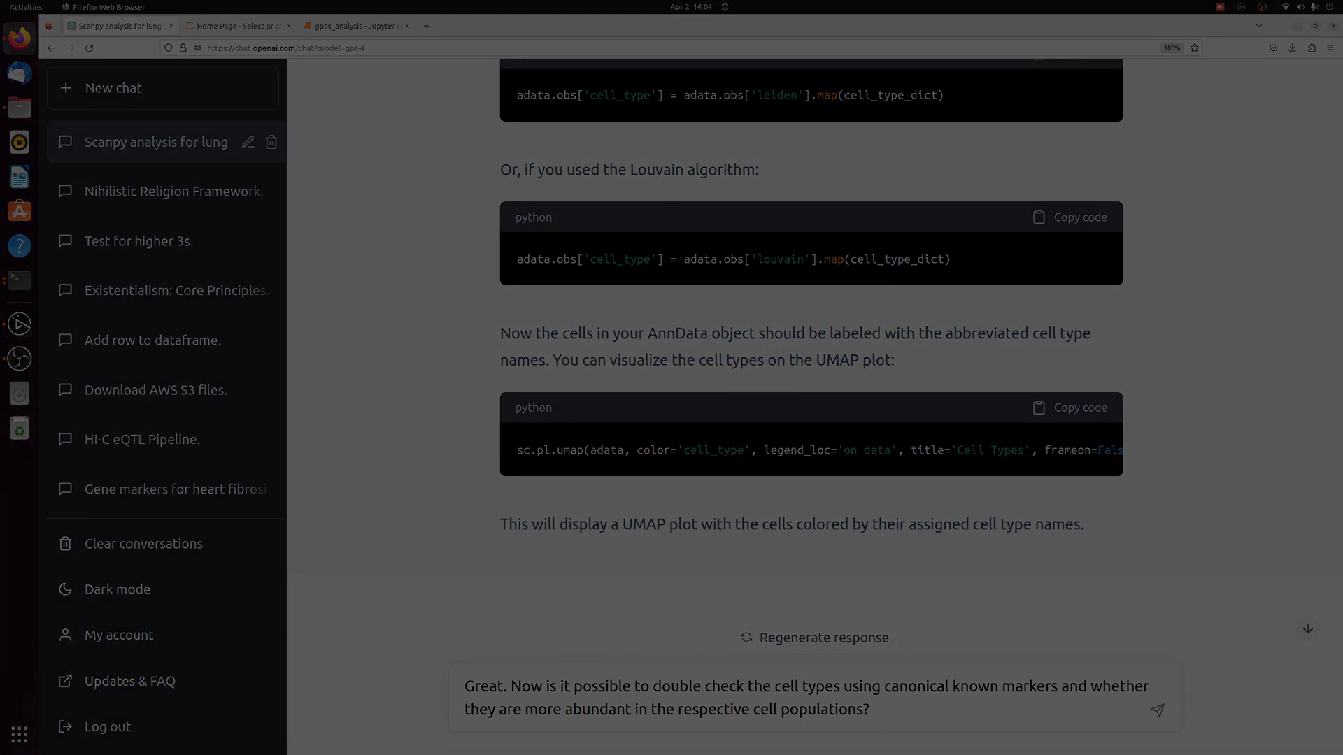
pyautogui.click(1157, 709)
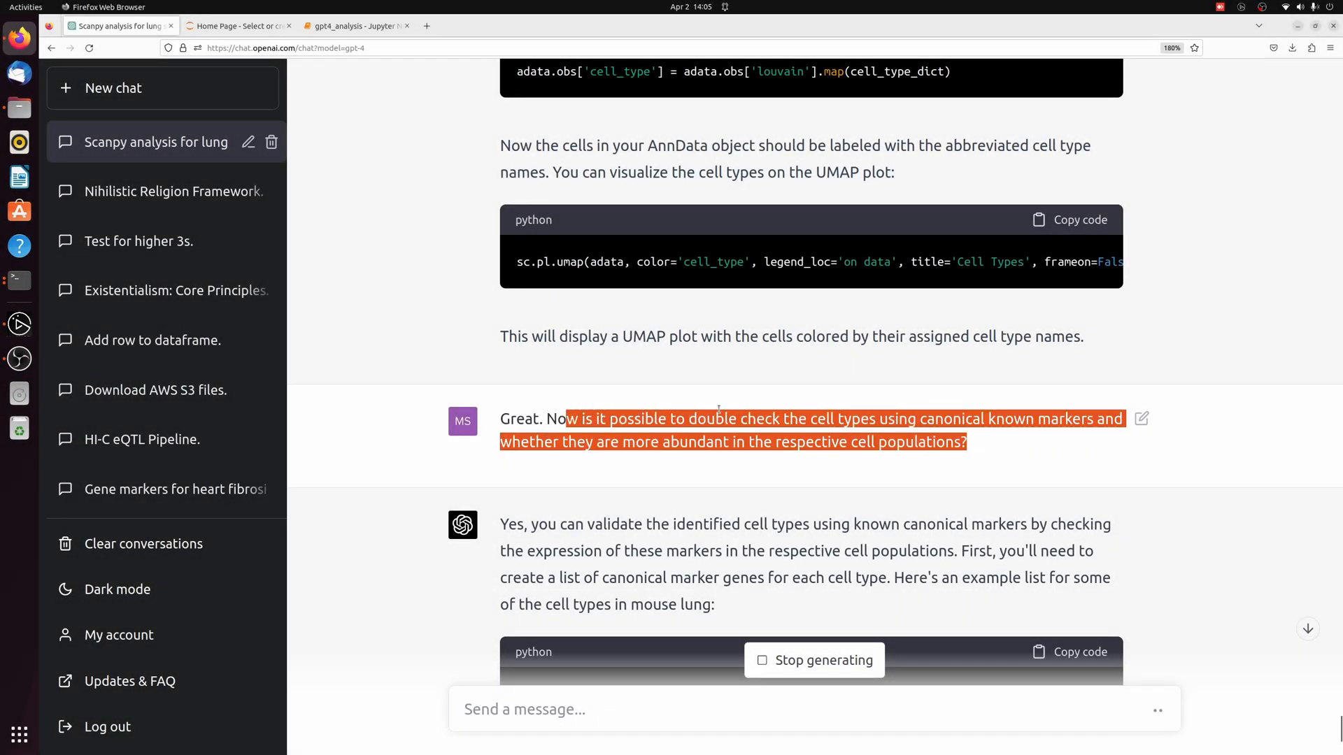
# - Copy the suggested marker_genes dictionary from the reply and return to the analysis notebook
pyautogui.click(935, 461)
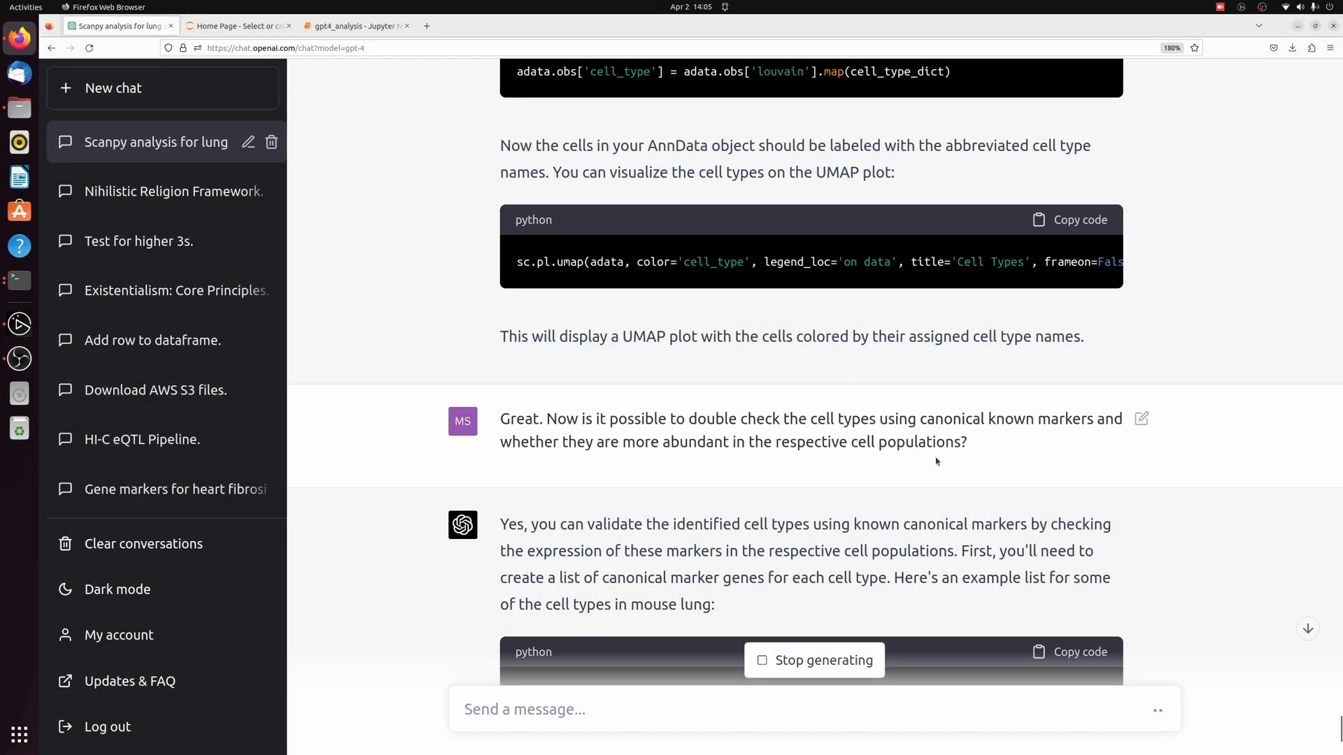
pyautogui.scroll(-3)
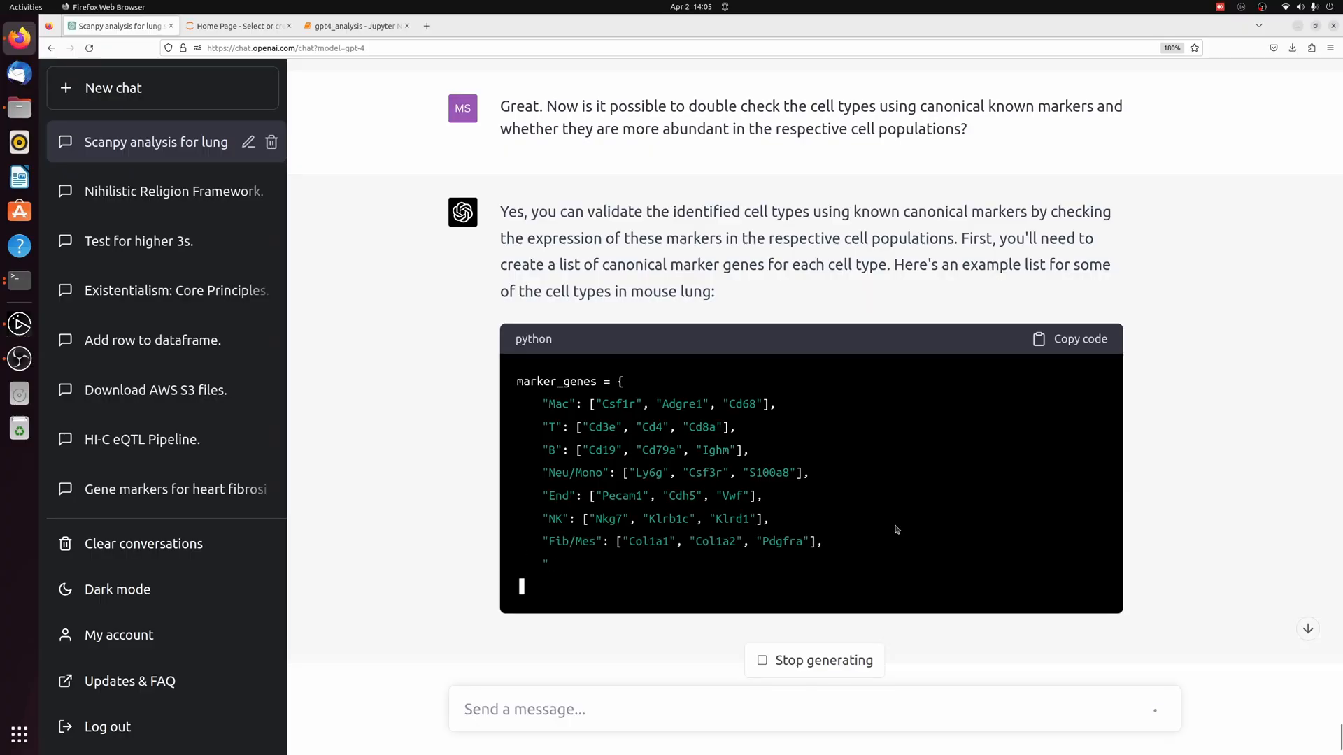
pyautogui.scroll(-3)
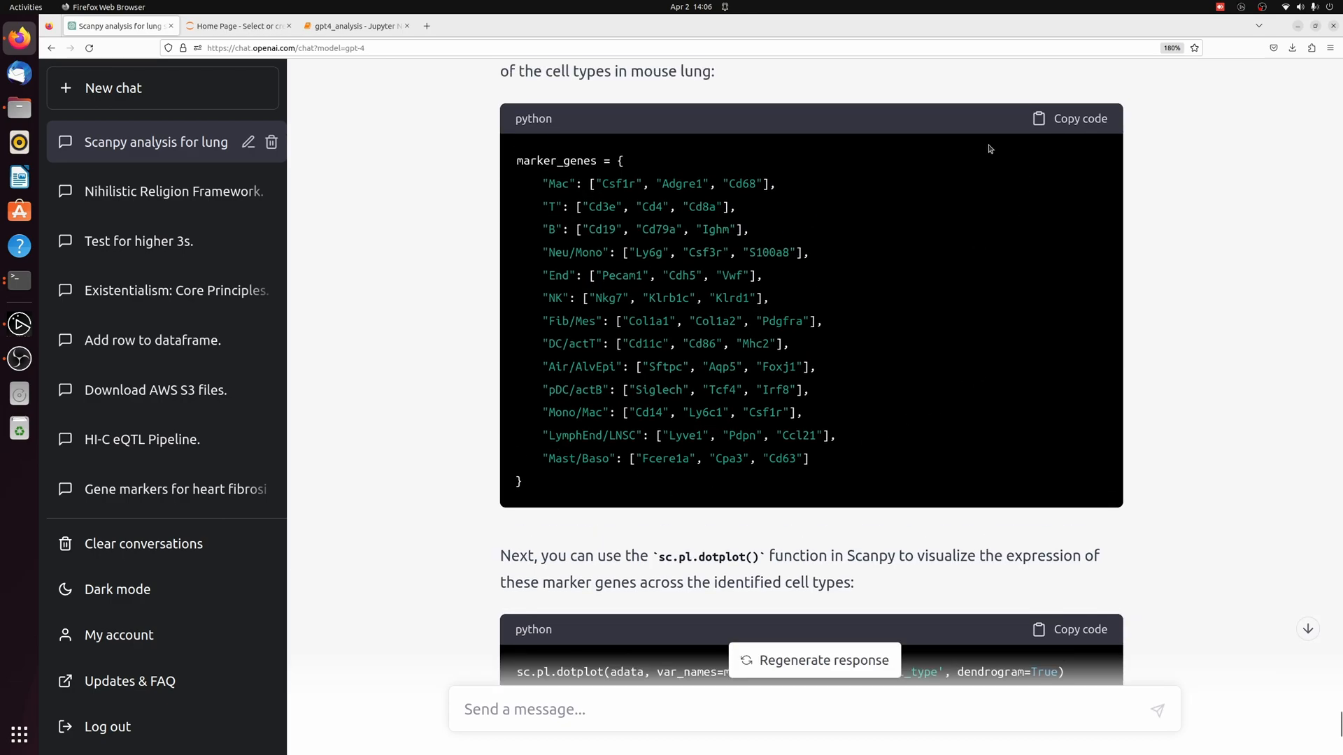
pyautogui.click(1077, 118)
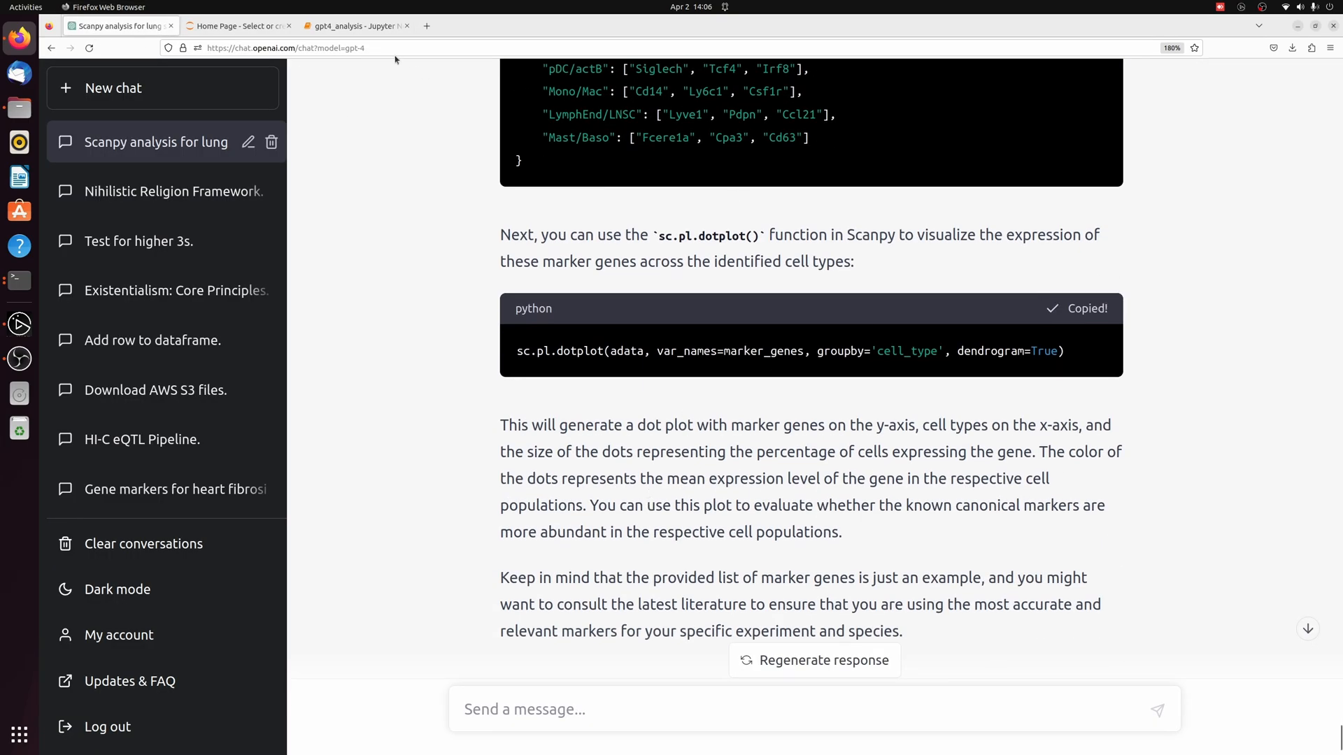
pyautogui.click(353, 25)
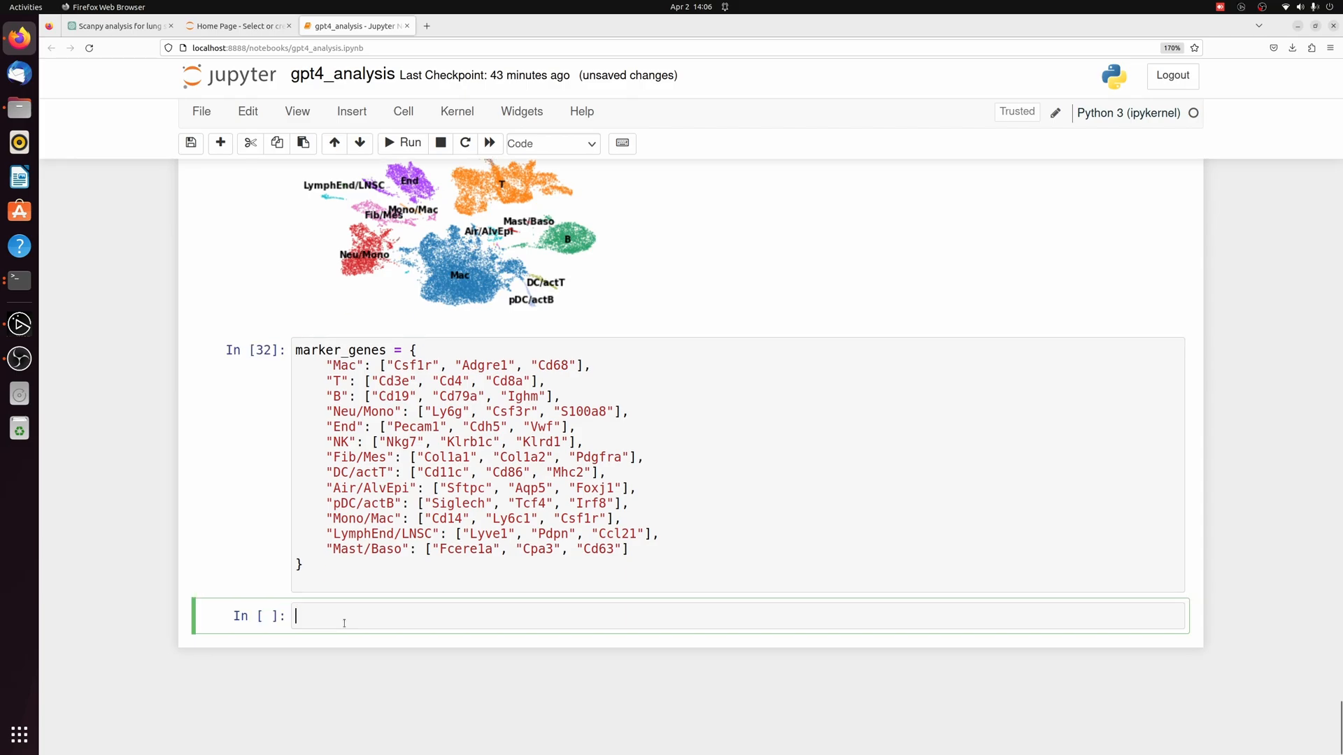
# - Run sc.pl.dotplot grouped by cell_type with dendrogram; review the KeyError for Ccl21, Cd11c, Fcer1a, Mhc2
pyautogui.write("sc.pl.dotplot(adata, var_names=marker_genes, groupby='cell_type', dendrogram=True)")
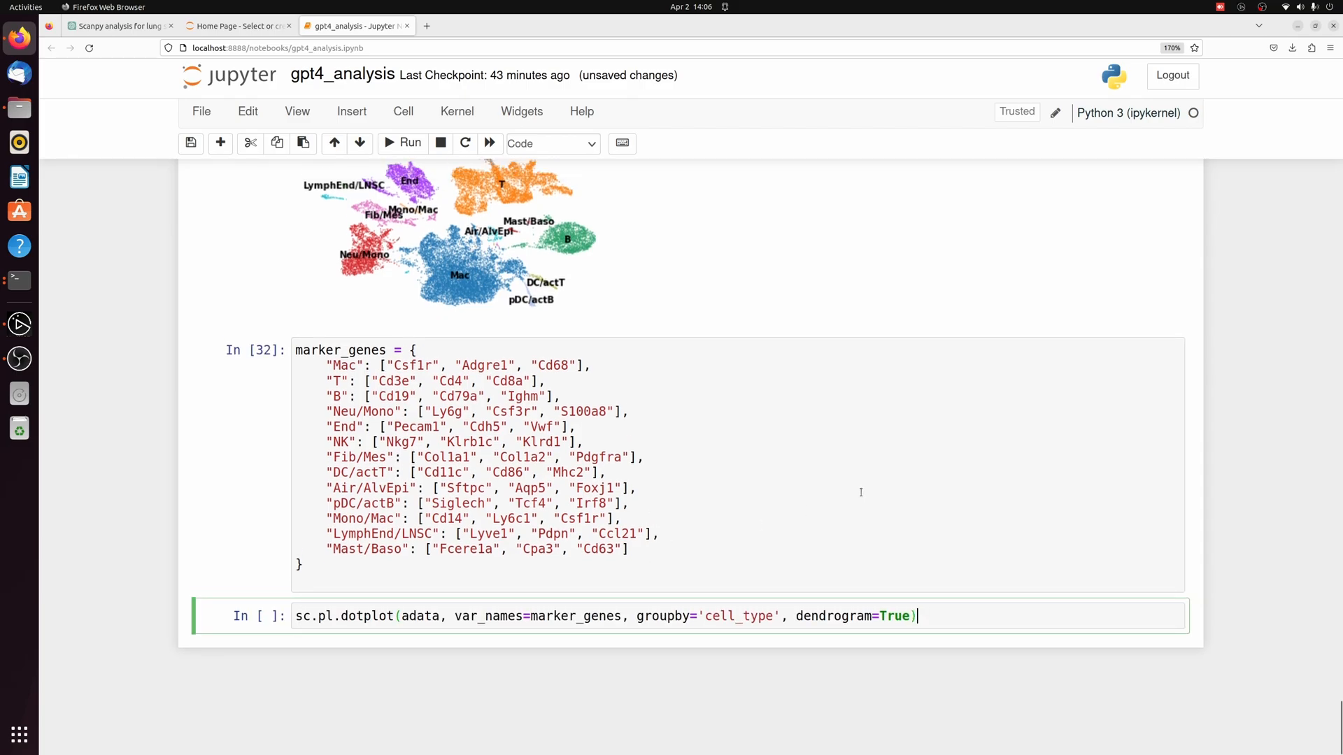
pyautogui.click(403, 143)
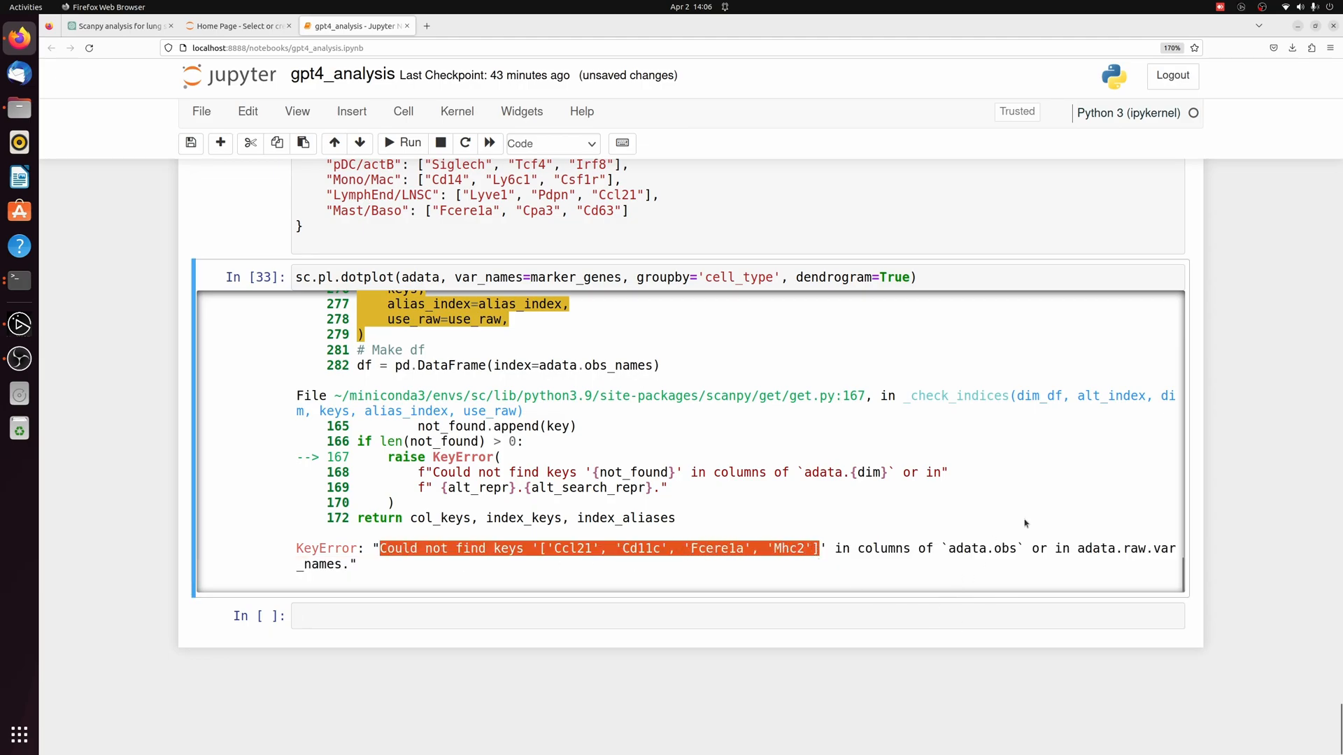
pyautogui.moveTo(574, 563)
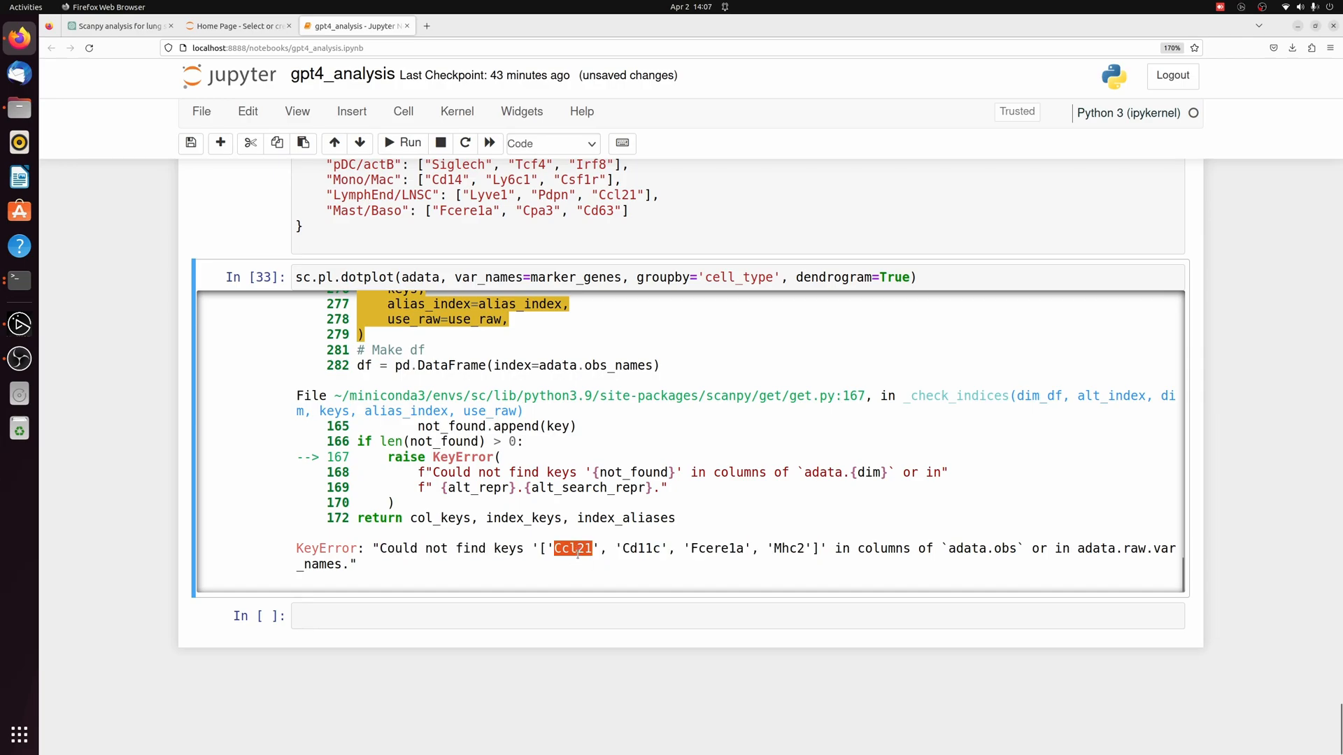
pyautogui.scroll(3)
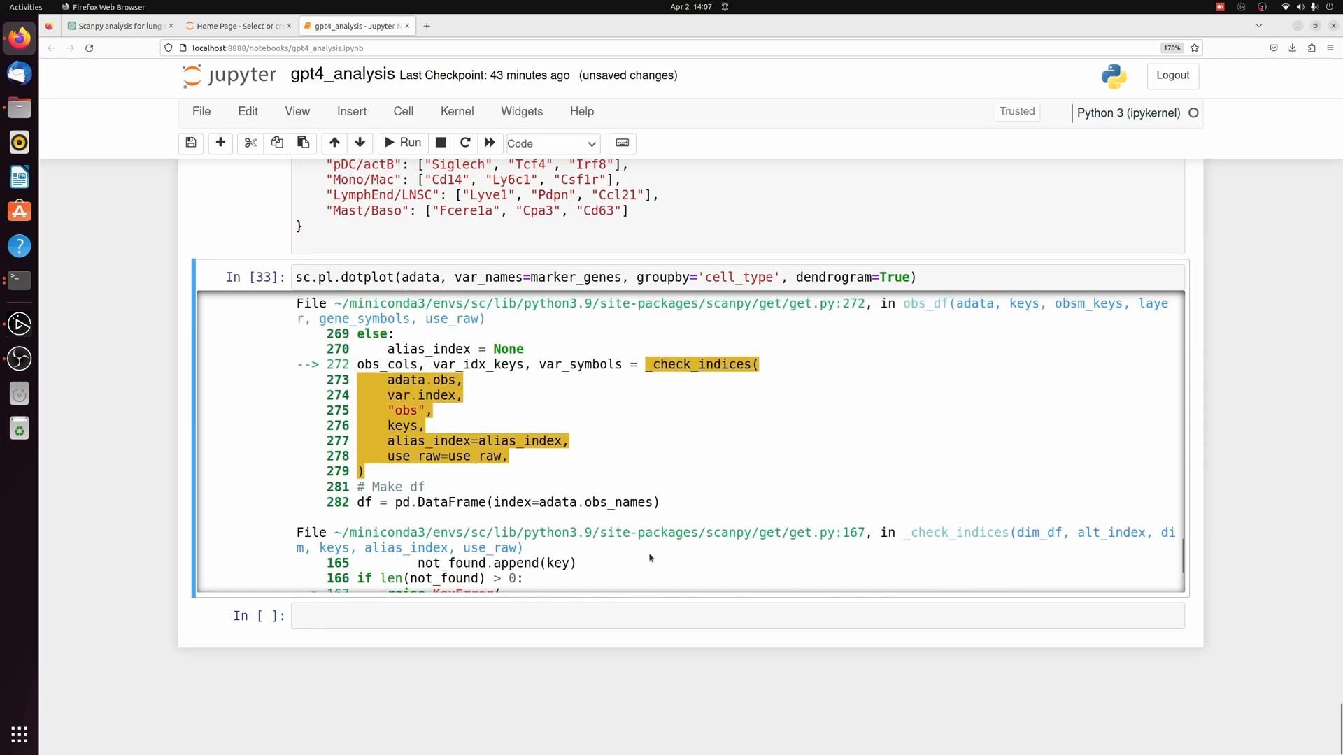
pyautogui.scroll(-3)
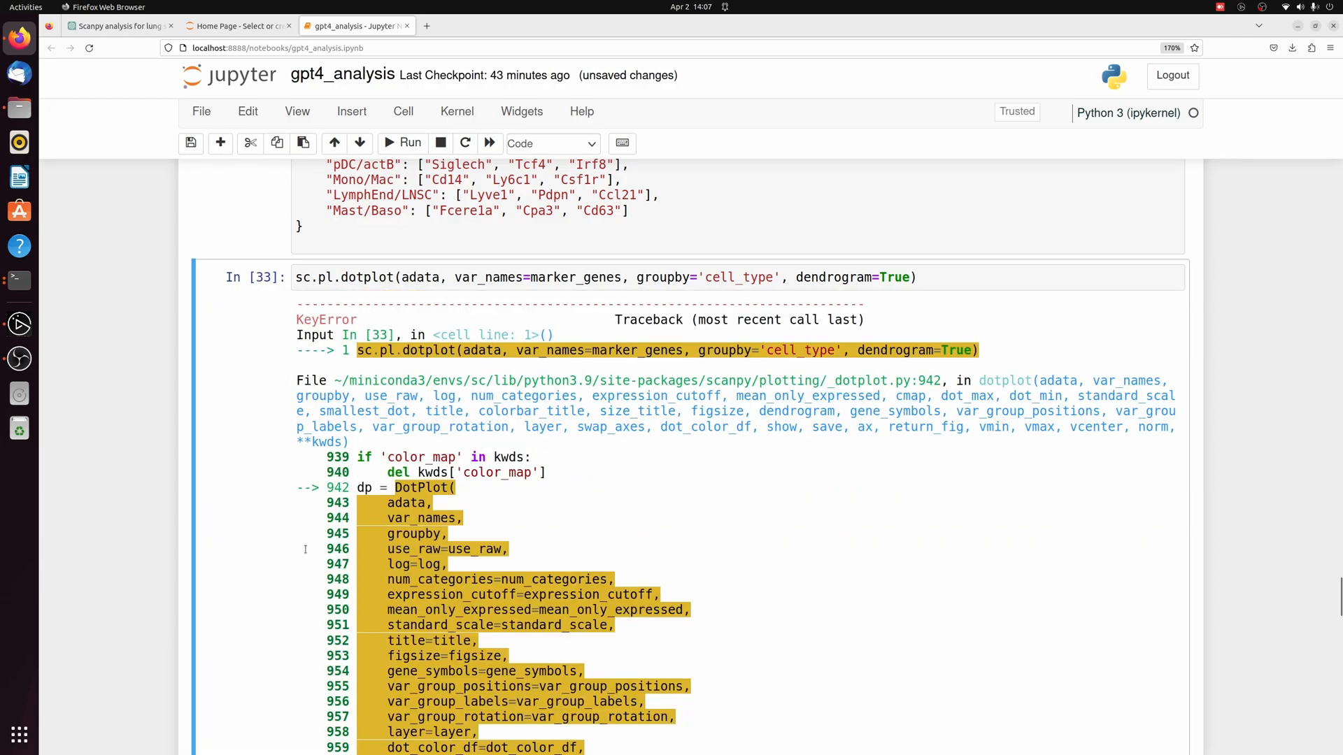
pyautogui.scroll(-3)
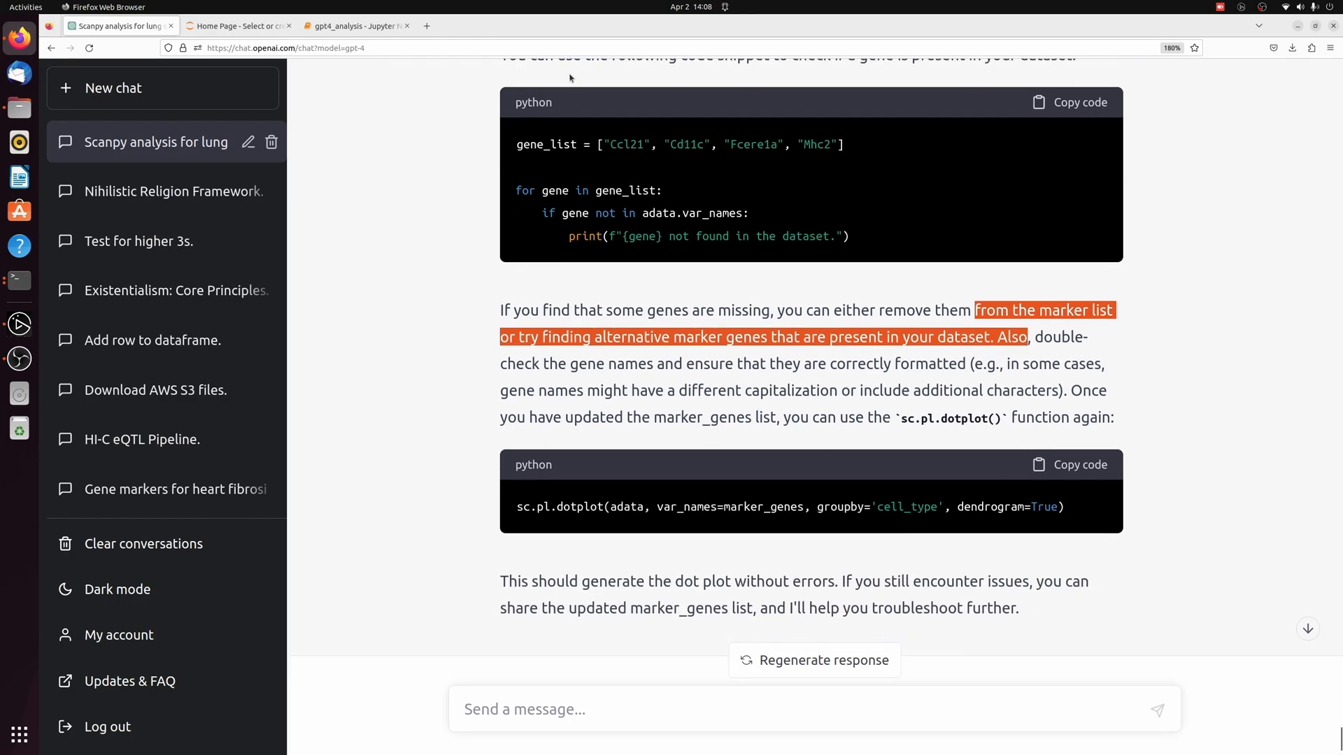
pyautogui.moveTo(380, 81)
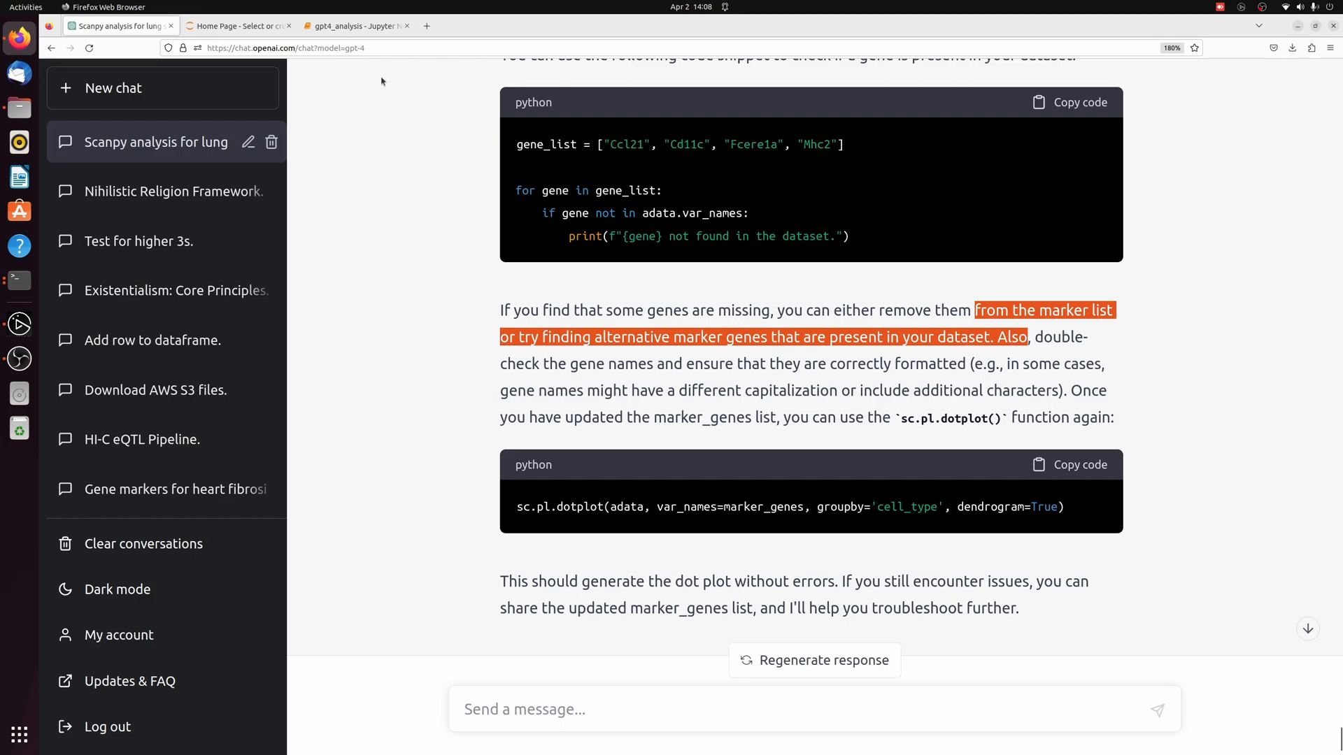
# - Return to the gpt4_analysis notebook after reading the missing-genes advice
pyautogui.click(354, 25)
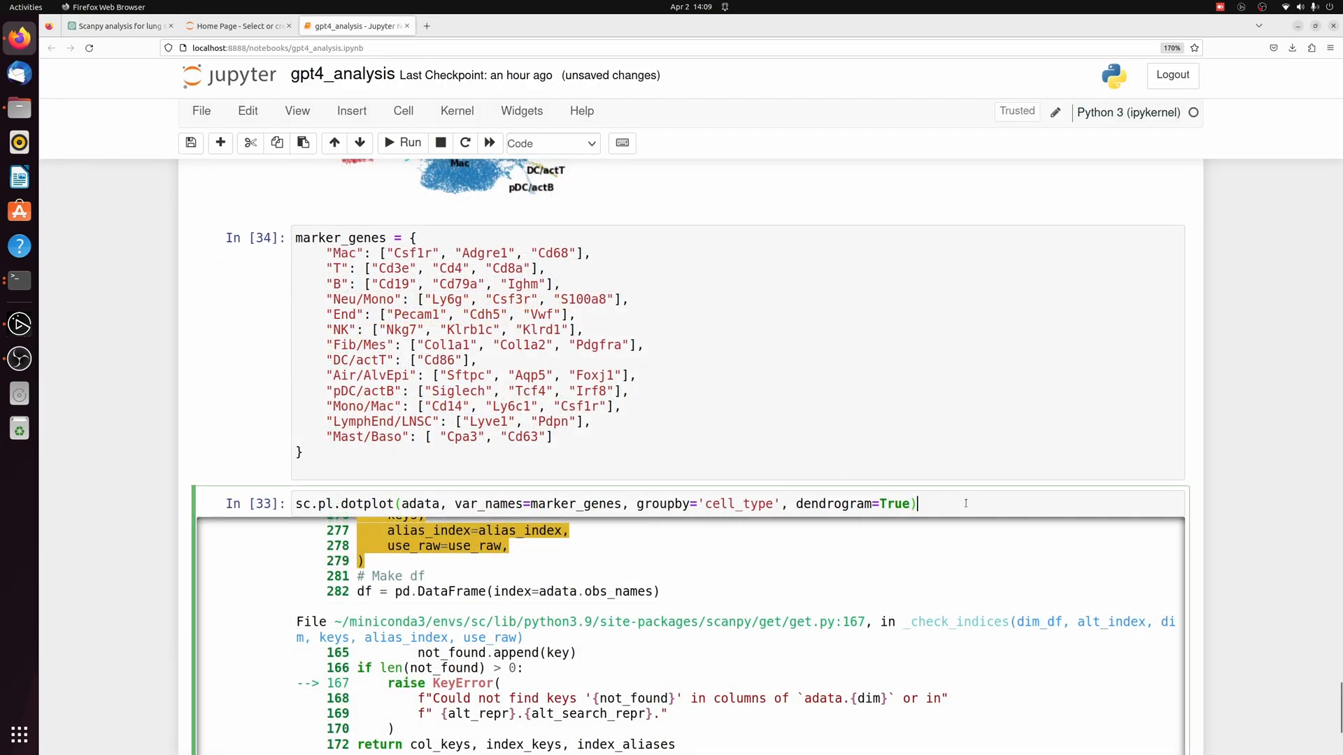
# - Rerun the dotplot cell to get the canonical-marker dot plot across the 13 cell types
pyautogui.click(410, 142)
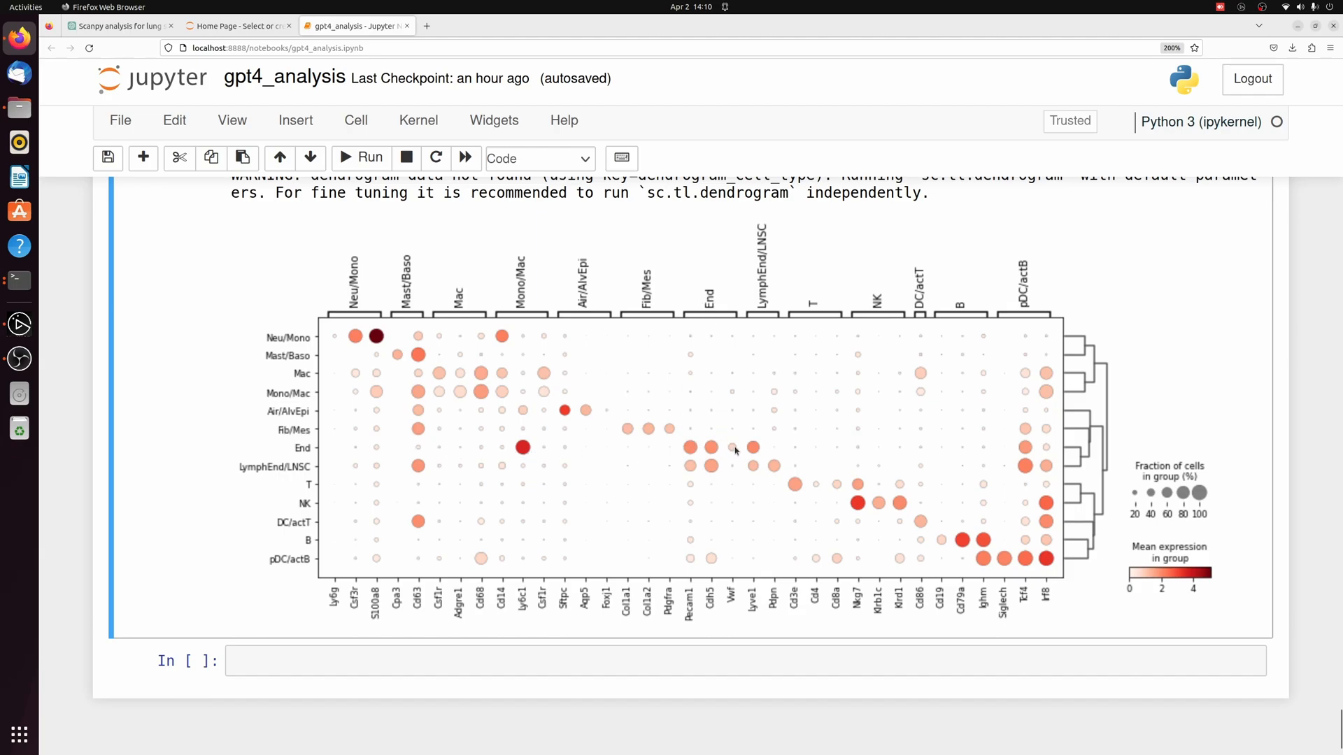
pyautogui.moveTo(694, 453)
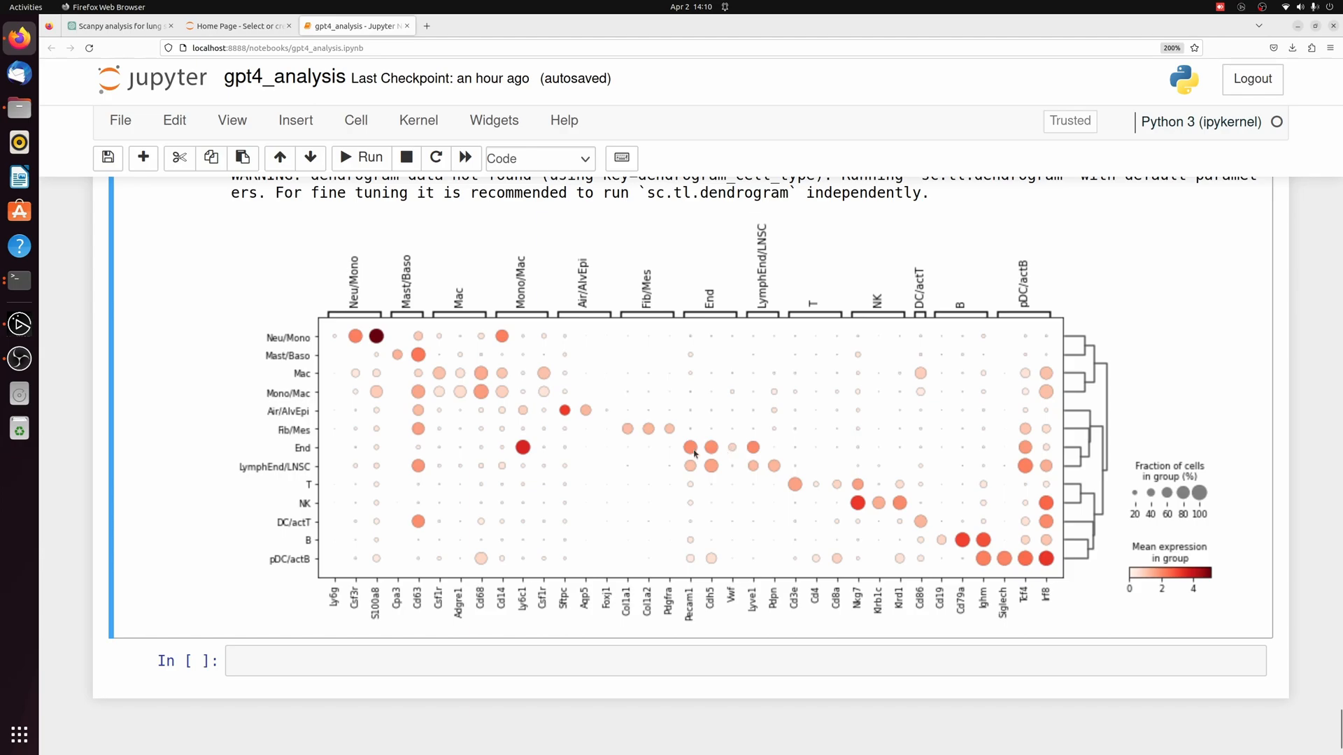
pyautogui.moveTo(732, 370)
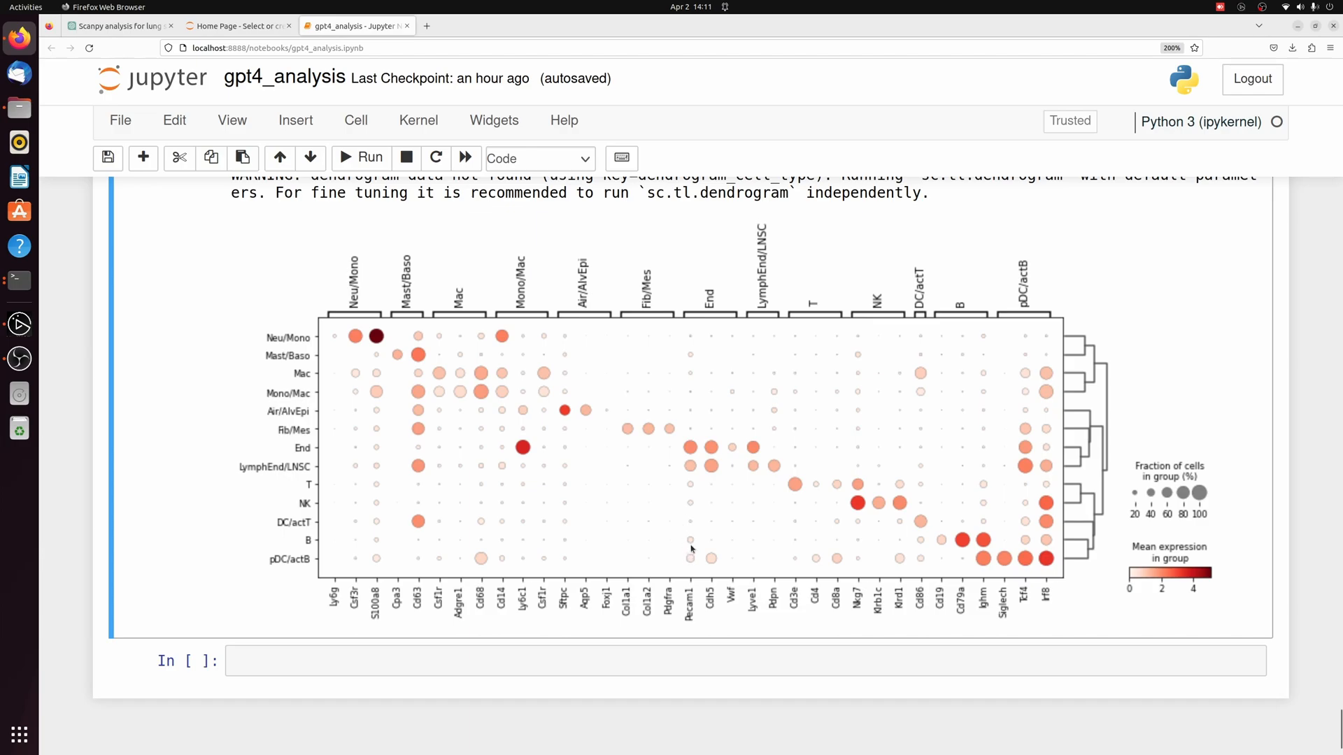
pyautogui.moveTo(321, 486)
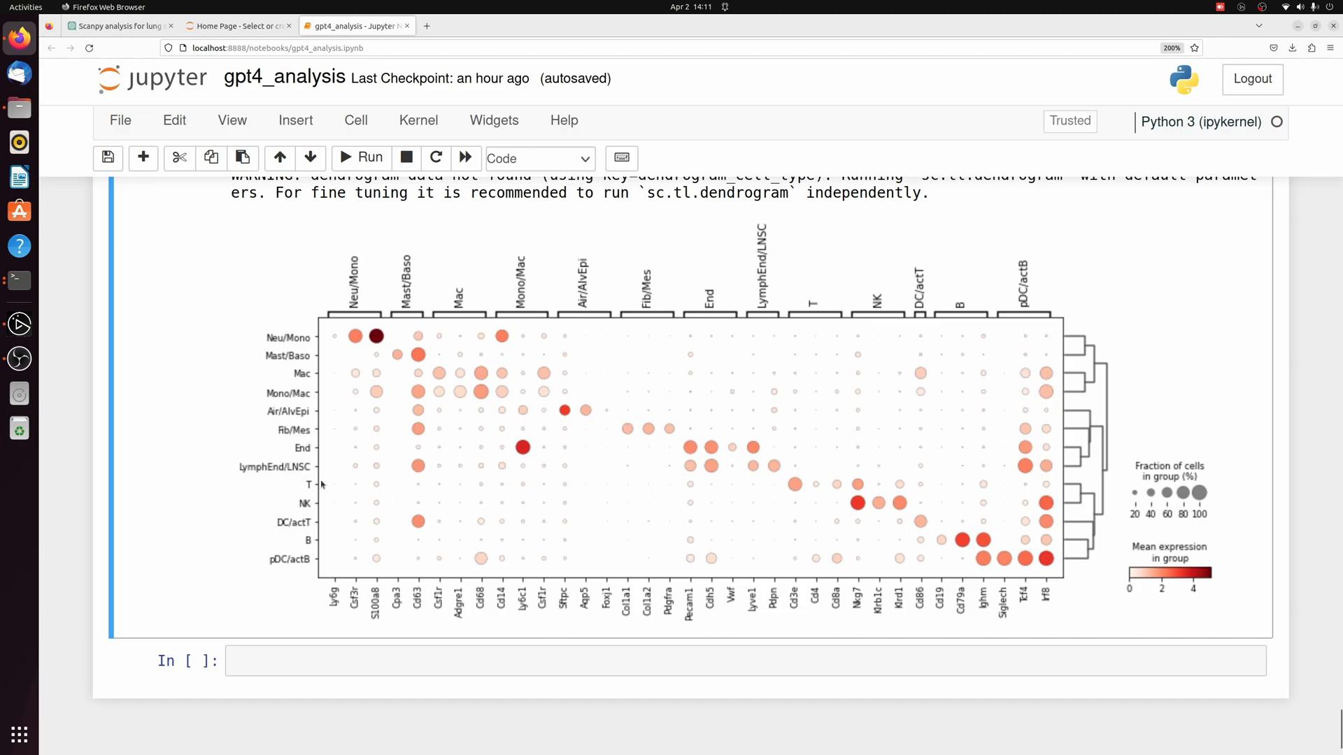
pyautogui.moveTo(626, 438)
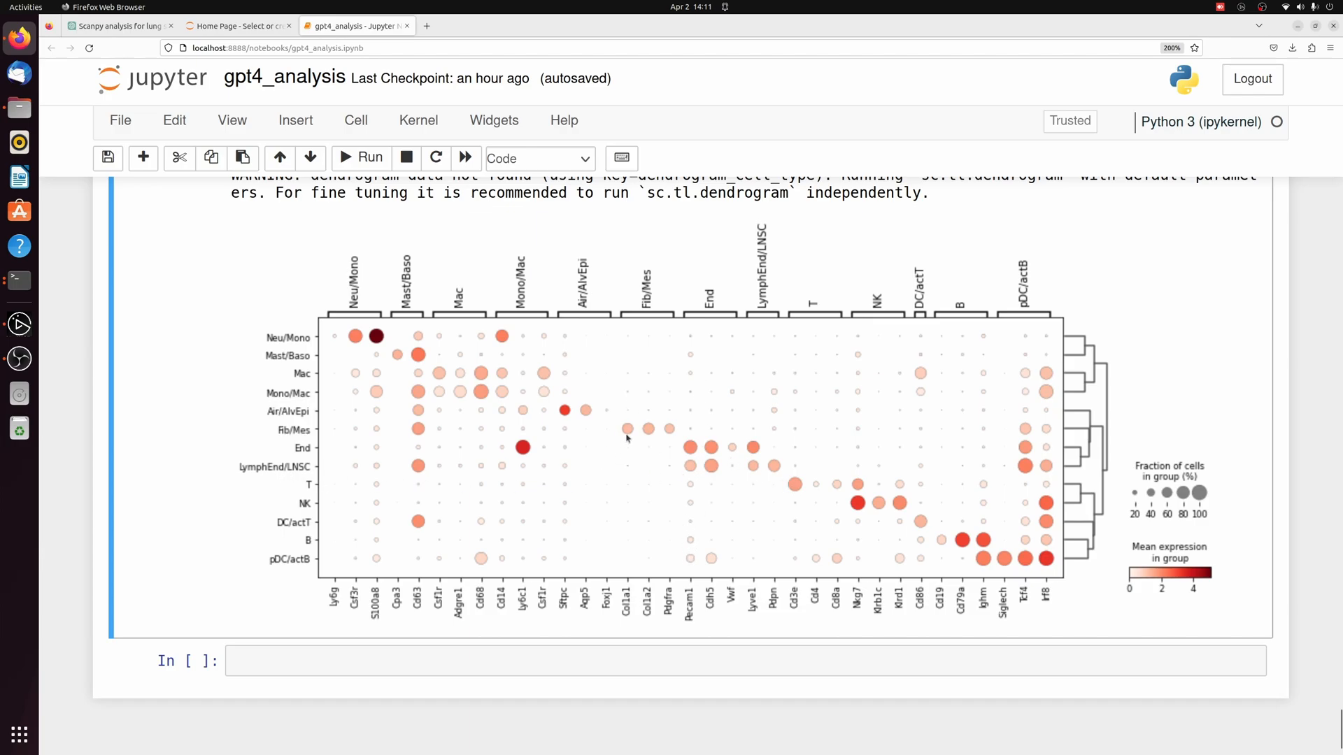
pyautogui.moveTo(657, 428)
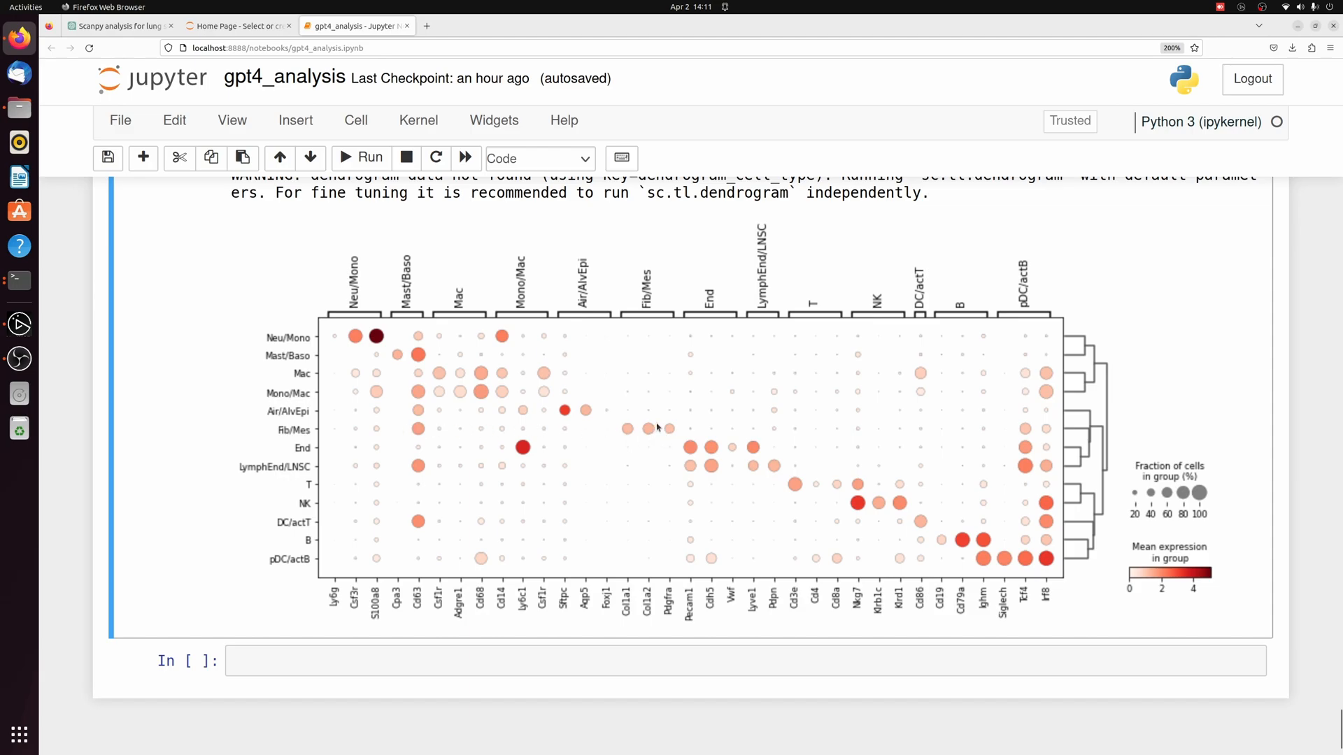
pyautogui.moveTo(797, 503)
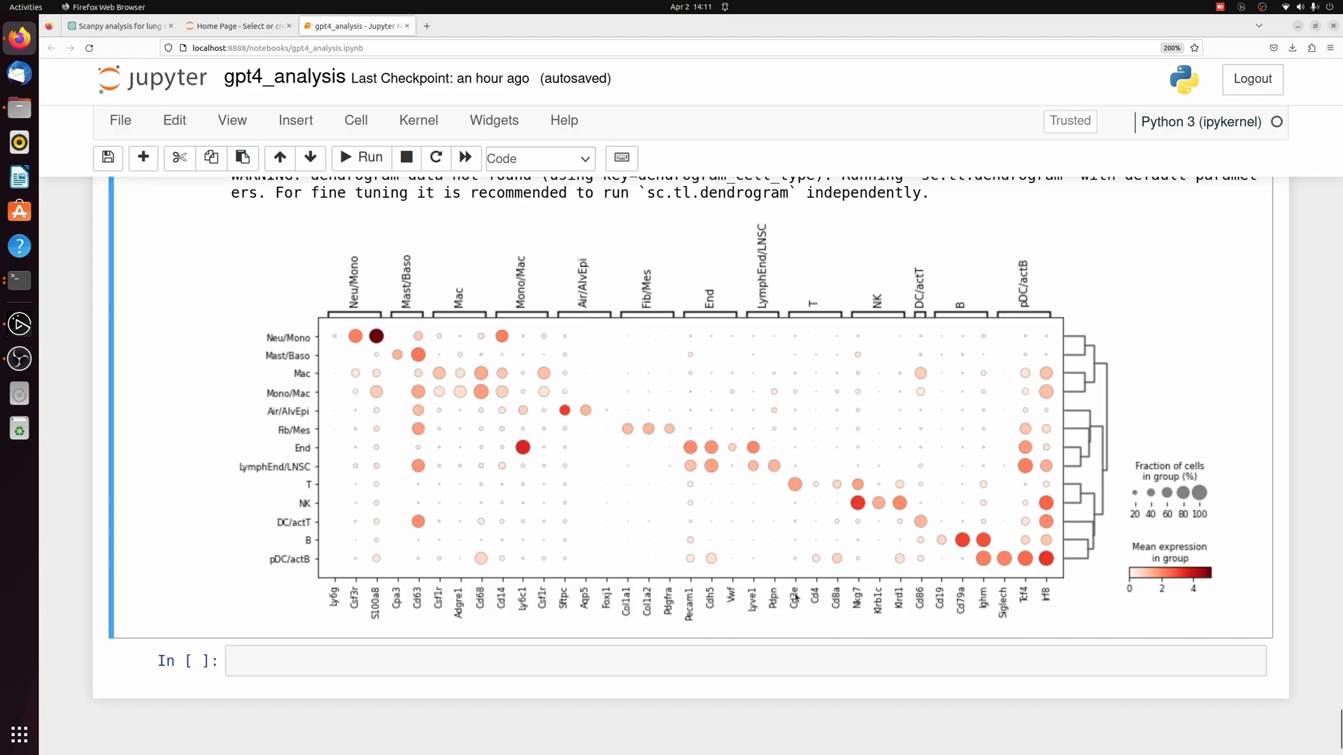
pyautogui.moveTo(350, 357)
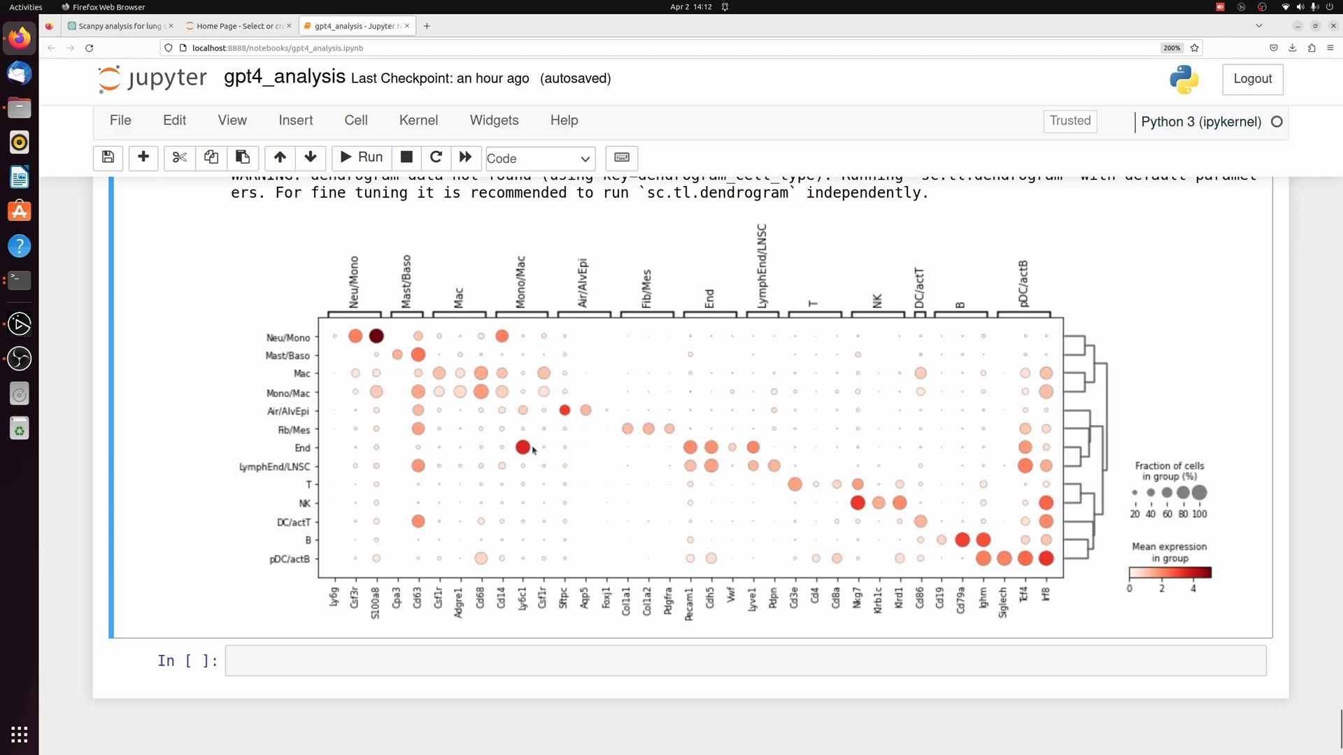
pyautogui.moveTo(604, 549)
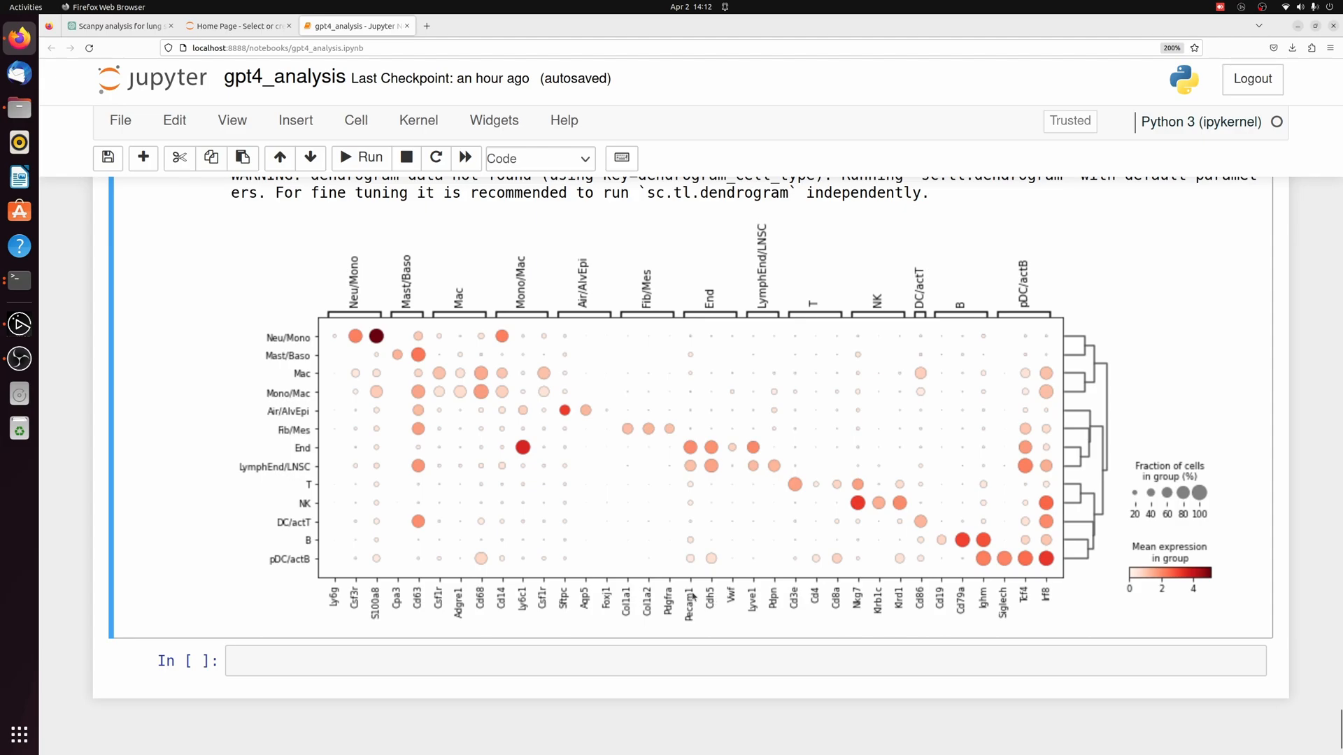
pyautogui.moveTo(701, 505)
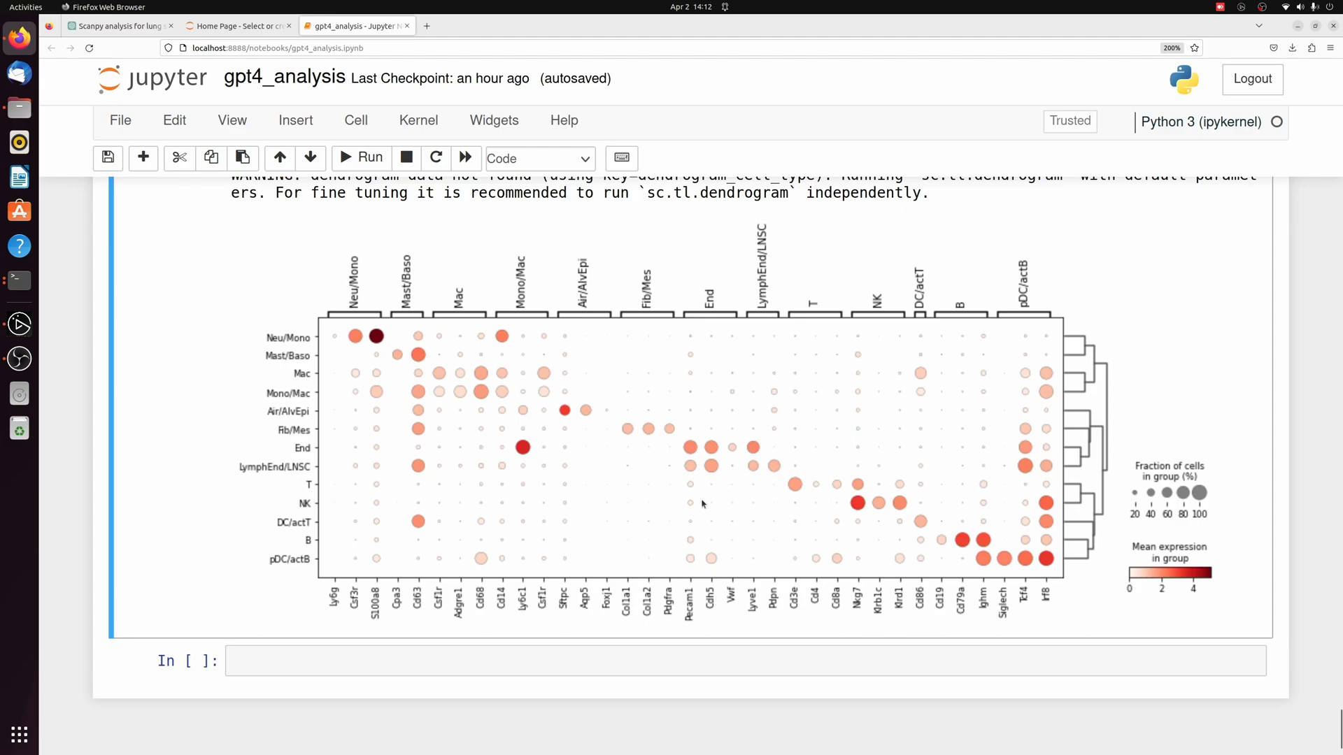
pyautogui.scroll(3)
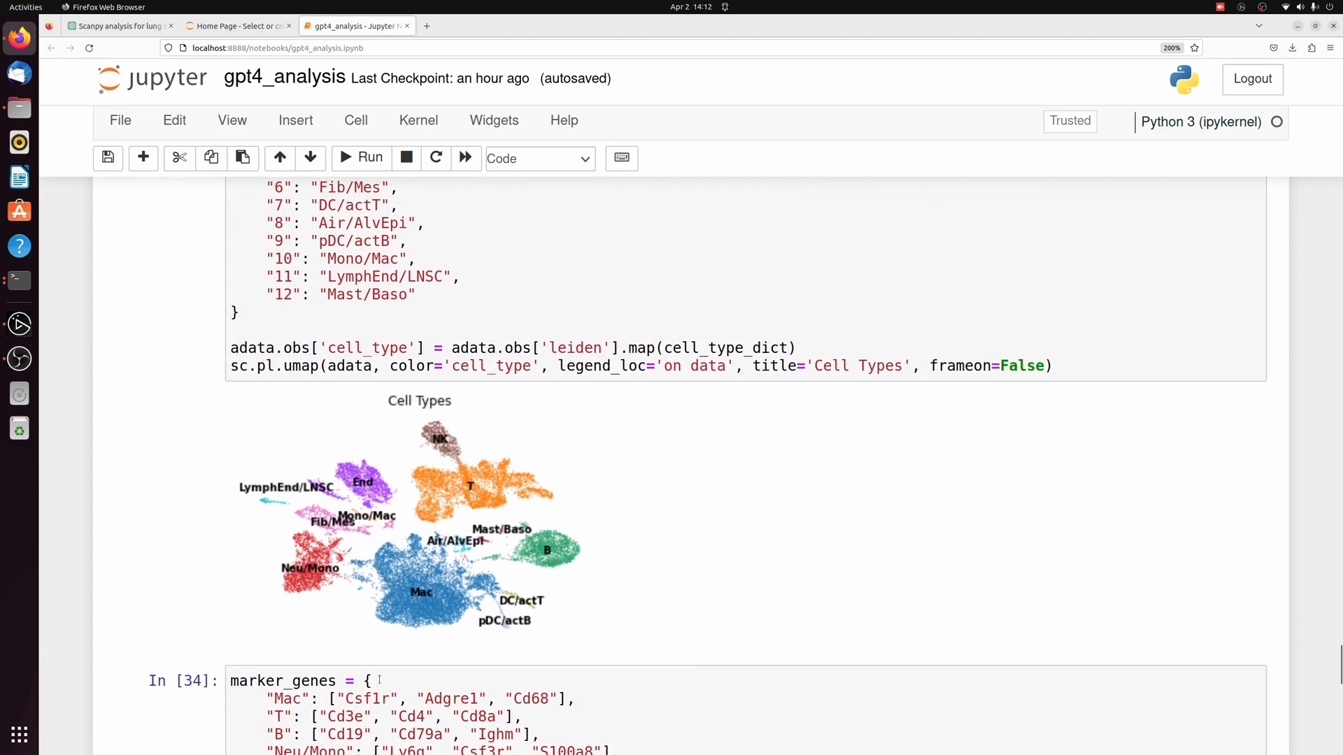
pyautogui.moveTo(569, 497)
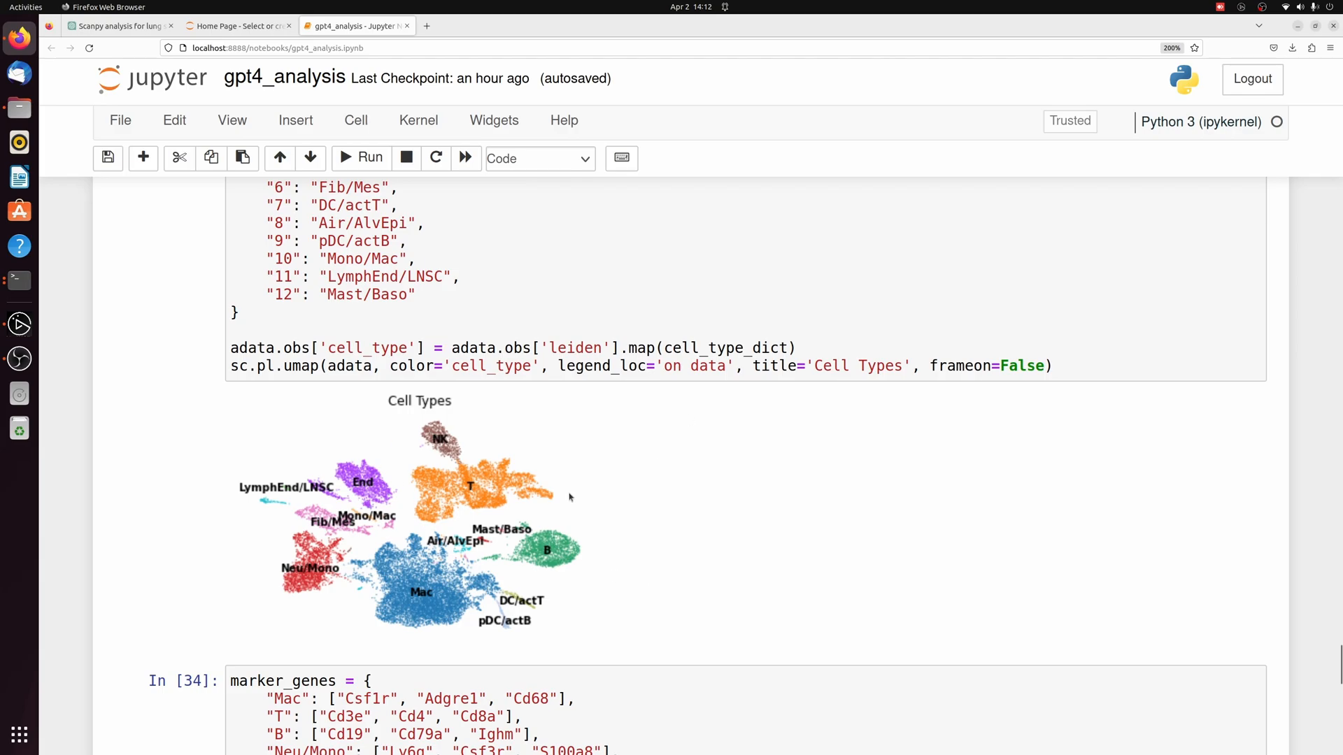
pyautogui.moveTo(570, 536)
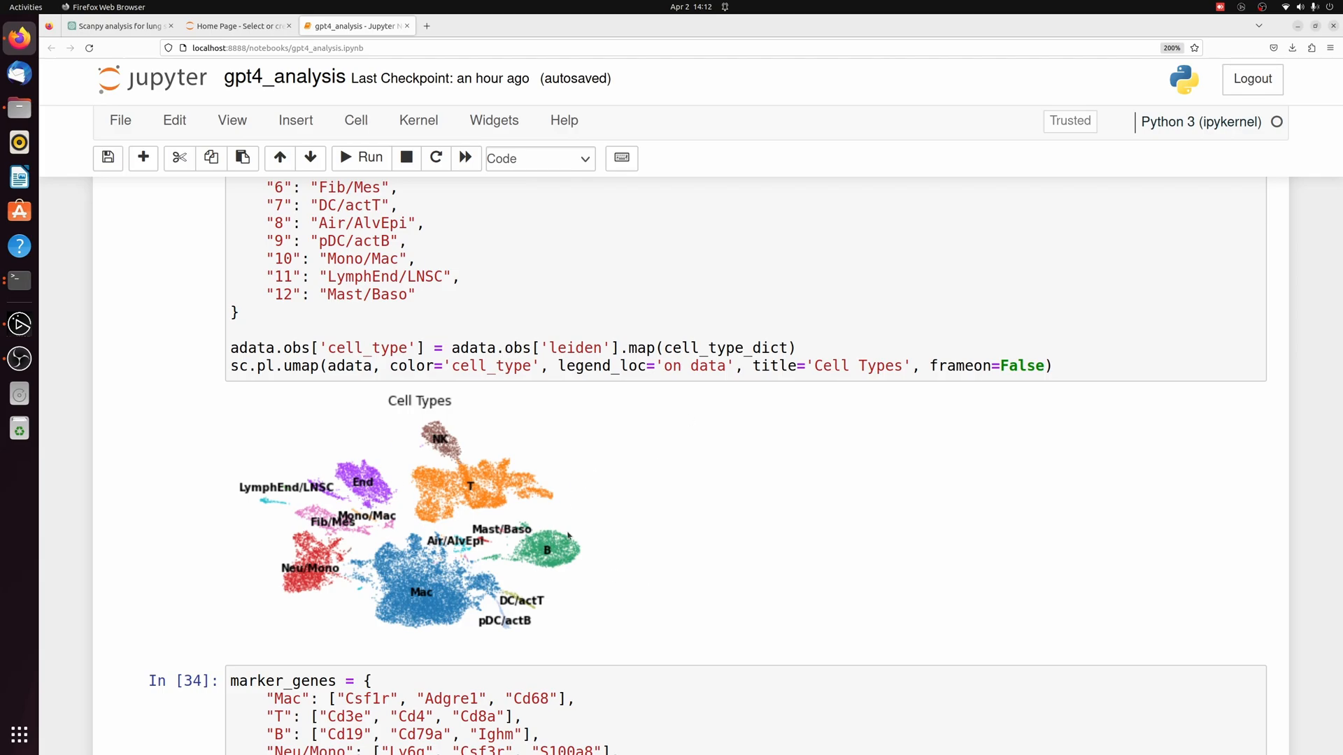
pyautogui.moveTo(560, 555)
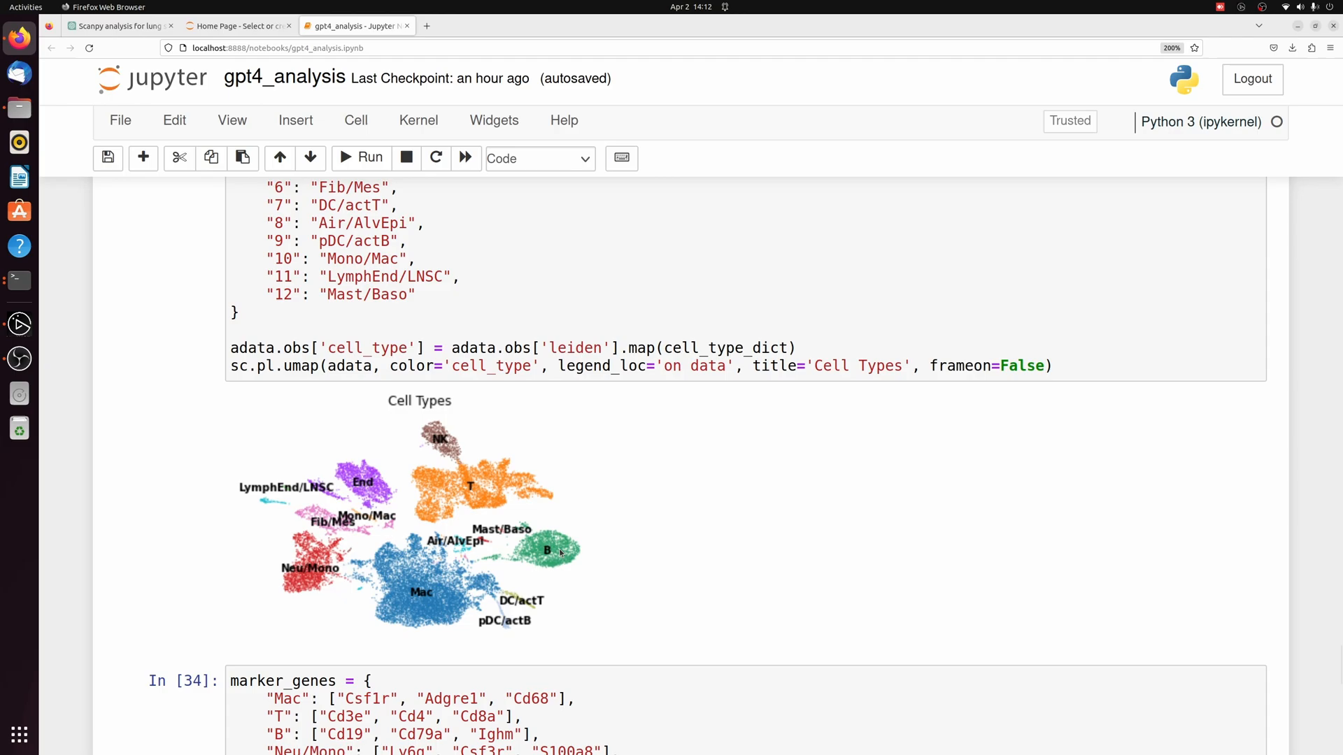
pyautogui.moveTo(542, 507)
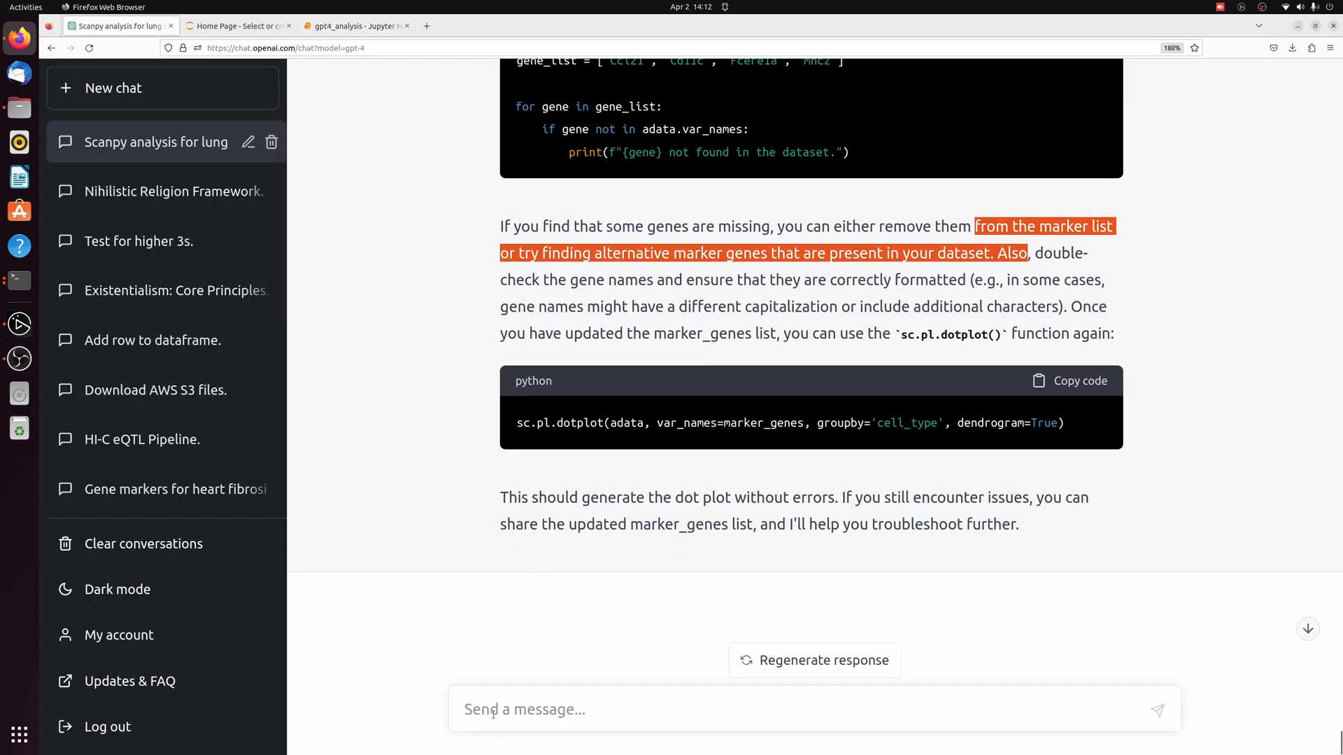
# - Ask ChatGPT to recommend additional analyses, checking the treated sample name lung2
pyautogui.write('Great. Can you recommend some additonal')
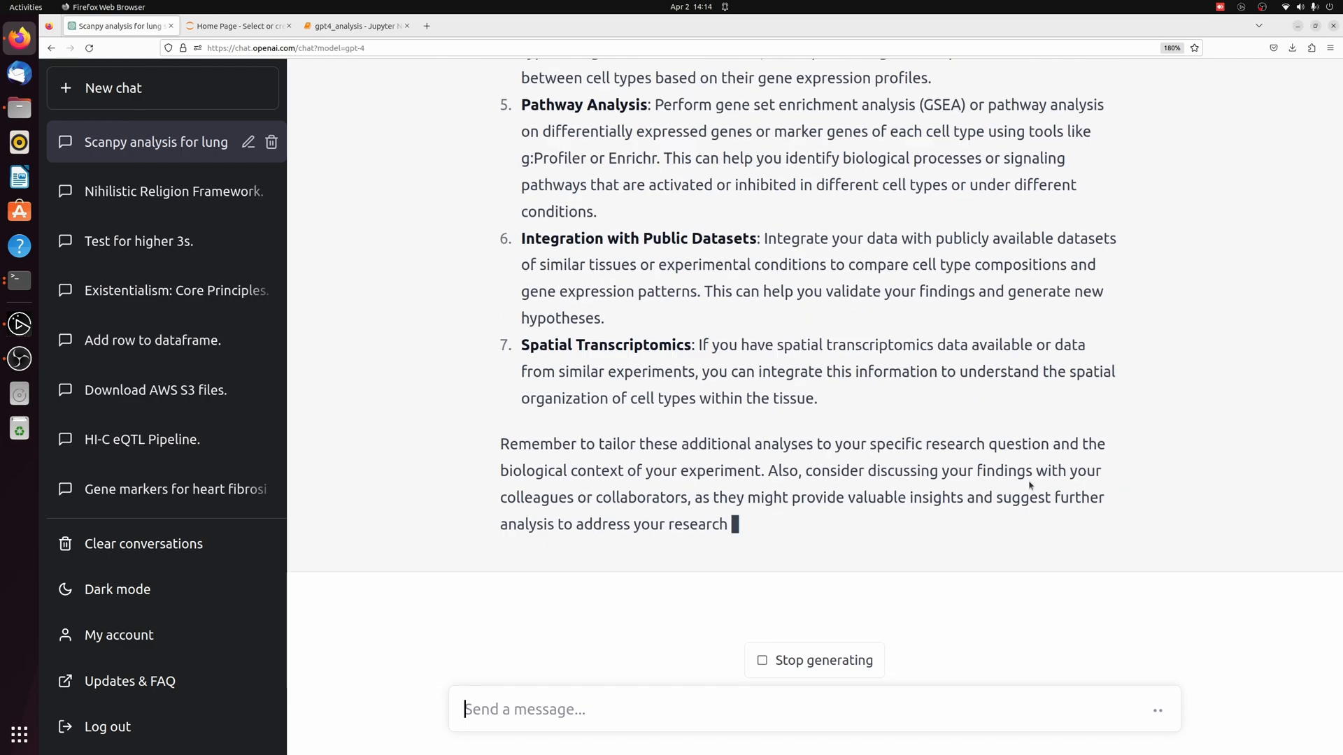
pyautogui.scroll(3)
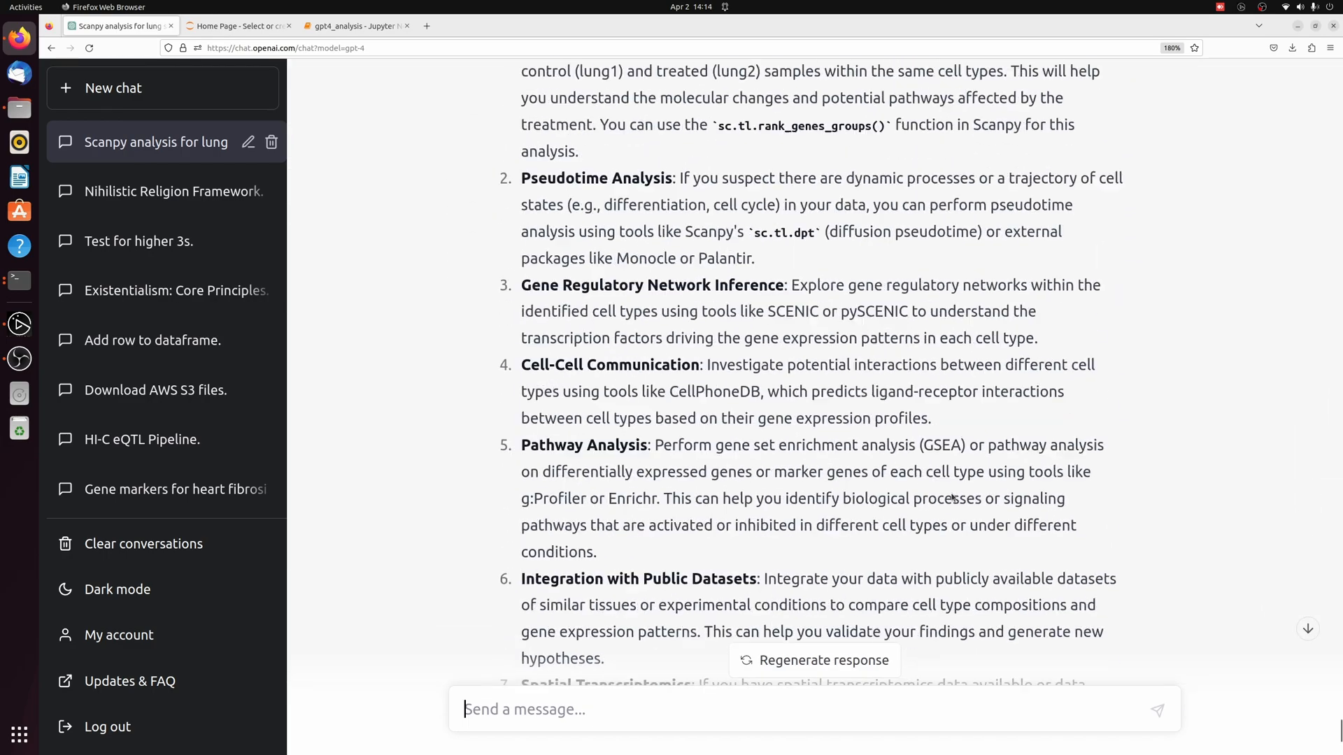
pyautogui.scroll(3)
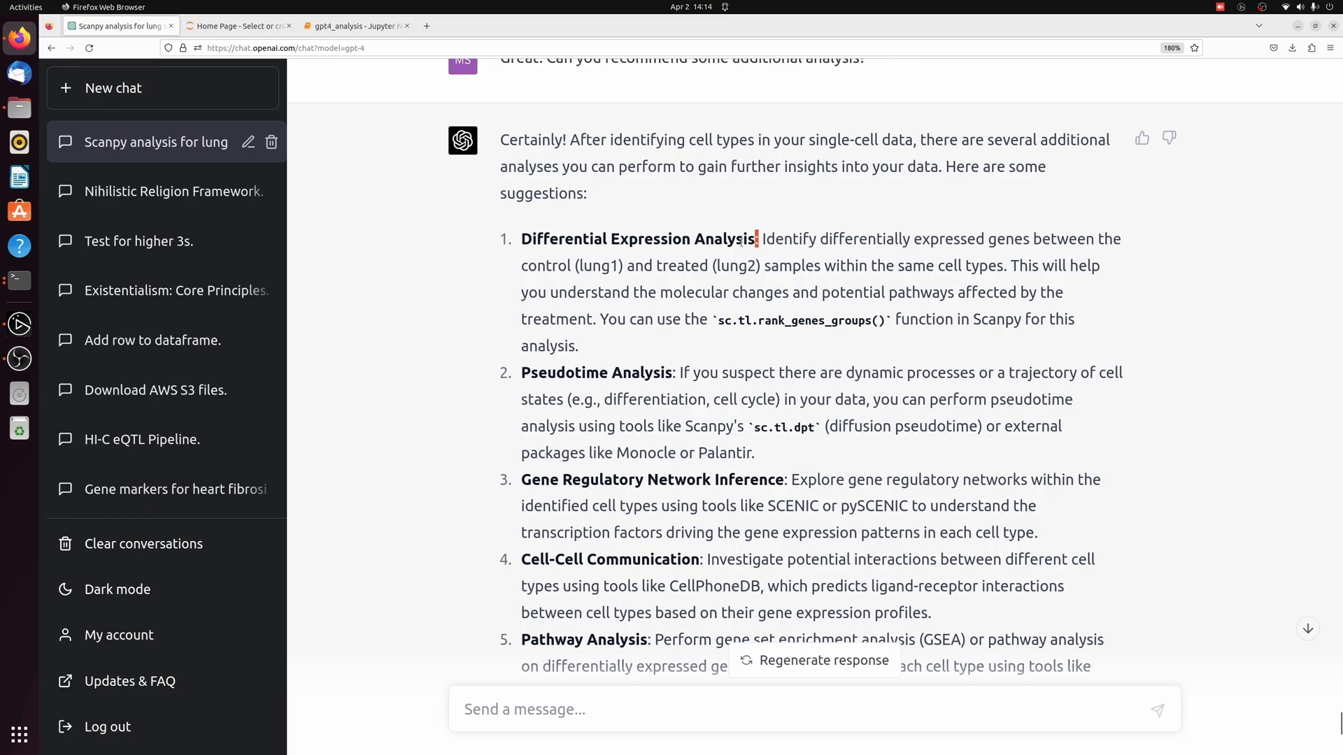
pyautogui.doubleClick(638, 239)
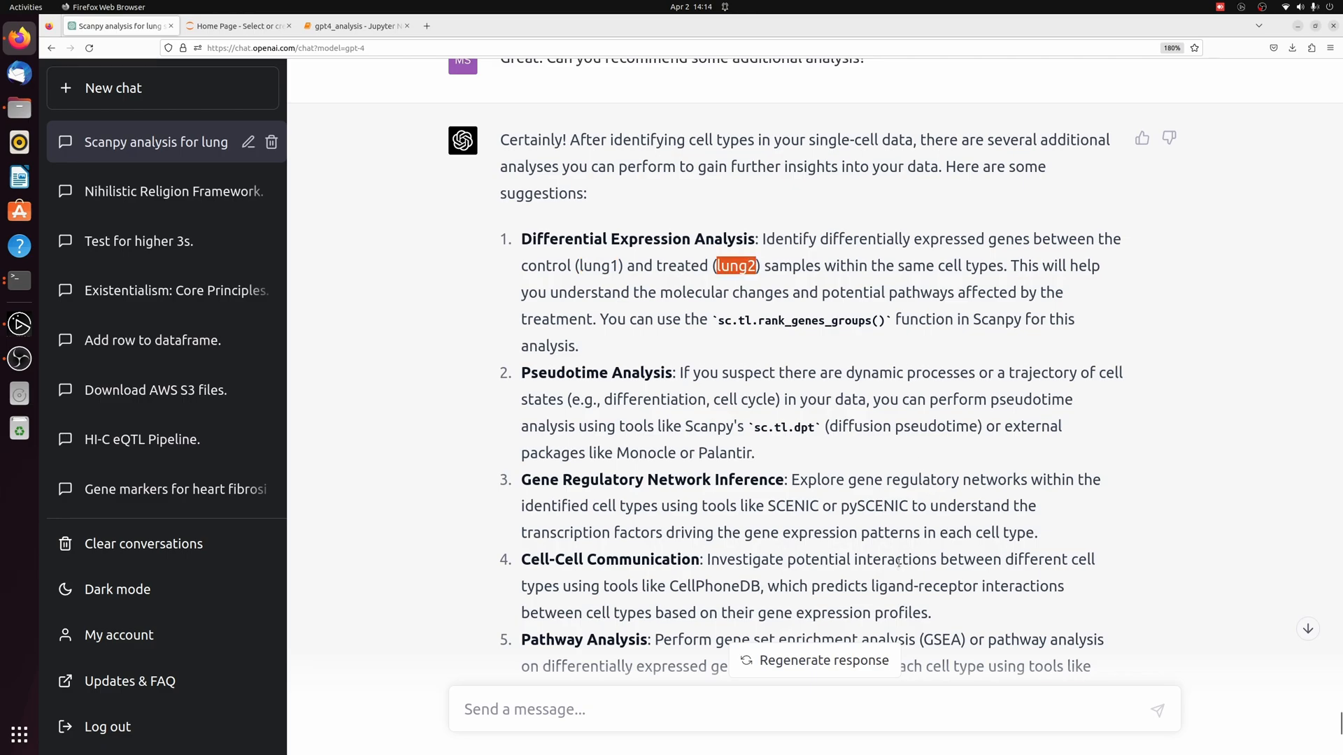
# - Read through the seven suggested analyses, from differential expression to spatial transcriptomics
pyautogui.scroll(-3)
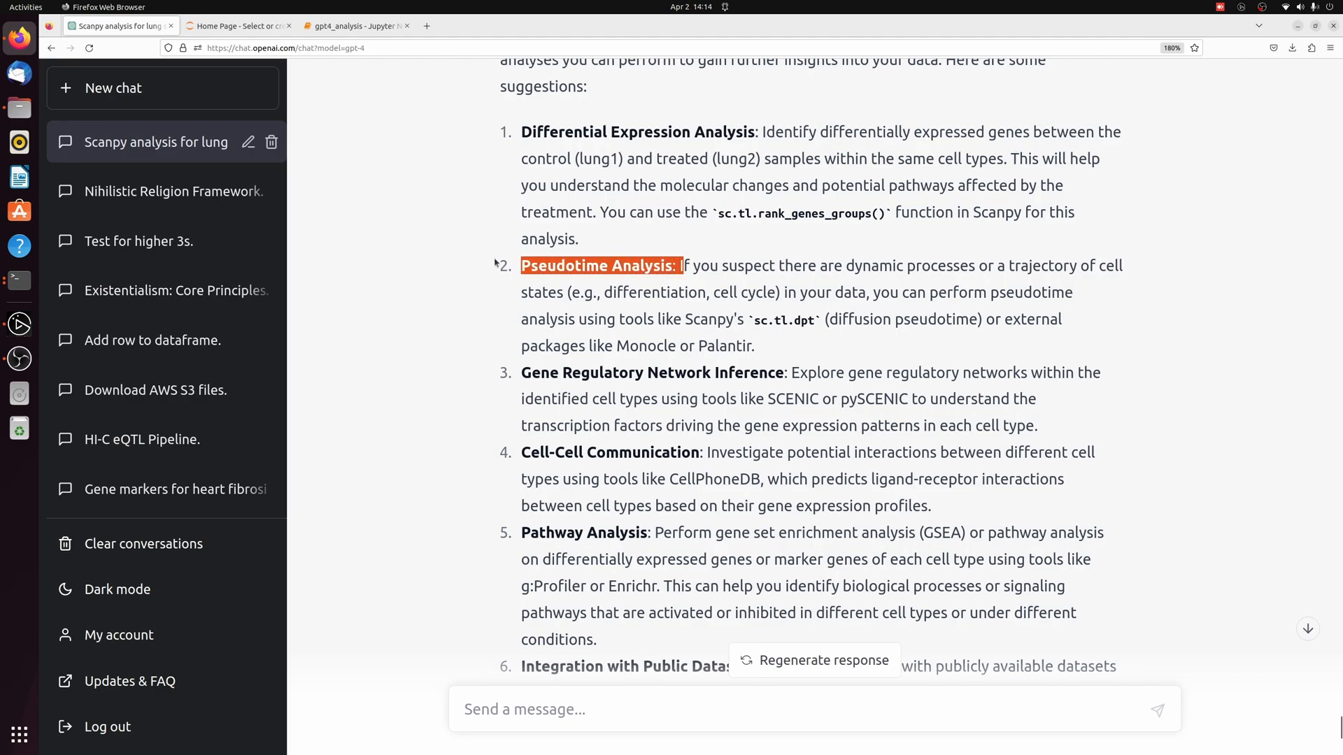
pyautogui.moveTo(828, 357)
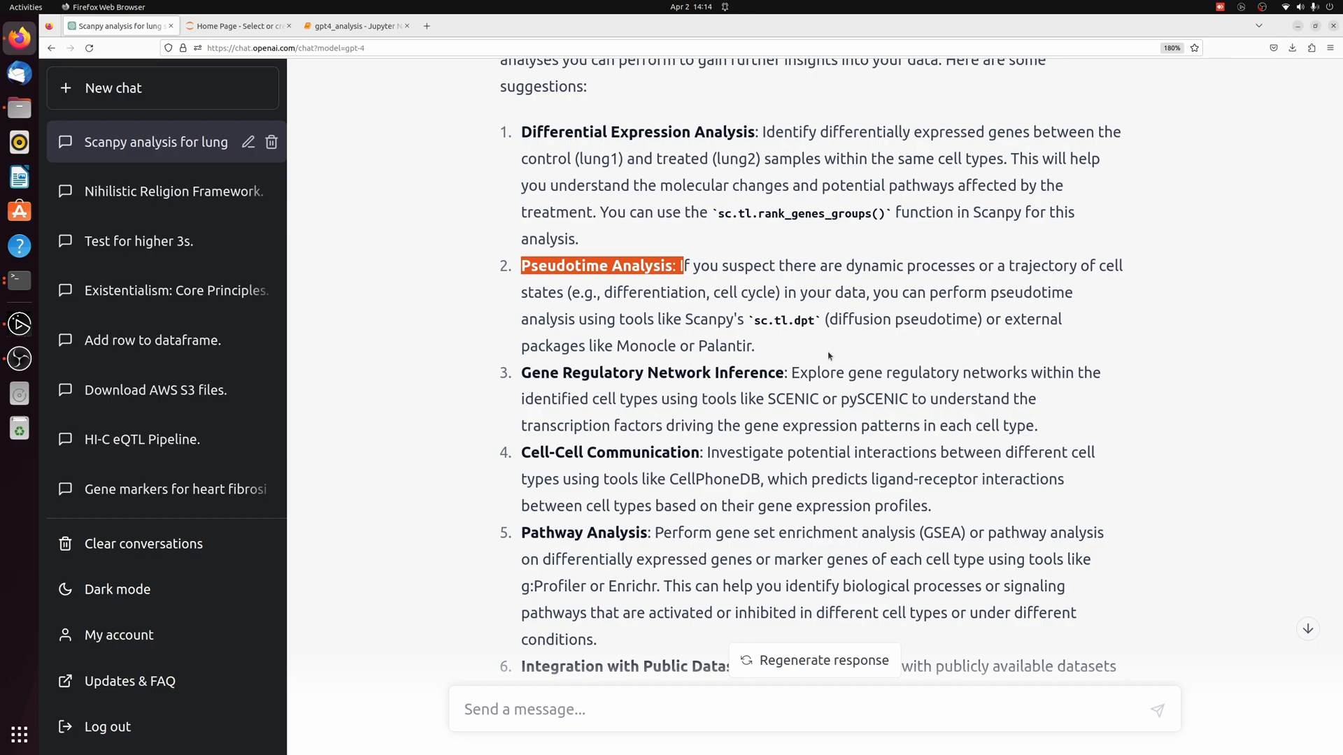
pyautogui.scroll(-3)
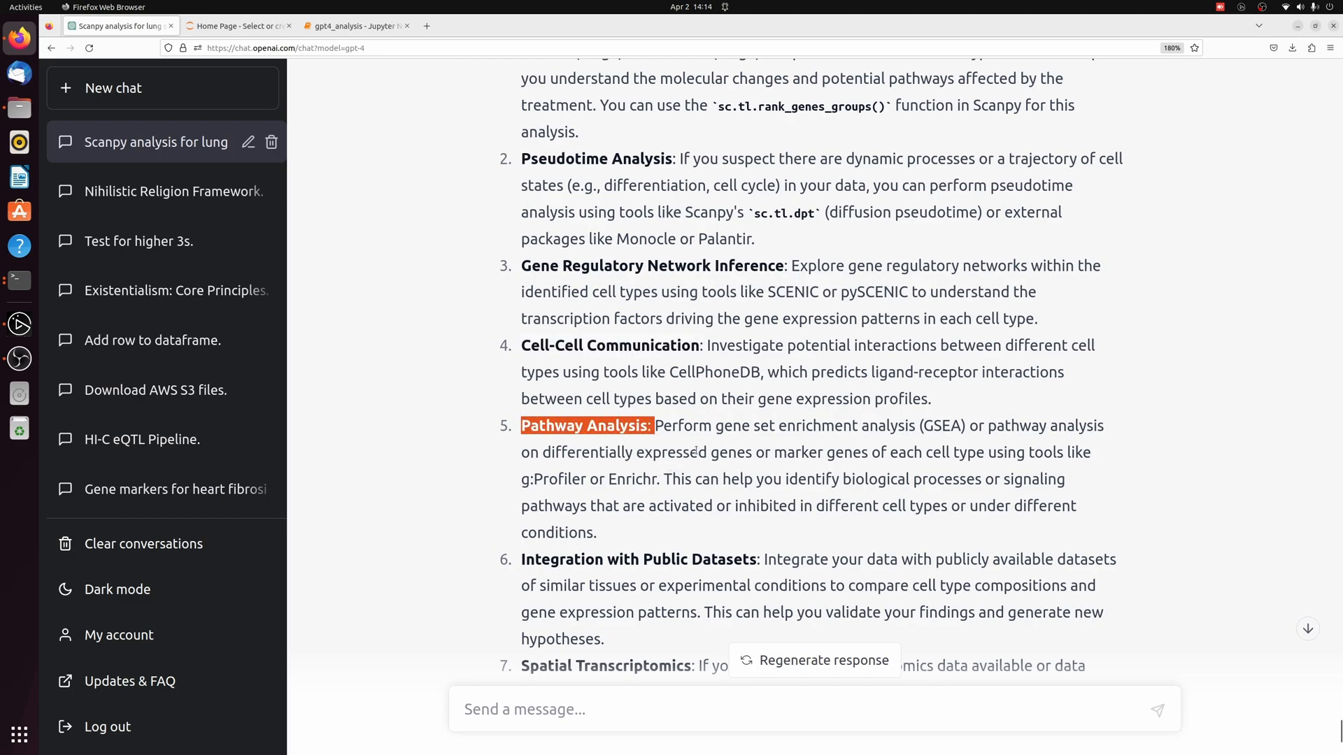
pyautogui.scroll(-3)
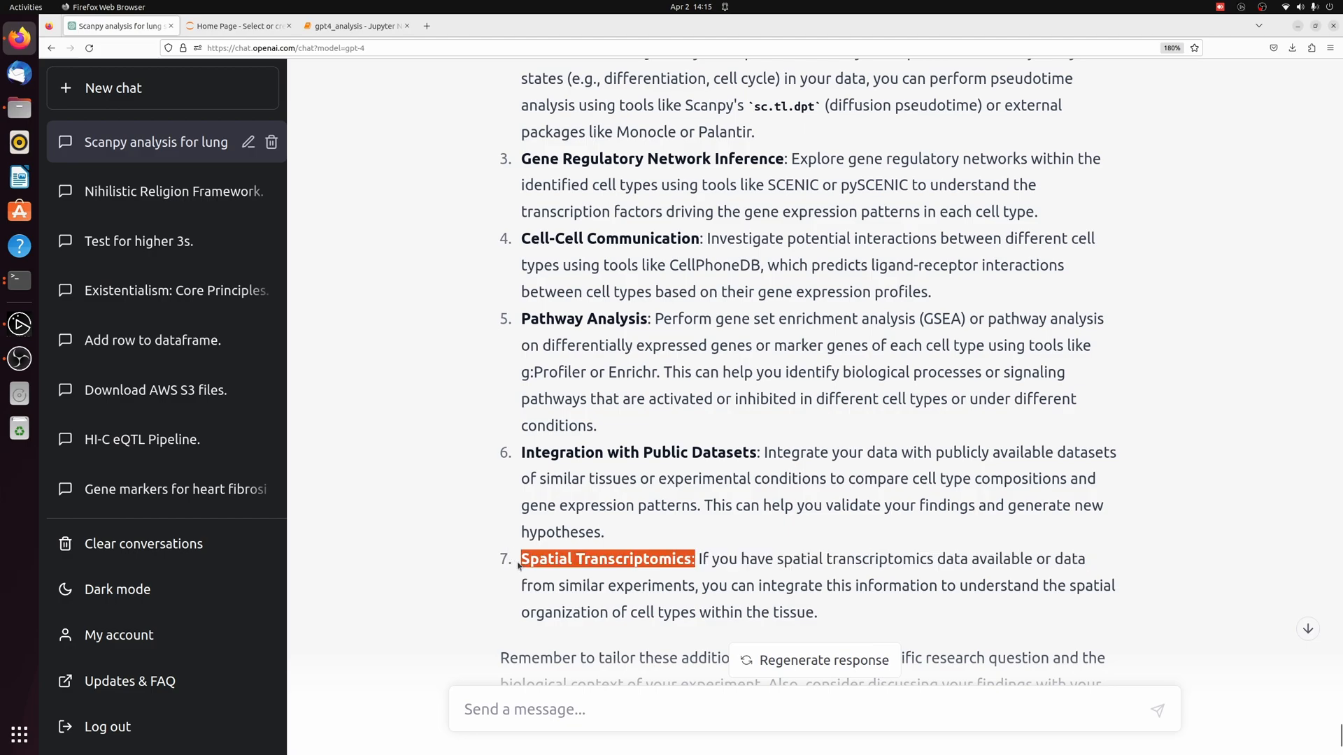
pyautogui.scroll(-3)
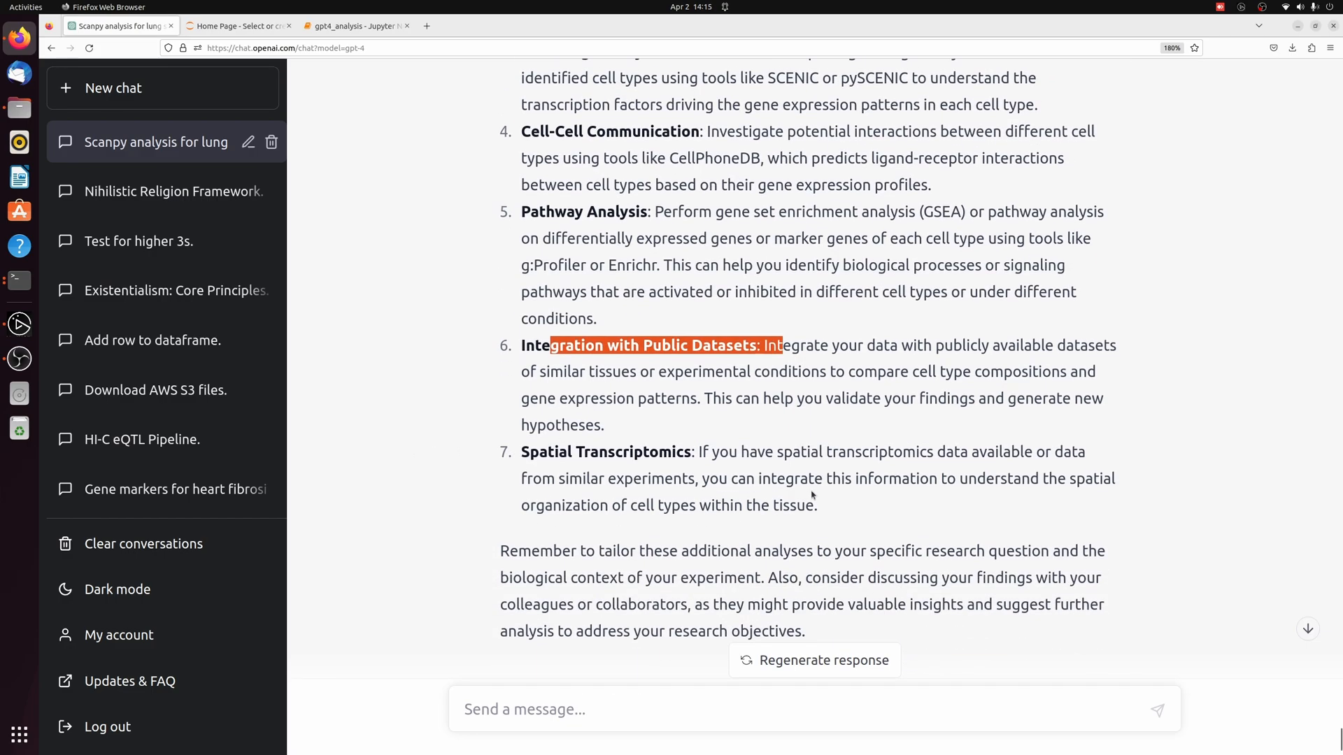
# - Ask ChatGPT for code doing the Differential Expression Analysis mentioned in point #1
pyautogui.scroll(3)
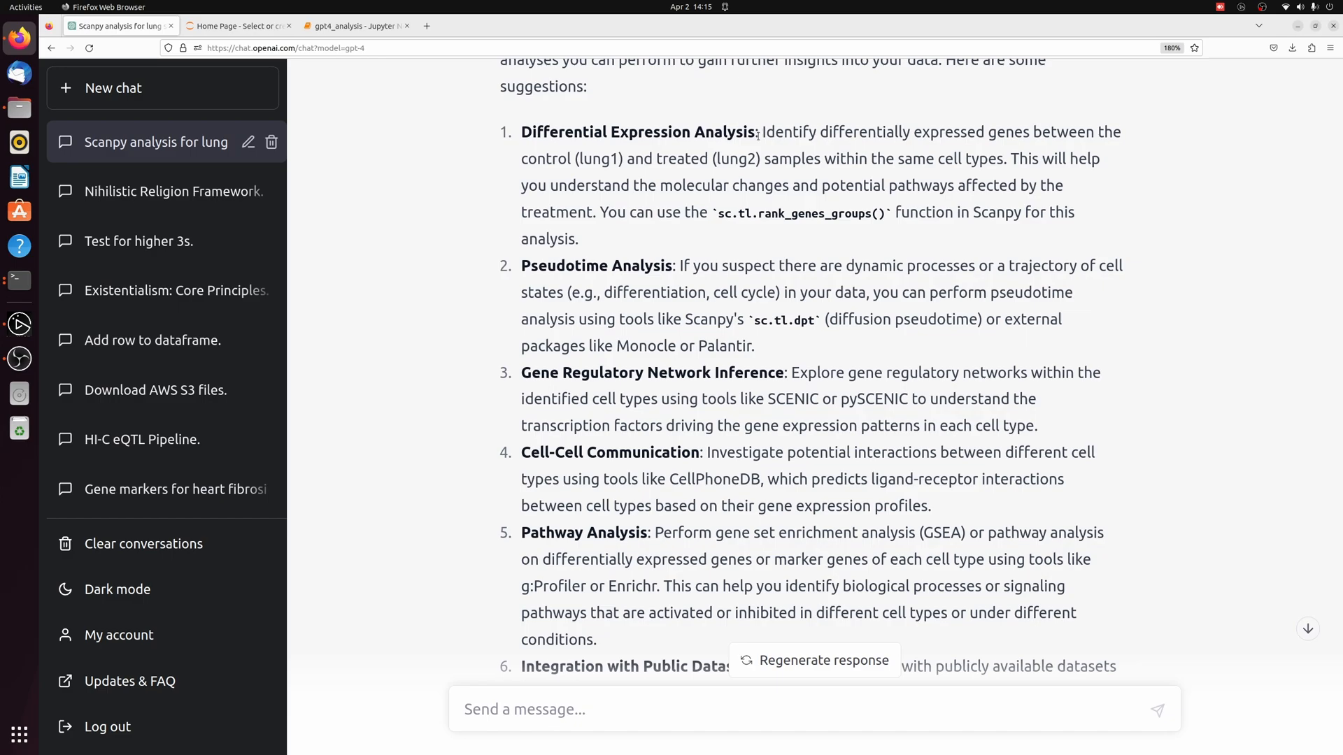
pyautogui.doubleClick(638, 132)
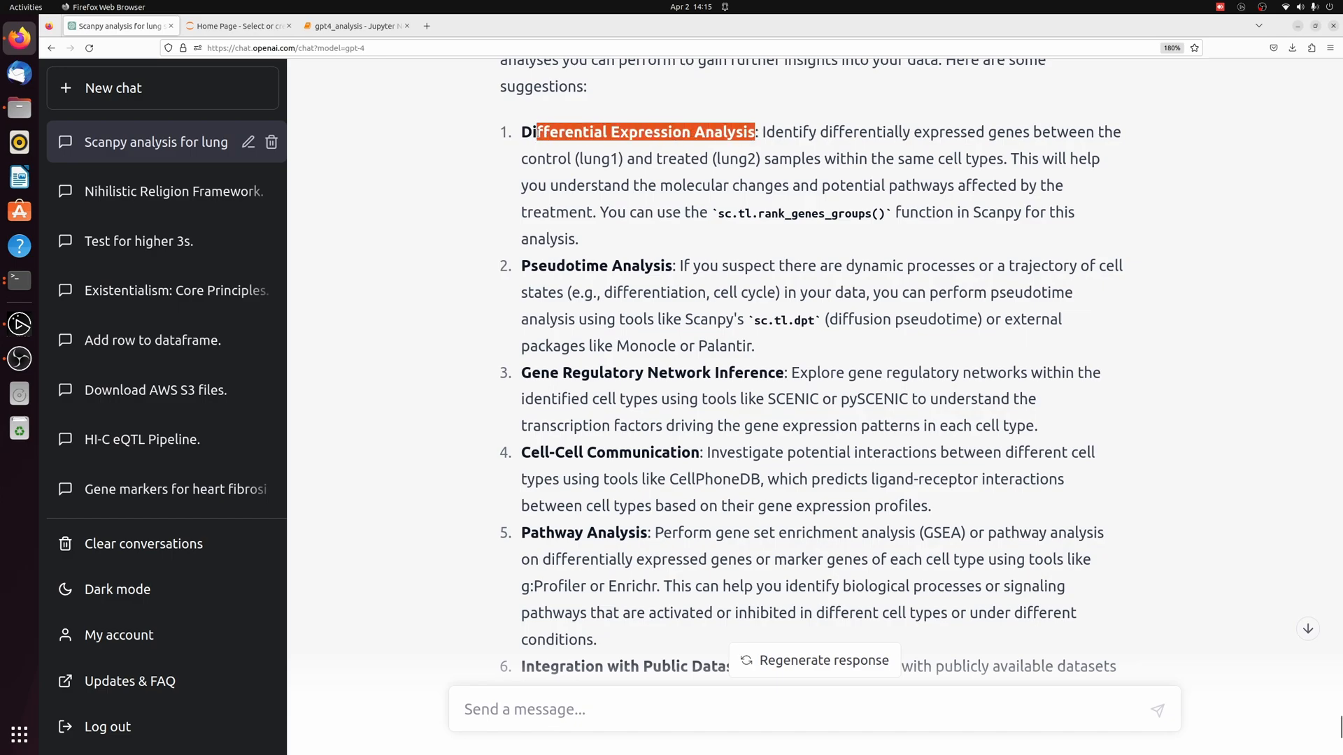
pyautogui.write('Can you give me code to do Differential Expression Analysis like you mention in #')
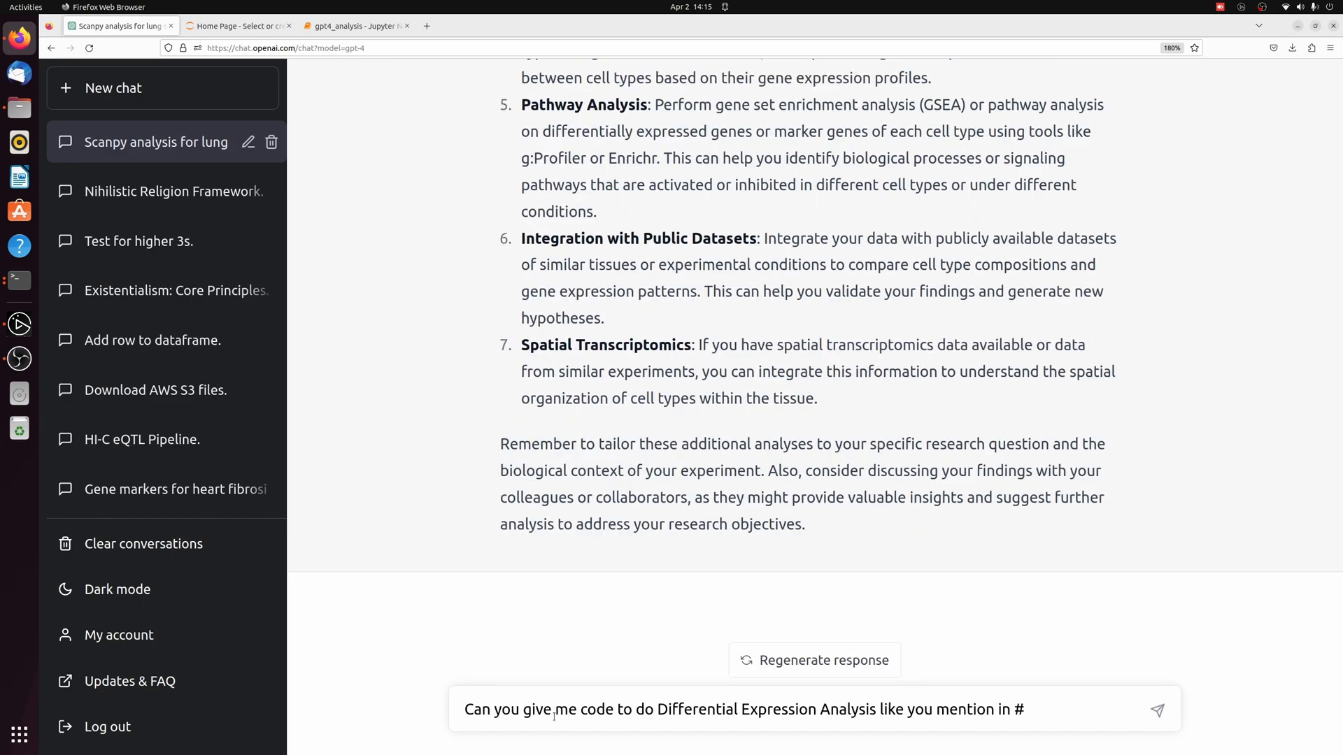
pyautogui.press('Return')
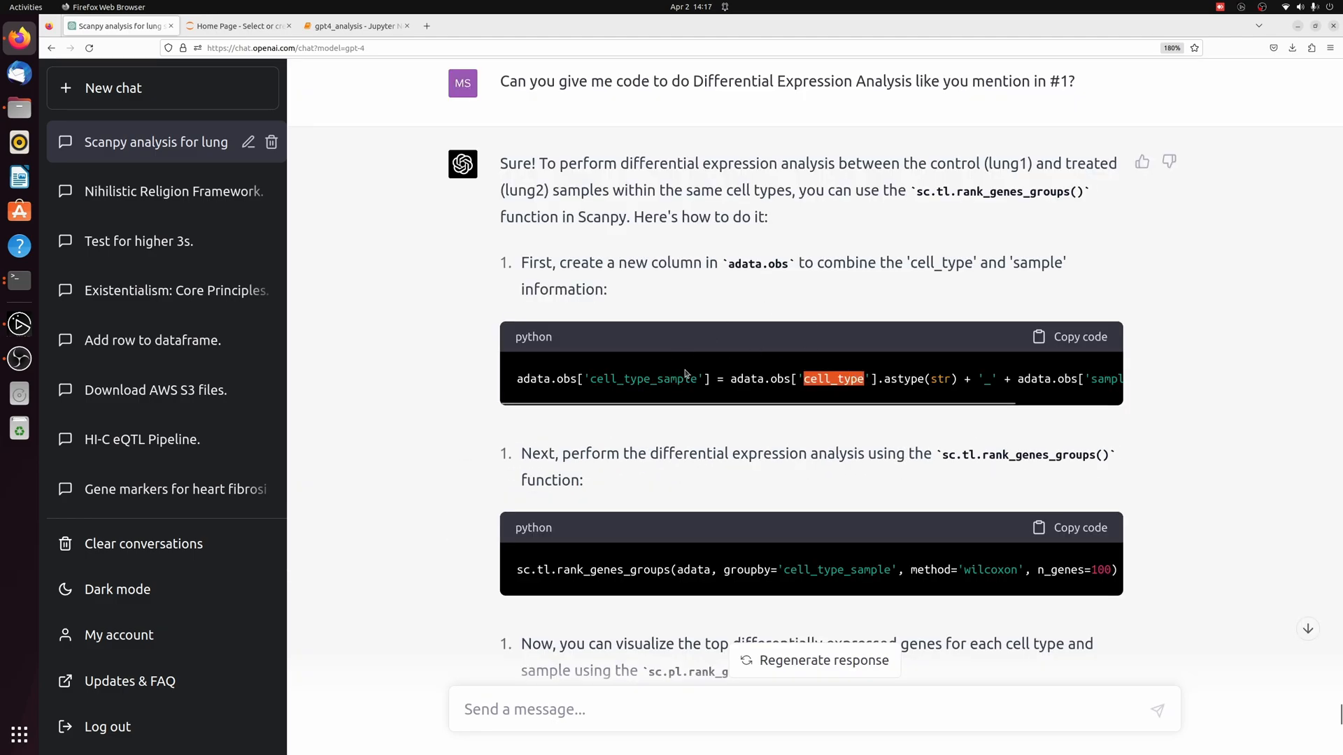
# - Review the reply's Scanpy code using rank_genes_groups with Wilcoxon by cell type and sample
pyautogui.scroll(-3)
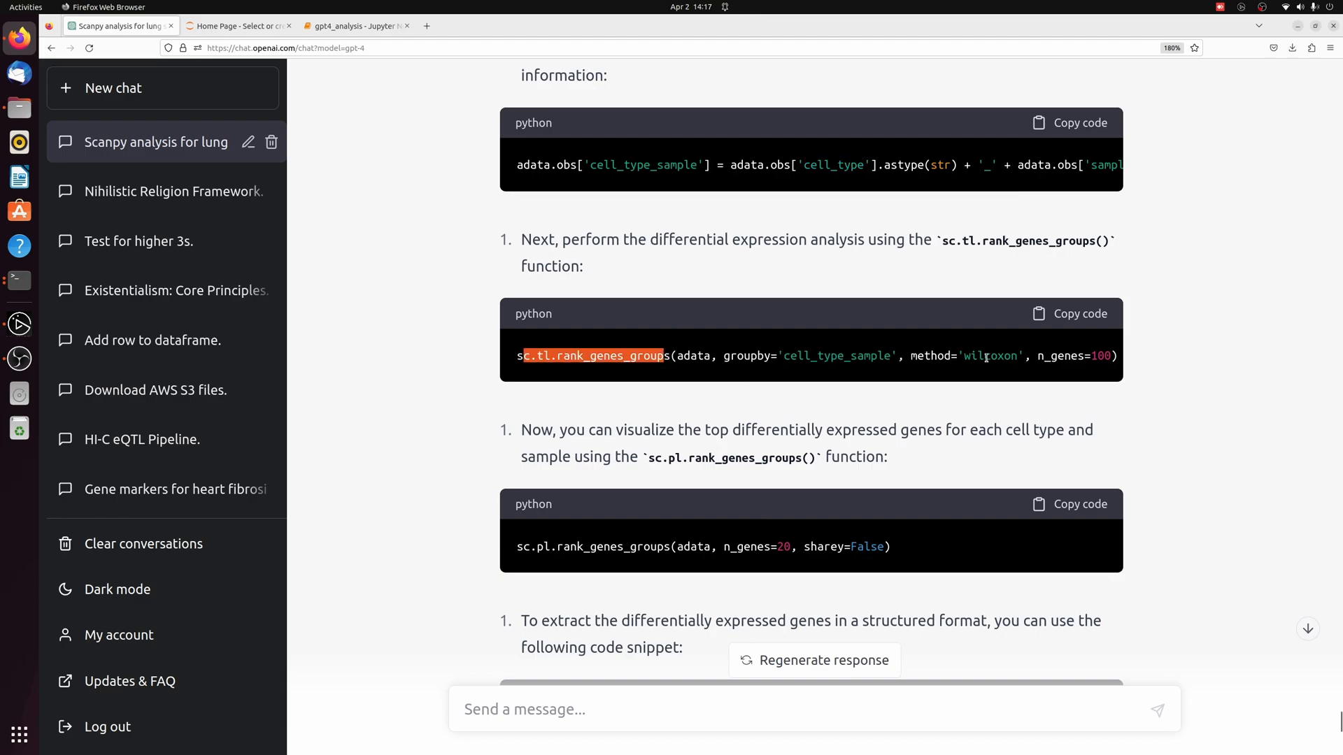
pyautogui.scroll(-3)
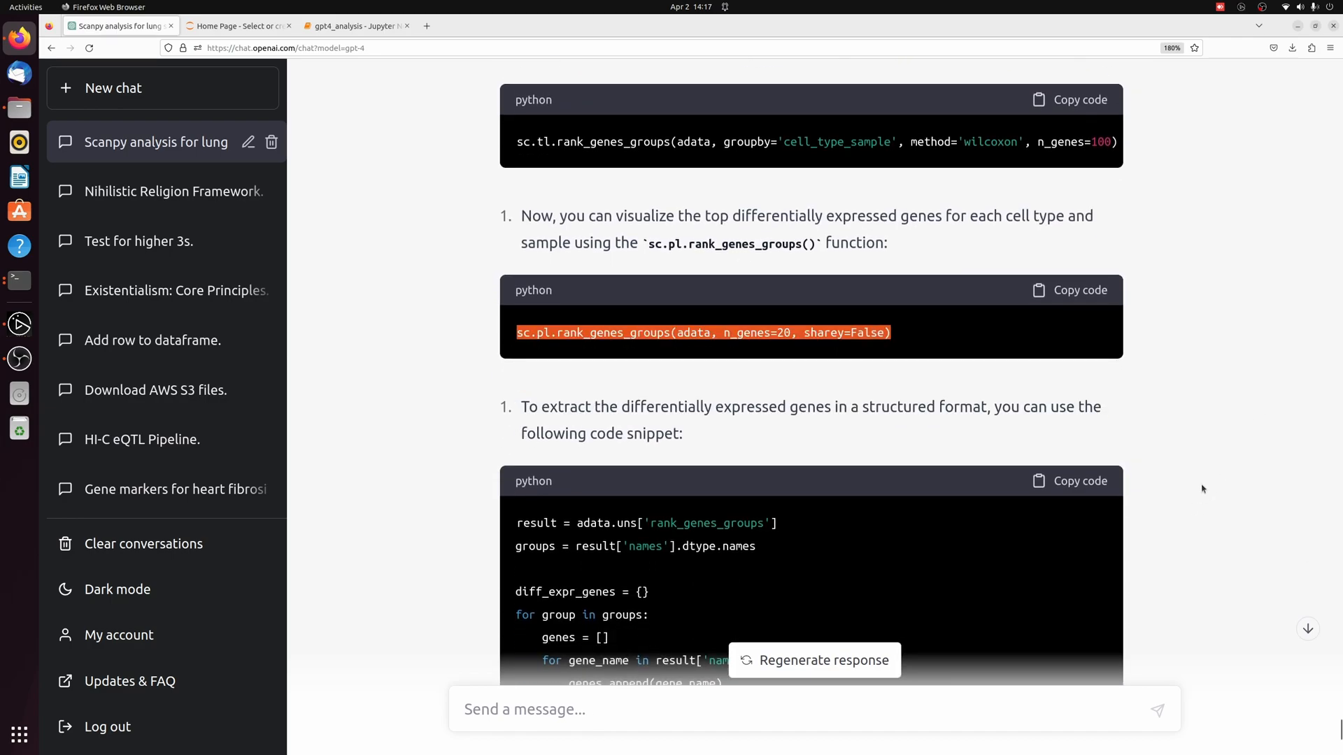
pyautogui.scroll(-3)
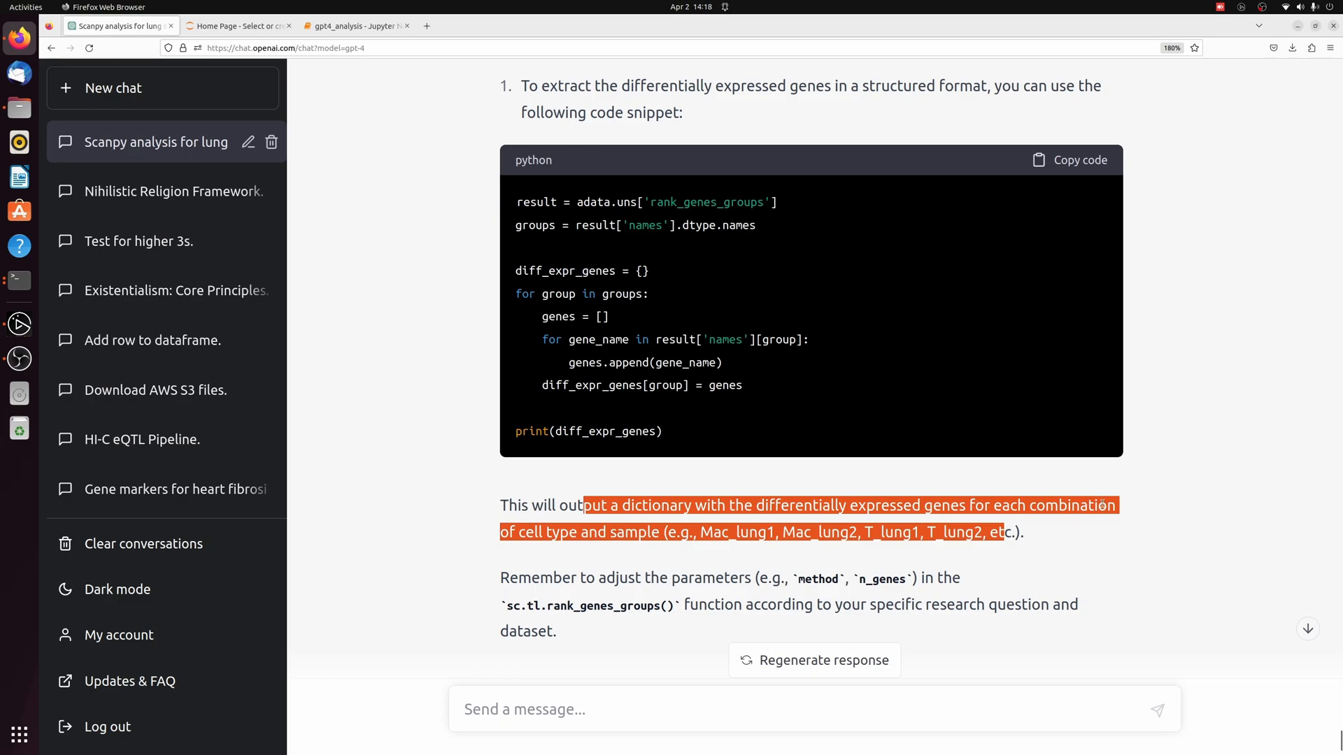
pyautogui.scroll(3)
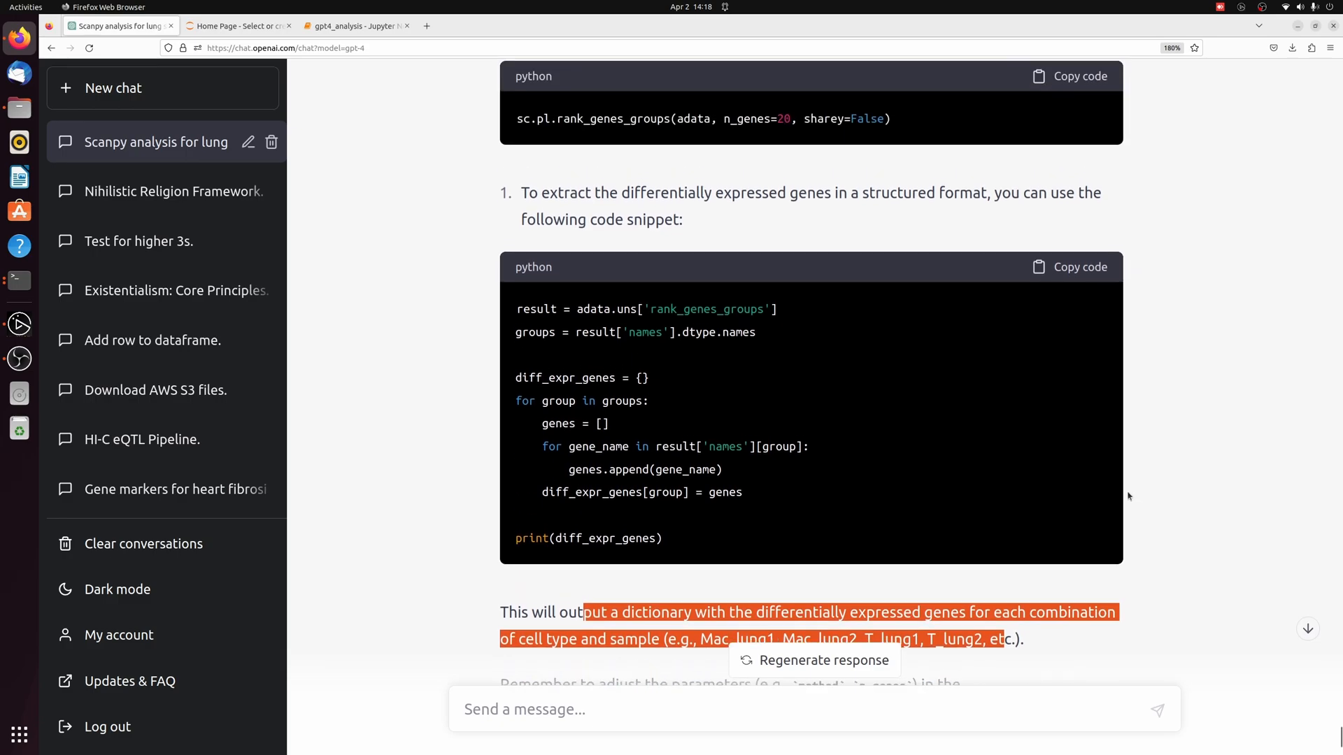
pyautogui.moveTo(619, 133)
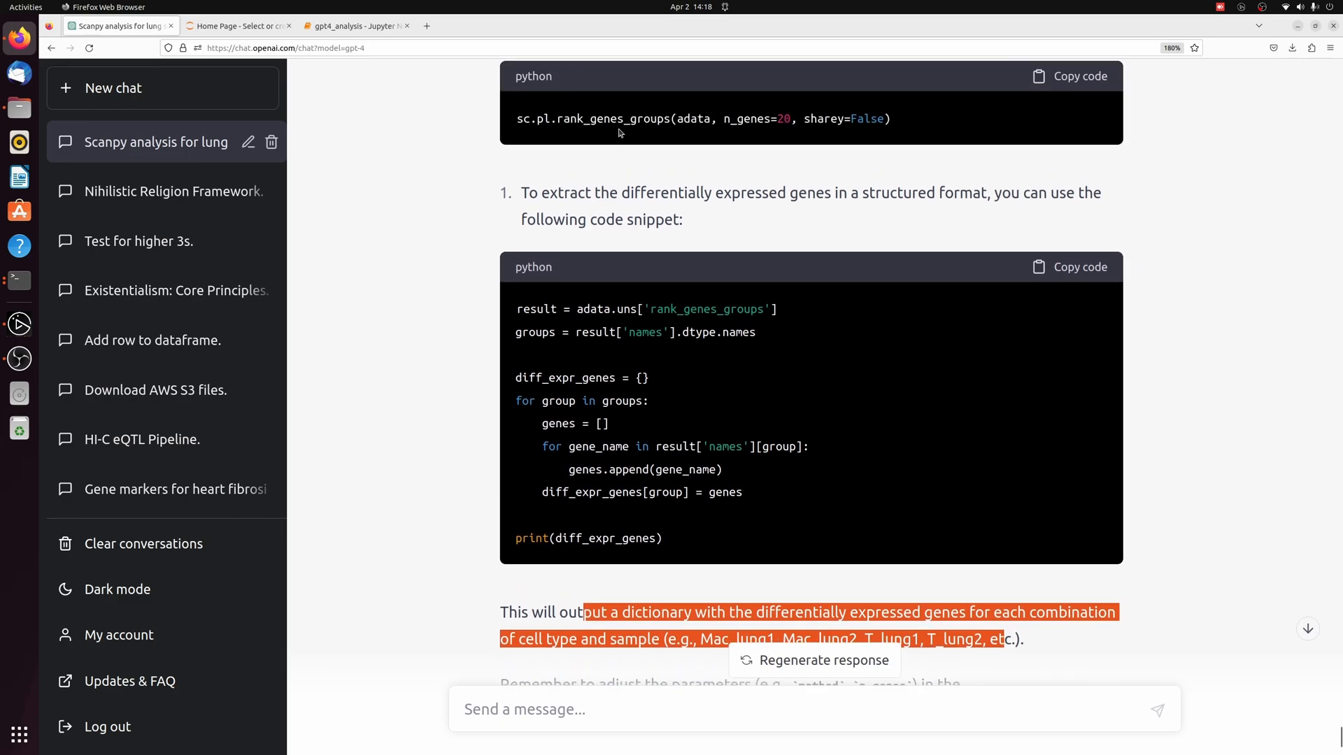
pyautogui.scroll(3)
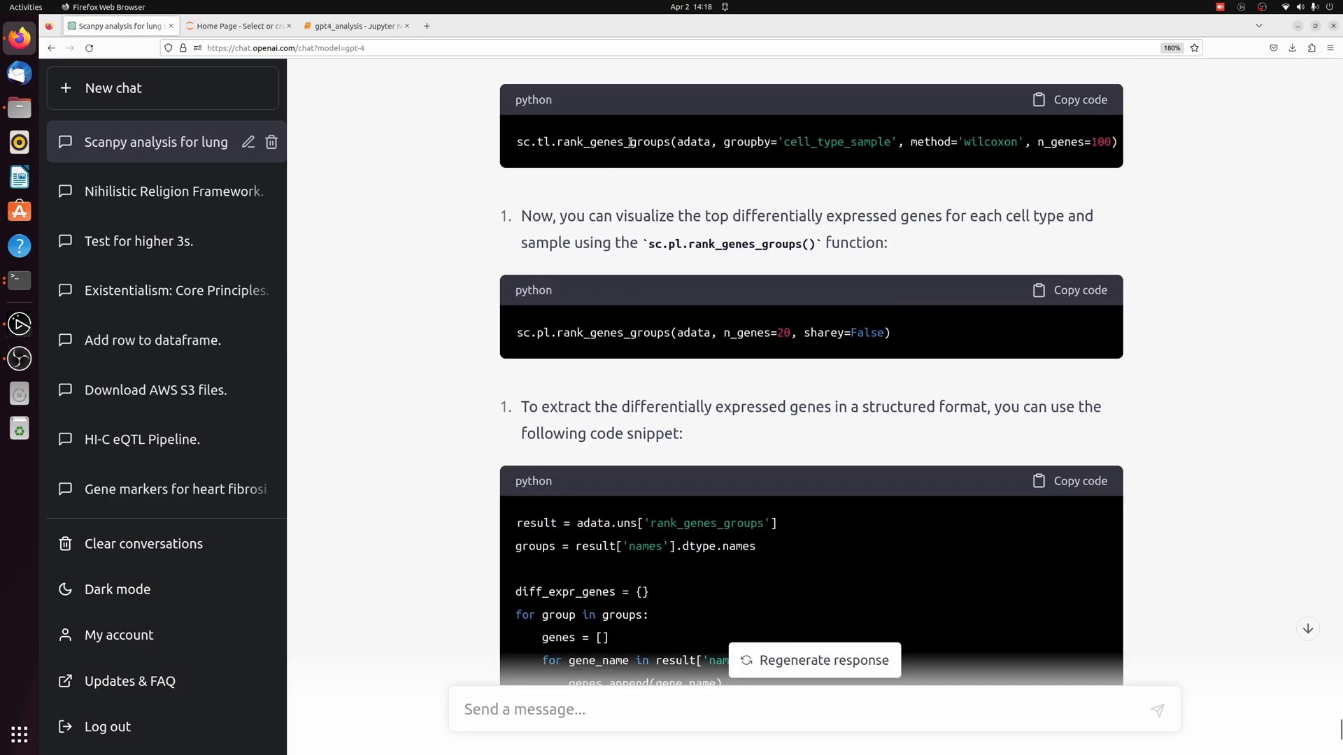
pyautogui.doubleClick(612, 141)
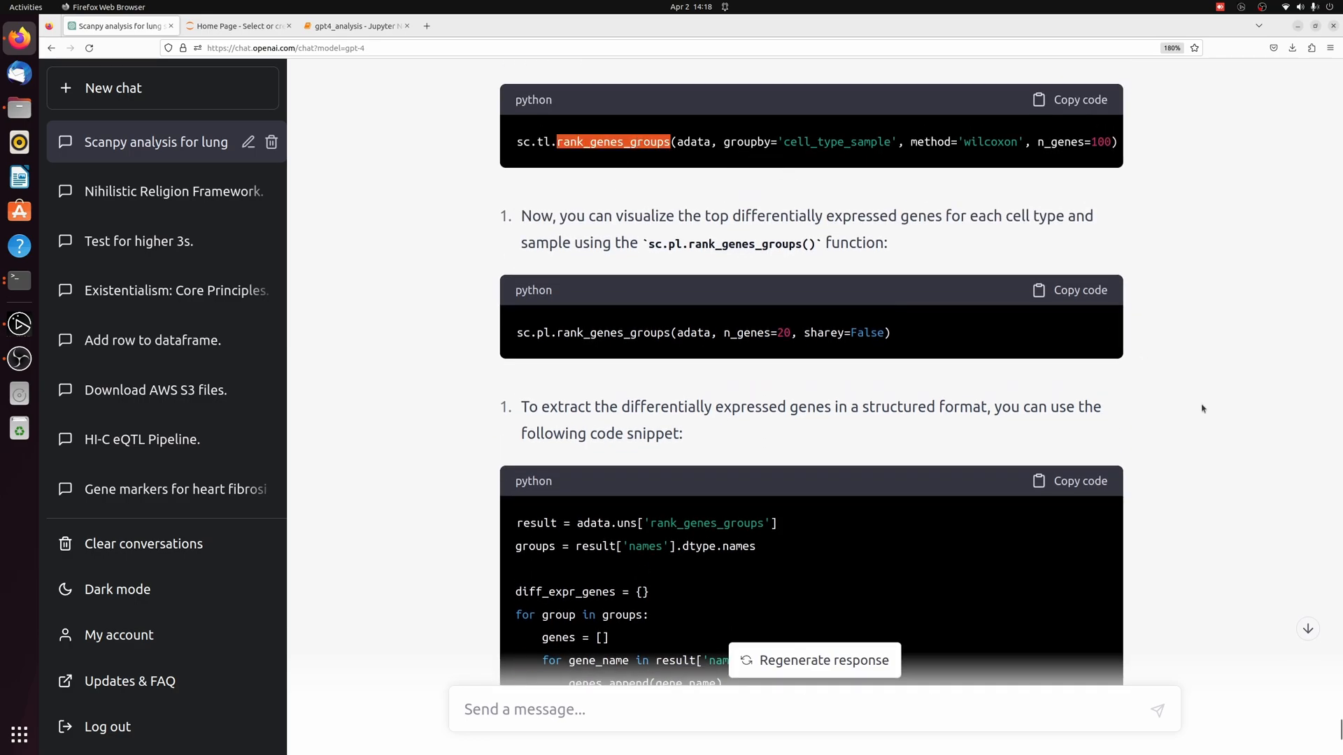
pyautogui.scroll(-3)
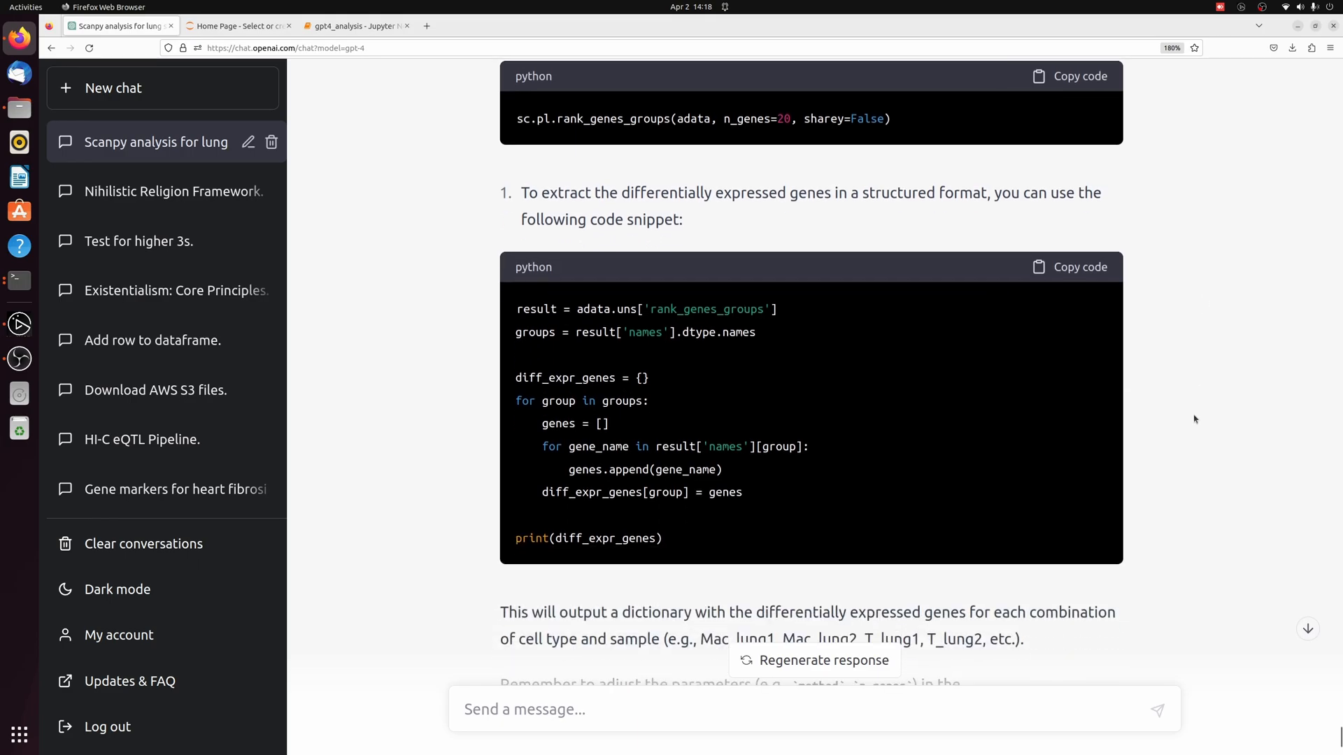
pyautogui.moveTo(896, 359)
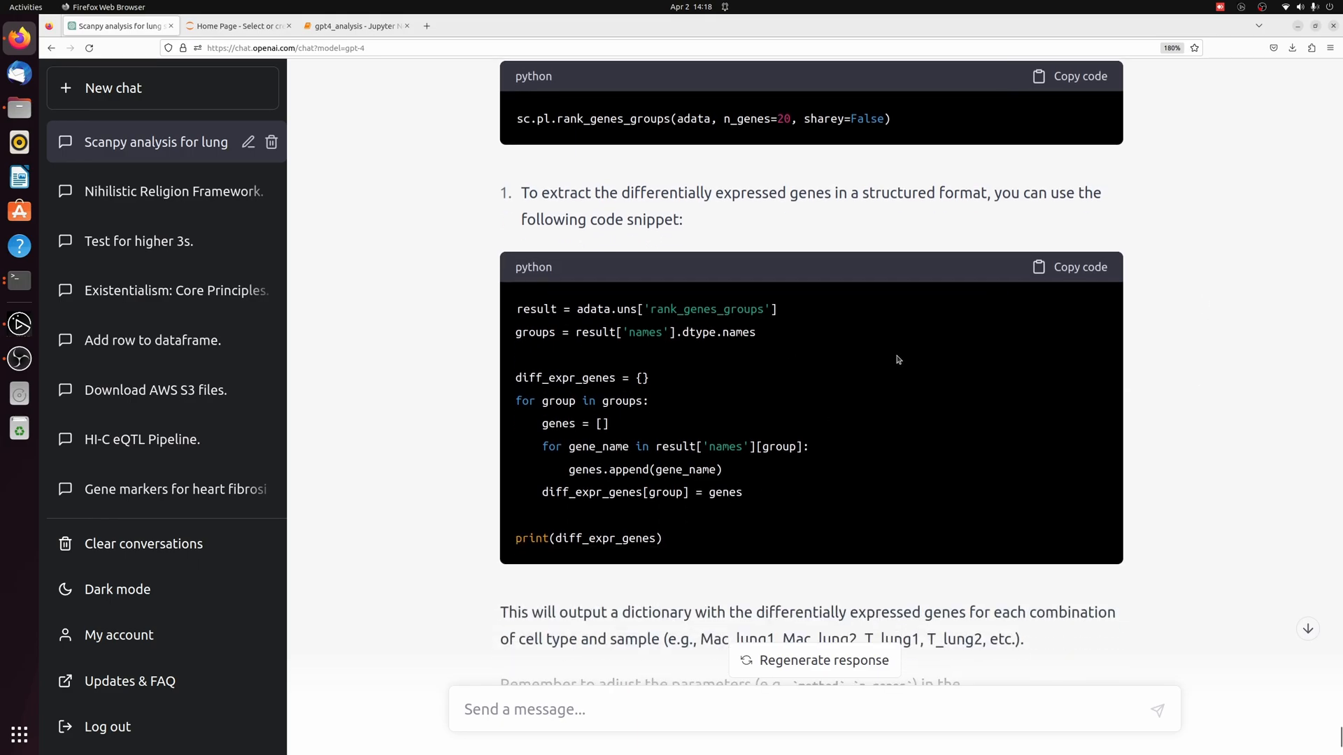
# - Run the differential expression cell in Jupyter and check the Air/AlvEpi_control group's 100 genes
pyautogui.click(354, 25)
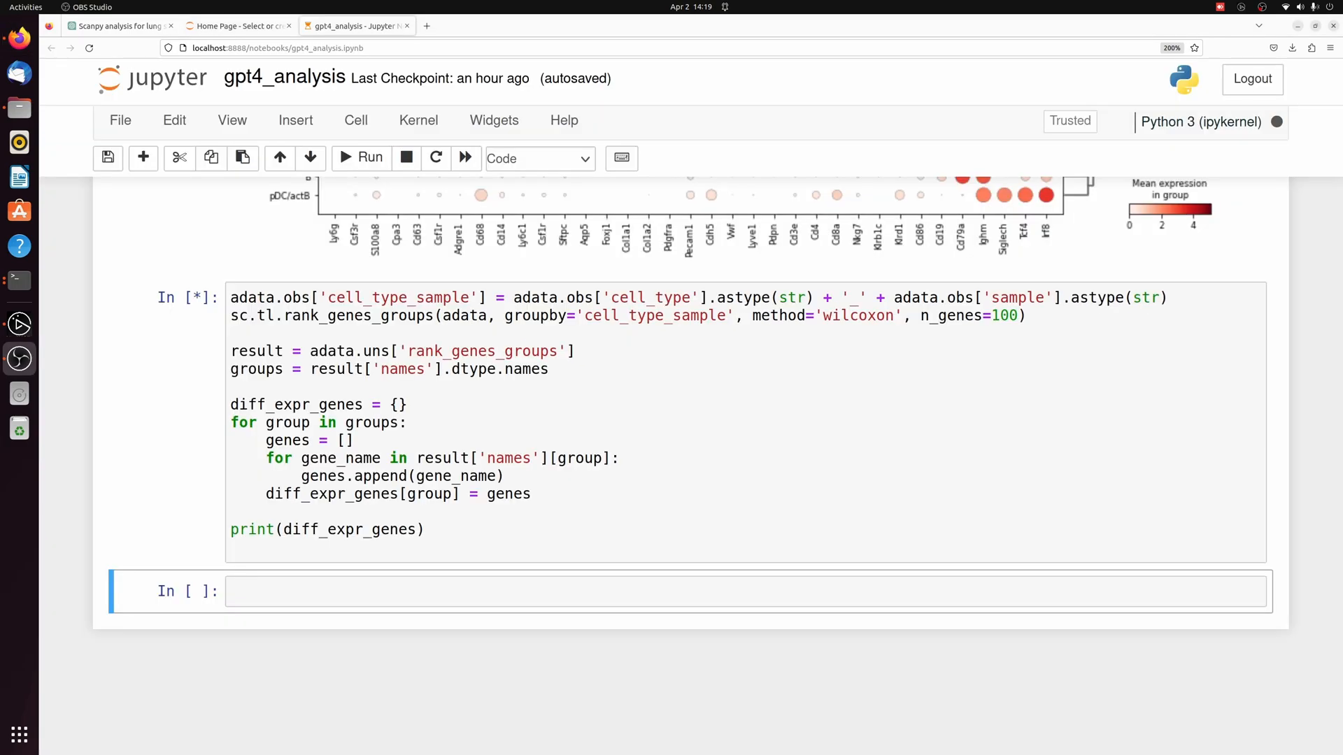
pyautogui.click(361, 159)
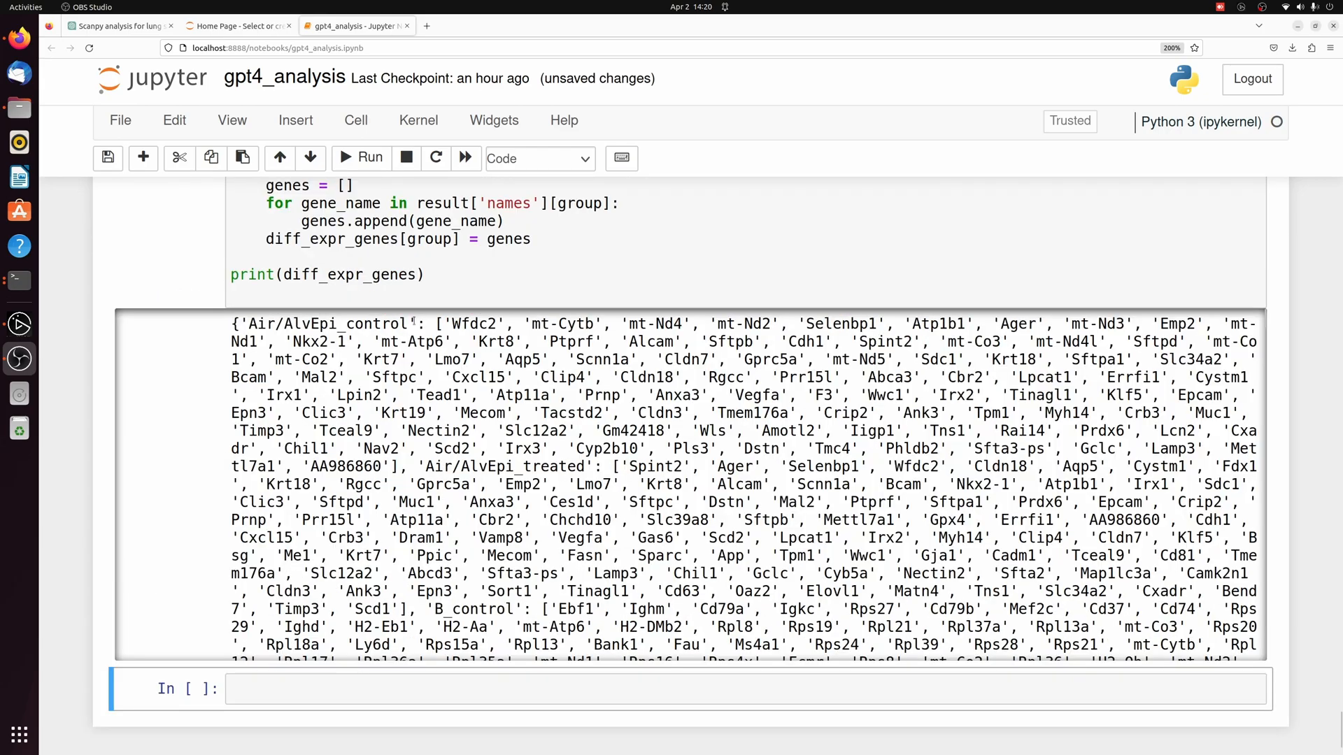
pyautogui.doubleClick(326, 323)
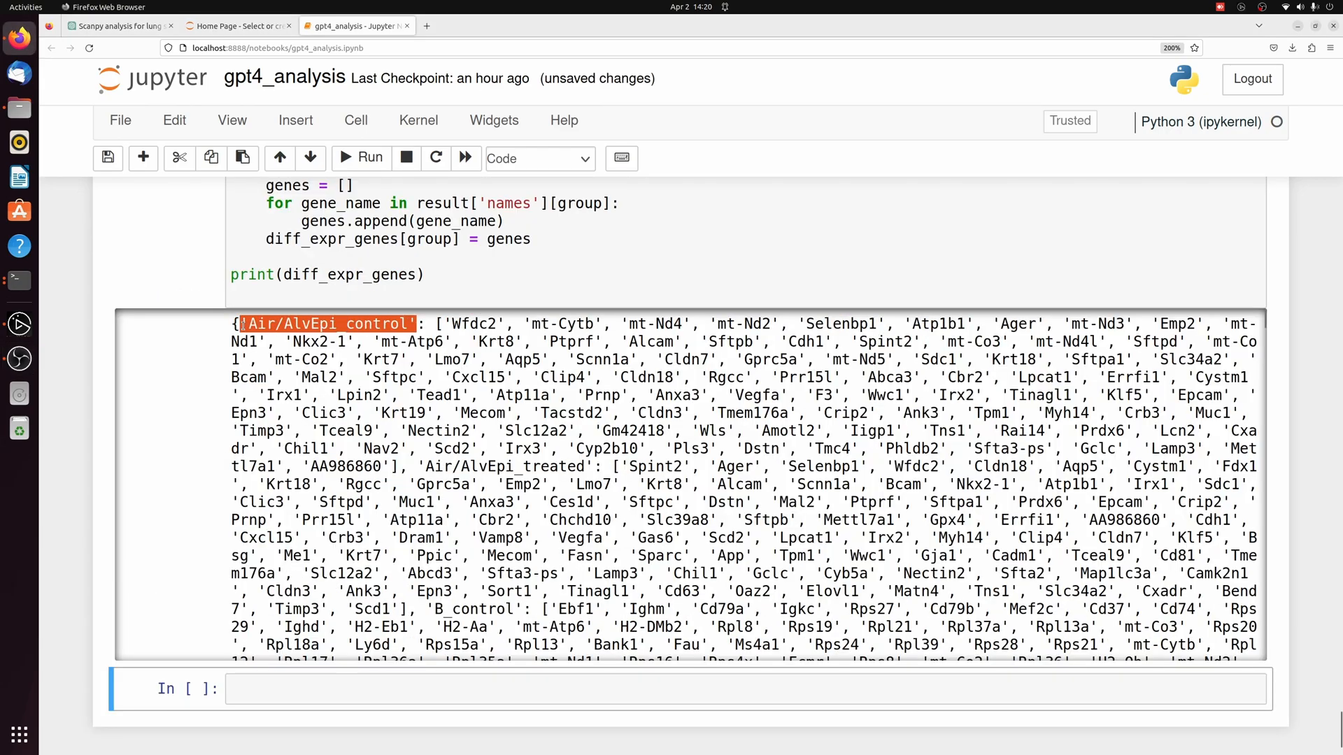
pyautogui.scroll(3)
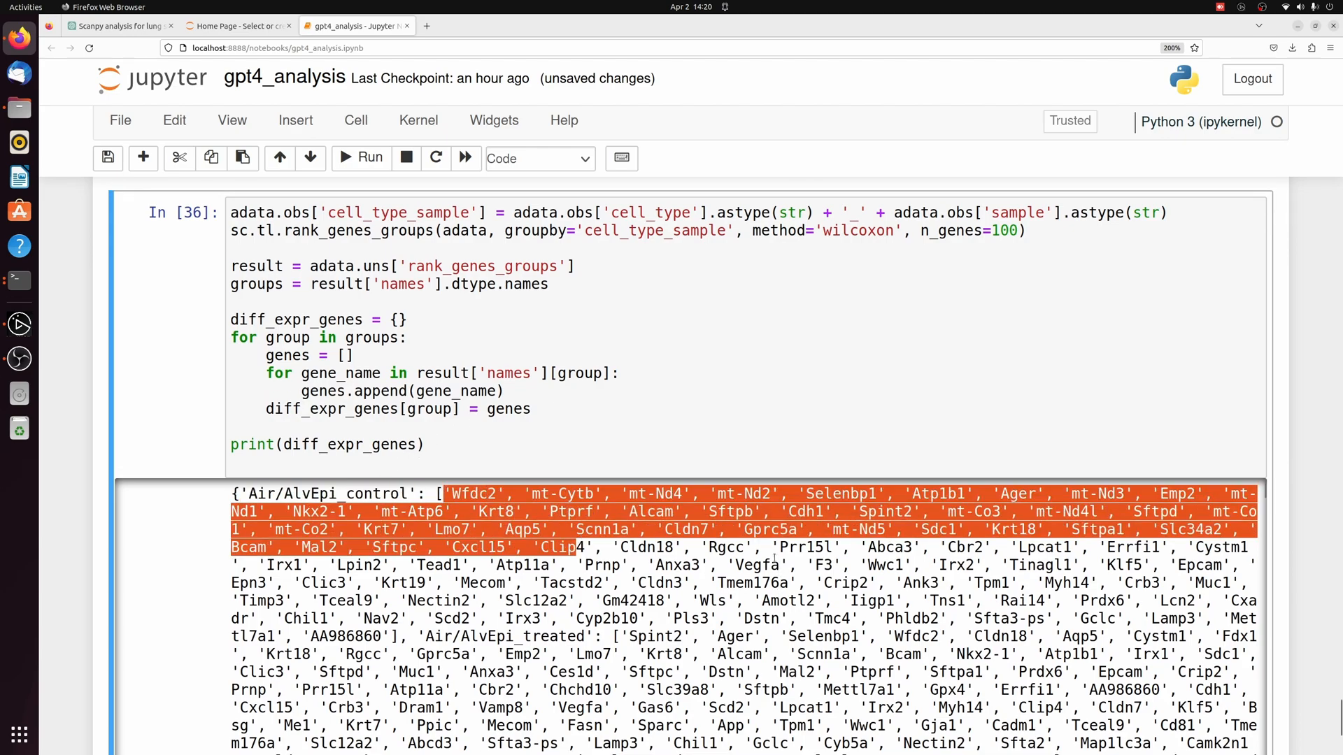
pyautogui.scroll(-3)
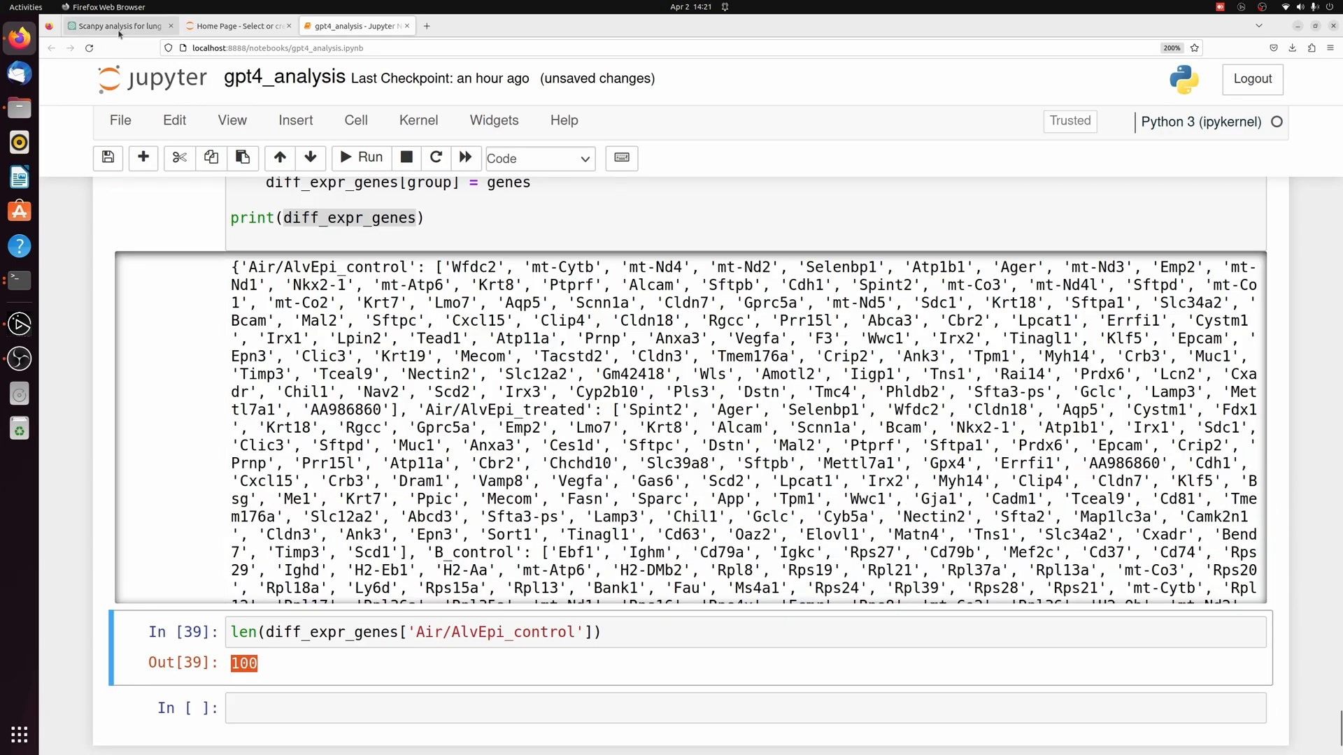
# - Tell ChatGPT the log fold change and p value aren't visible and copy its DataFrame code
pyautogui.click(120, 25)
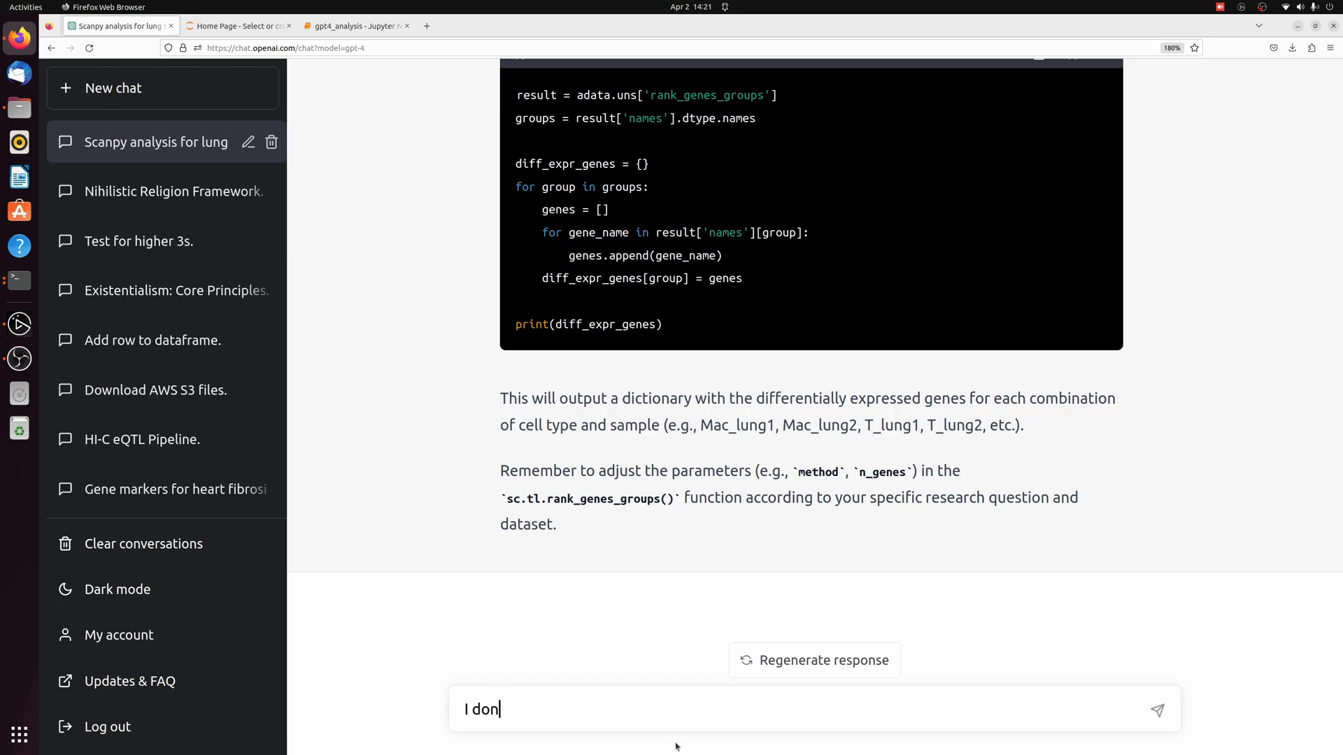
pyautogui.write("'t like this because I can not see the log fold change or the p value for each gene. Can you make the output in a nice")
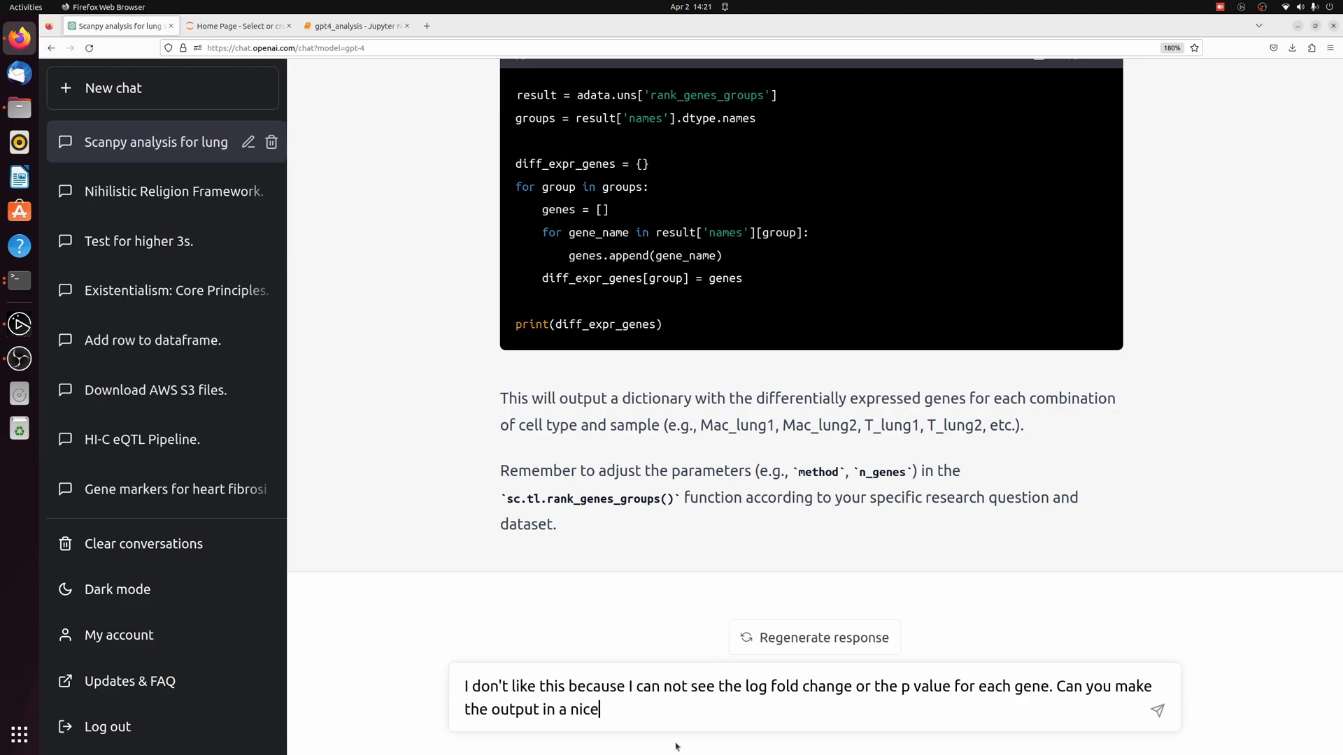
pyautogui.press('Return')
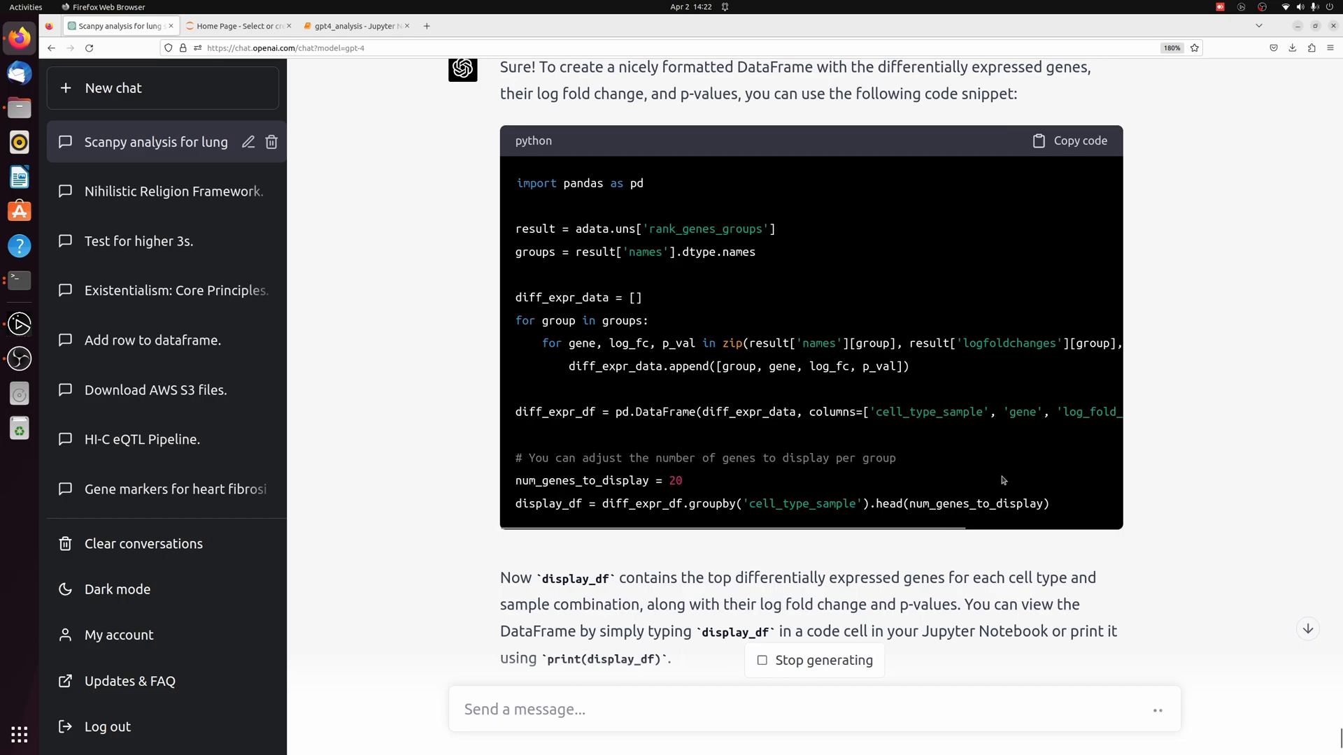
pyautogui.click(1077, 140)
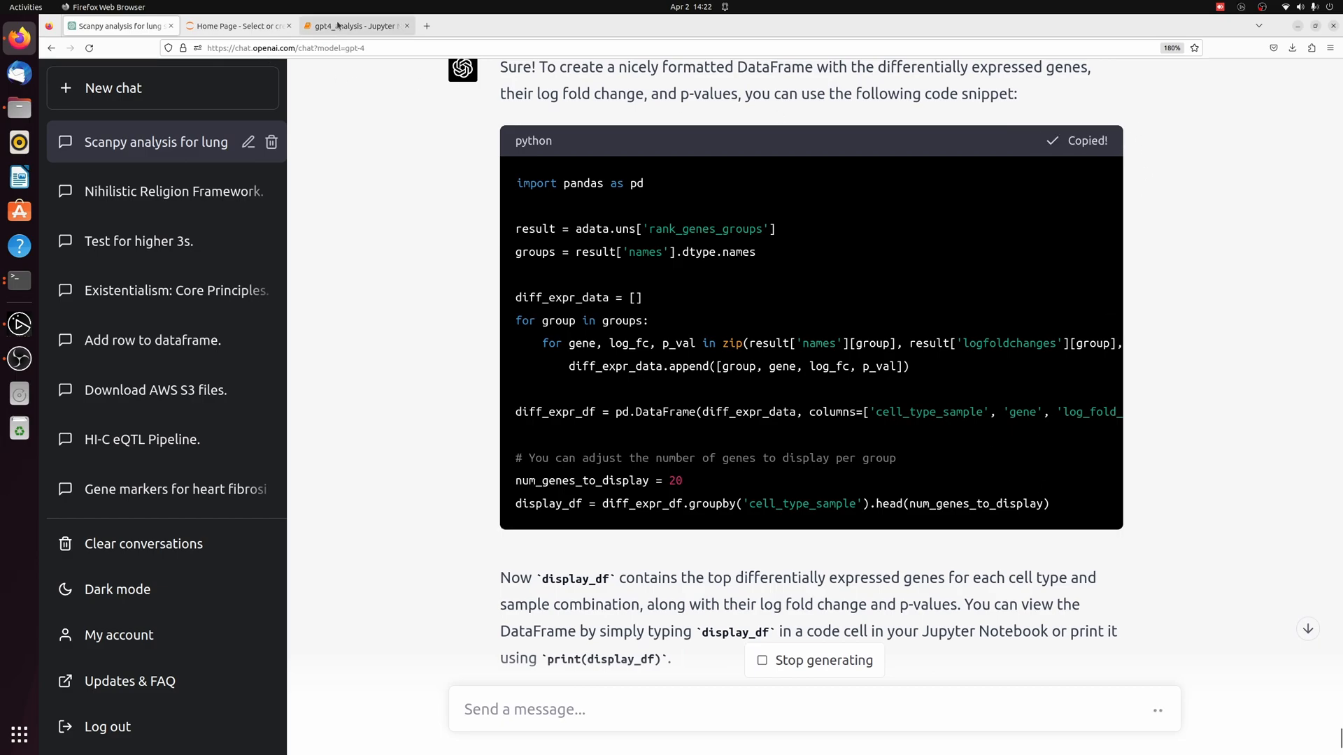
# - Run the DataFrame code in Jupyter showing gene, log_fold_change and p_value columns, 2600 rows
pyautogui.click(356, 25)
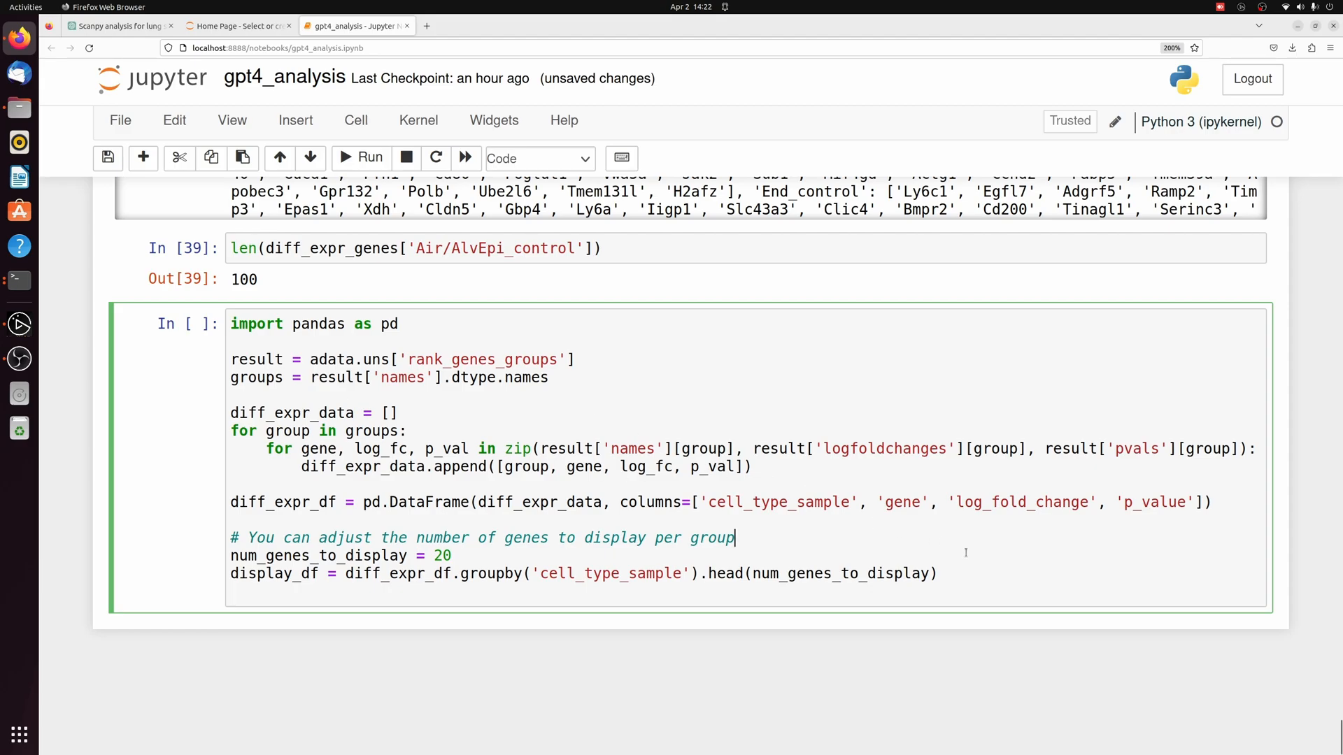
pyautogui.click(361, 158)
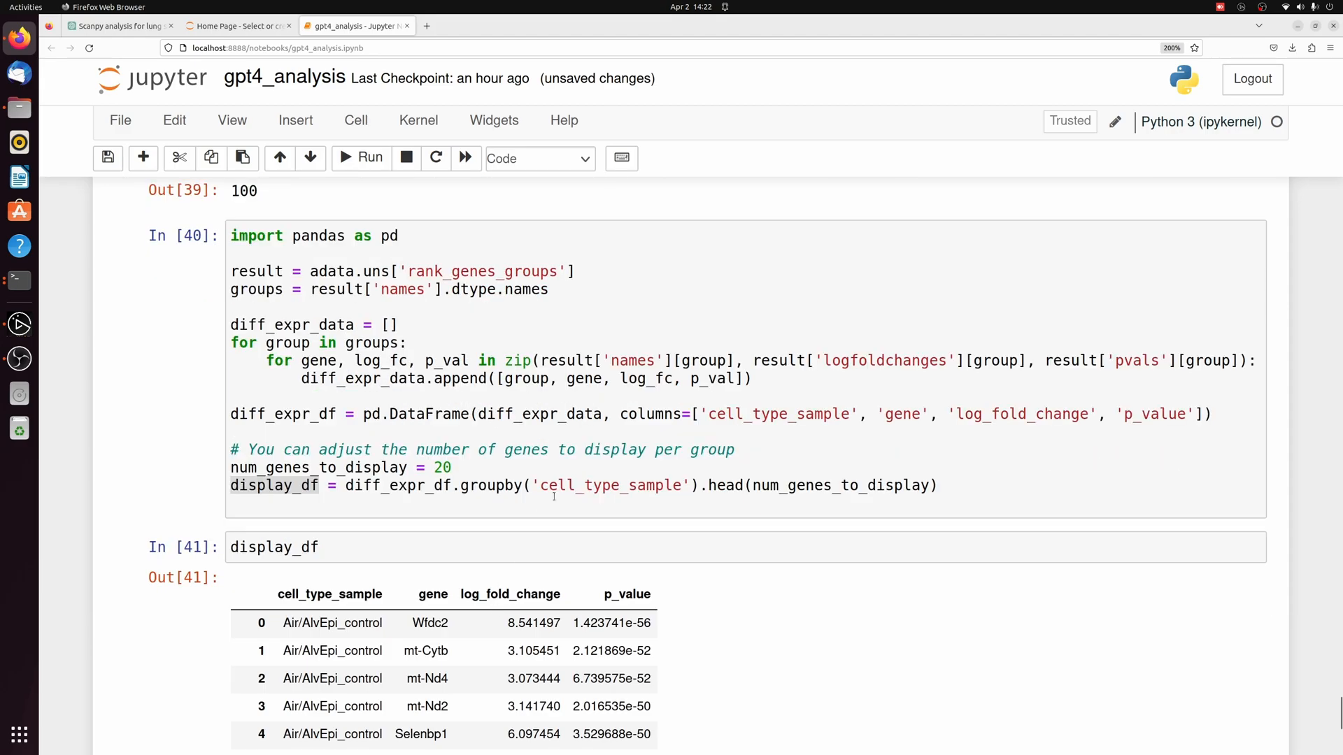
pyautogui.scroll(-3)
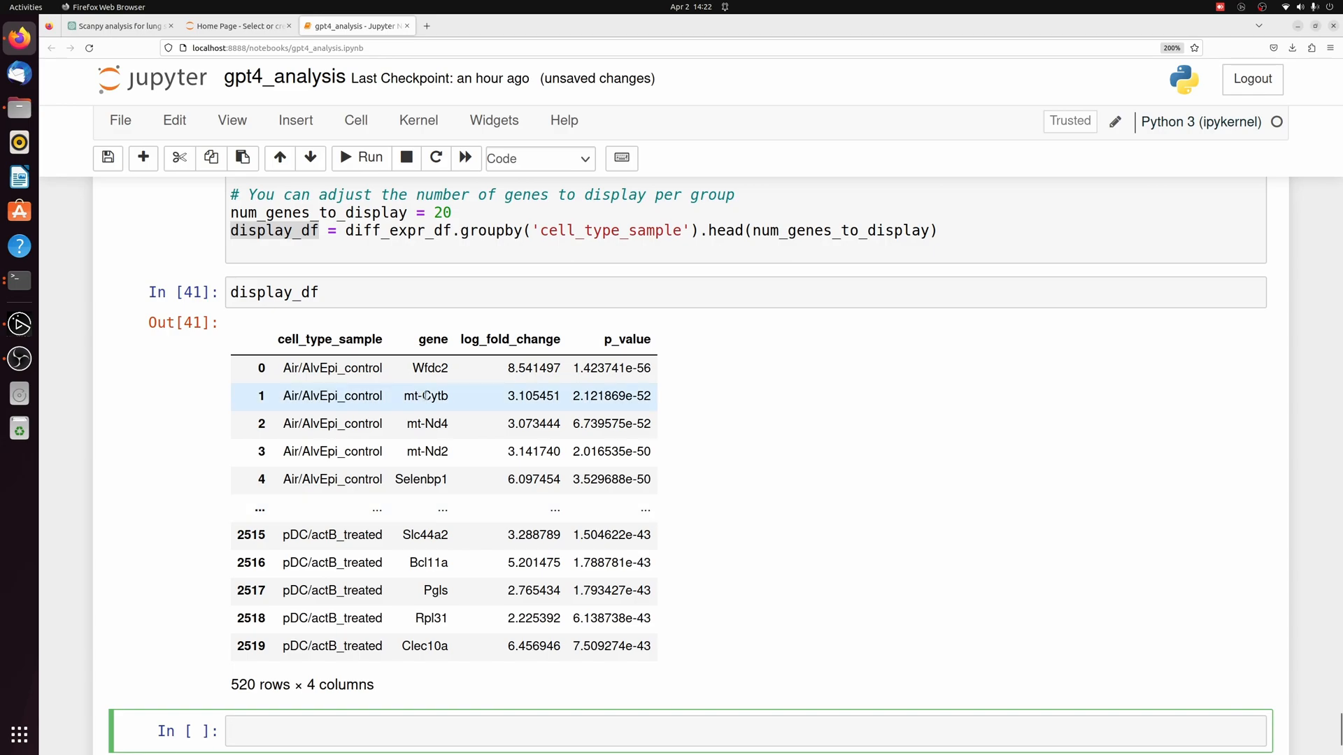
pyautogui.scroll(3)
pyautogui.write('diff_expr_df')
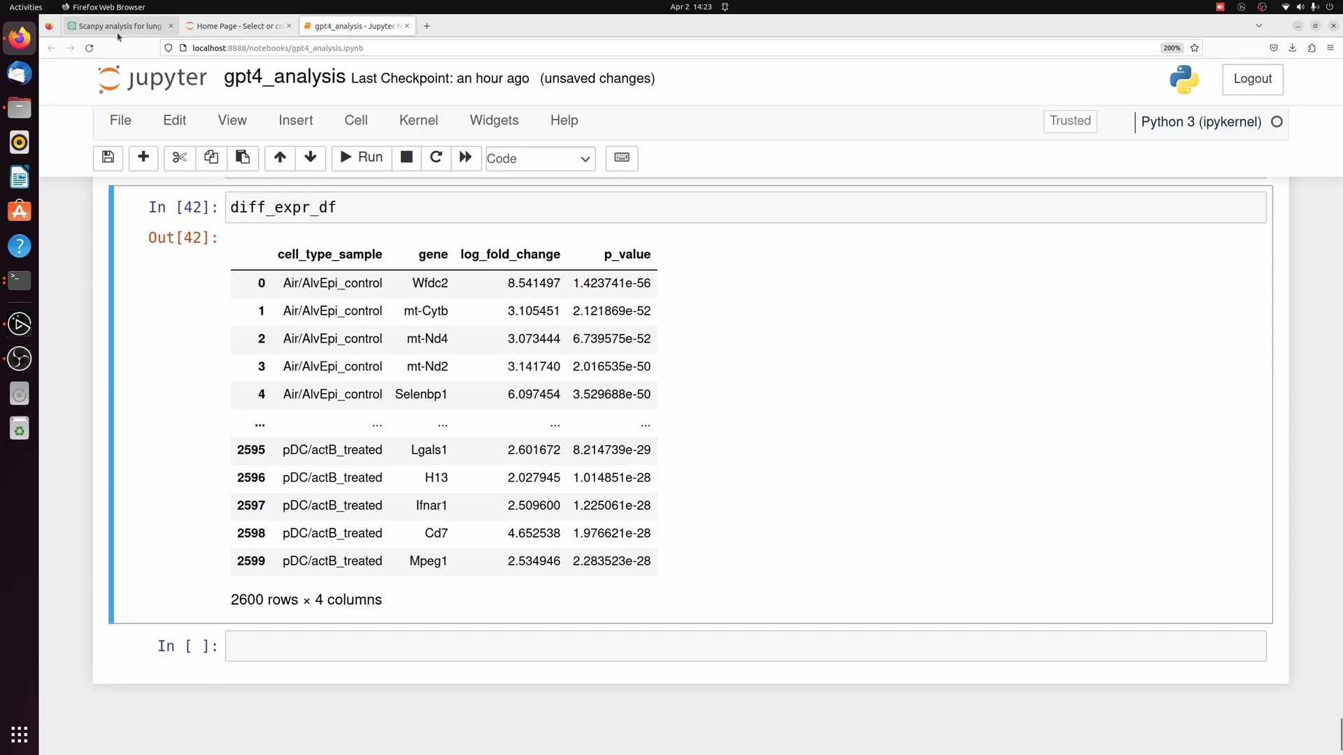
# - Ask ChatGPT for pathway analysis help and copy the gprofiler-official install command back to Jupyter
pyautogui.click(118, 25)
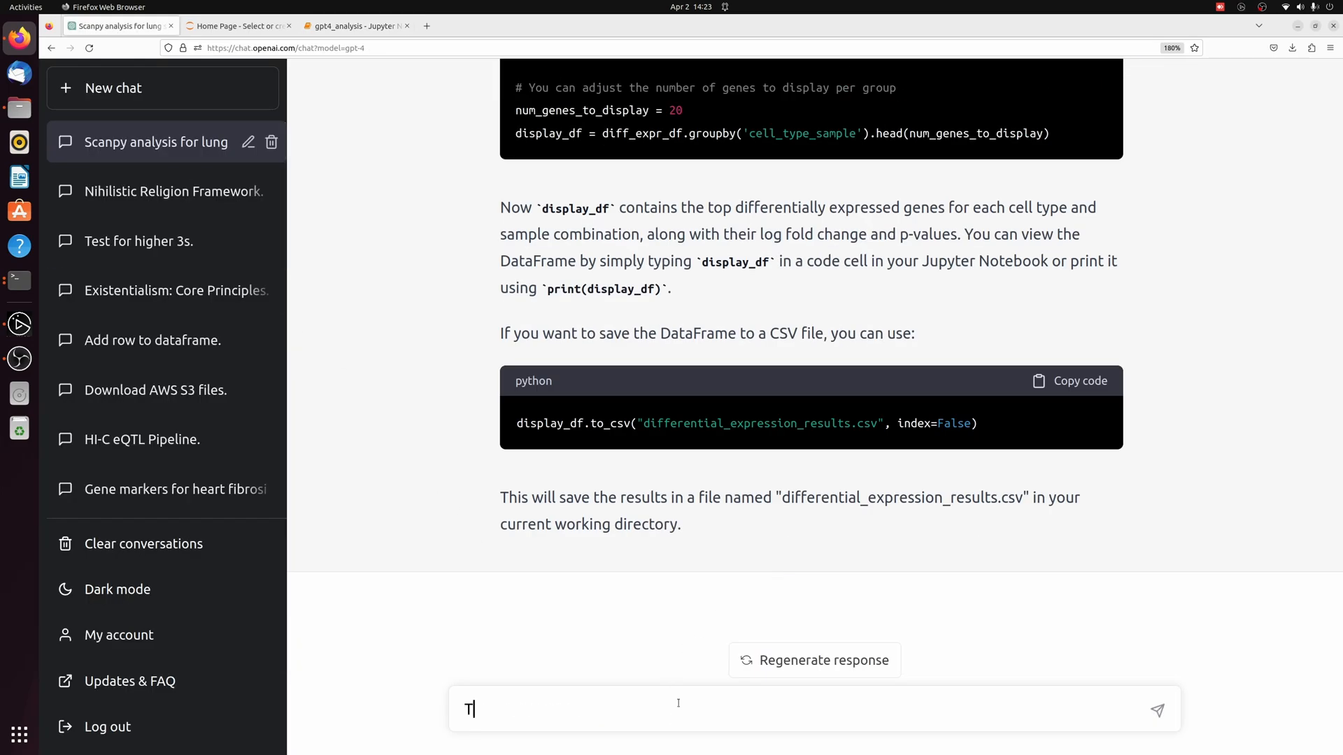
pyautogui.press('Return')
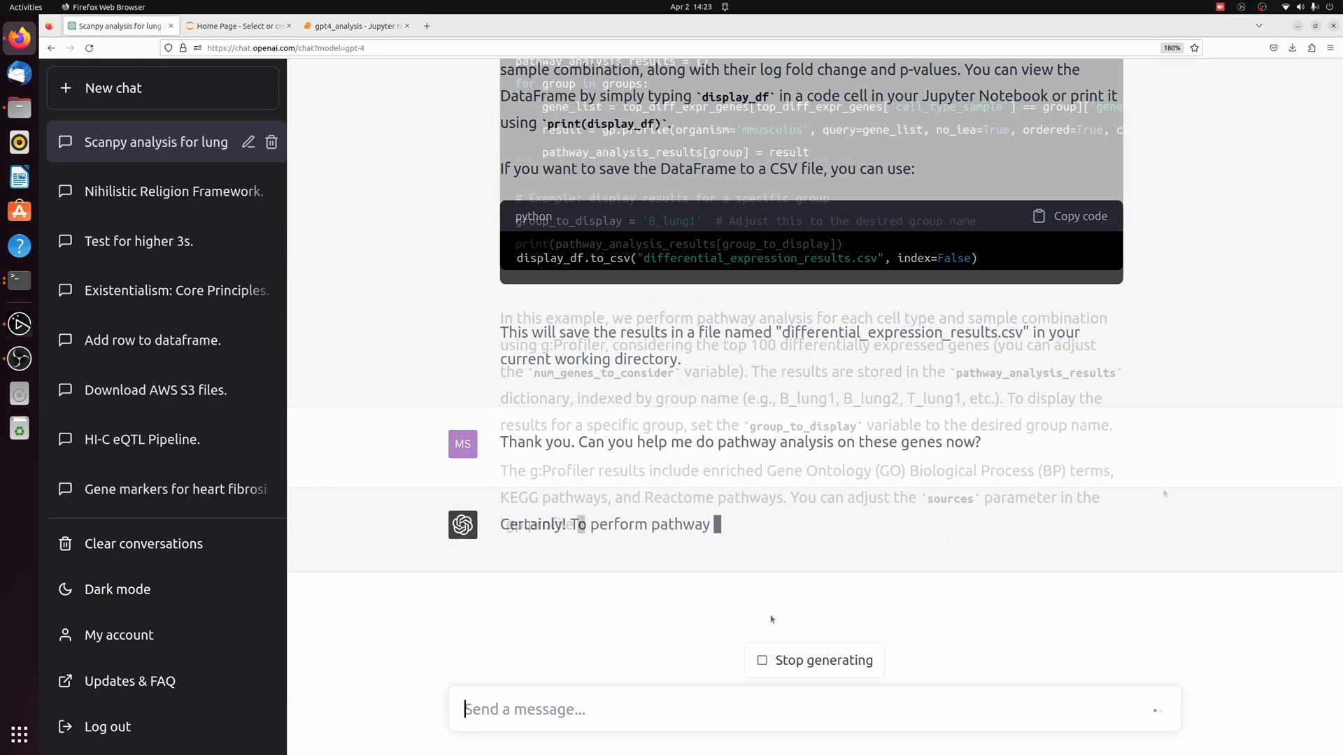
pyautogui.scroll(-3)
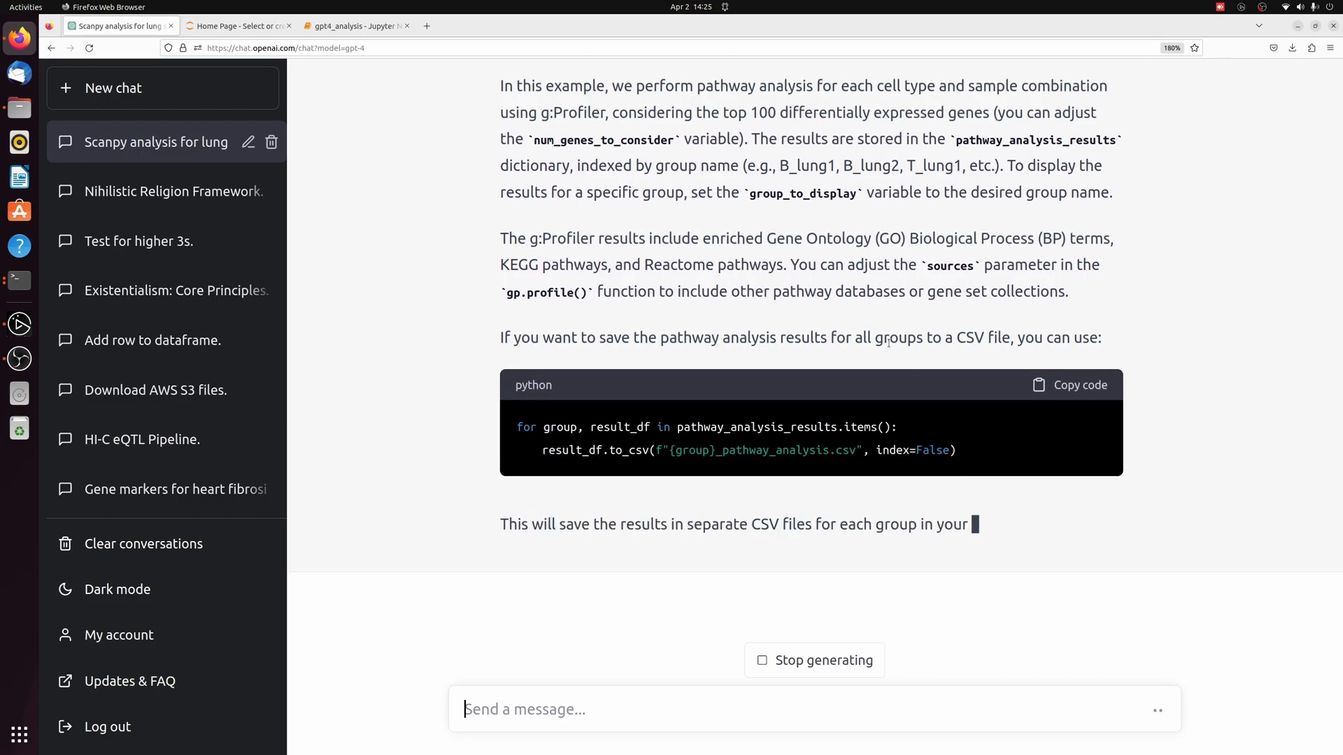
pyautogui.scroll(3)
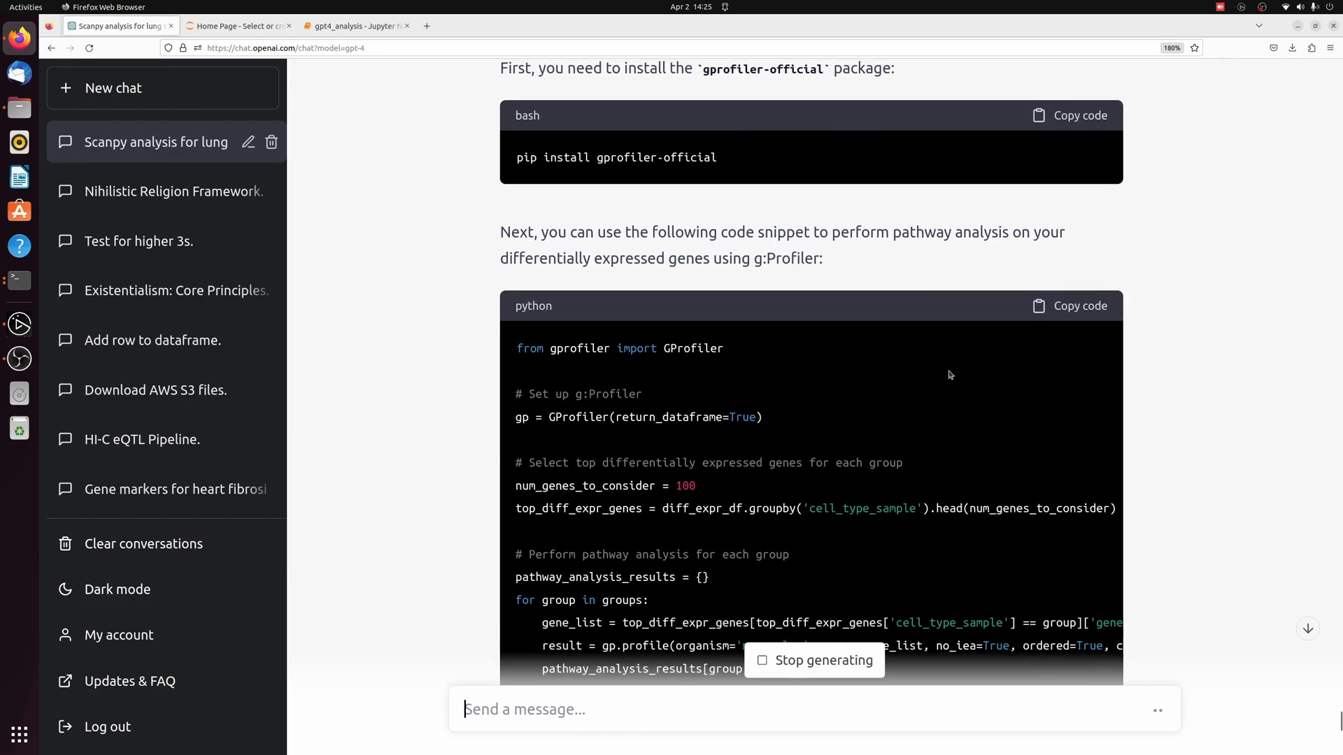
pyautogui.click(813, 660)
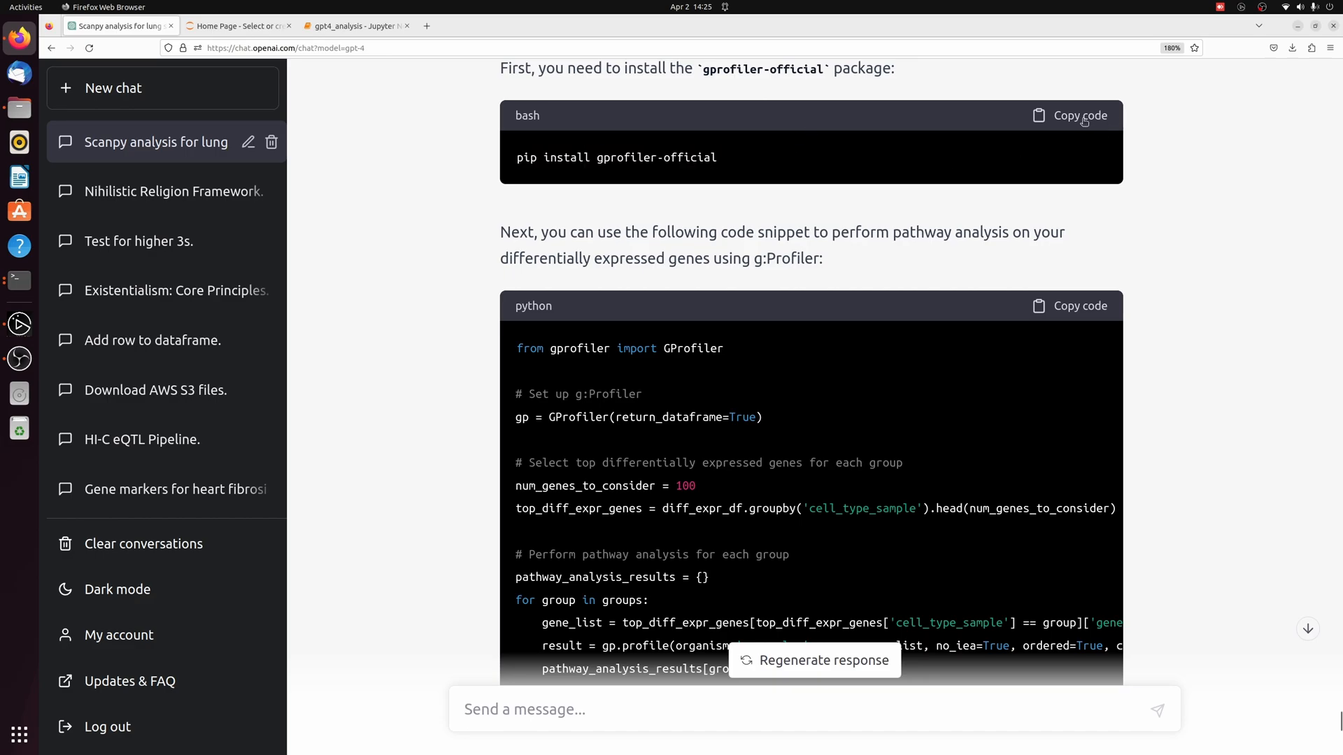
pyautogui.click(354, 26)
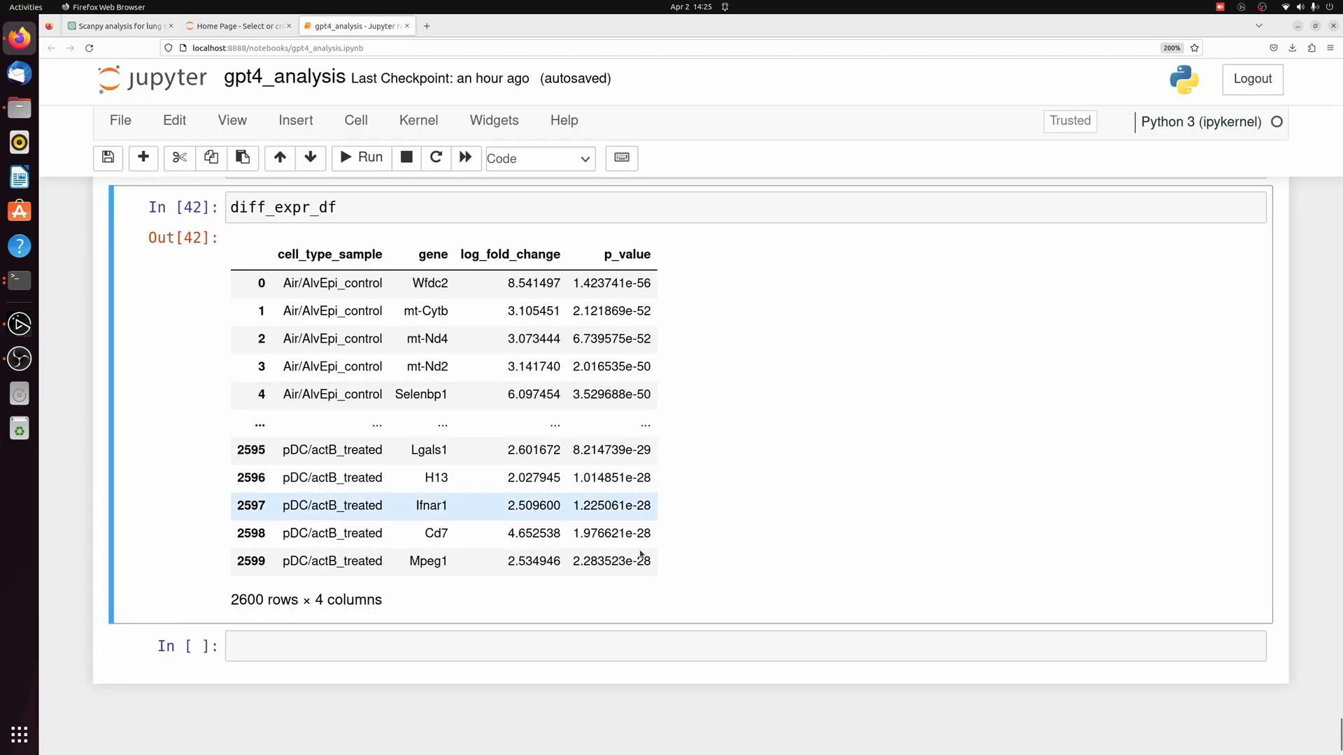
# - Paste and run the g:Profiler pathway analysis cell, which raises a KeyError for 'B_lung1'
pyautogui.click(360, 158)
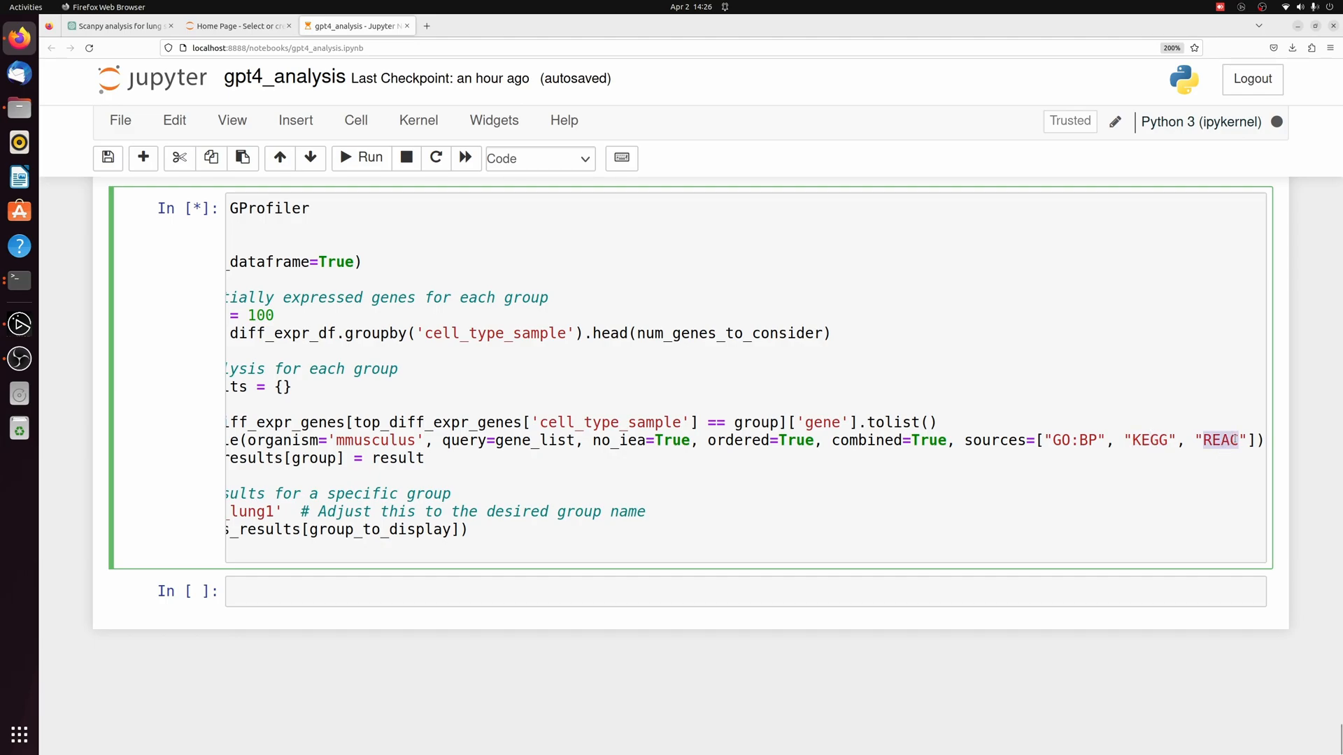
pyautogui.doubleClick(373, 441)
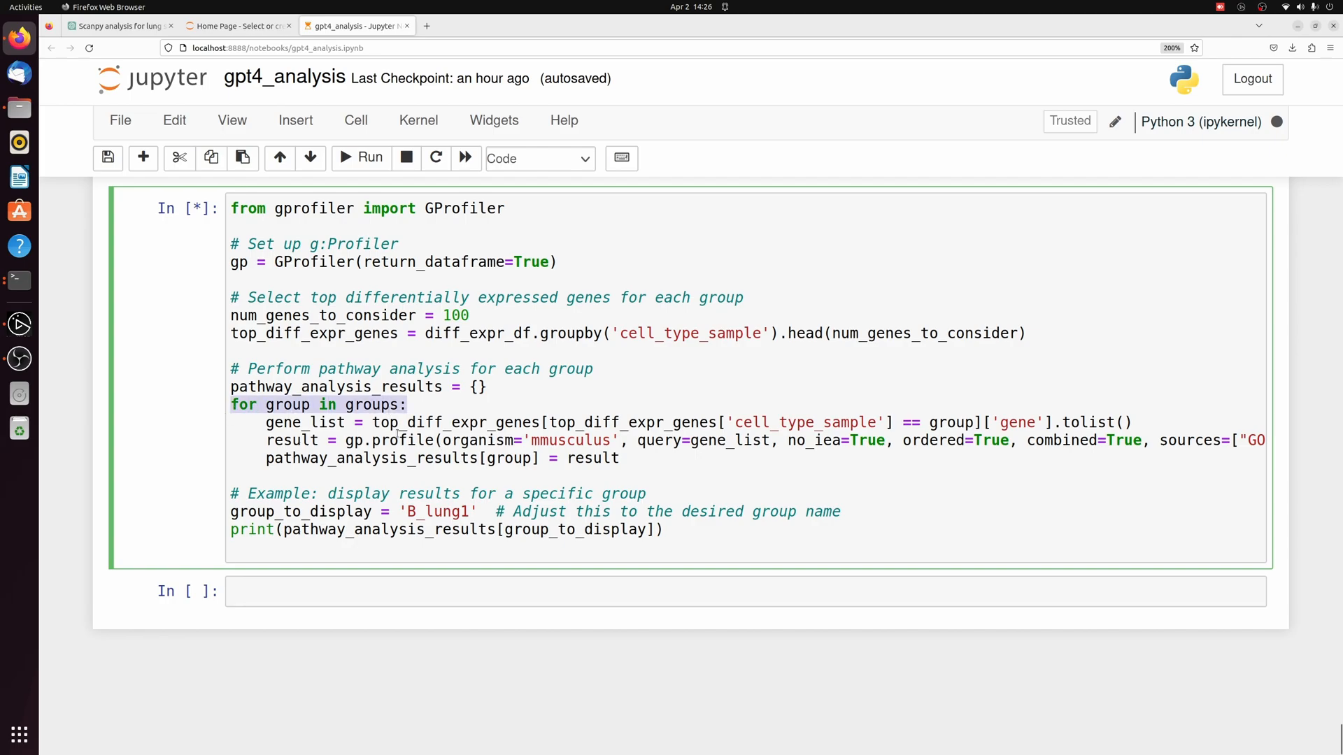
pyautogui.click(361, 158)
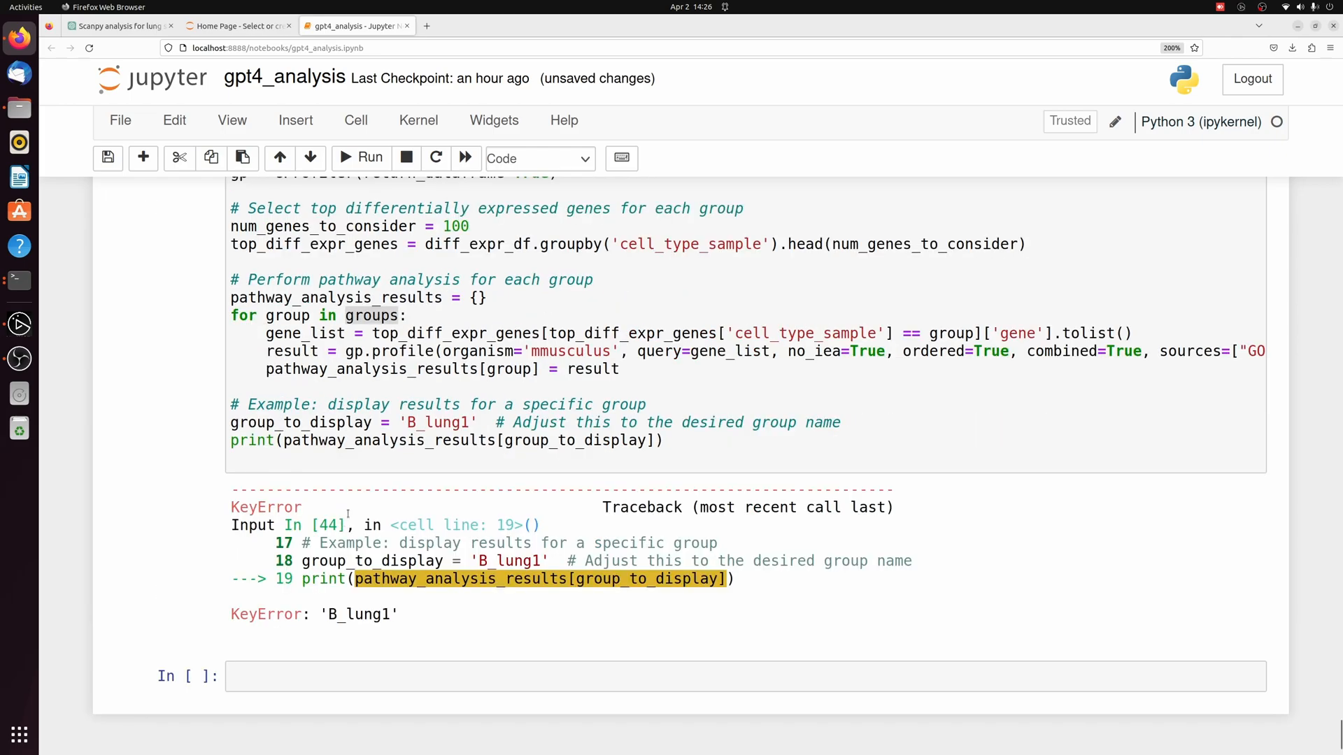
pyautogui.doubleClick(312, 614)
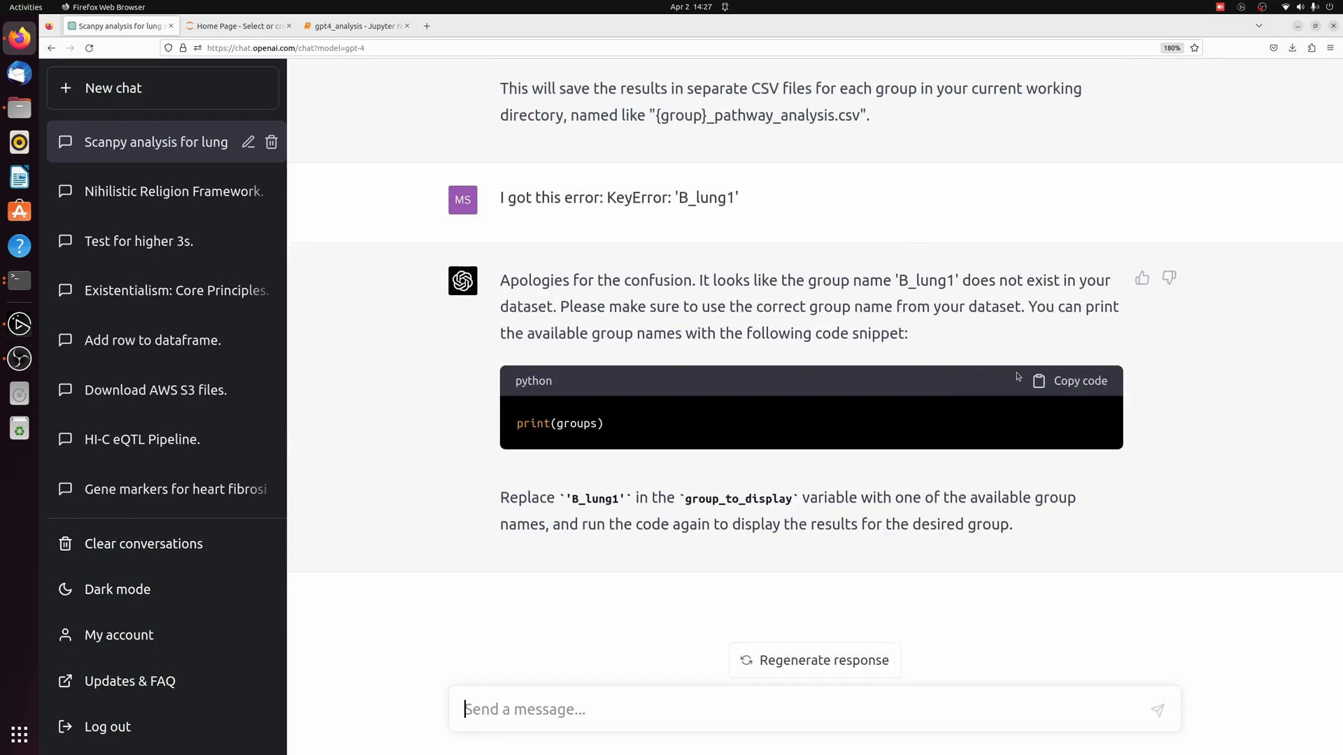
pyautogui.click(351, 26)
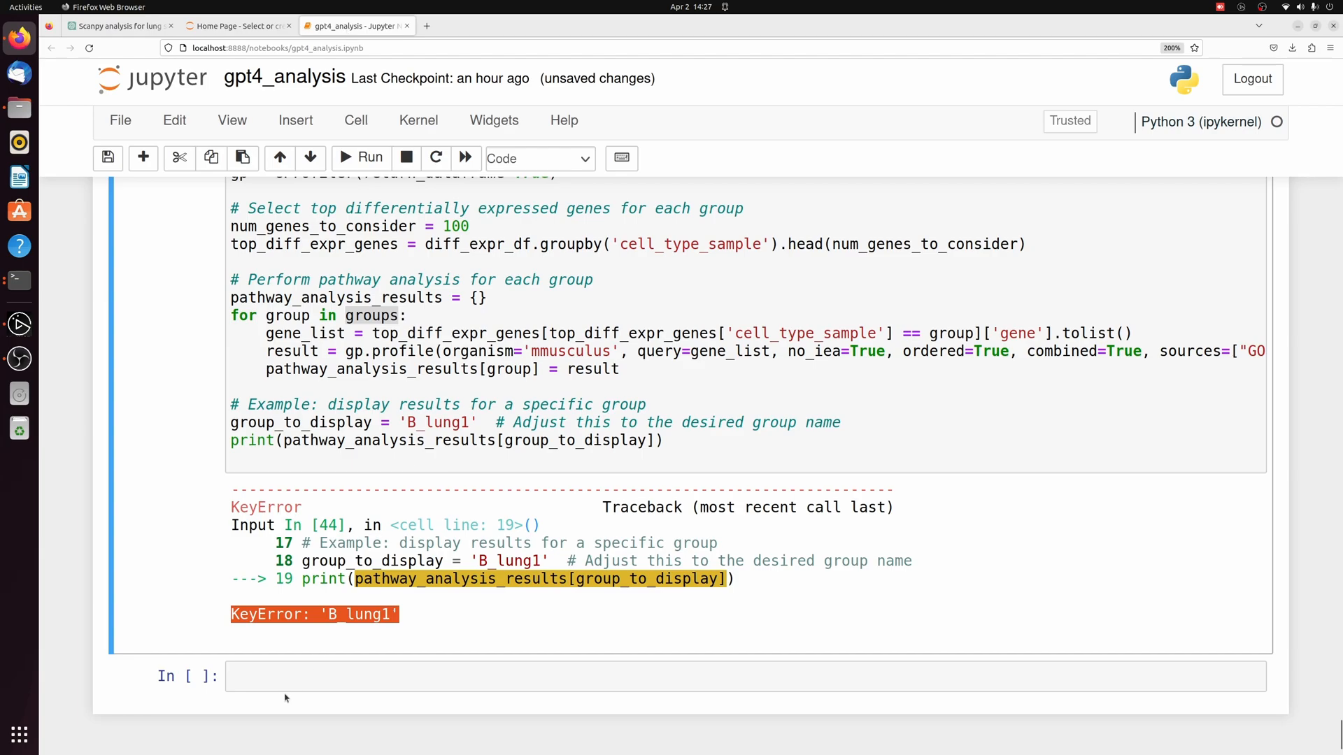
# - Print the available group names, then display the pathway results table for 'B_treated' instead of 'B_lung1'
pyautogui.click(369, 158)
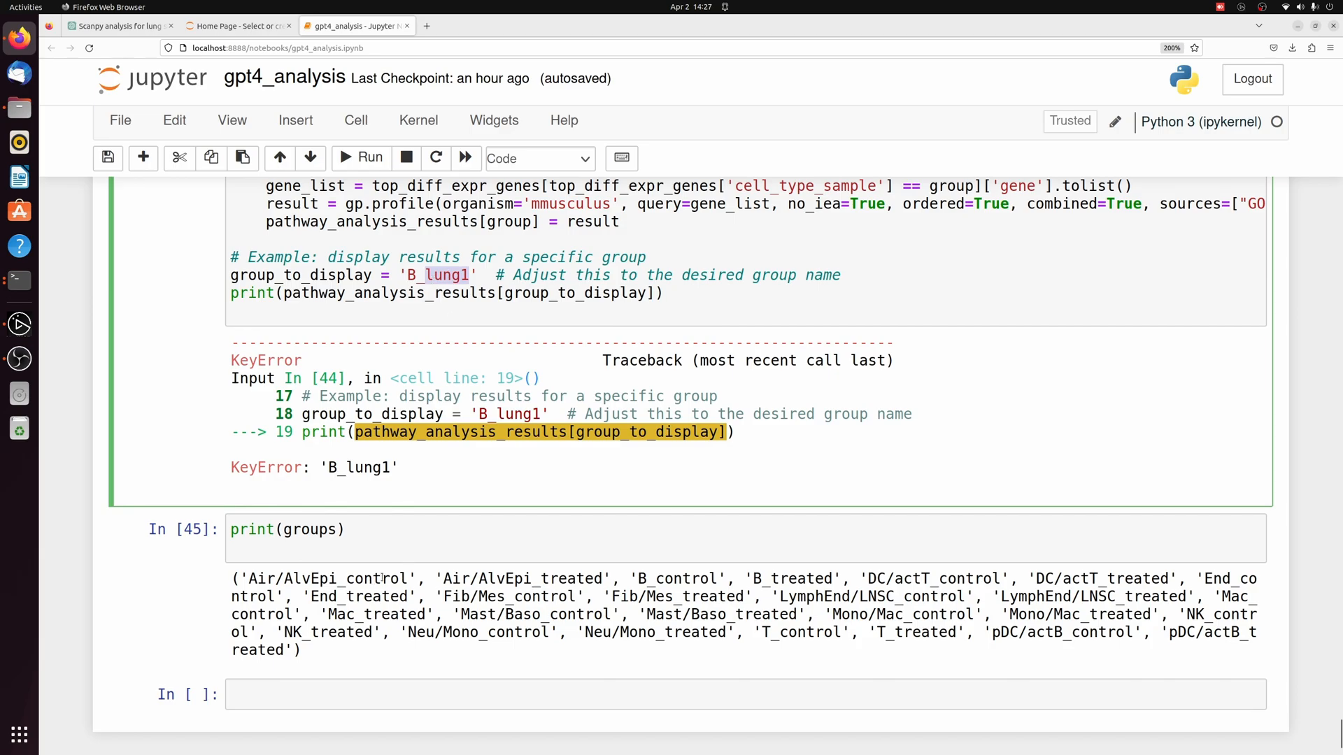
pyautogui.doubleClick(345, 578)
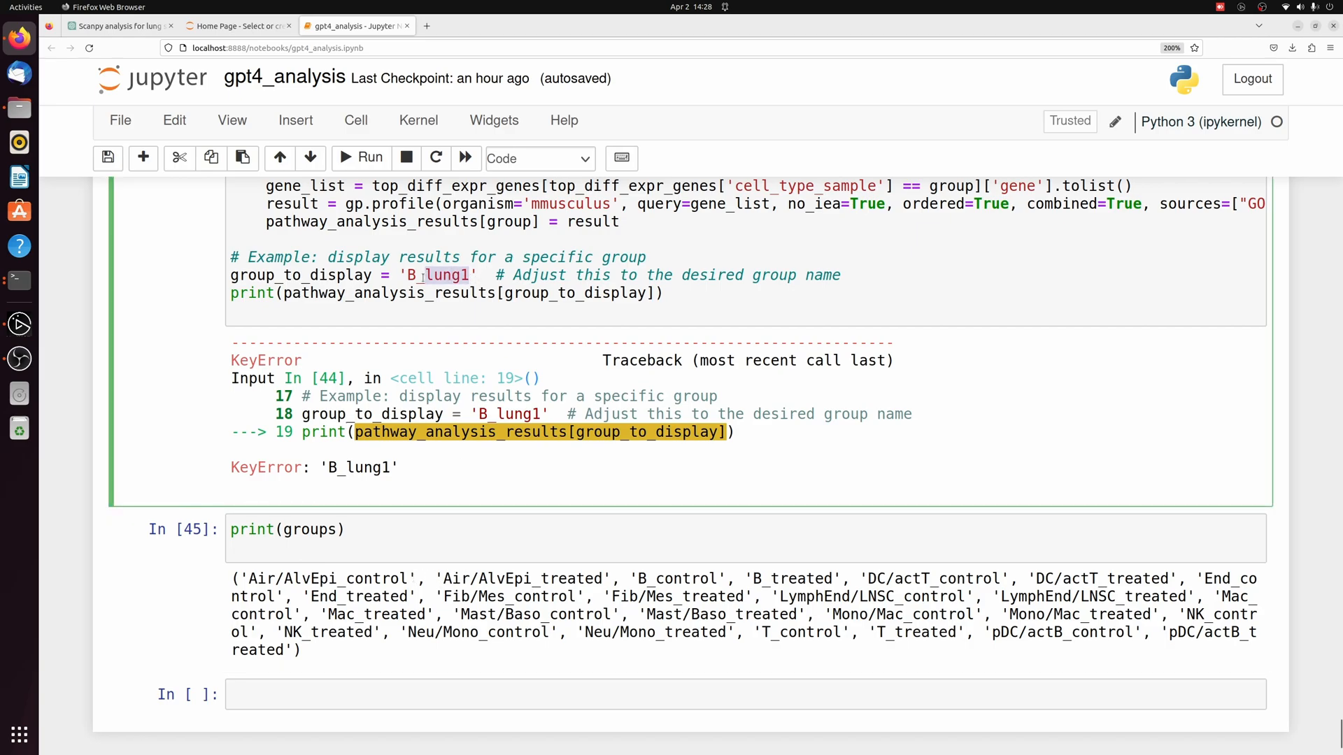
pyautogui.write('B_treated')
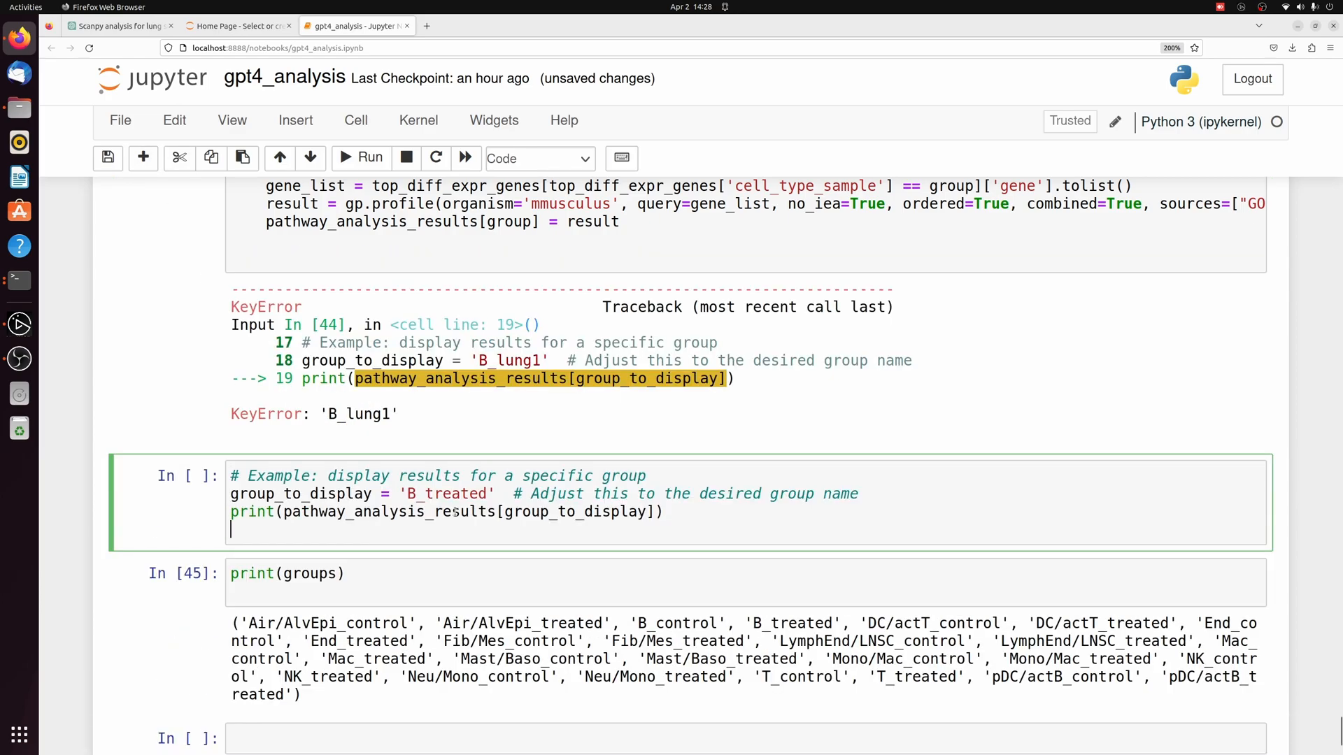
pyautogui.click(361, 158)
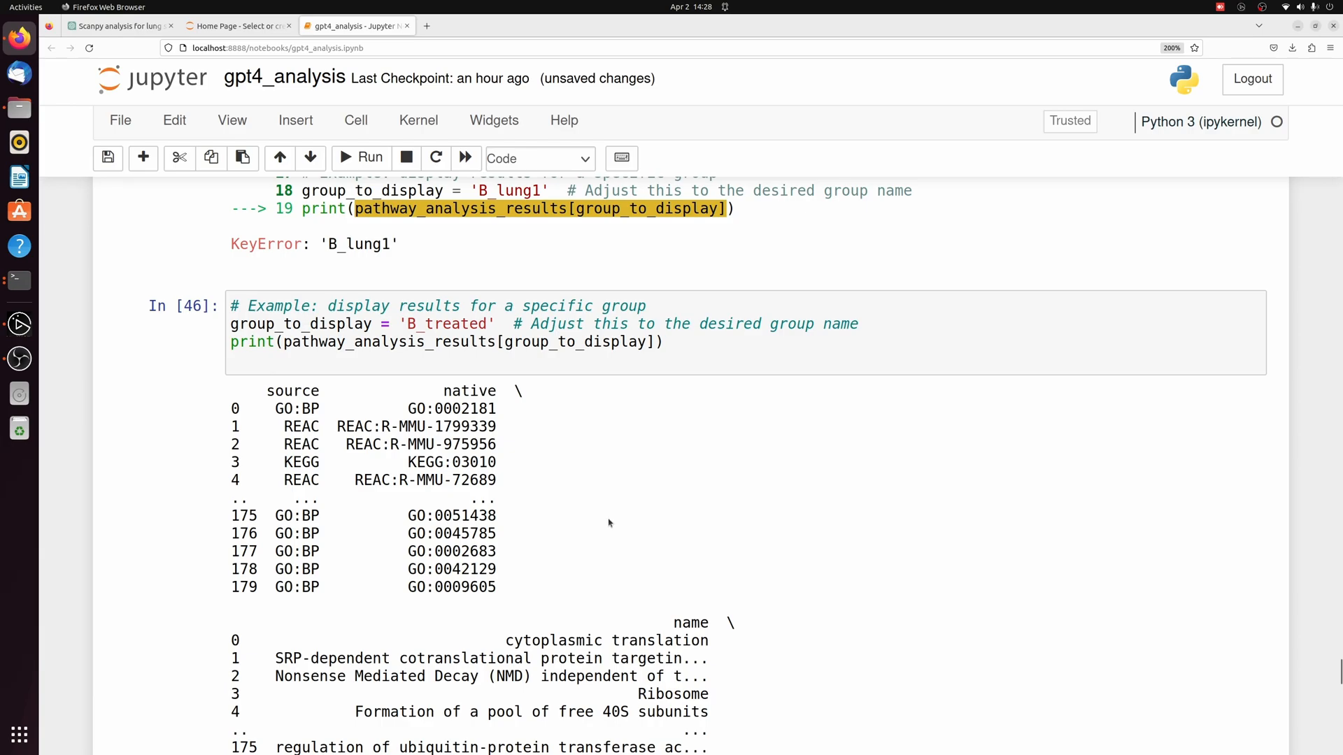
pyautogui.scroll(3)
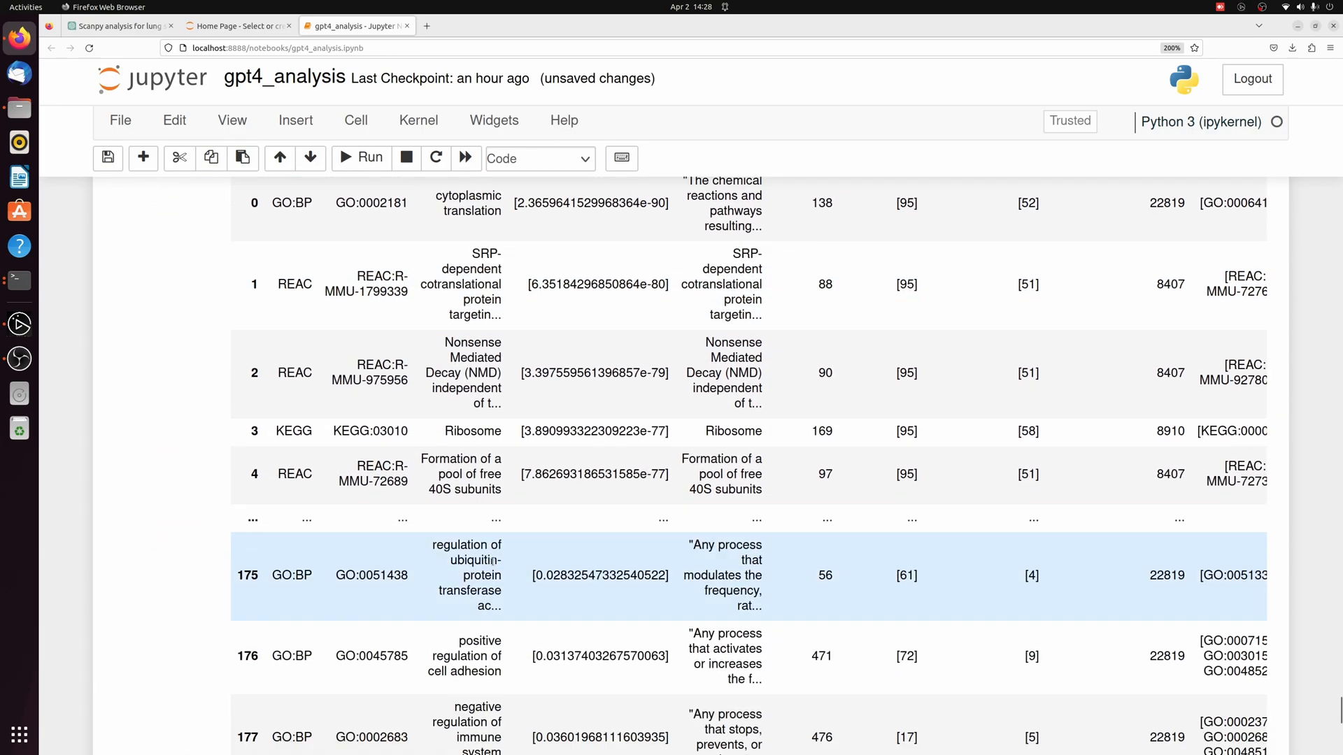
pyautogui.scroll(3)
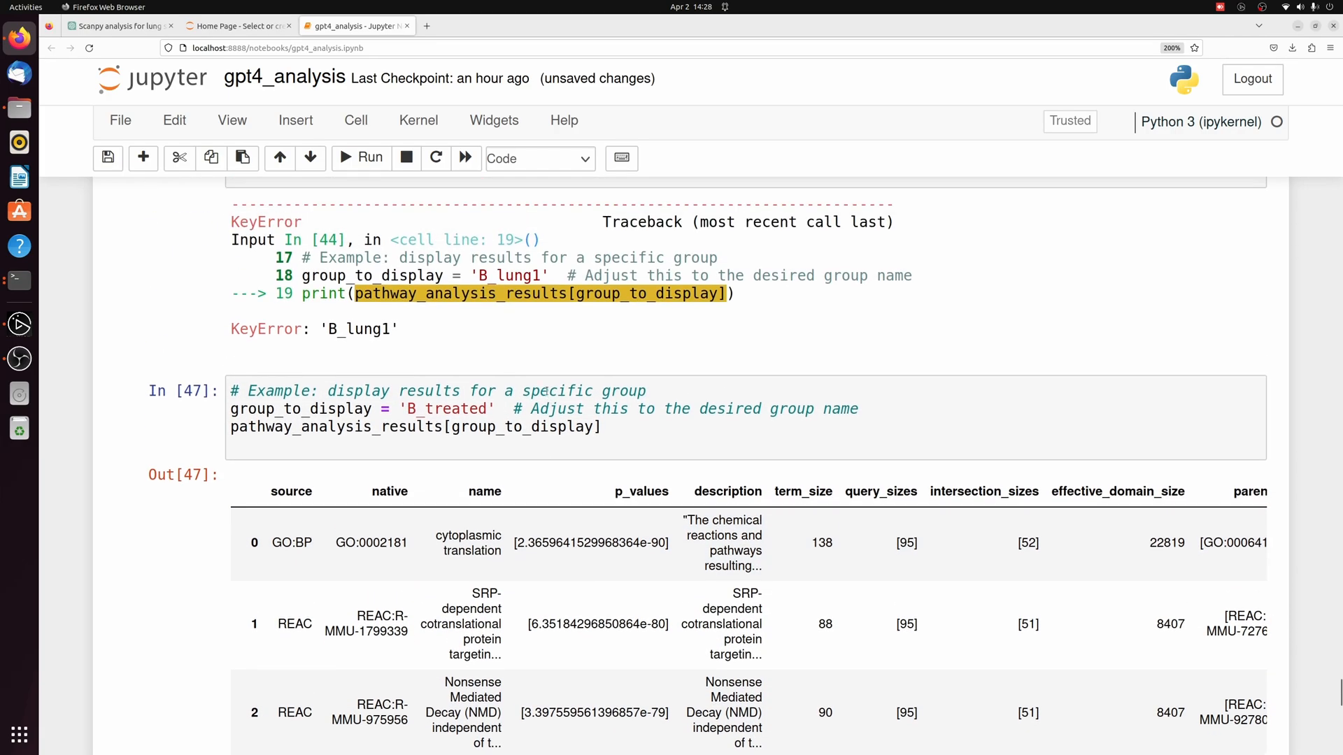
# - Change the displayed group to 'T_treated' and rerun to view its pathway results table
pyautogui.scroll(-3)
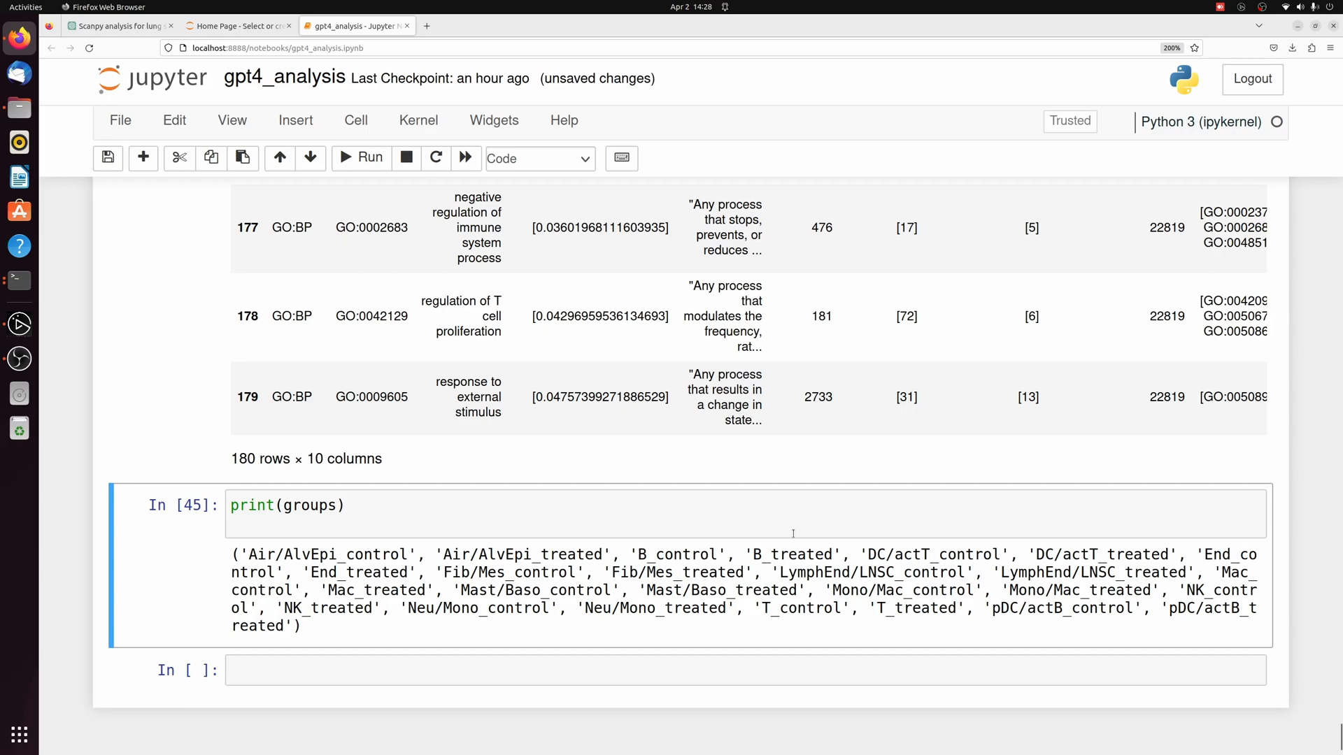
pyautogui.doubleClick(917, 608)
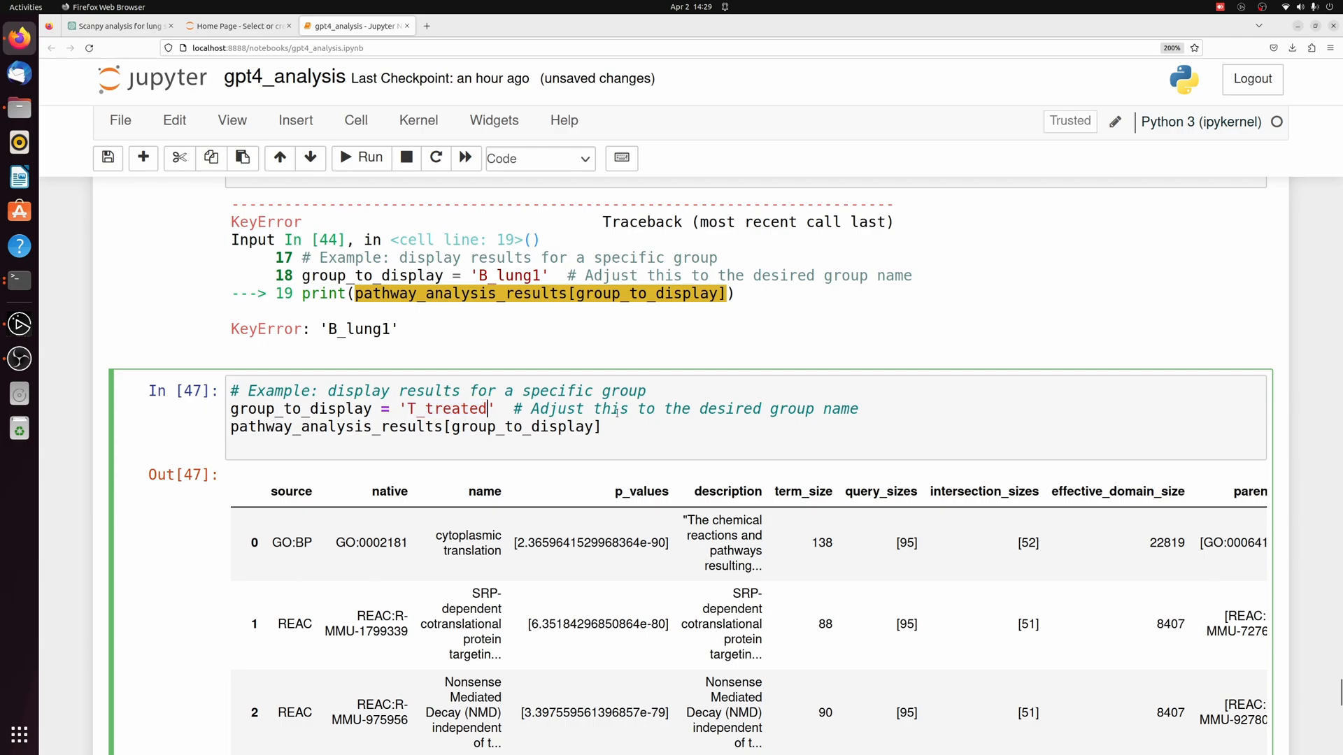
pyautogui.click(361, 158)
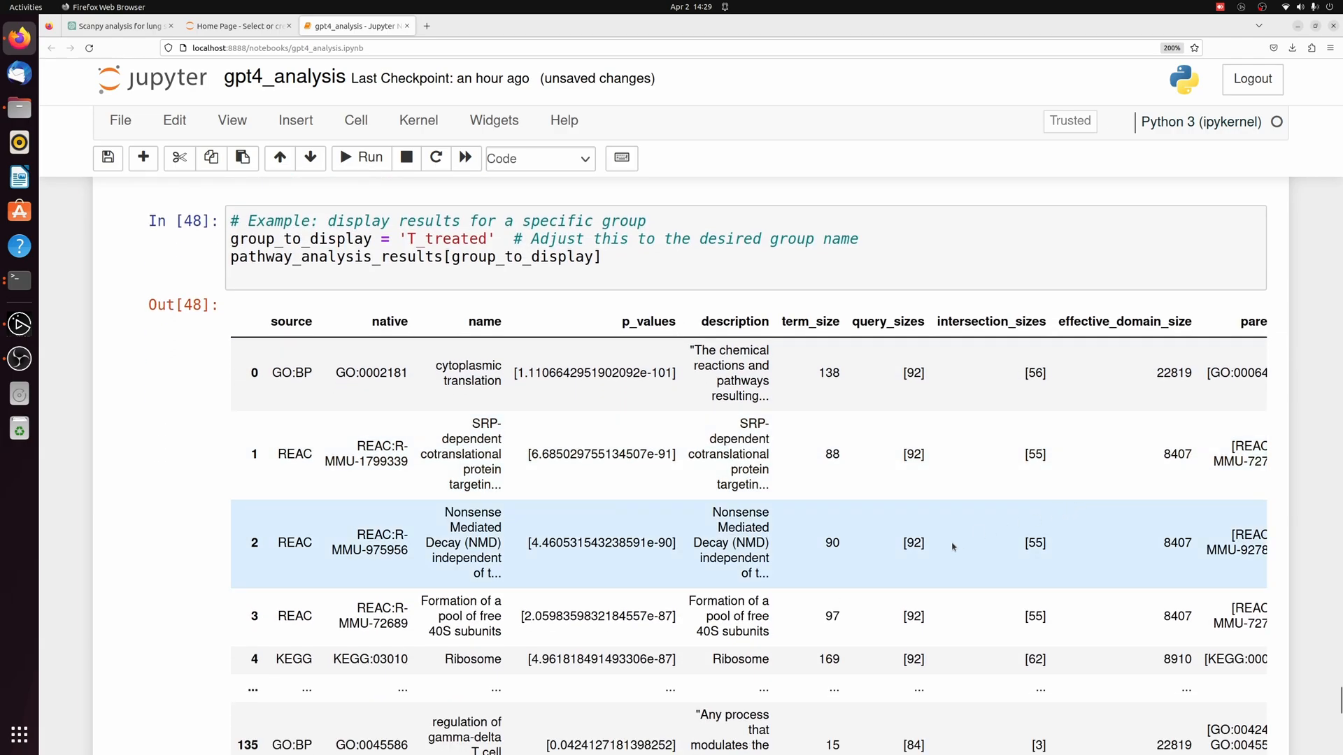
pyautogui.moveTo(941, 559)
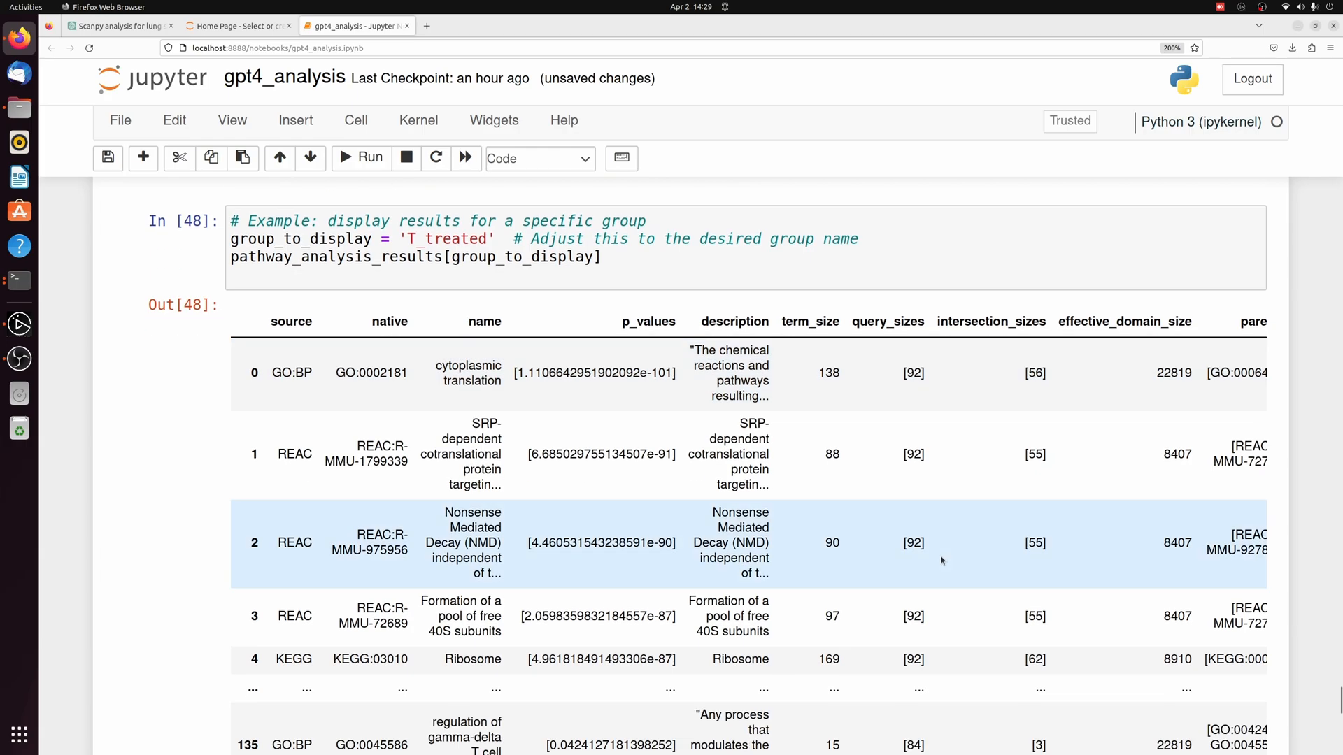
pyautogui.scroll(-3)
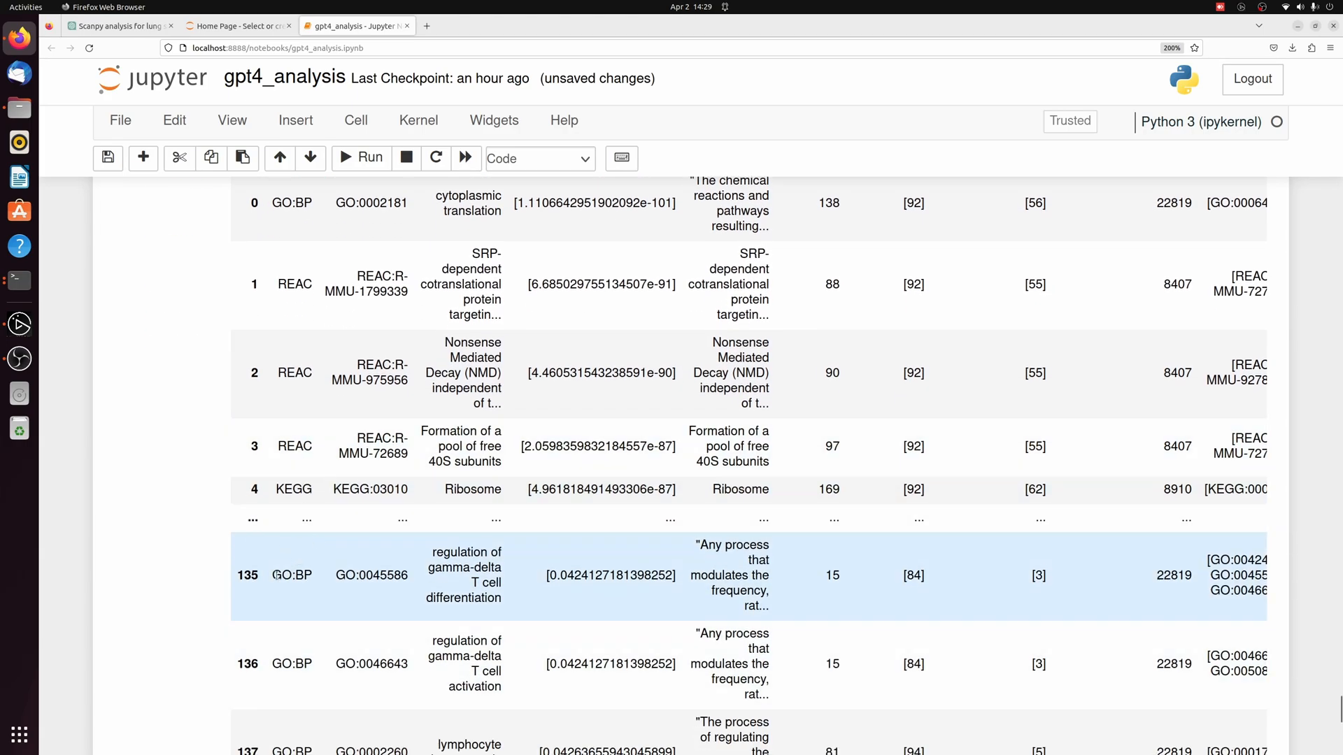
pyautogui.scroll(3)
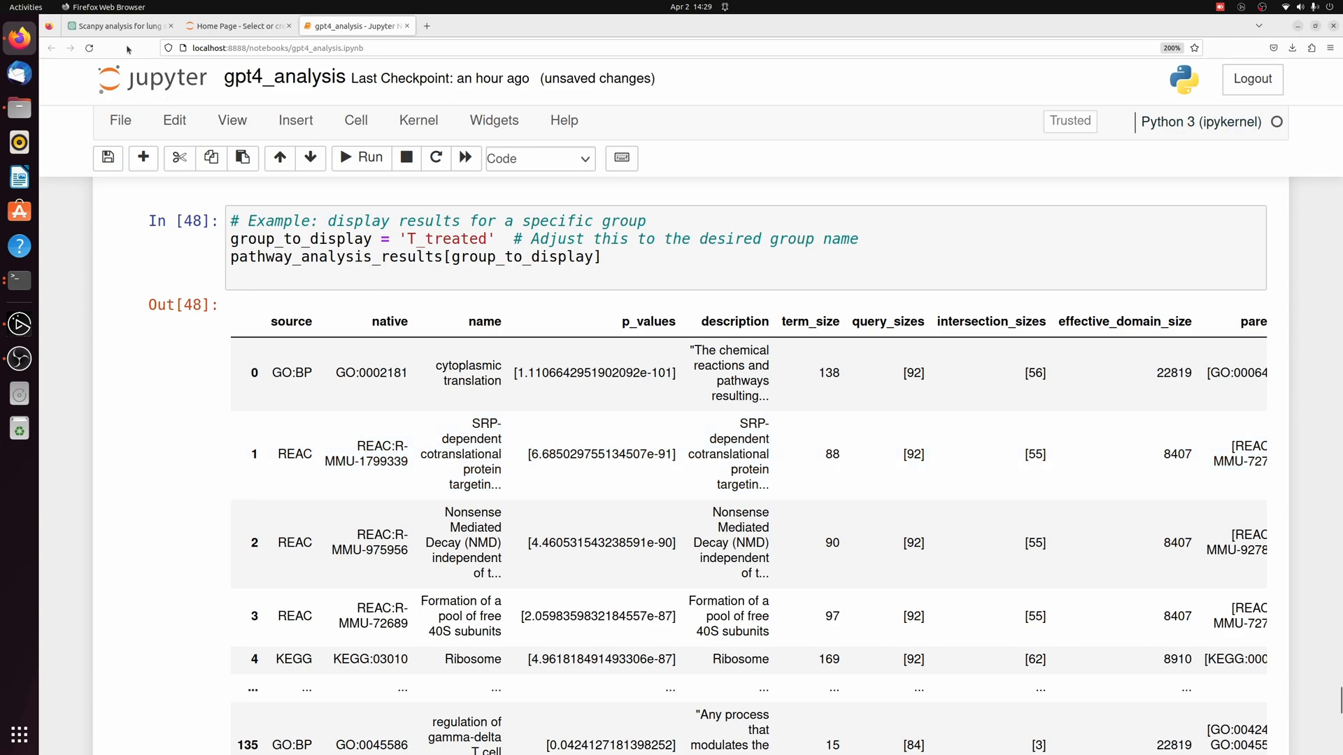
pyautogui.scroll(3)
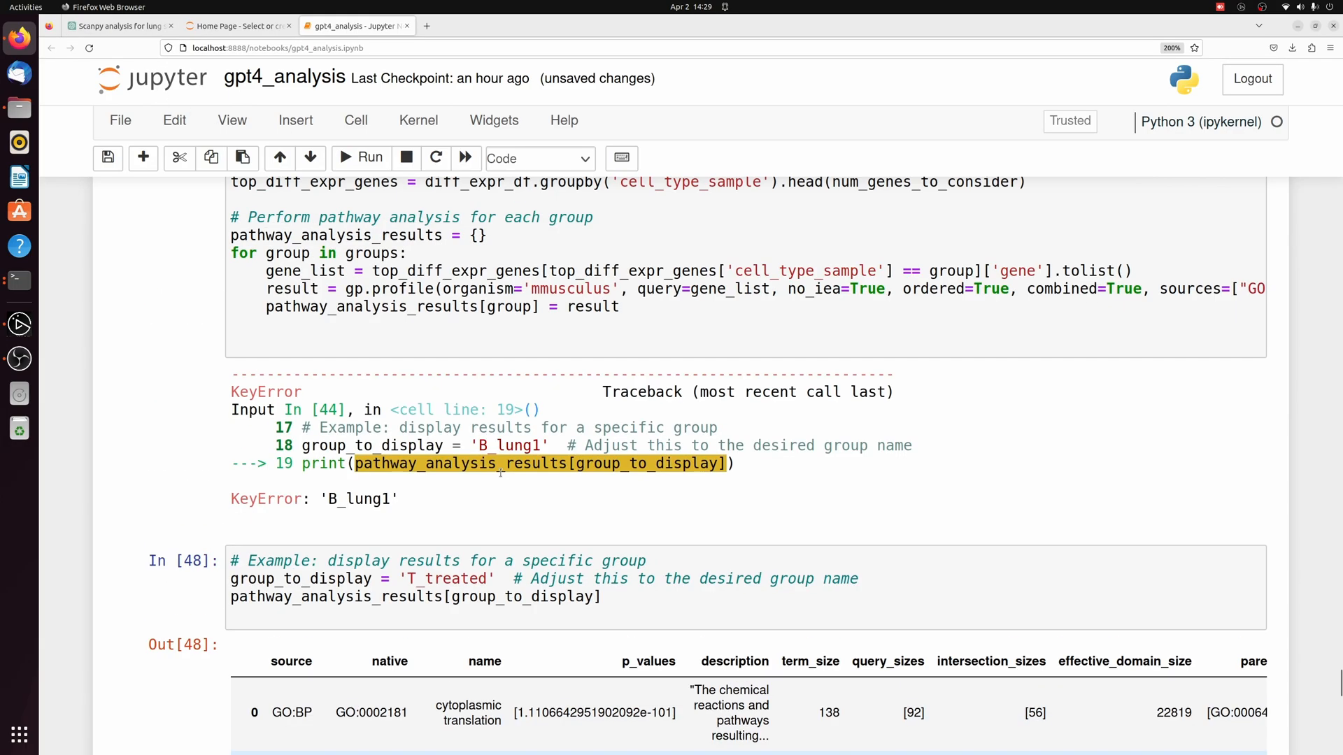
pyautogui.scroll(3)
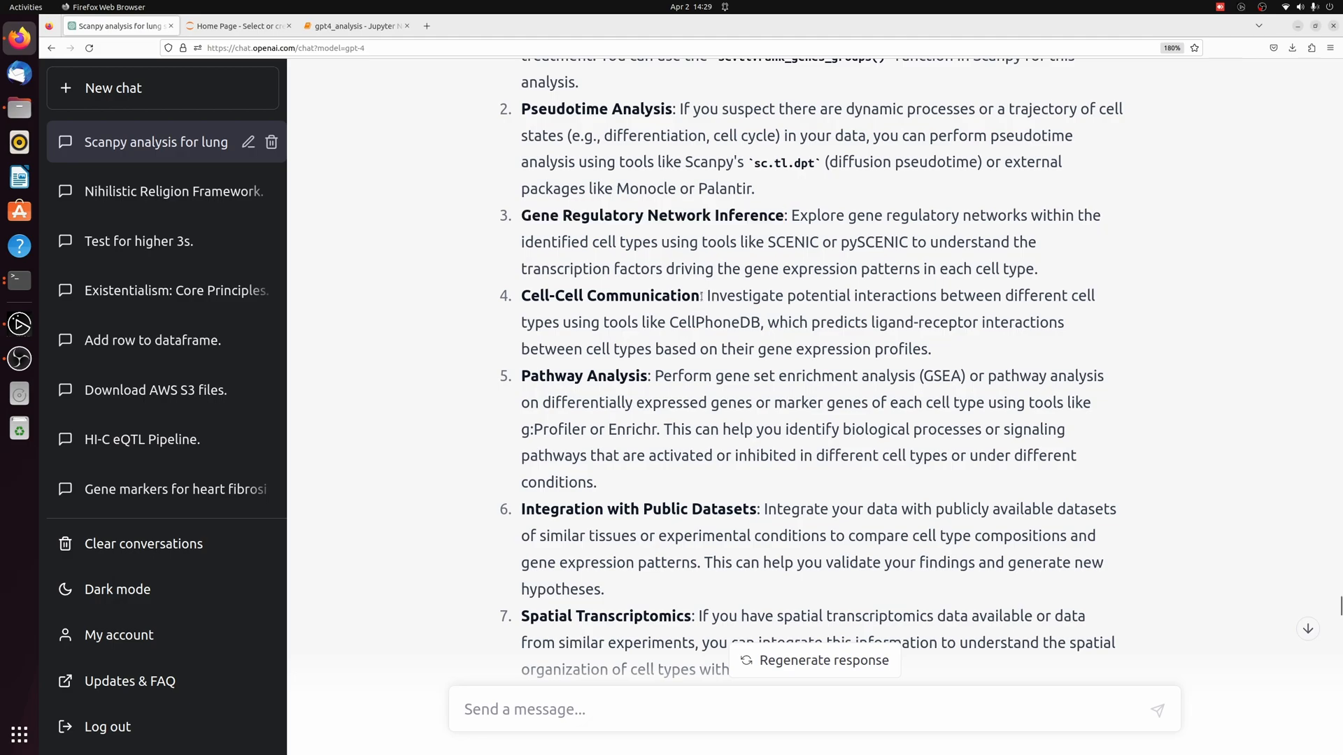
# - Ask ChatGPT for CellPhoneDB cell-cell communication code and review the generated answer with its install command
pyautogui.doubleClick(625, 295)
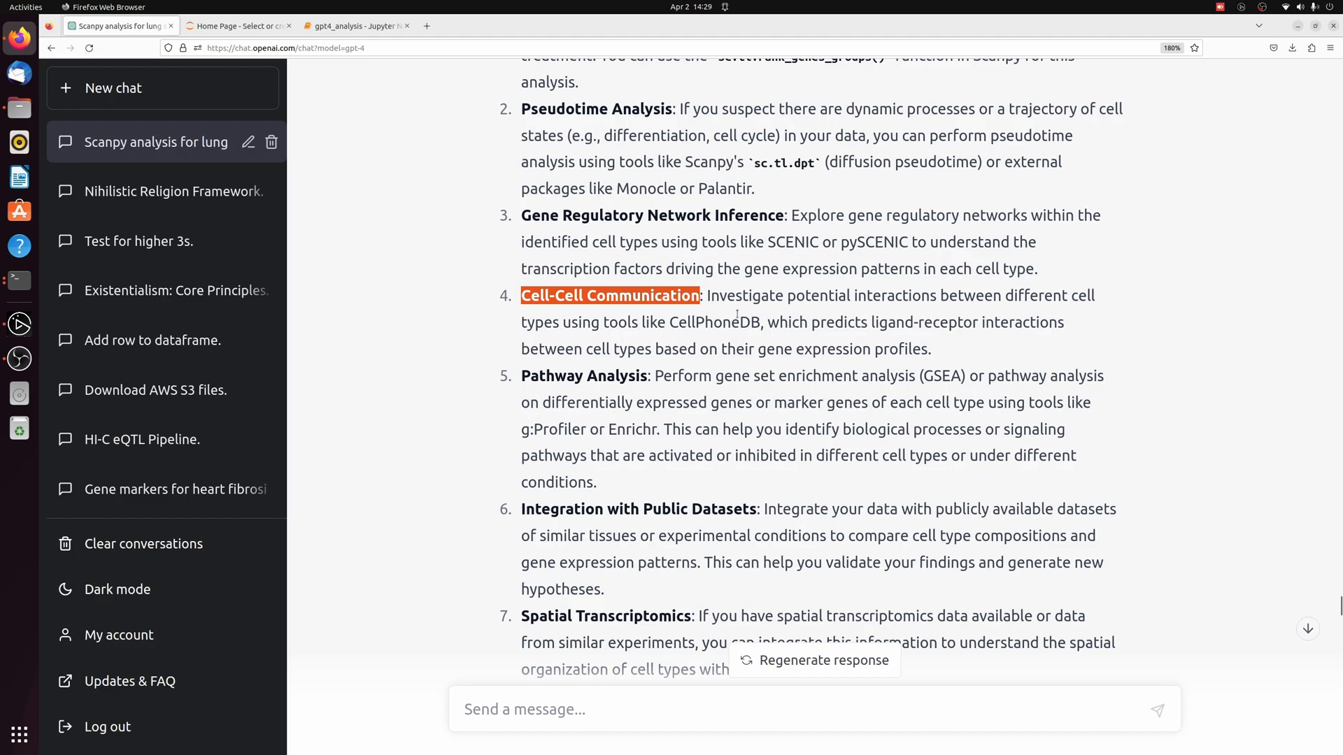
pyautogui.moveTo(773, 362)
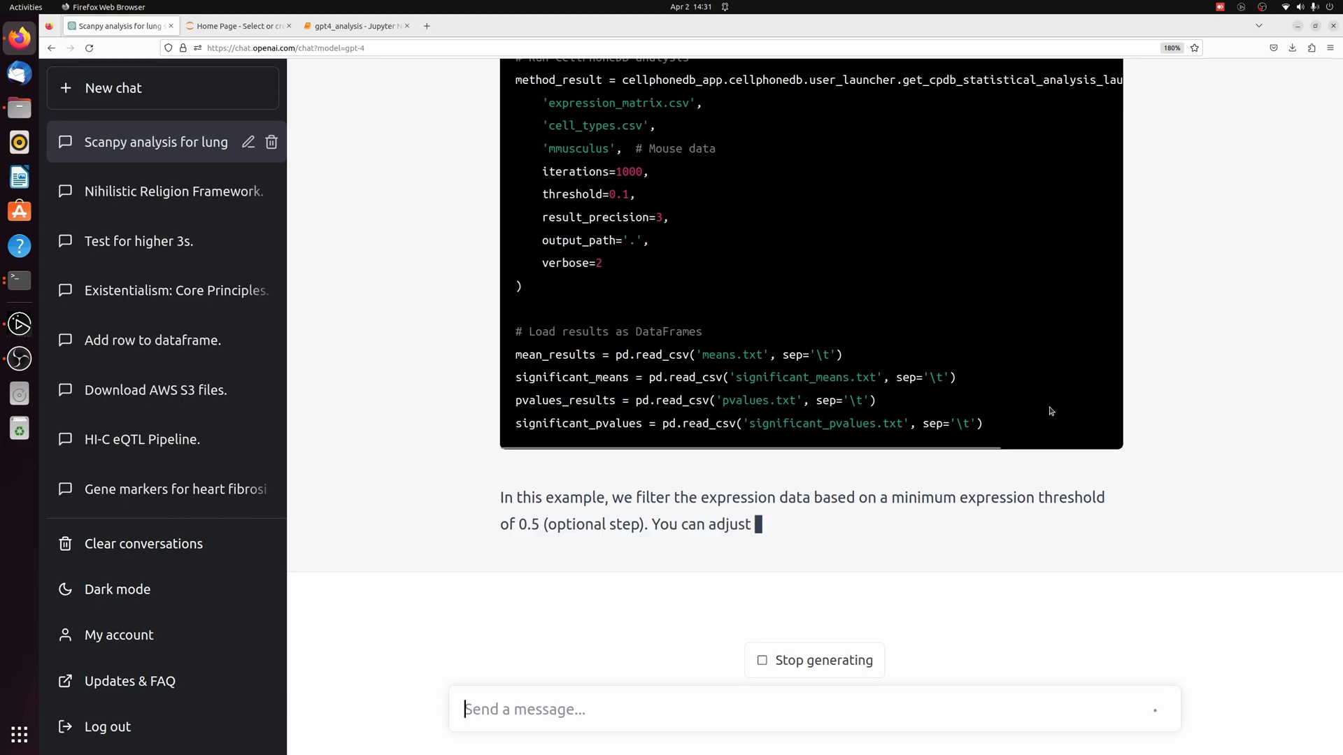
pyautogui.scroll(3)
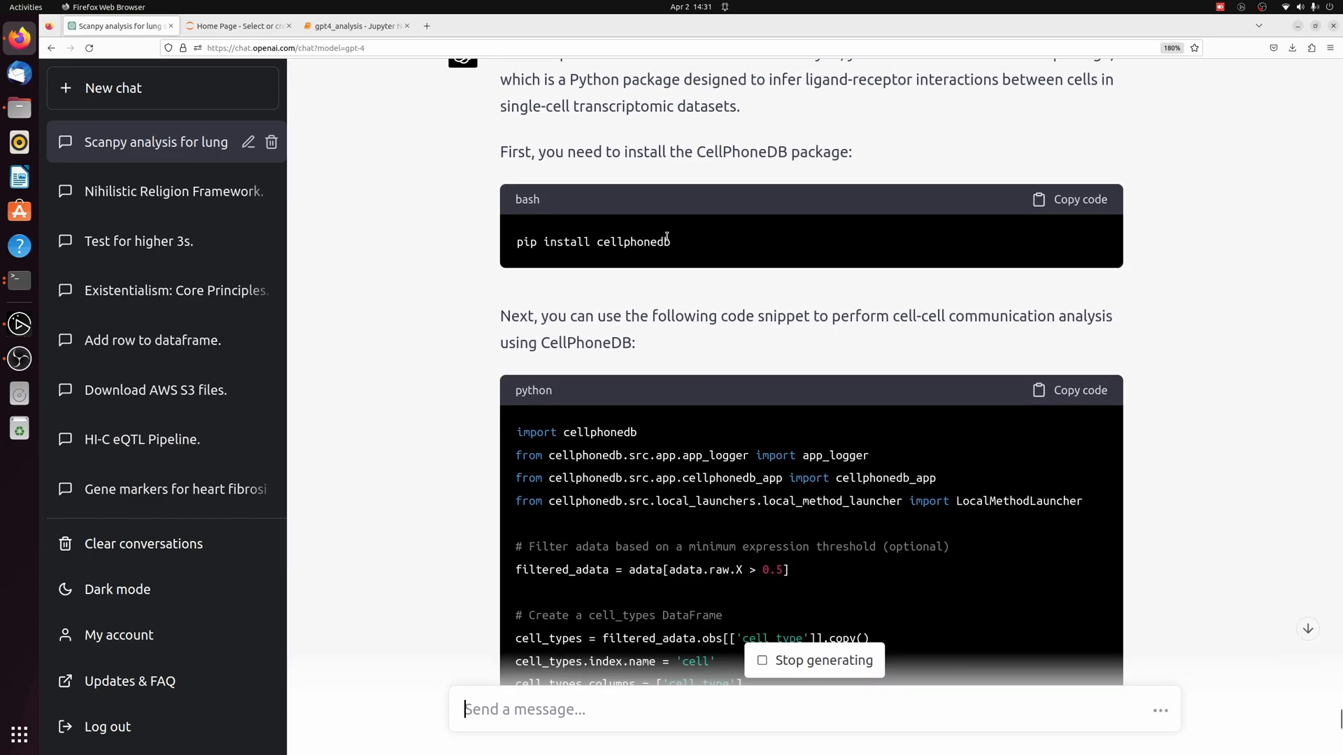
pyautogui.scroll(-3)
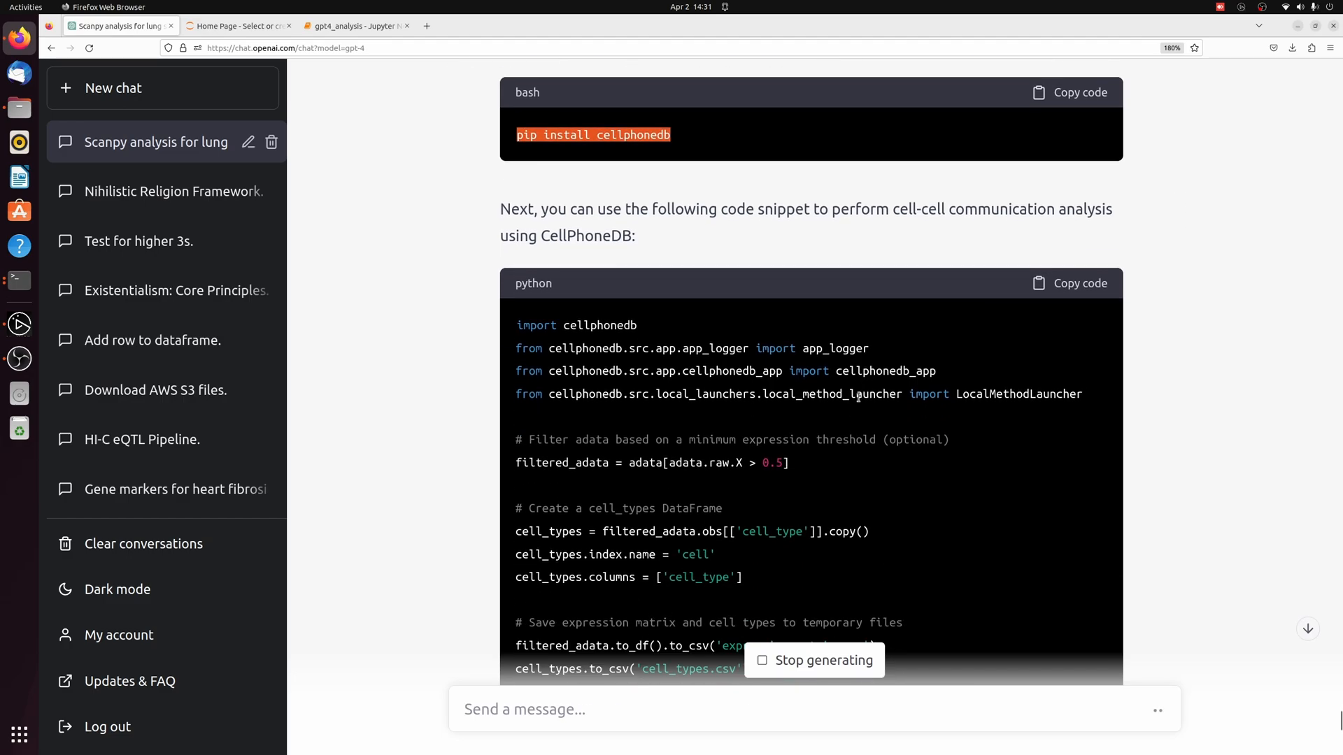
pyautogui.scroll(-3)
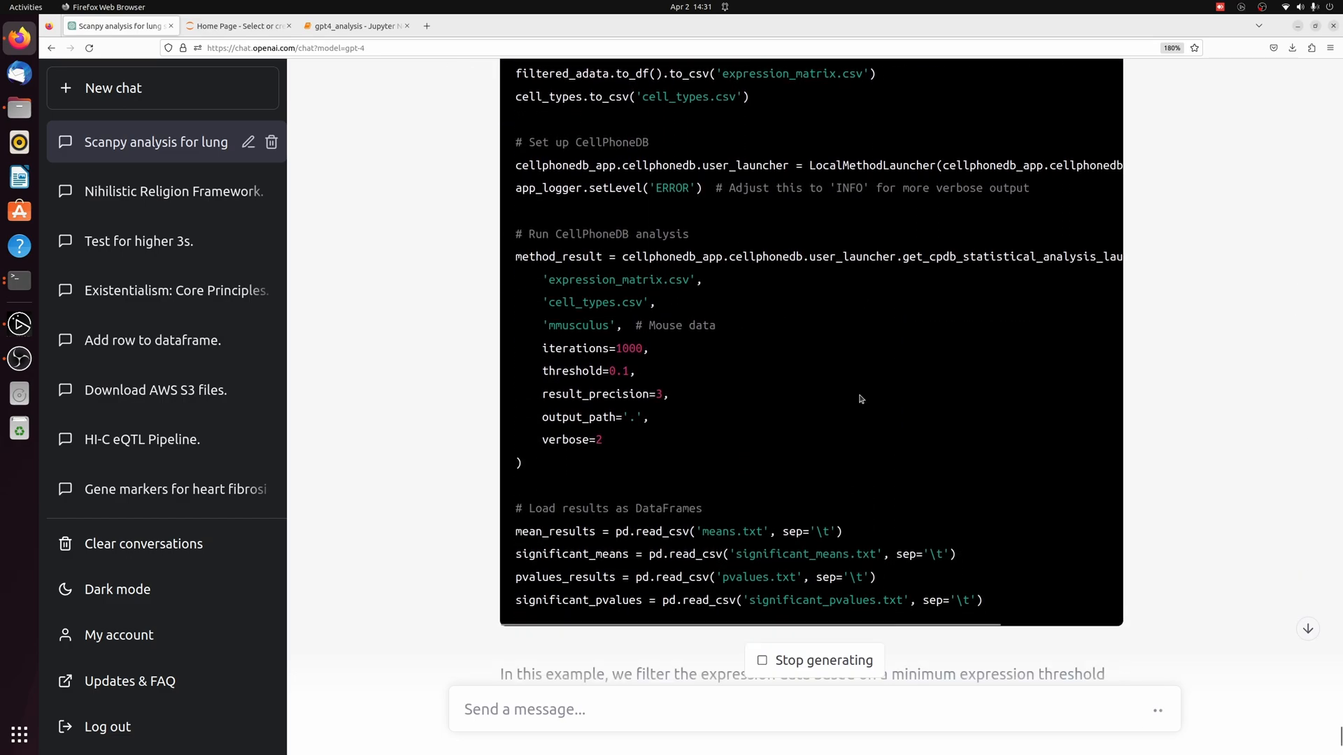
pyautogui.scroll(3)
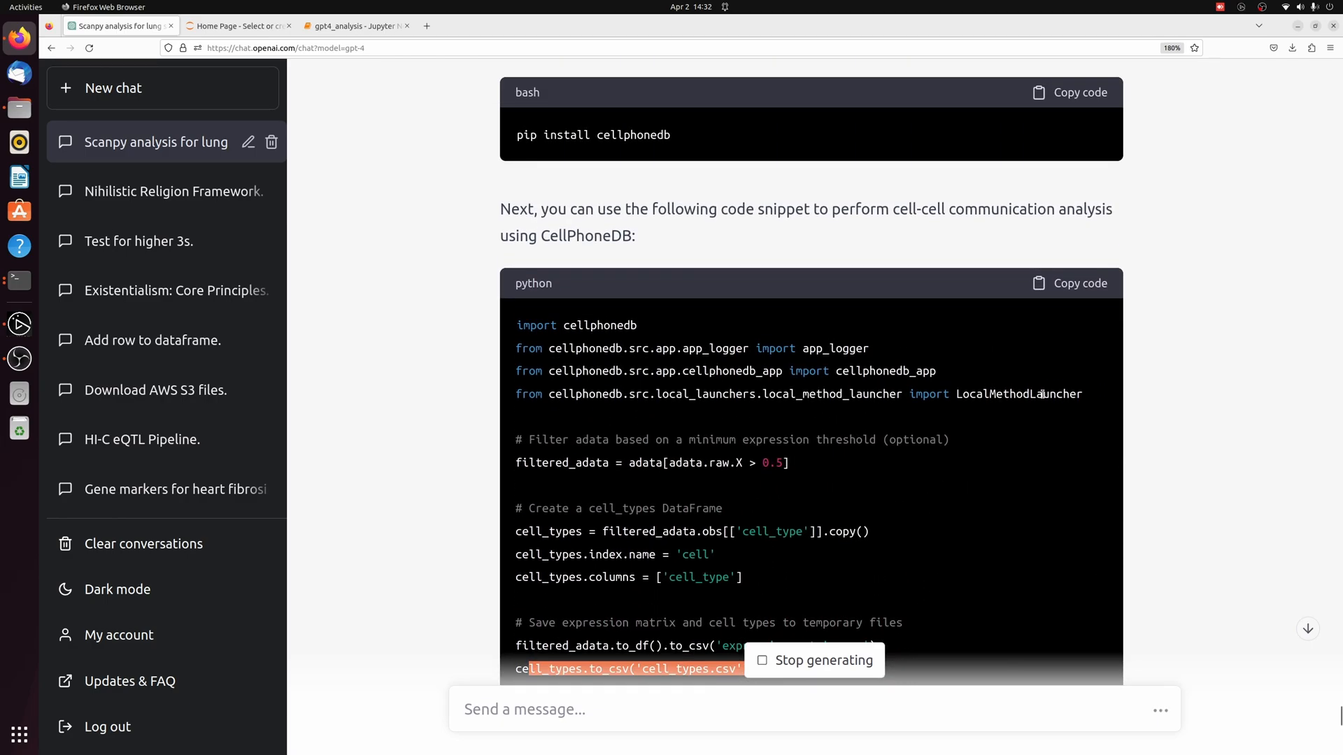
pyautogui.click(354, 25)
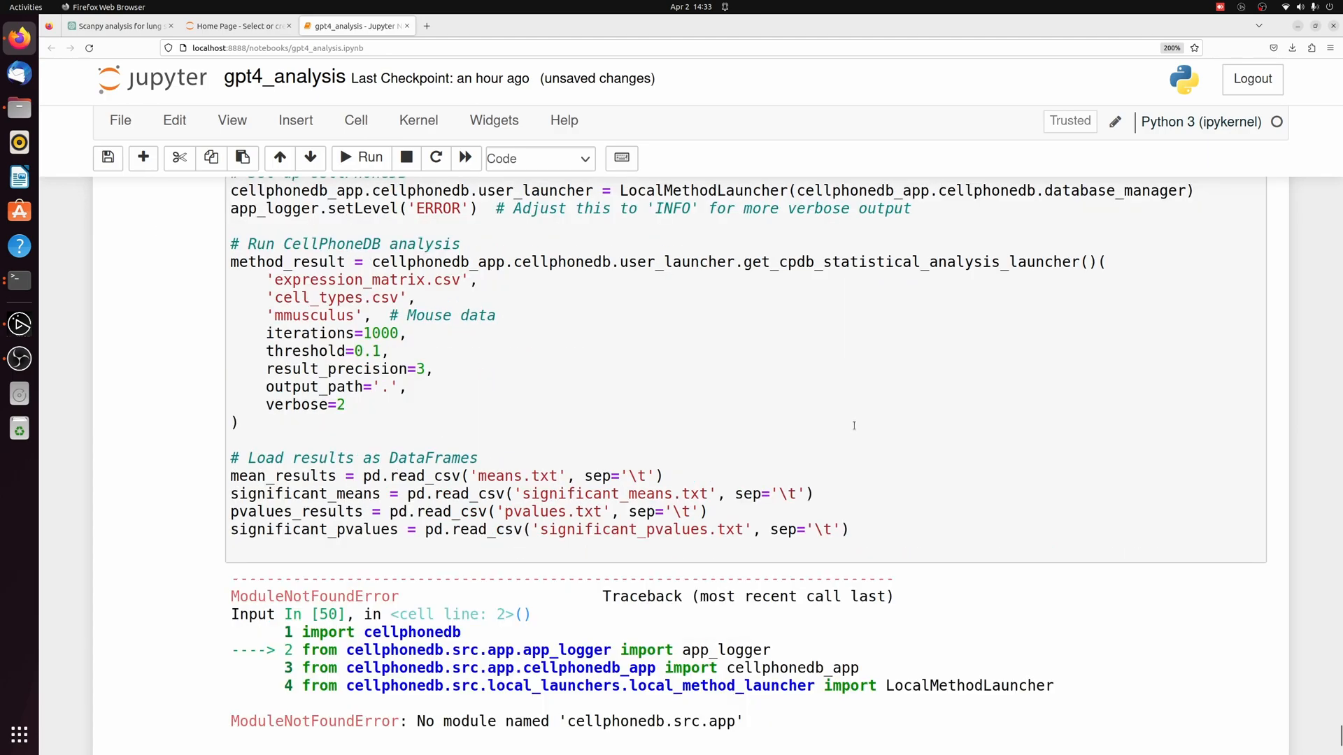
# - Send the ModuleNotFoundError to ChatGPT and copy the revised import-based CellPhoneDB code from its reply
pyautogui.scroll(3)
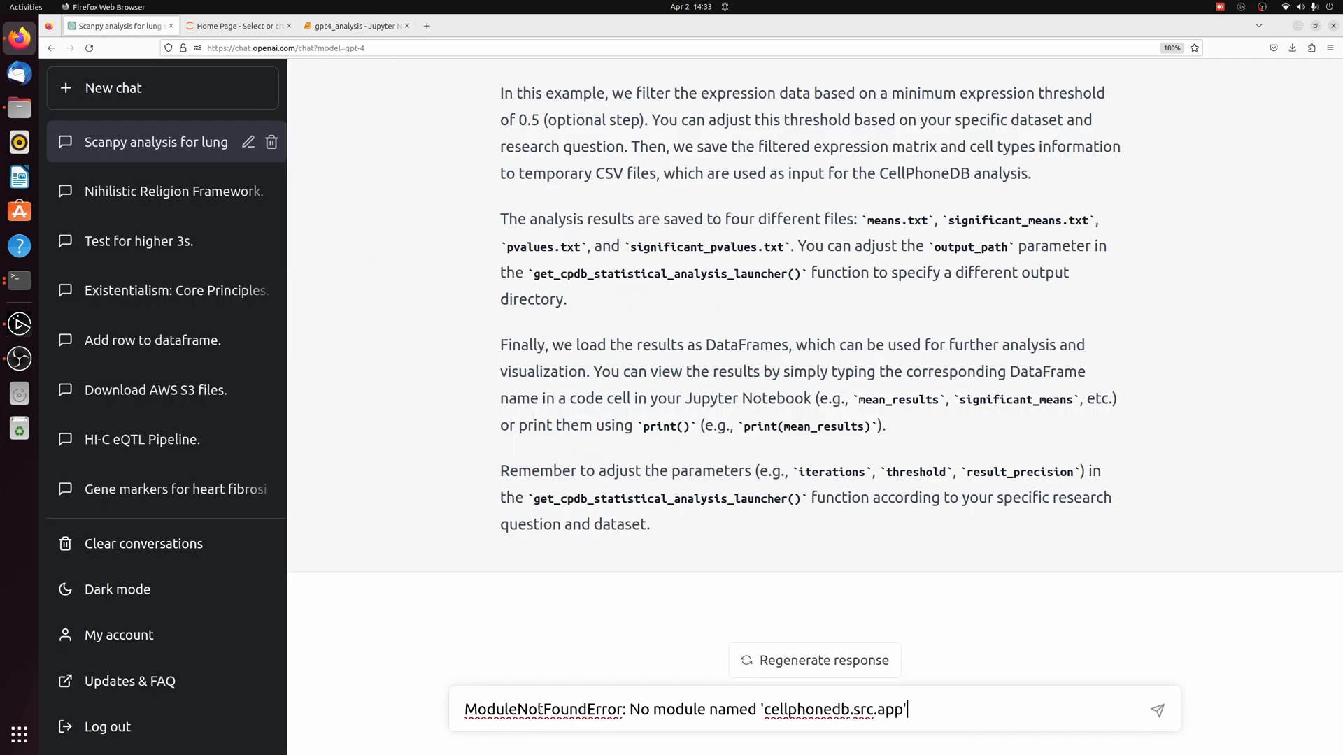
pyautogui.click(1157, 709)
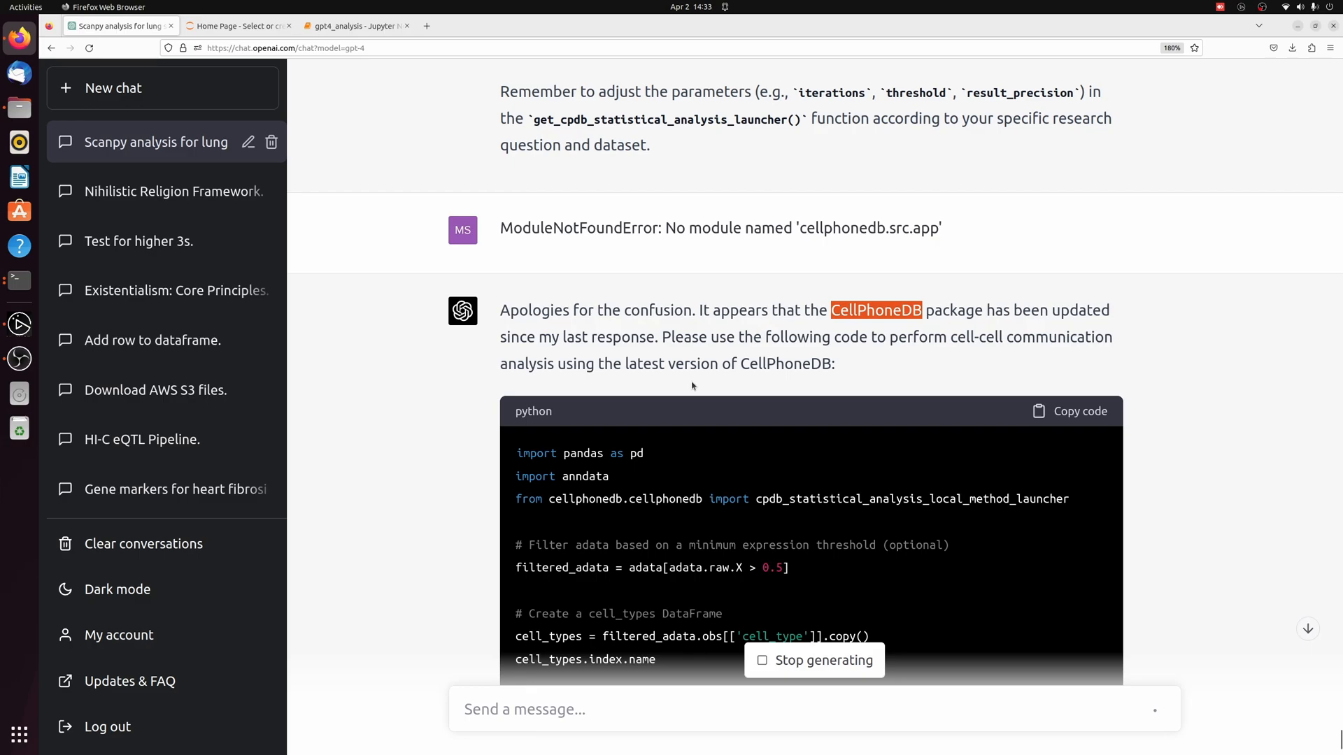
pyautogui.scroll(-3)
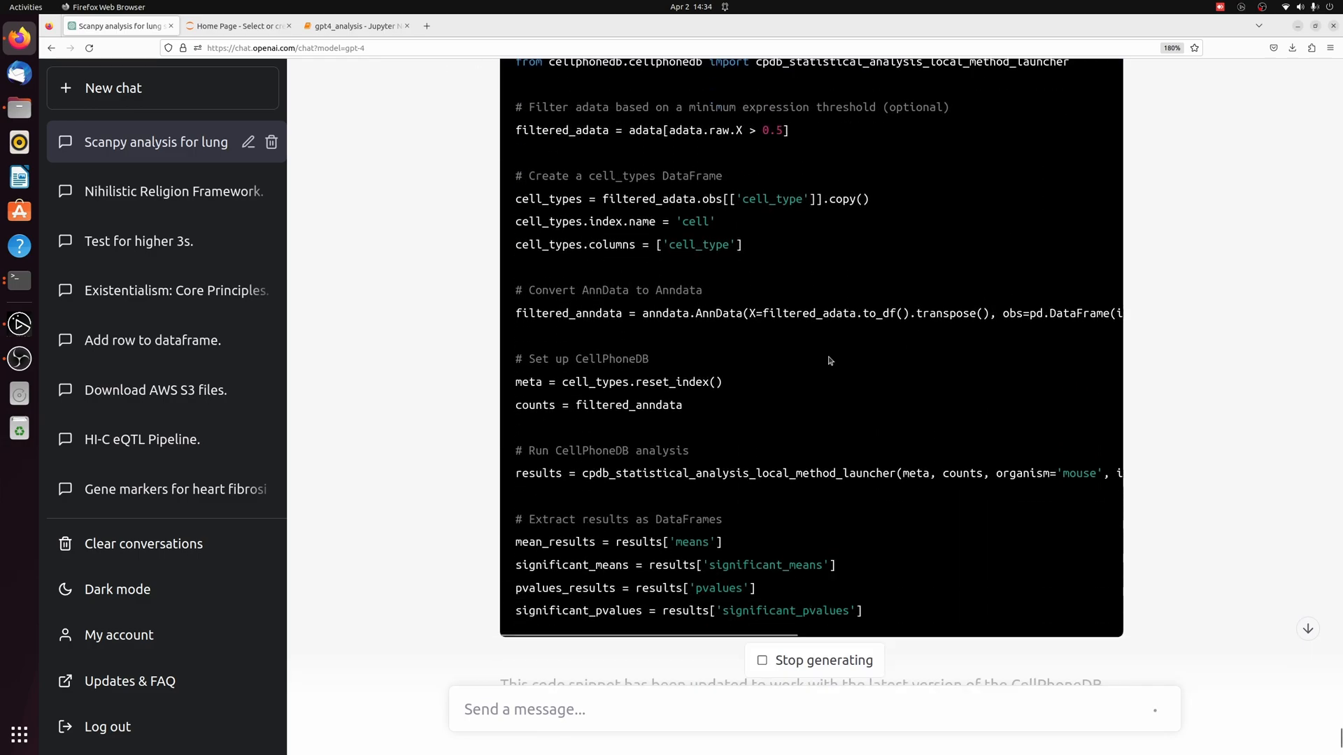
pyautogui.click(354, 25)
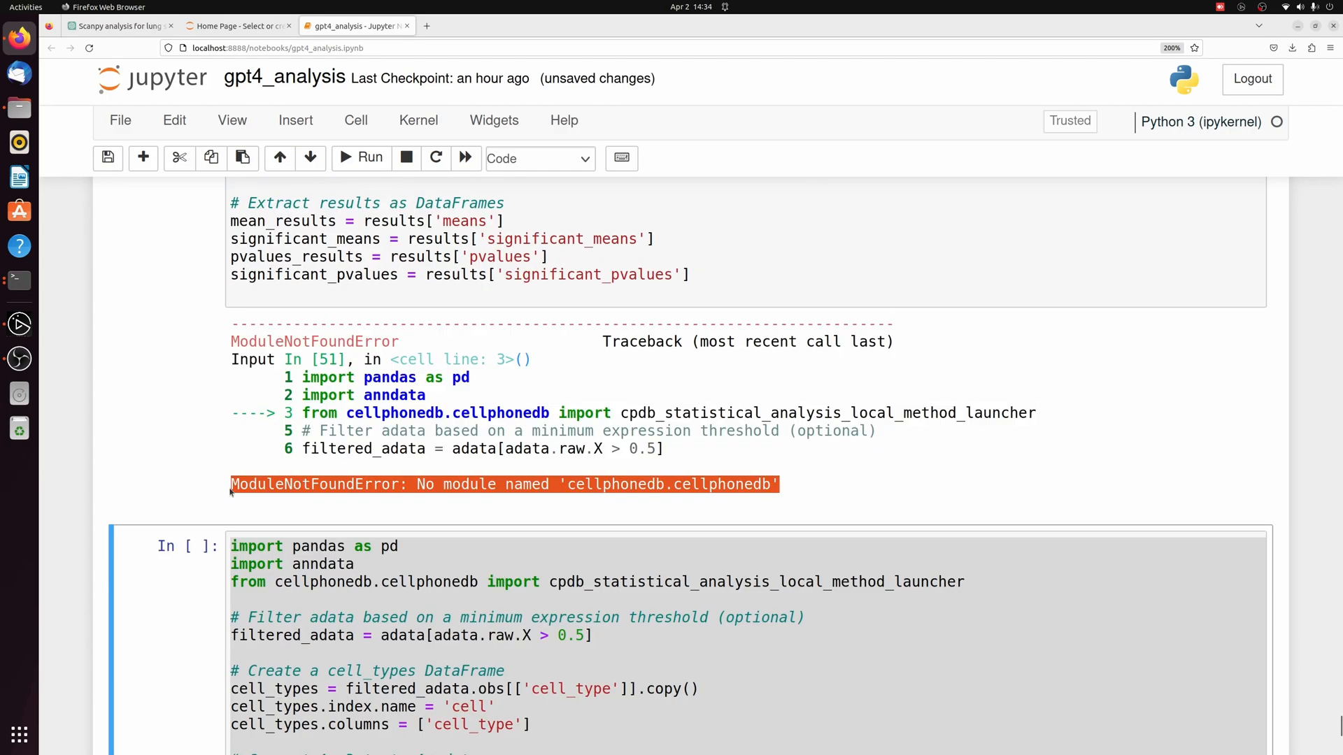
pyautogui.click(120, 26)
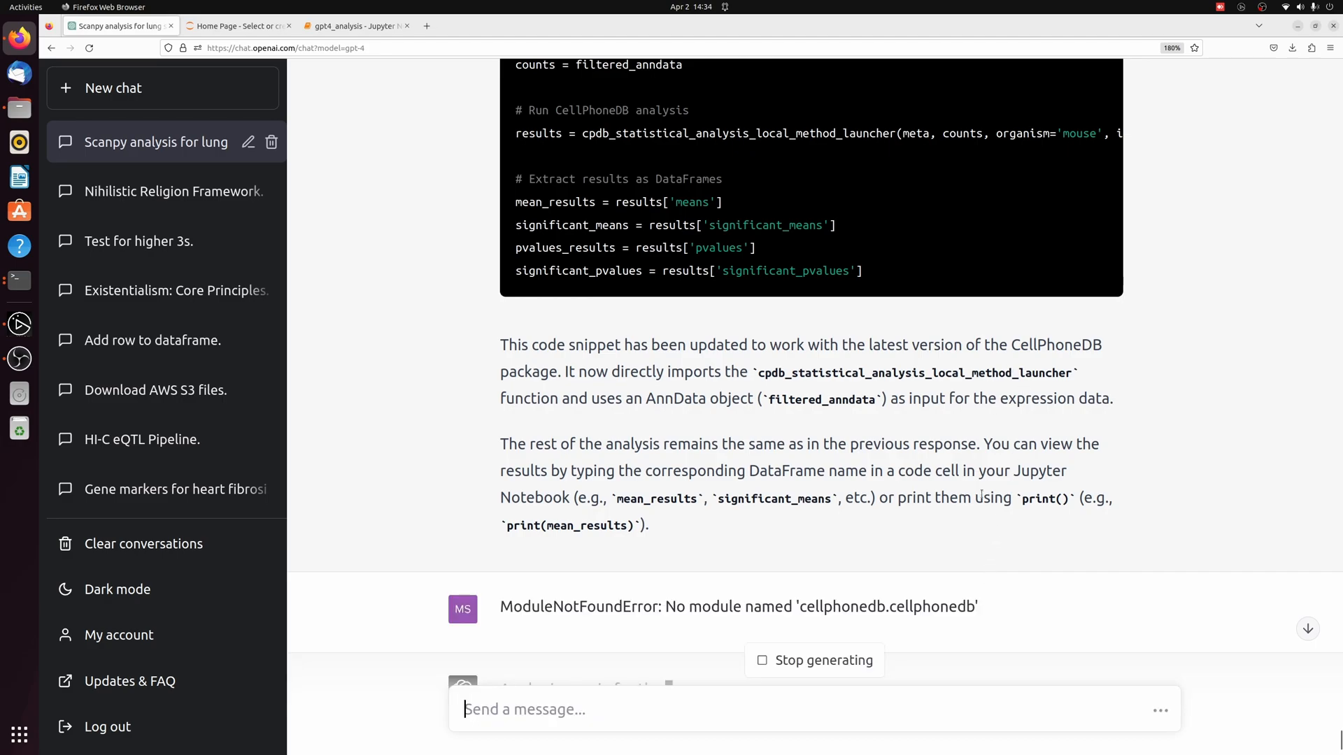
pyautogui.scroll(-3)
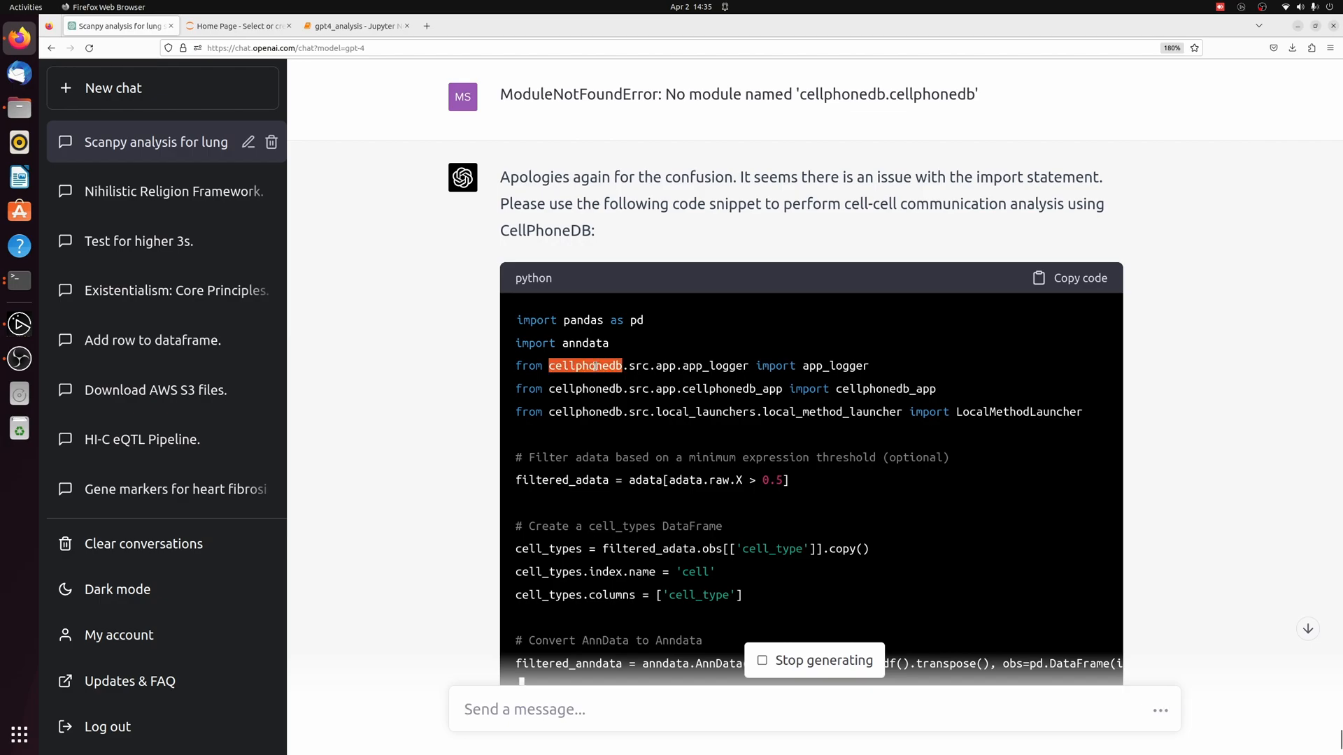
pyautogui.moveTo(742, 452)
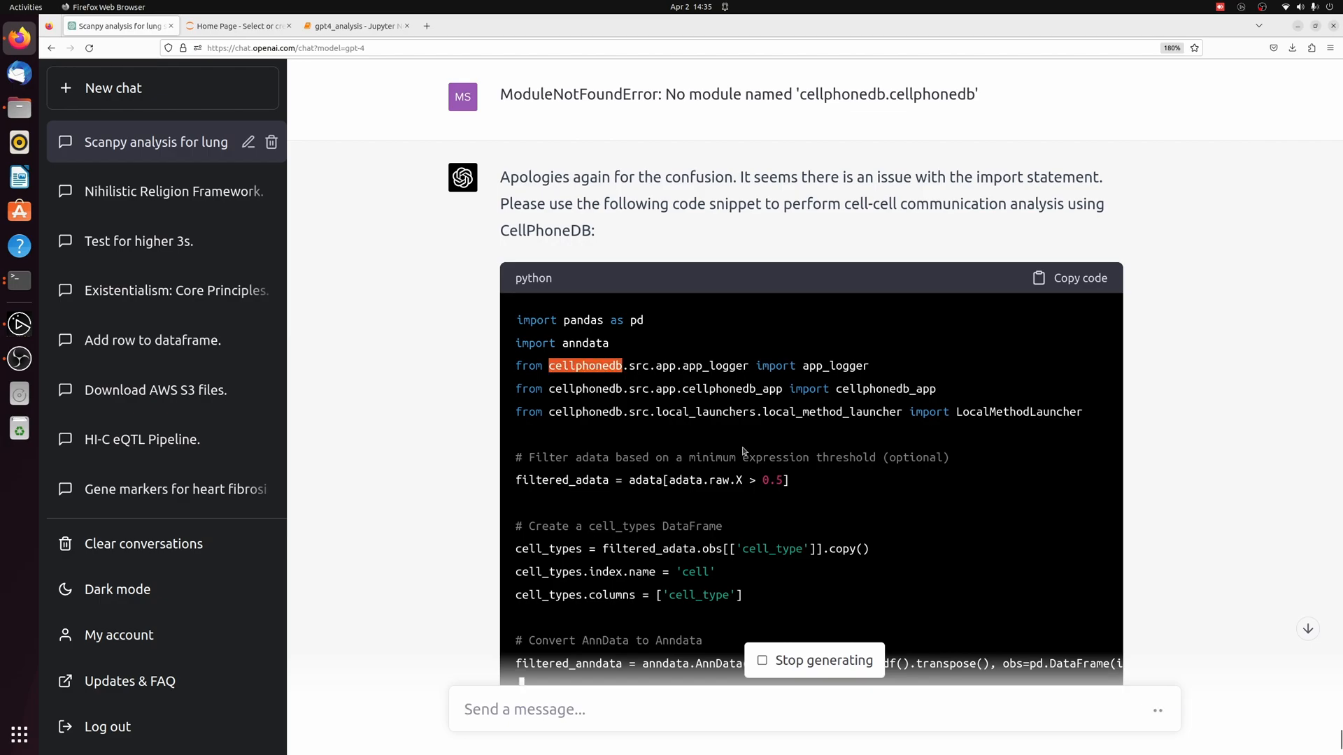
pyautogui.scroll(-3)
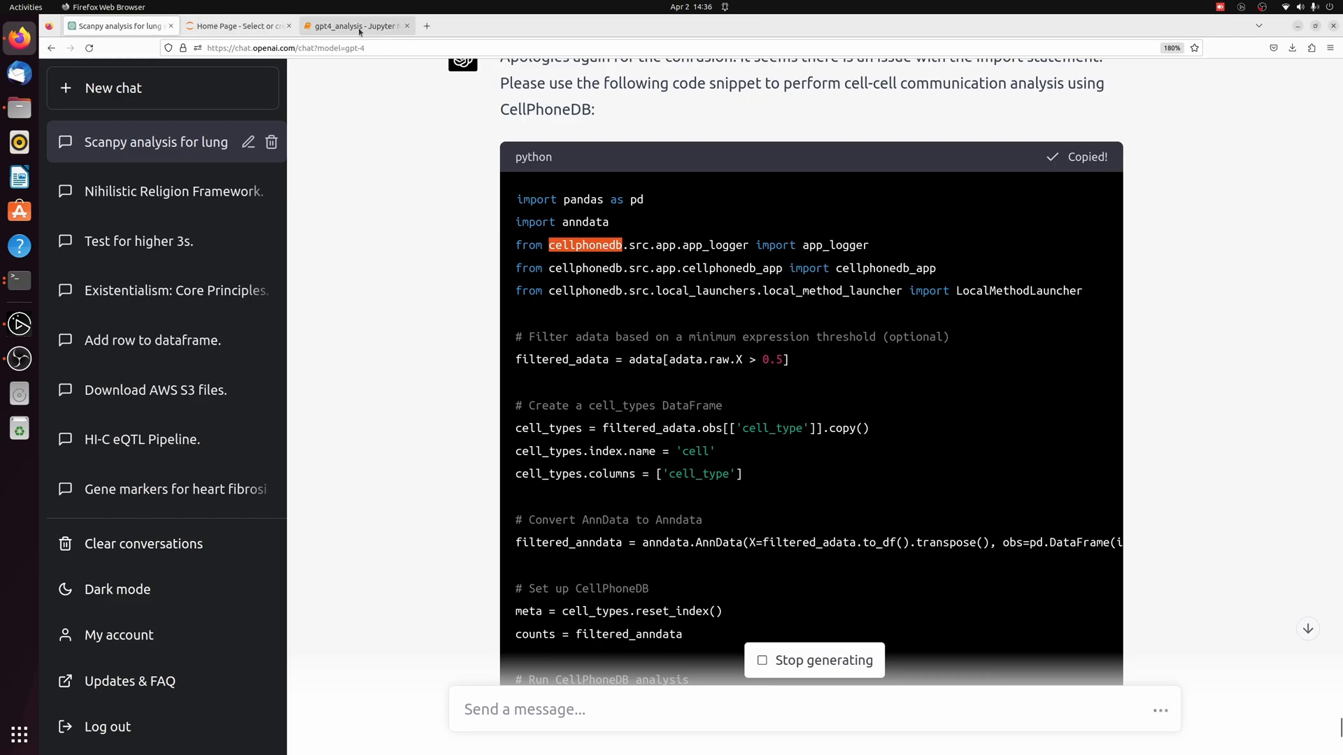
# - Replace the CellPhoneDB cell with the LocalMethodLauncher version importing from cellphonedb.src and run it
pyautogui.click(351, 25)
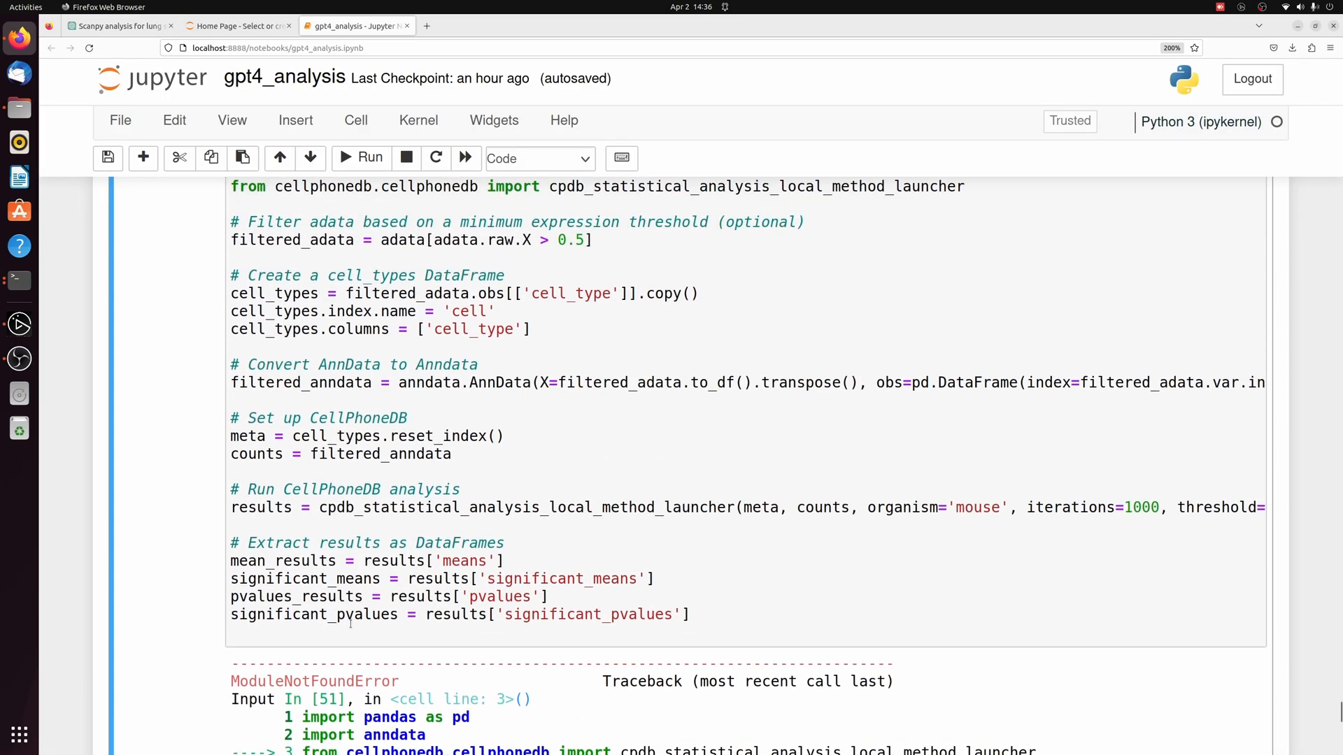
pyautogui.scroll(3)
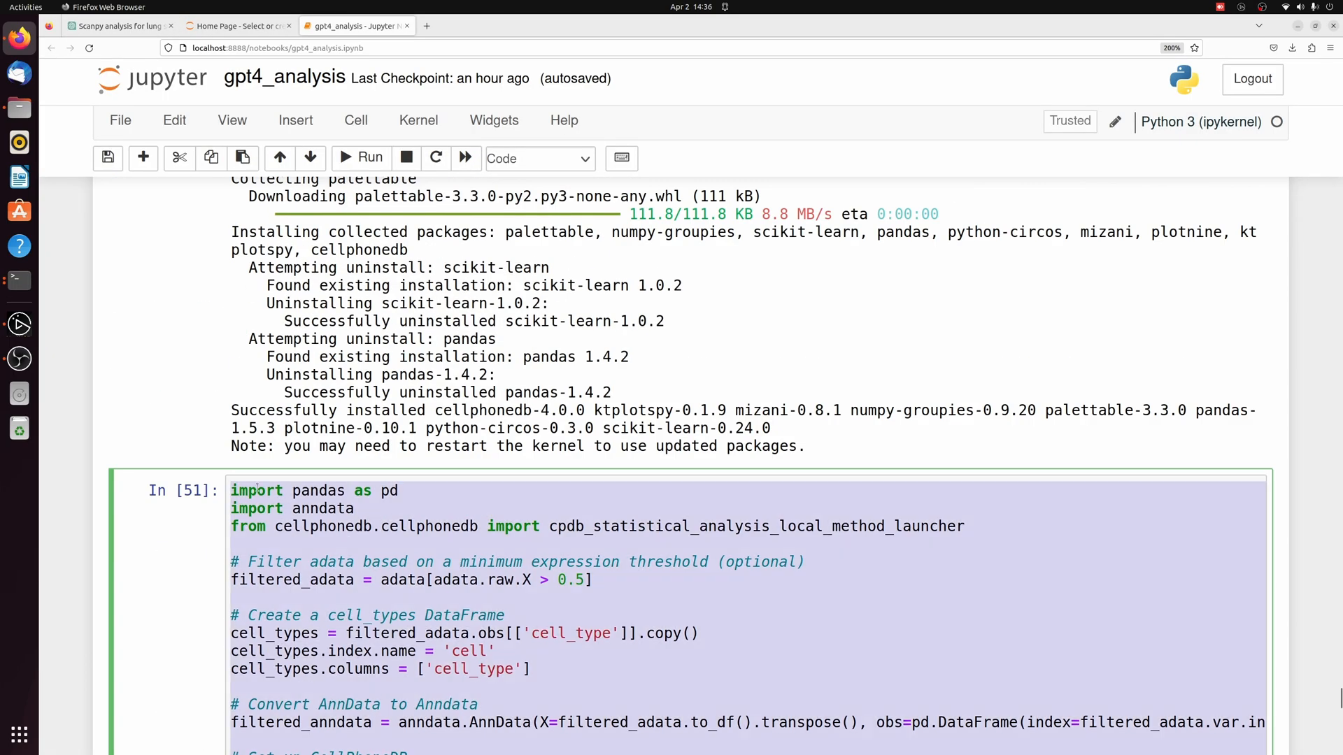
pyautogui.scroll(-3)
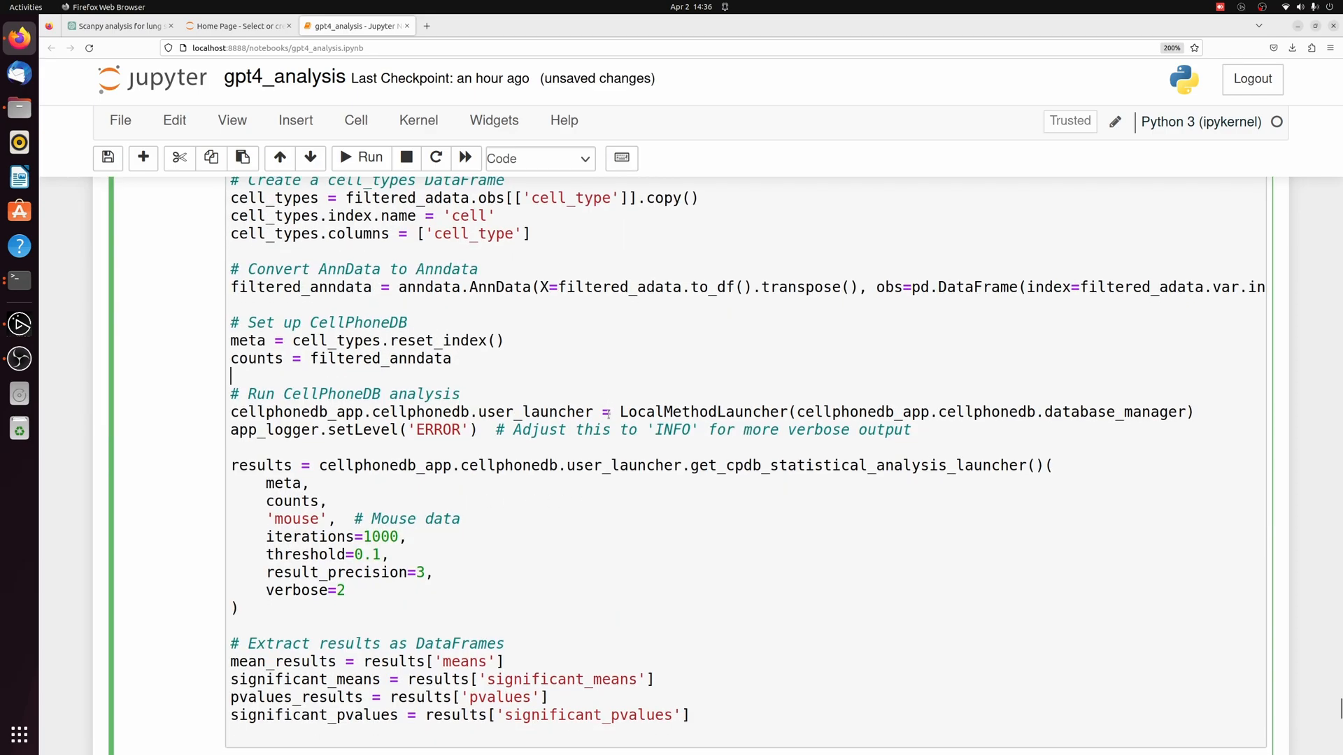
pyautogui.scroll(3)
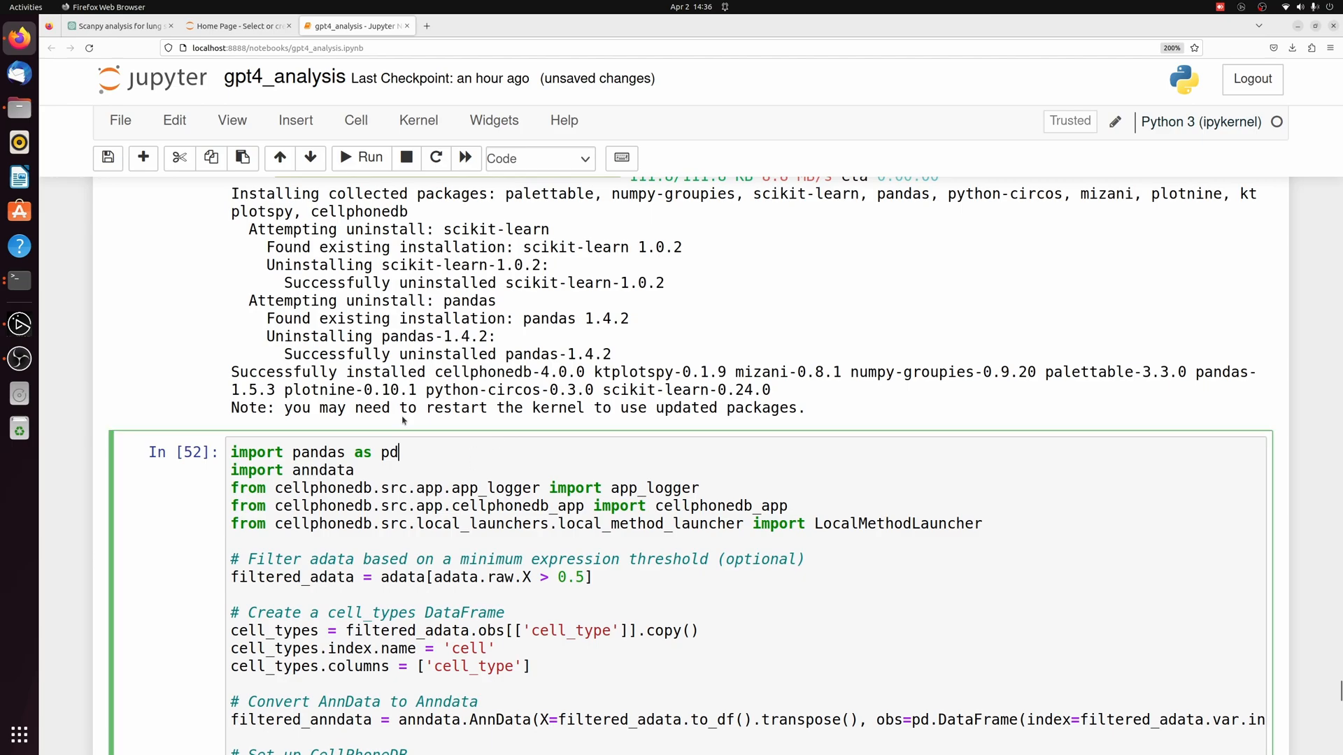
pyautogui.scroll(-3)
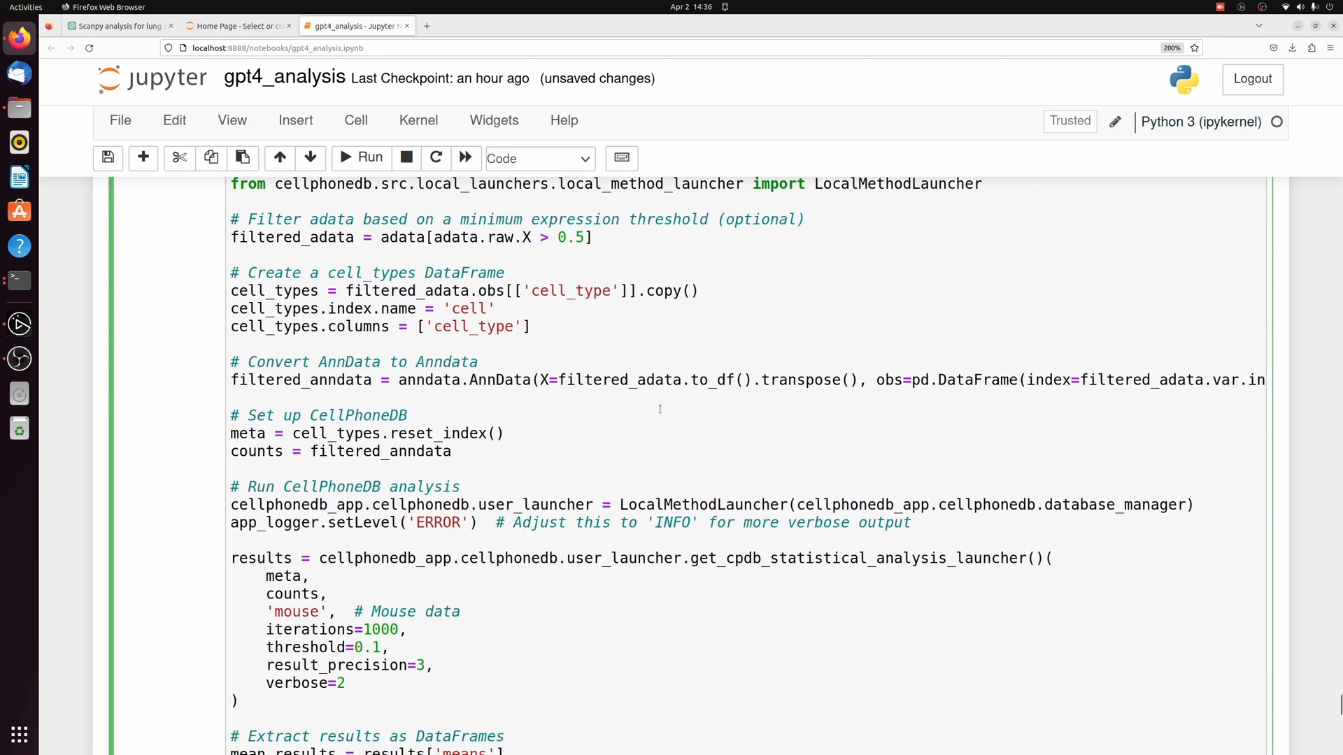
pyautogui.scroll(3)
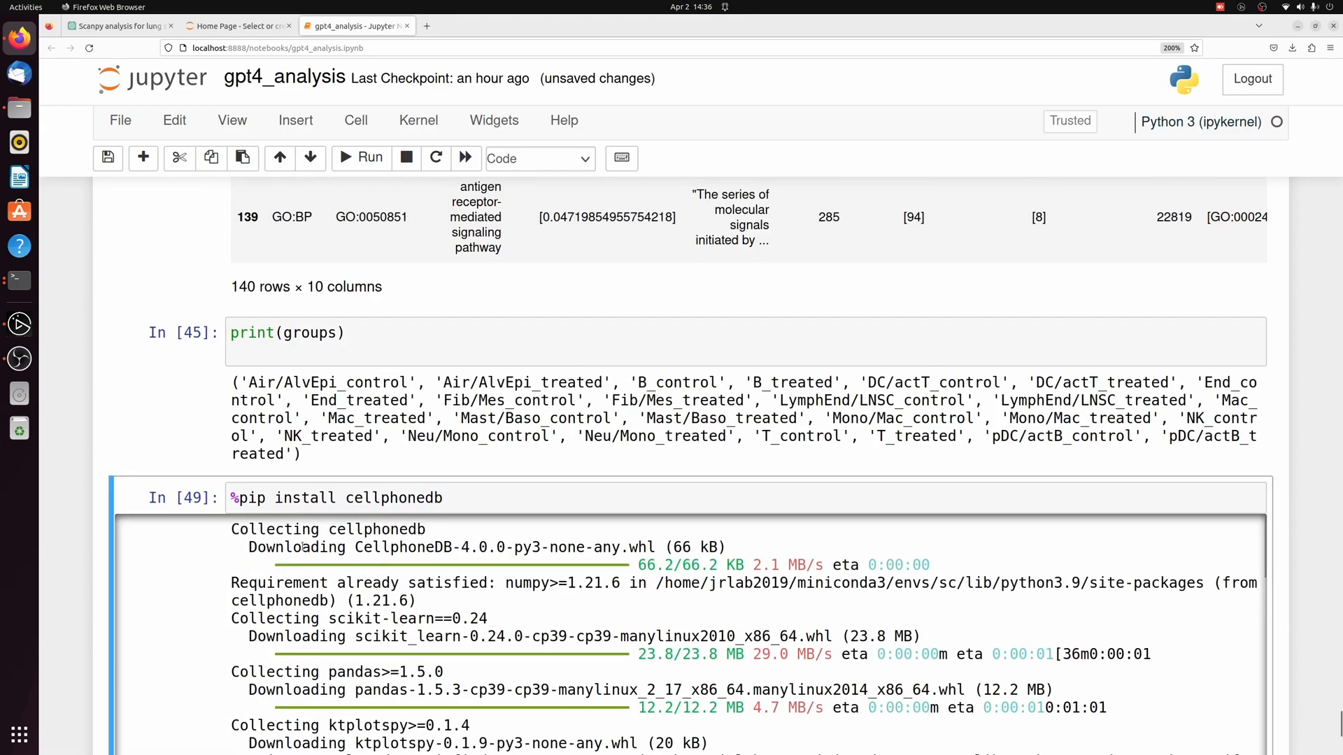
pyautogui.scroll(3)
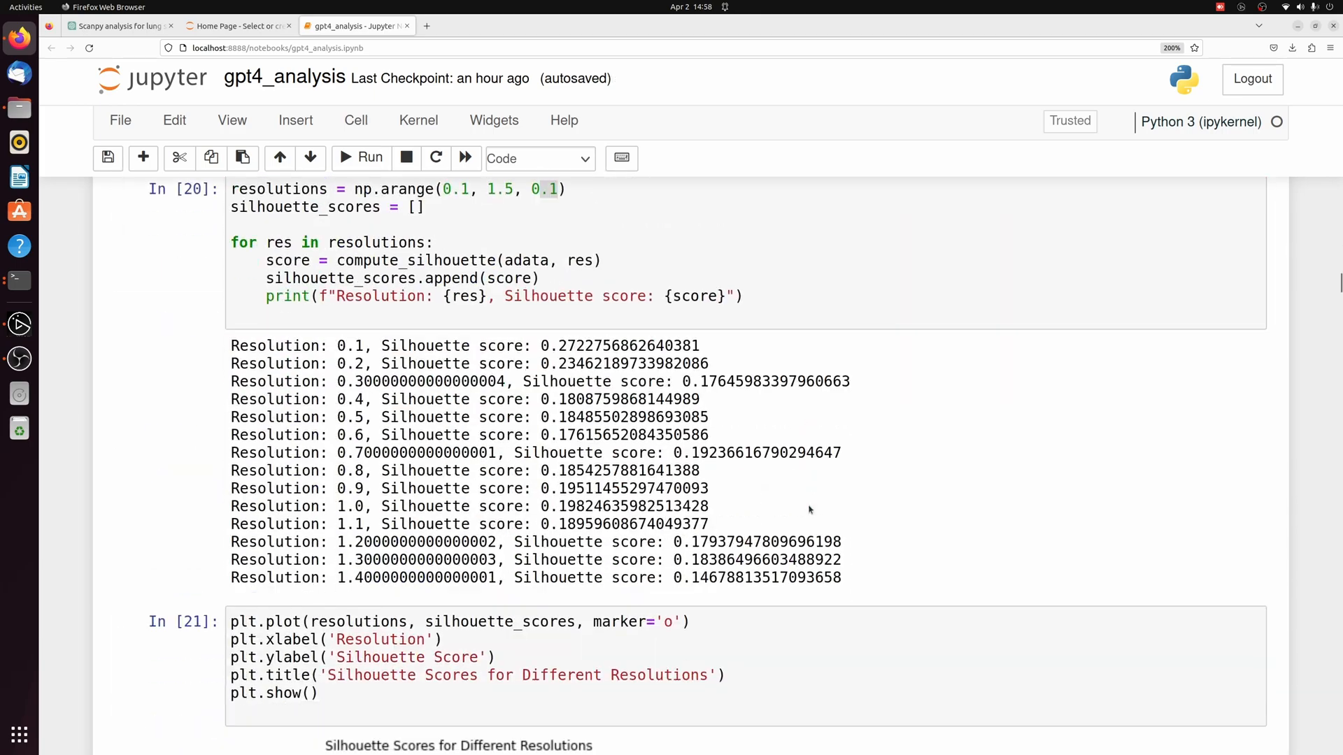
pyautogui.scroll(-3)
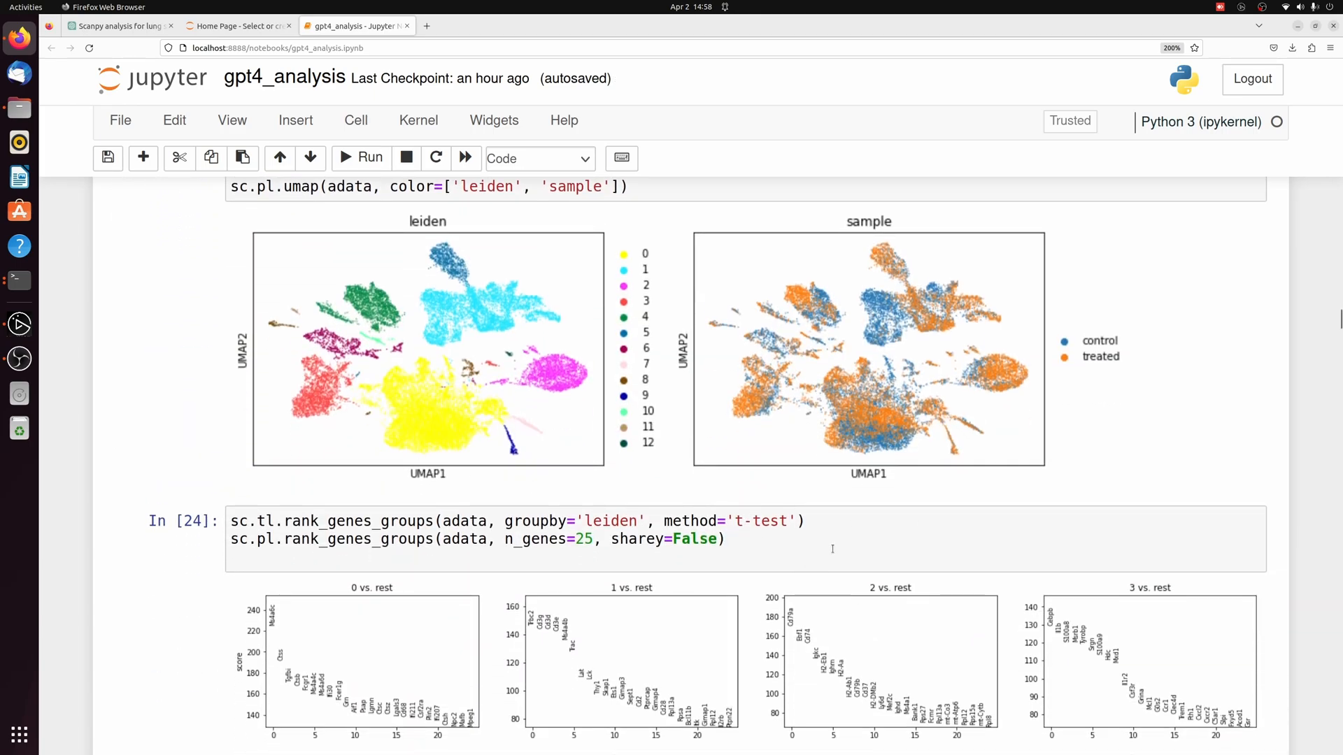
pyautogui.scroll(-3)
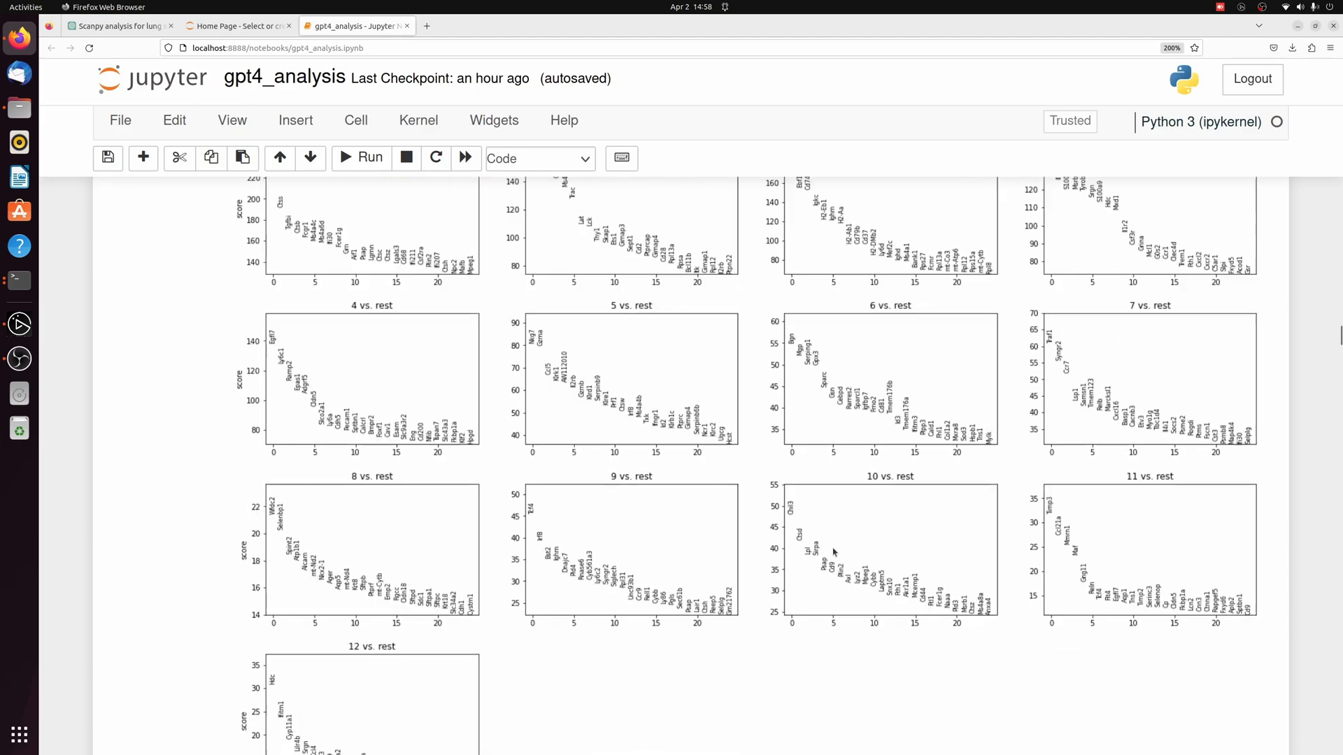
pyautogui.scroll(3)
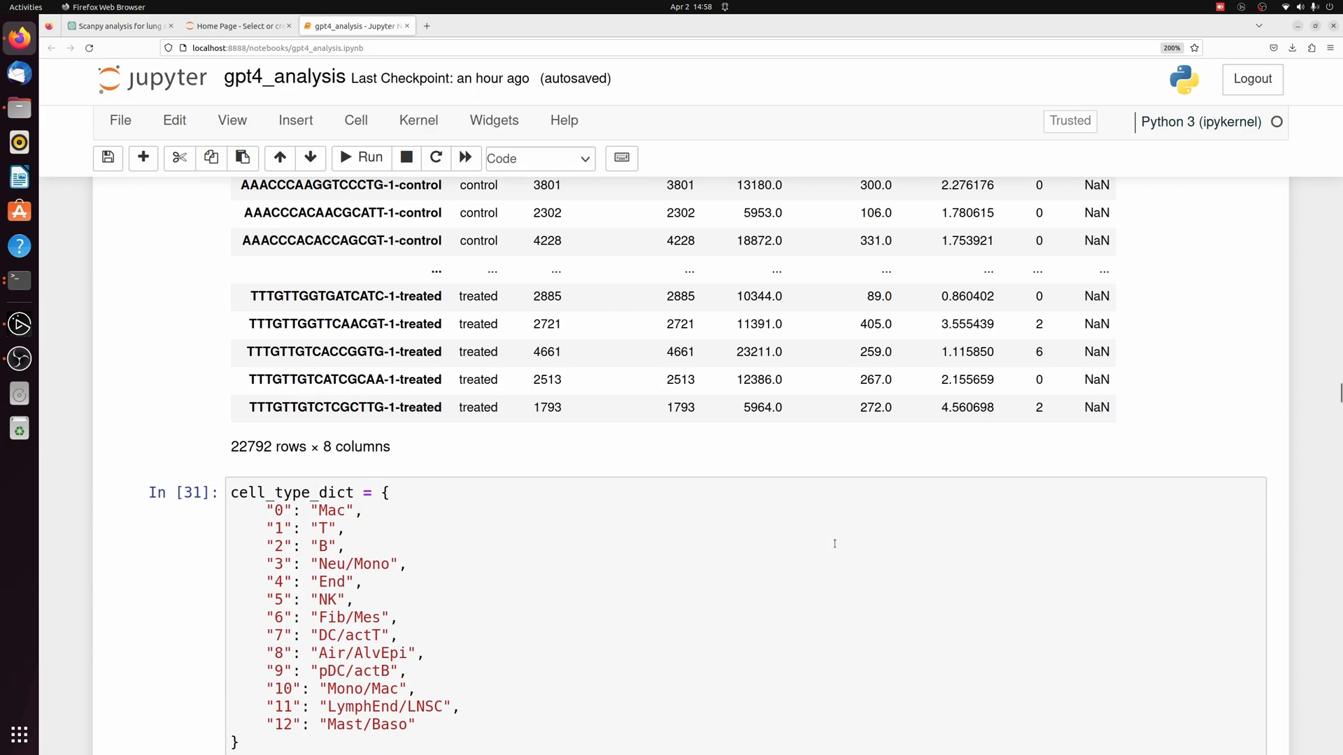
pyautogui.scroll(-3)
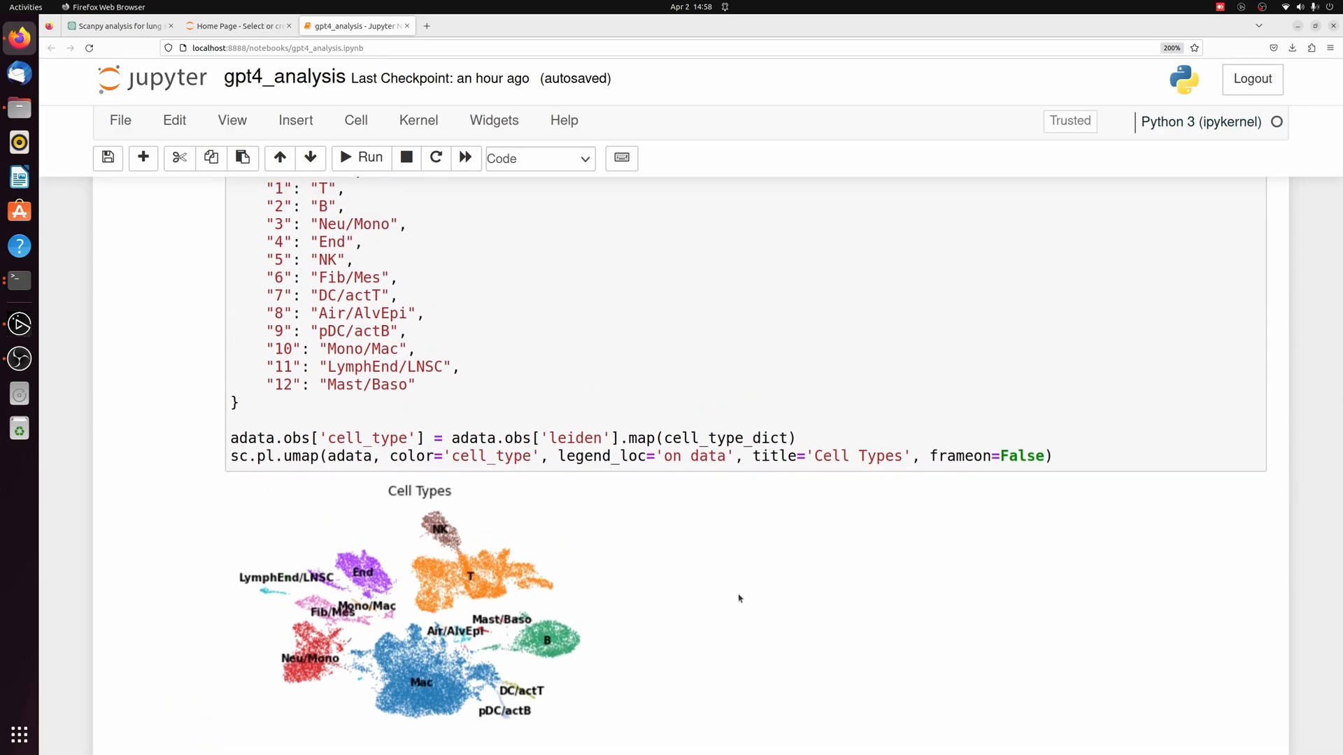
pyautogui.moveTo(596, 589)
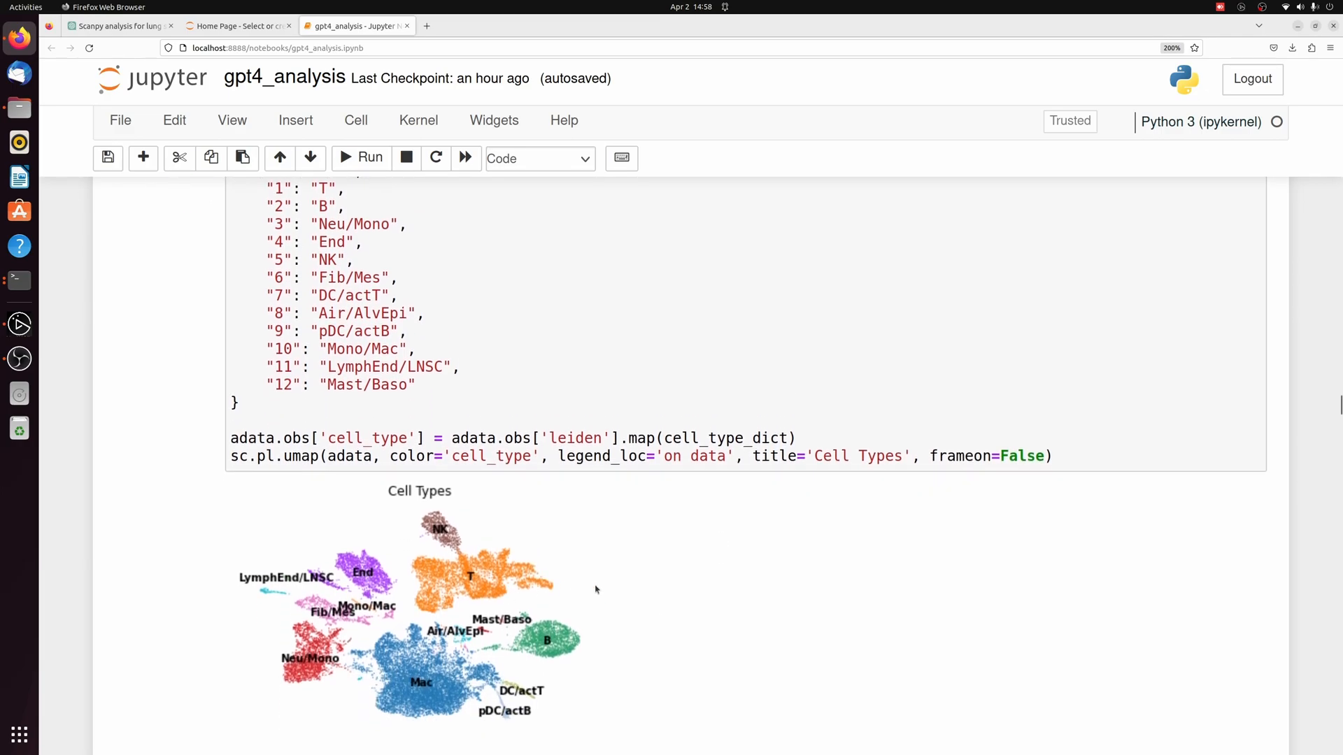
pyautogui.scroll(-3)
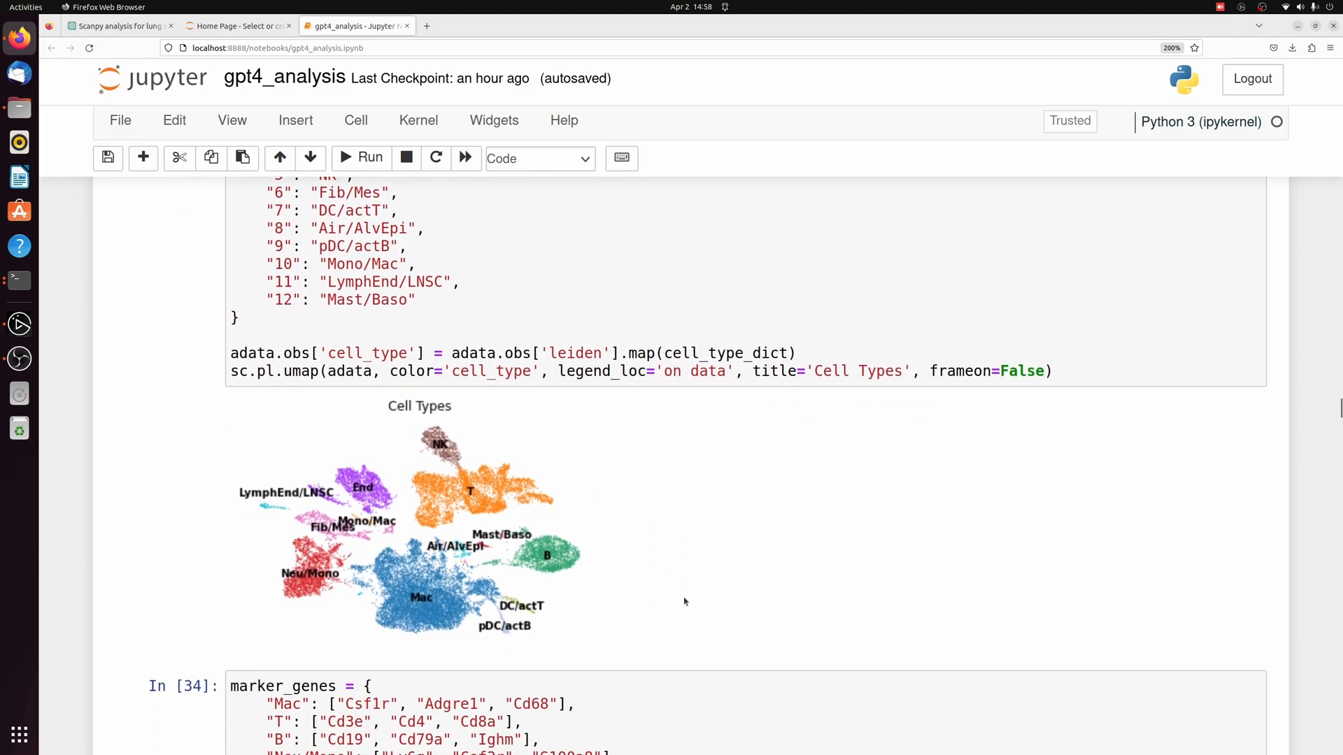
pyautogui.scroll(-3)
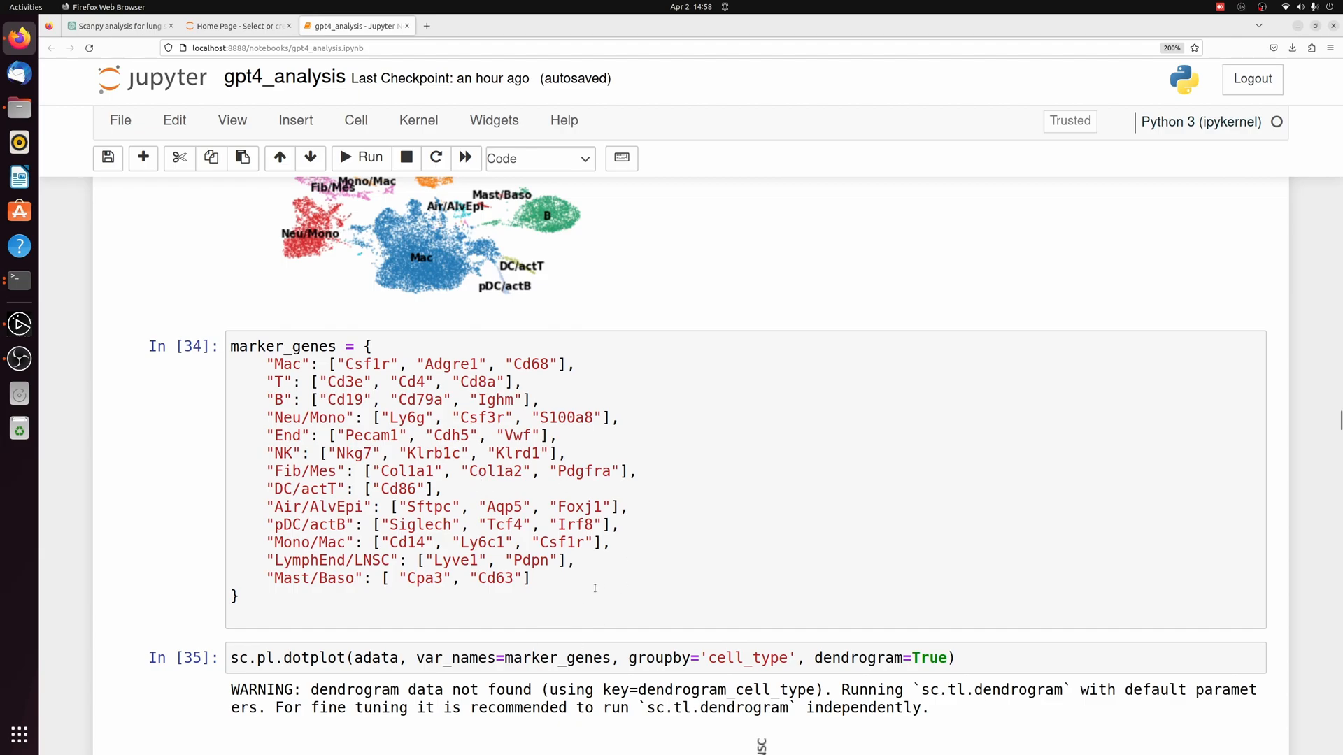
pyautogui.scroll(-3)
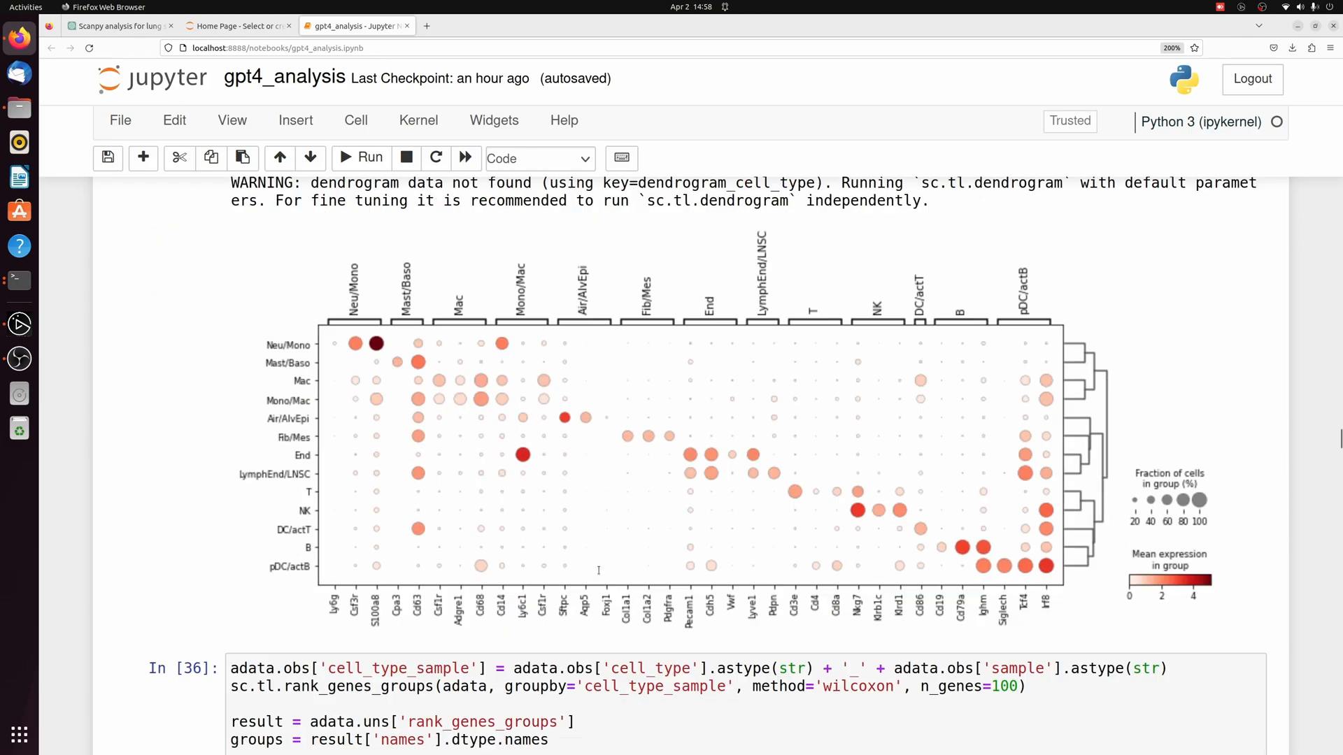
pyautogui.scroll(-3)
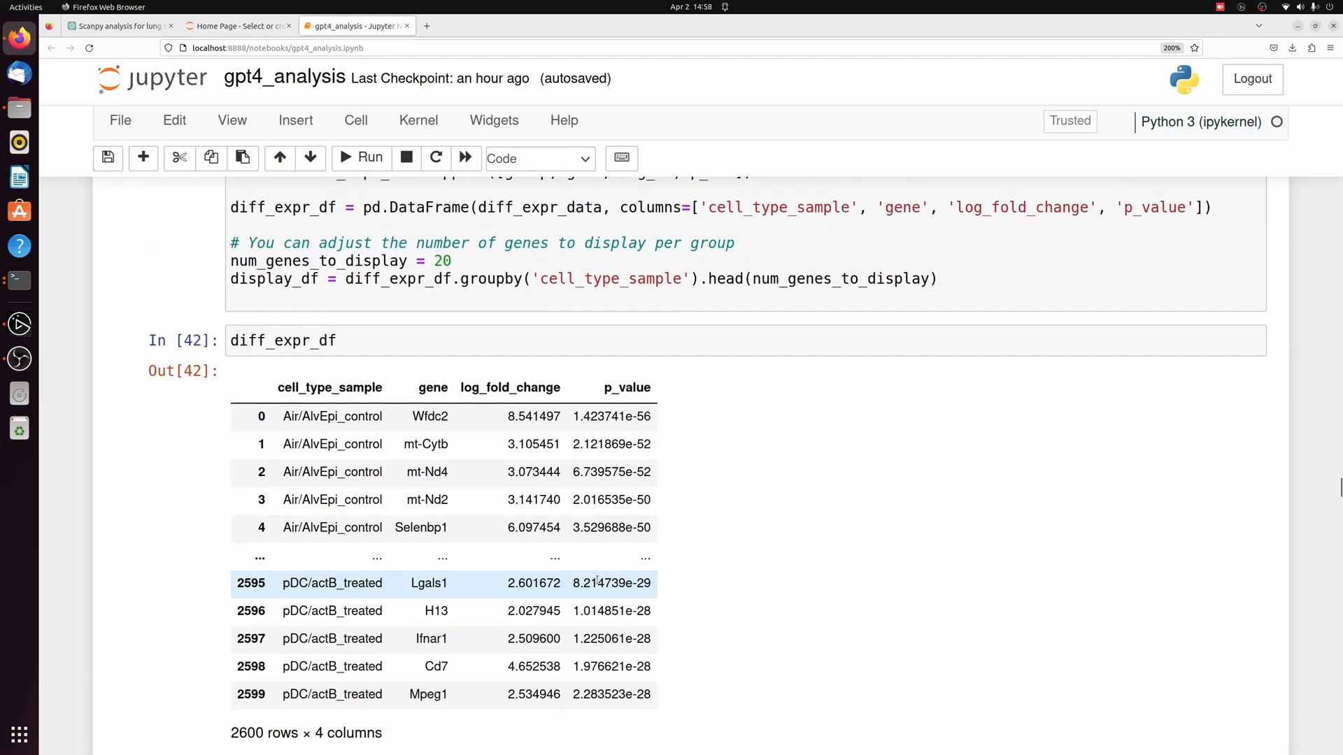
pyautogui.moveTo(818, 452)
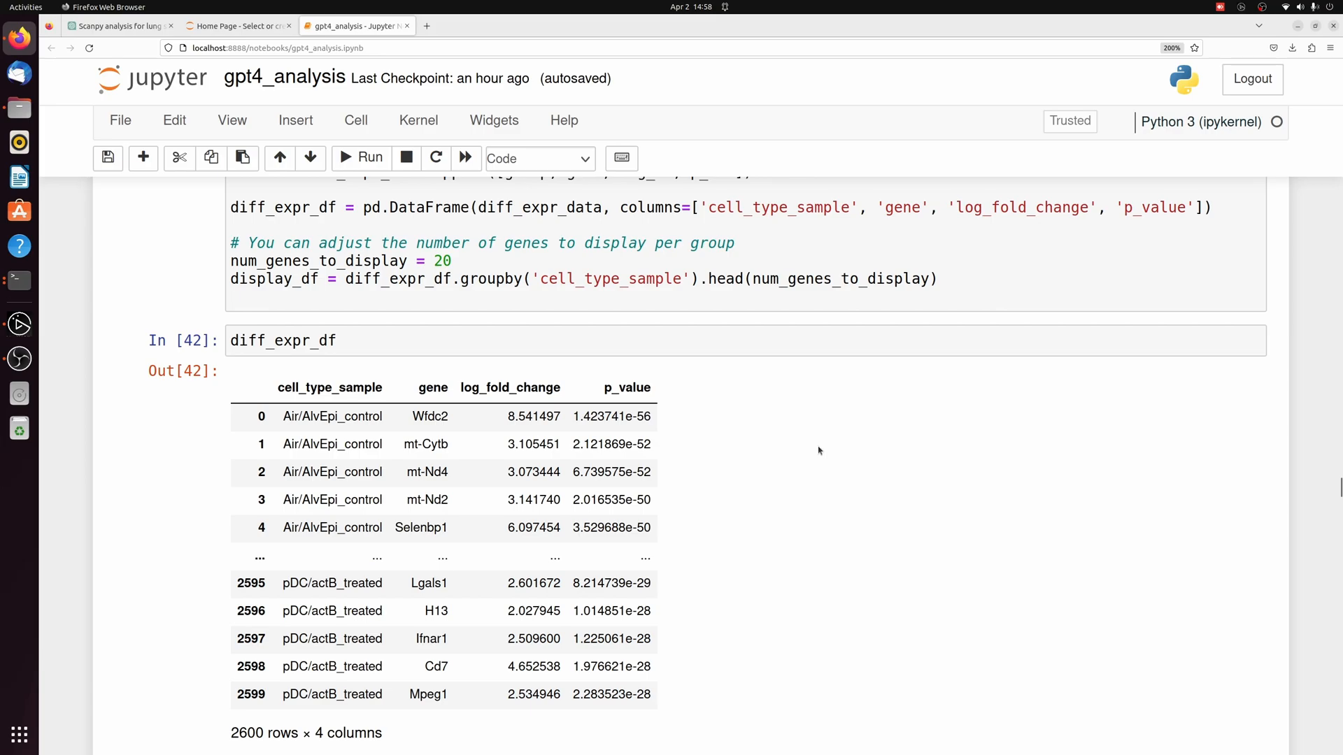
pyautogui.scroll(-3)
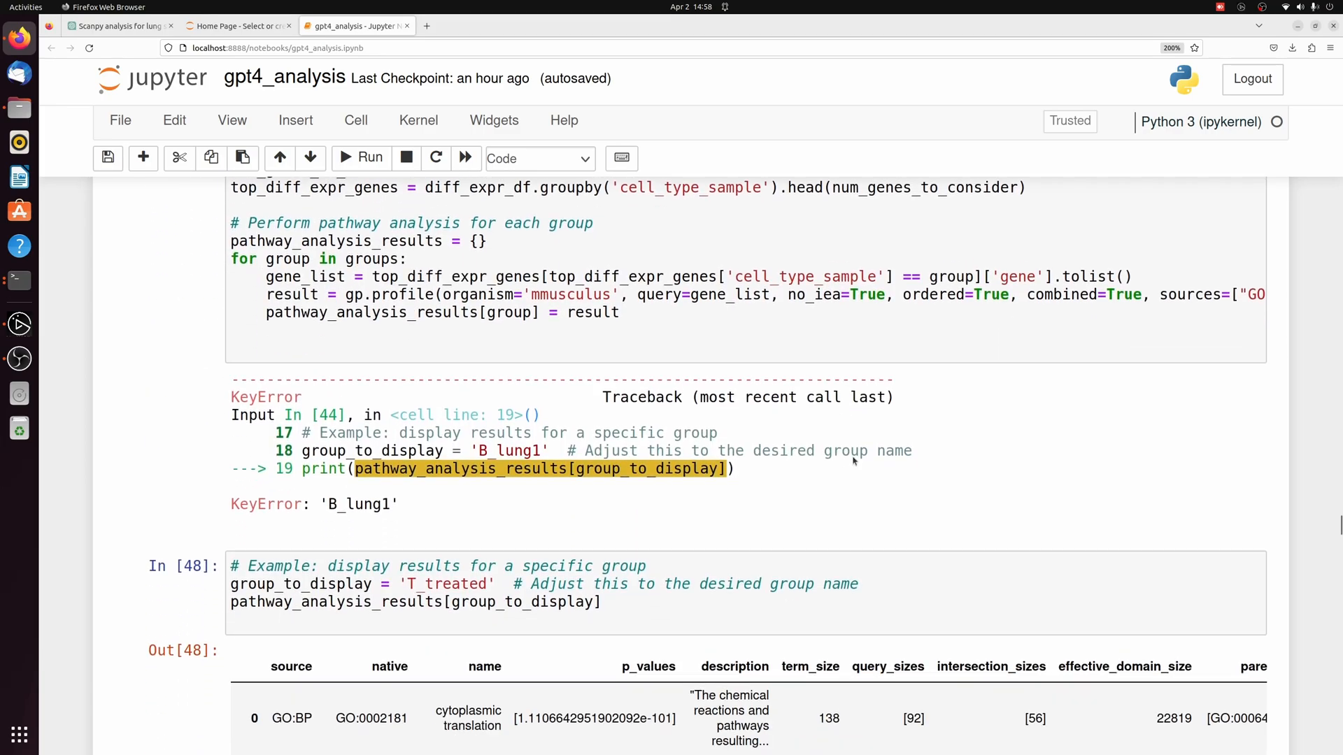
pyautogui.scroll(3)
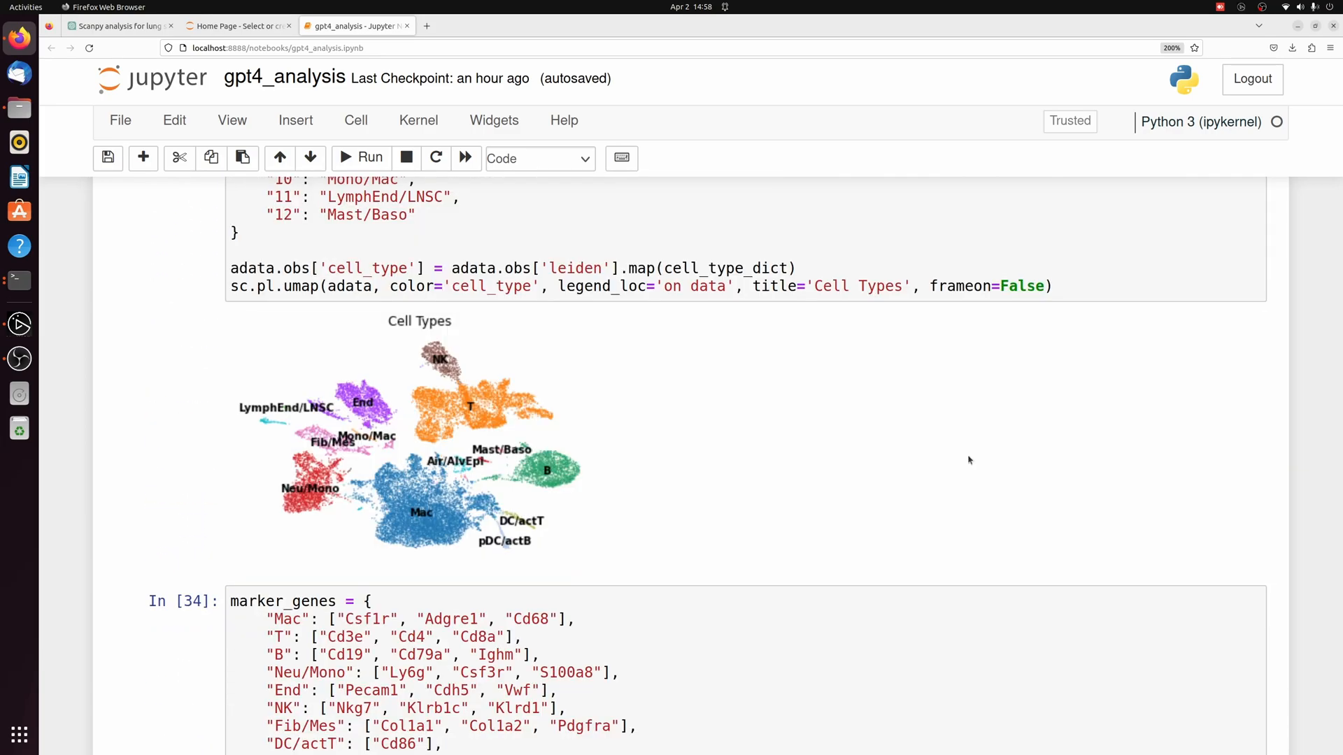